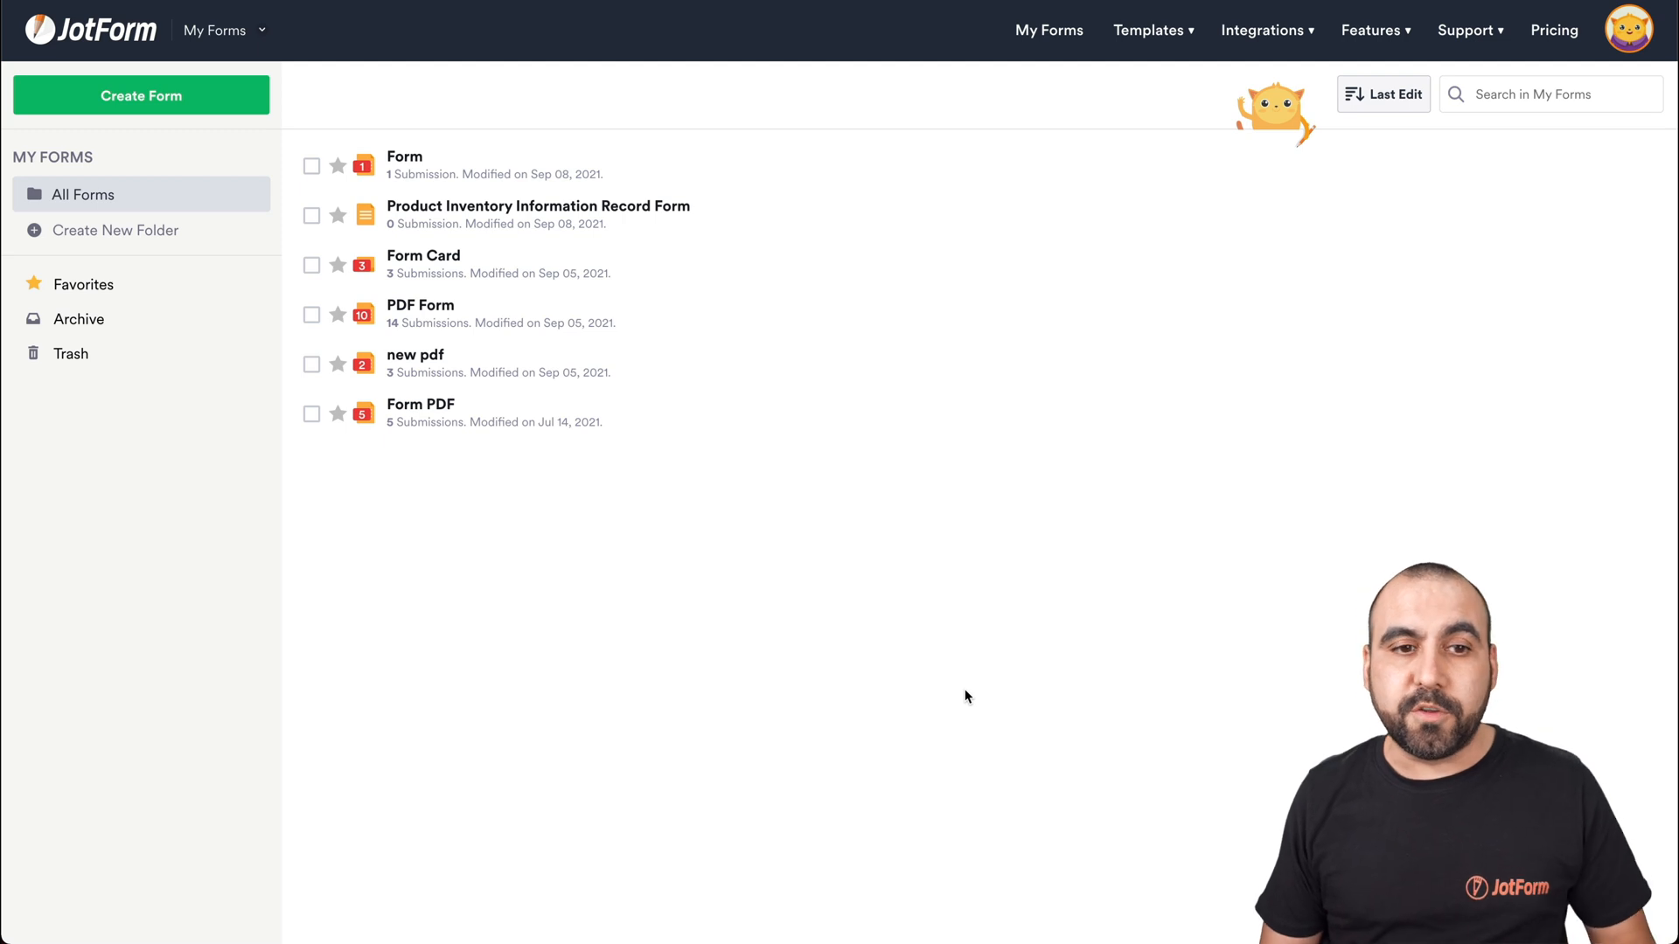
- Create a new form from scratch using the Classic one-page layout
left_click(140, 95)
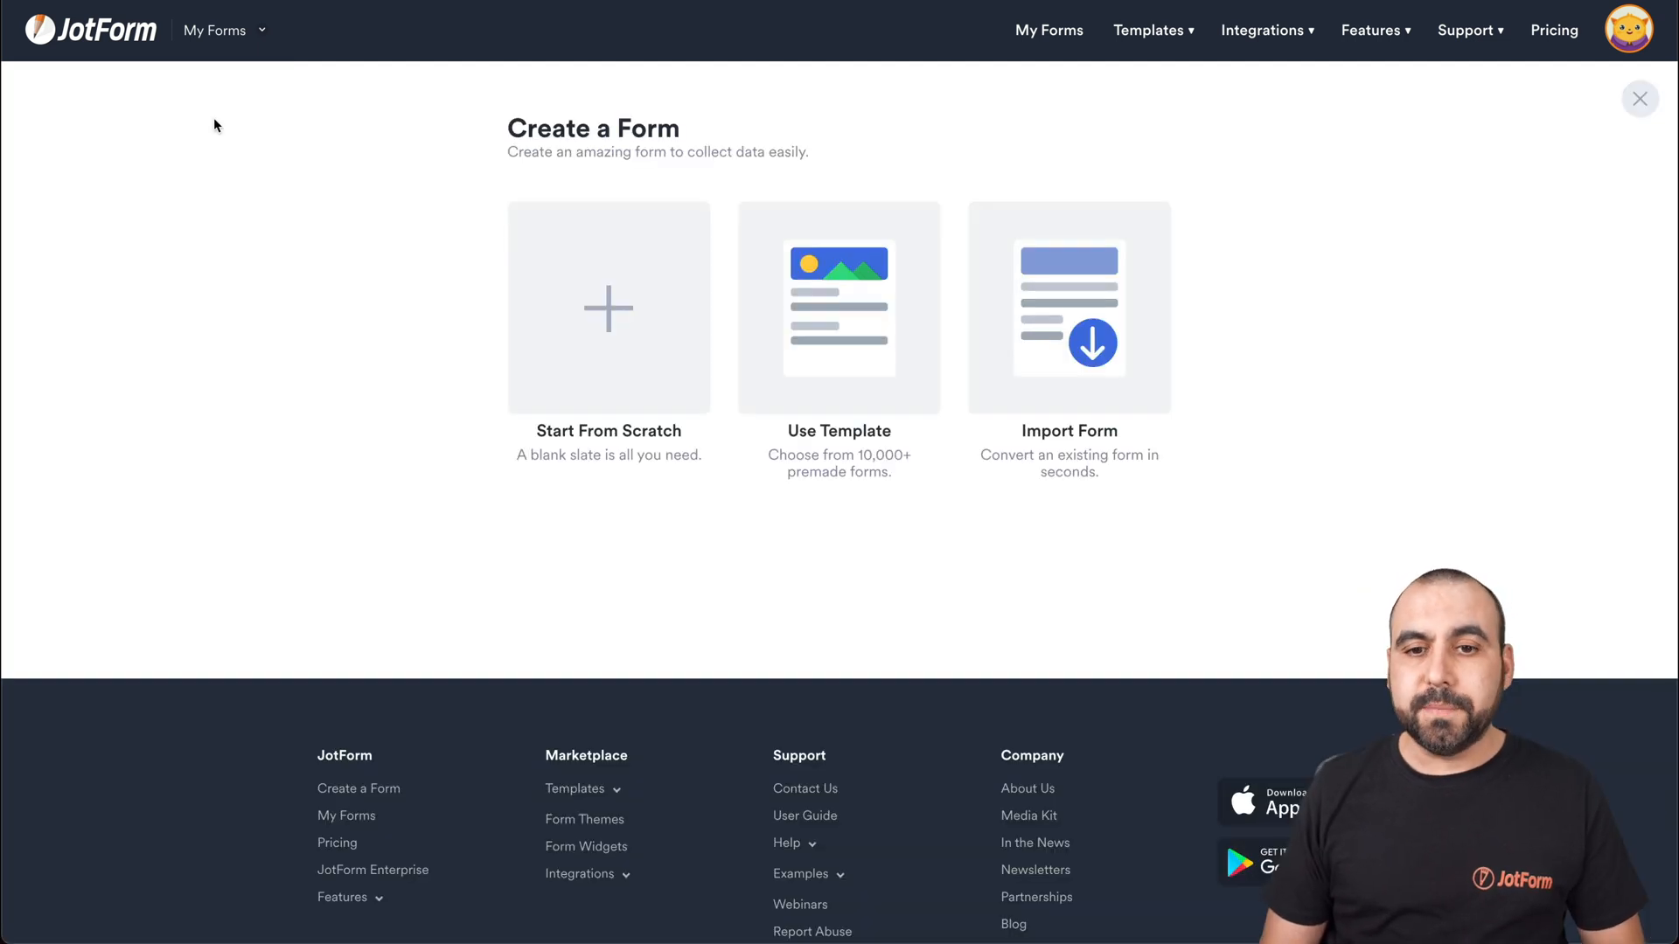
left_click(607, 308)
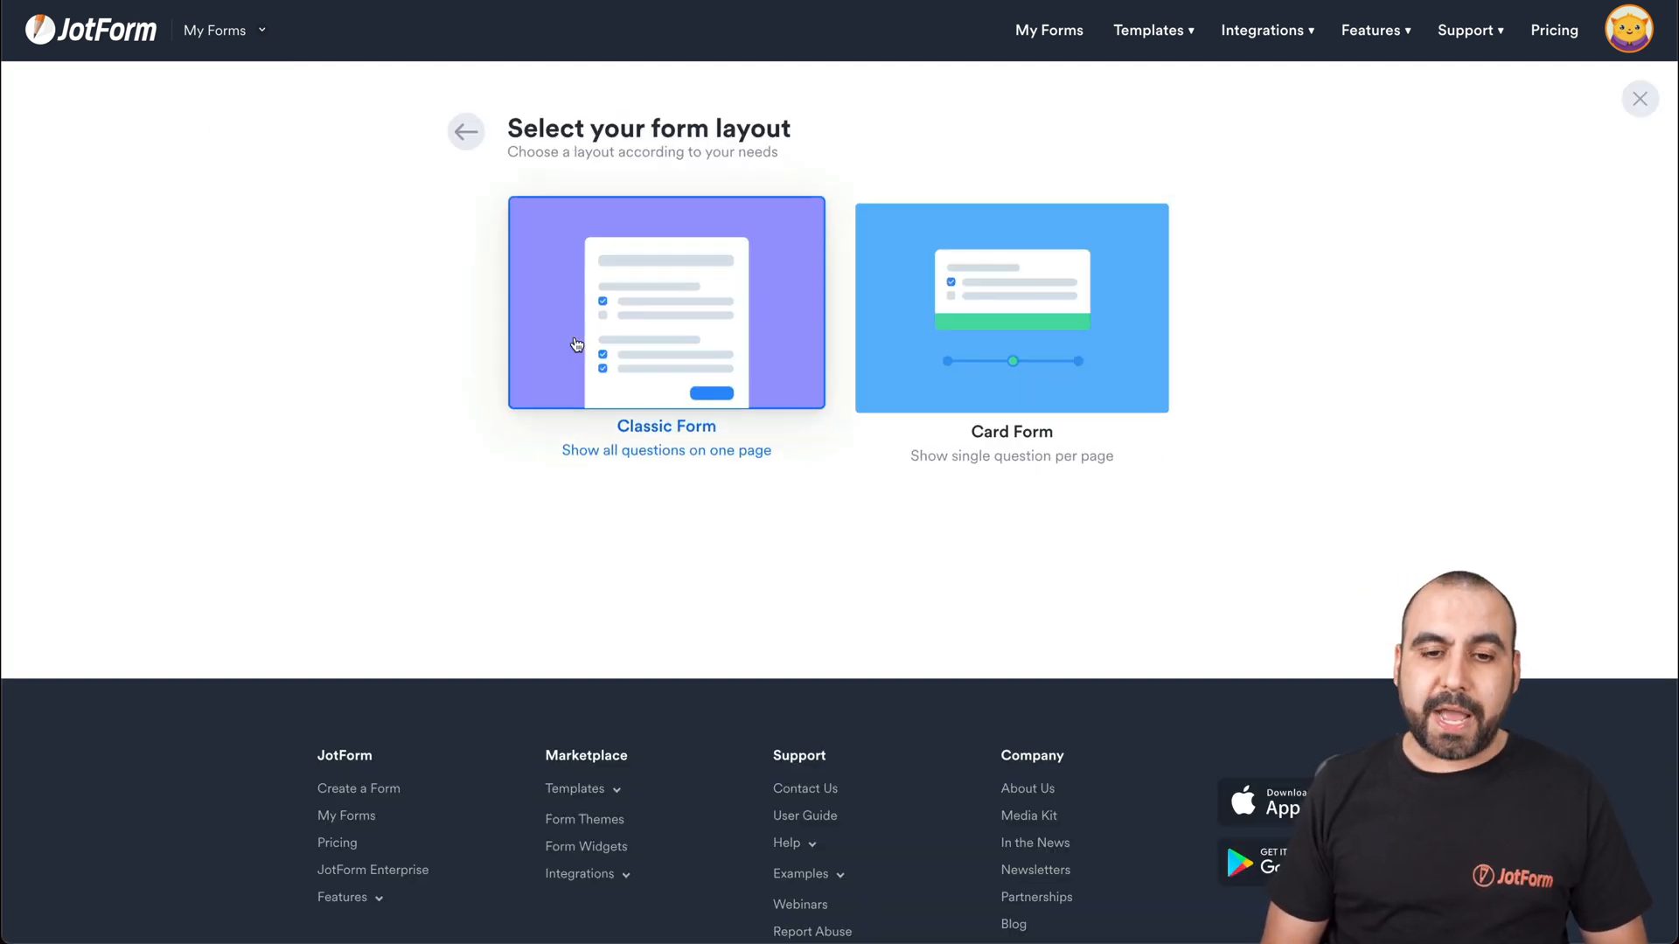
left_click(664, 305)
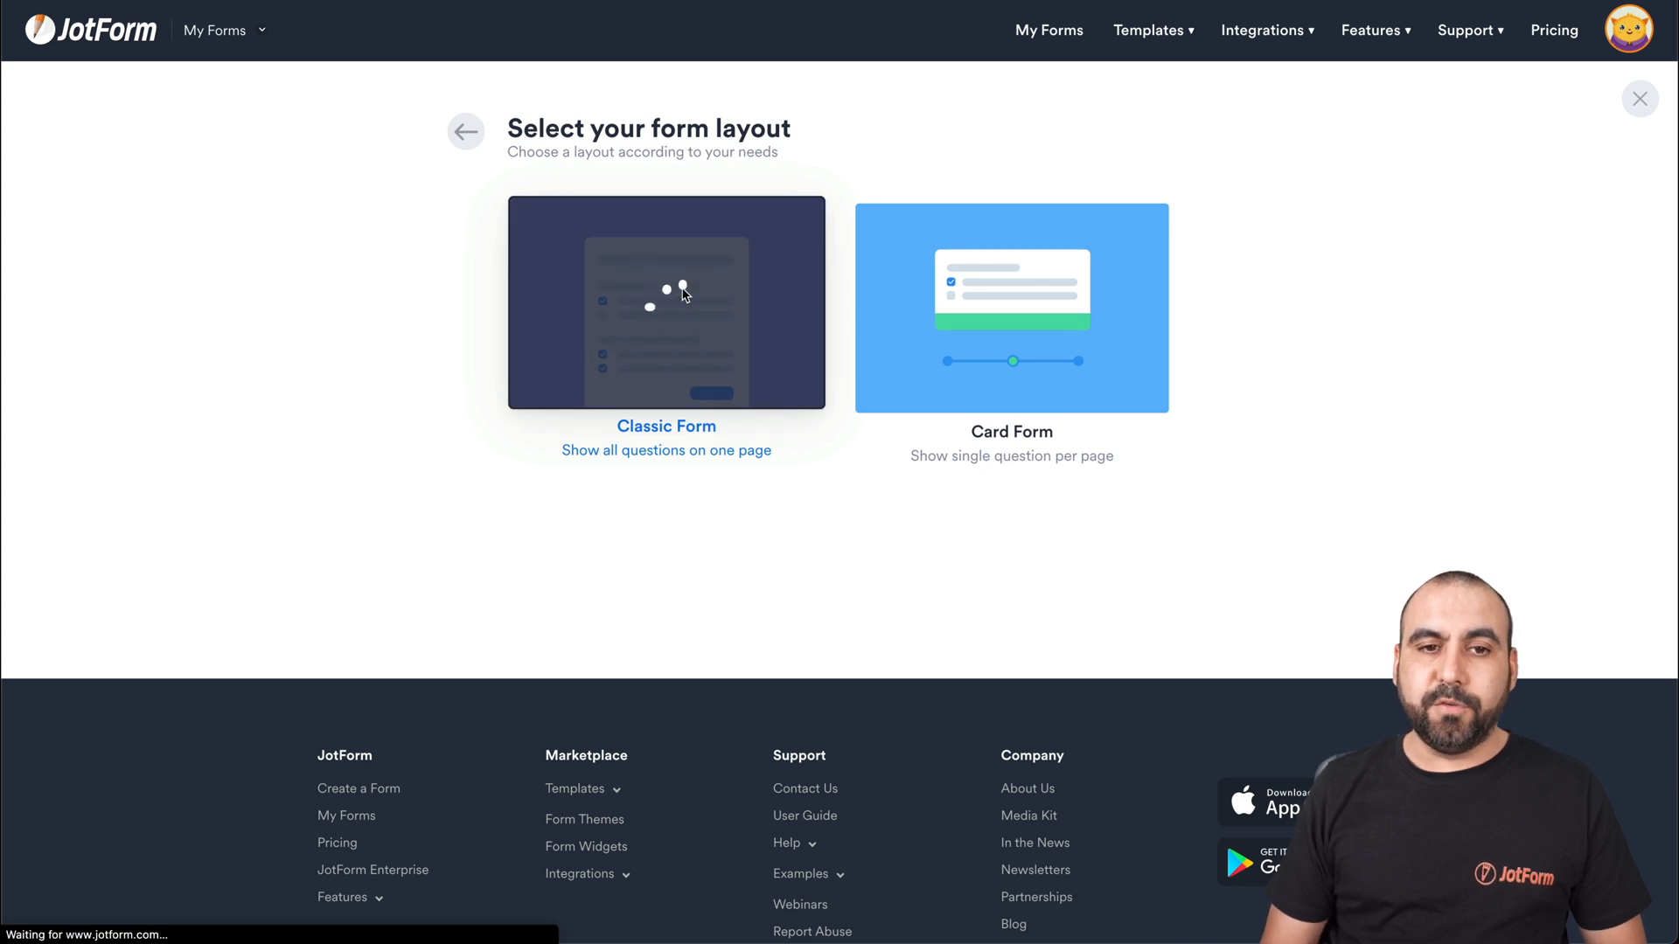
left_click(665, 303)
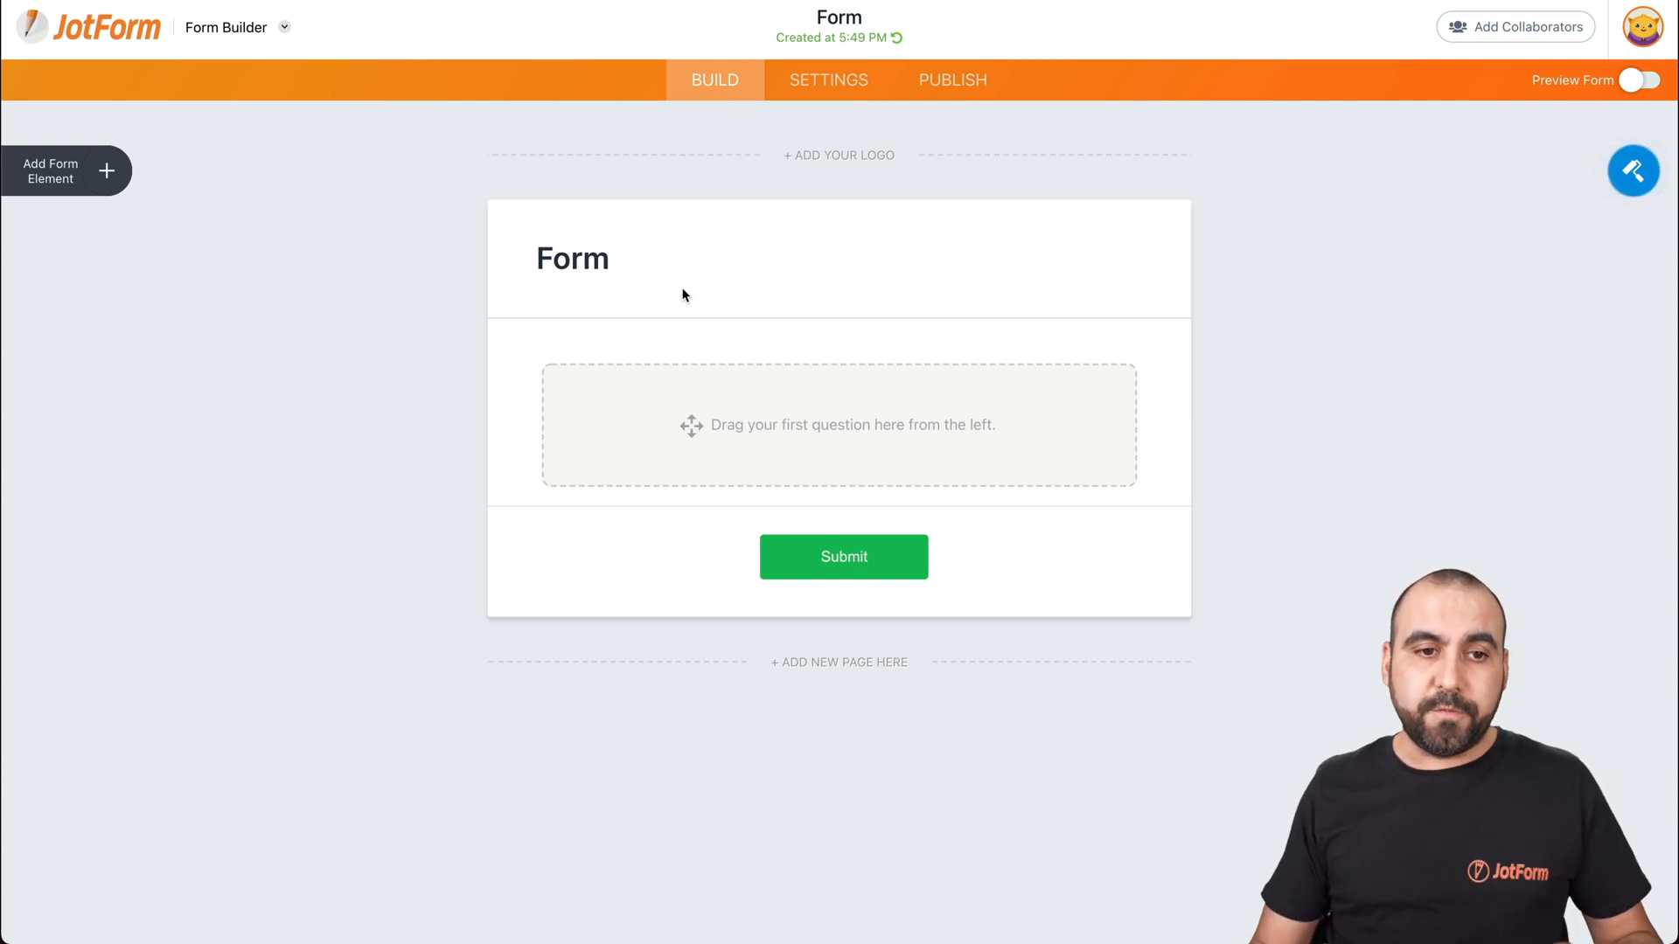
- Add Full Name, Phone, Short Text, Dropdown and Long Text elements to the form
left_click(66, 170)
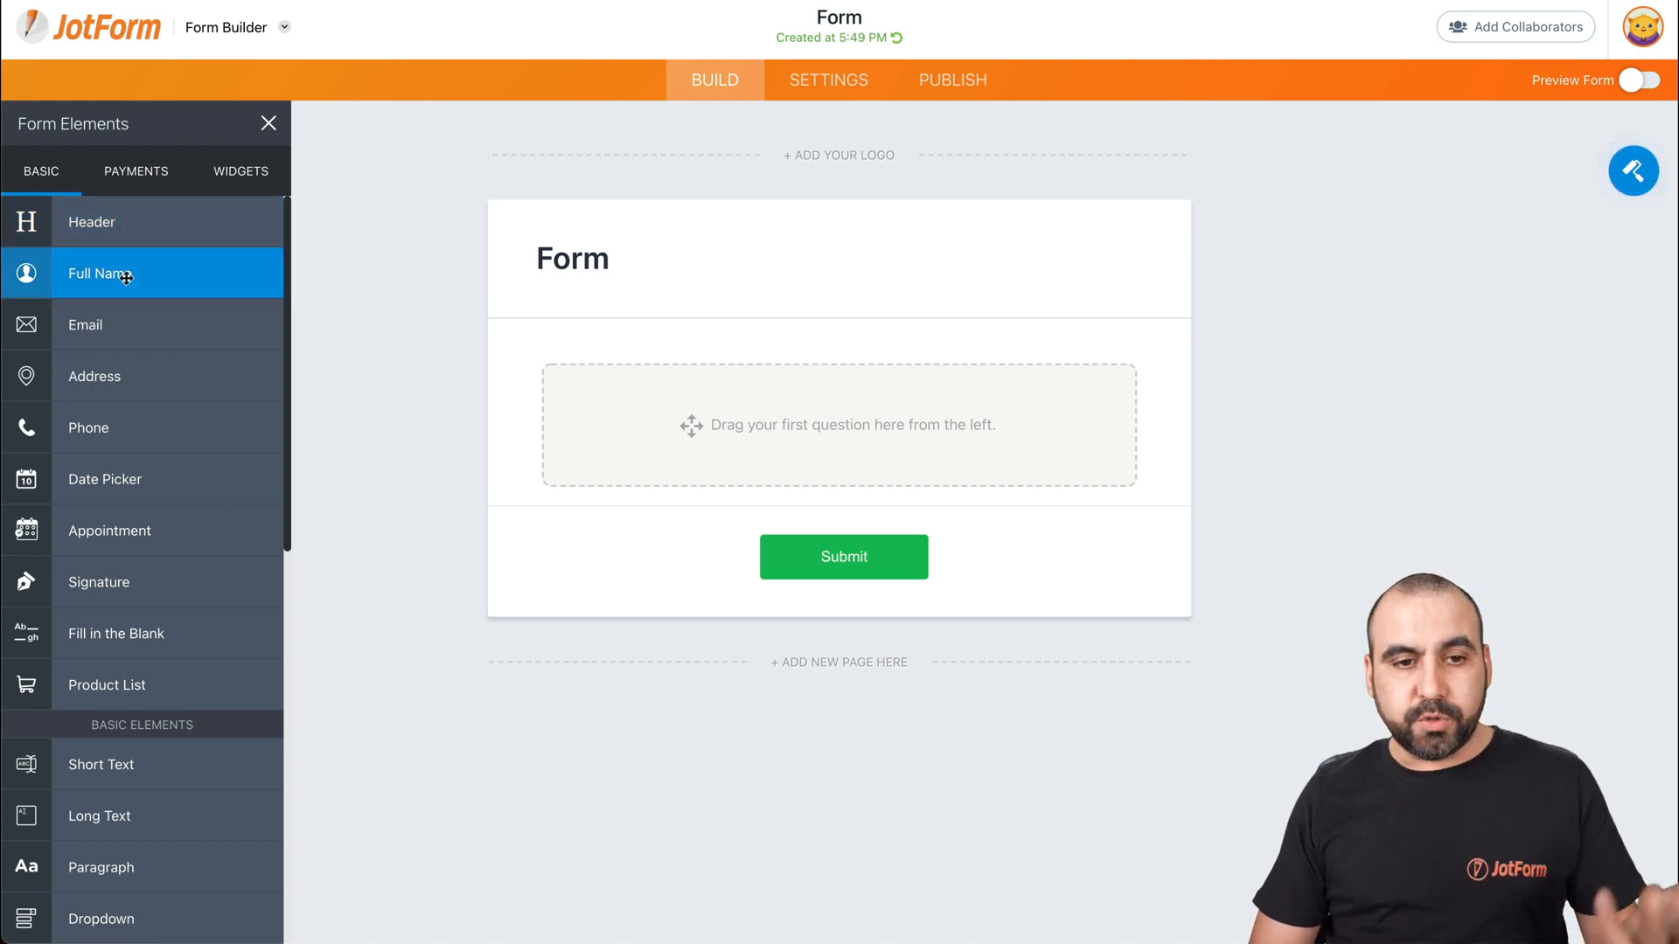
left_click_drag(106, 273, 762, 446)
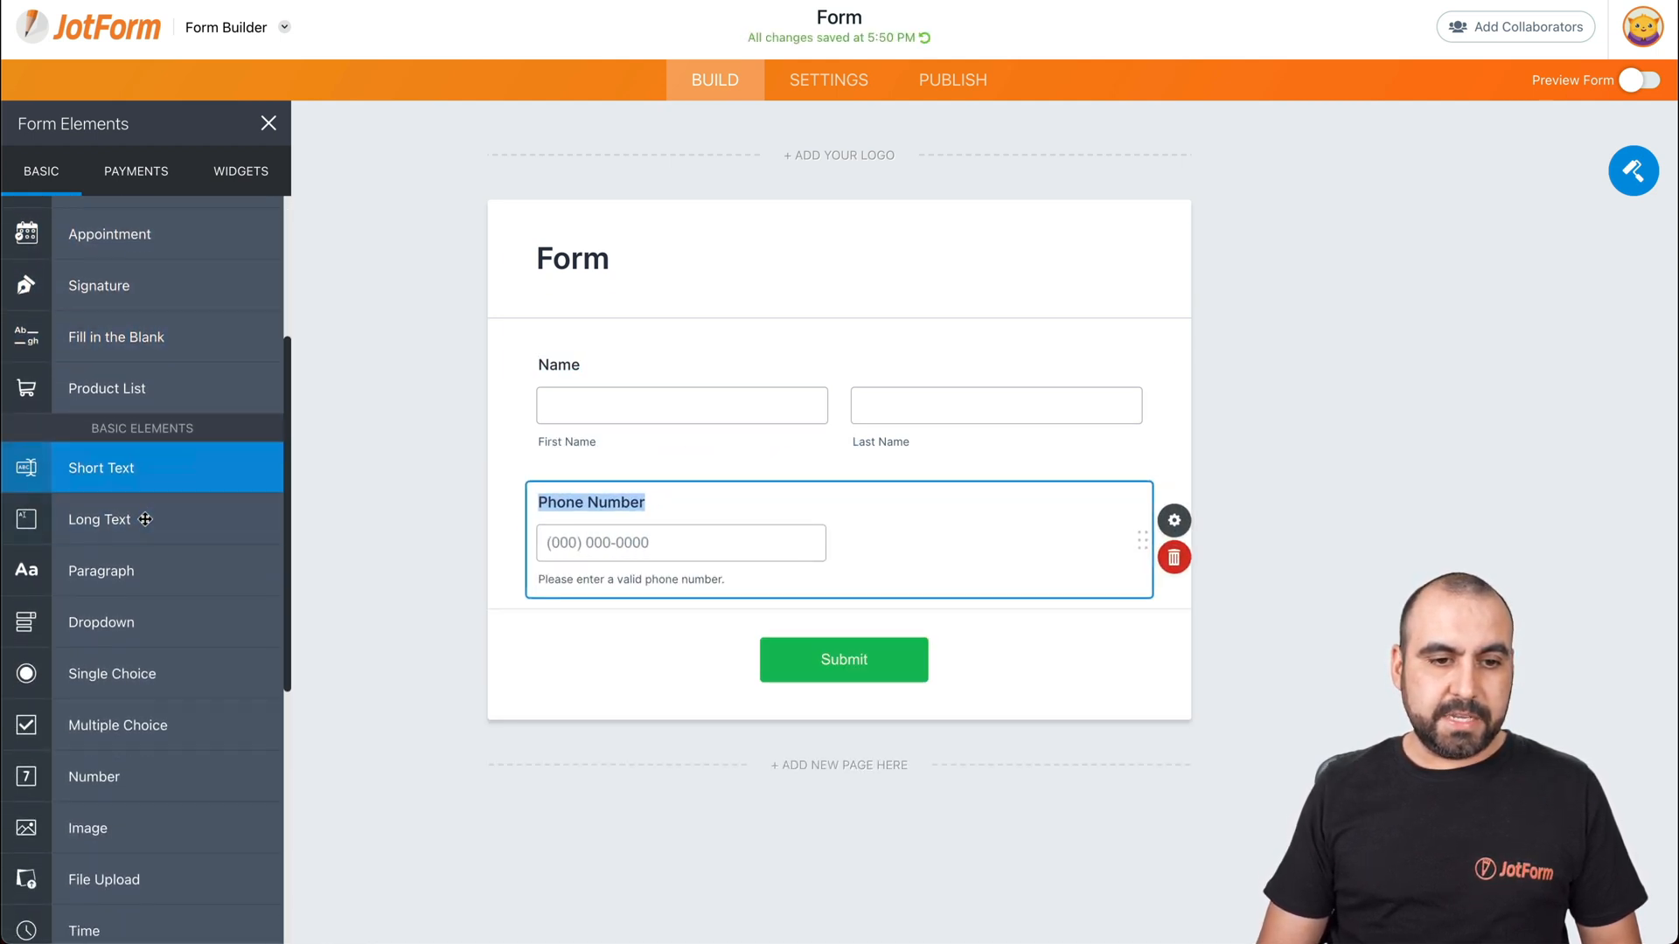
left_click(102, 469)
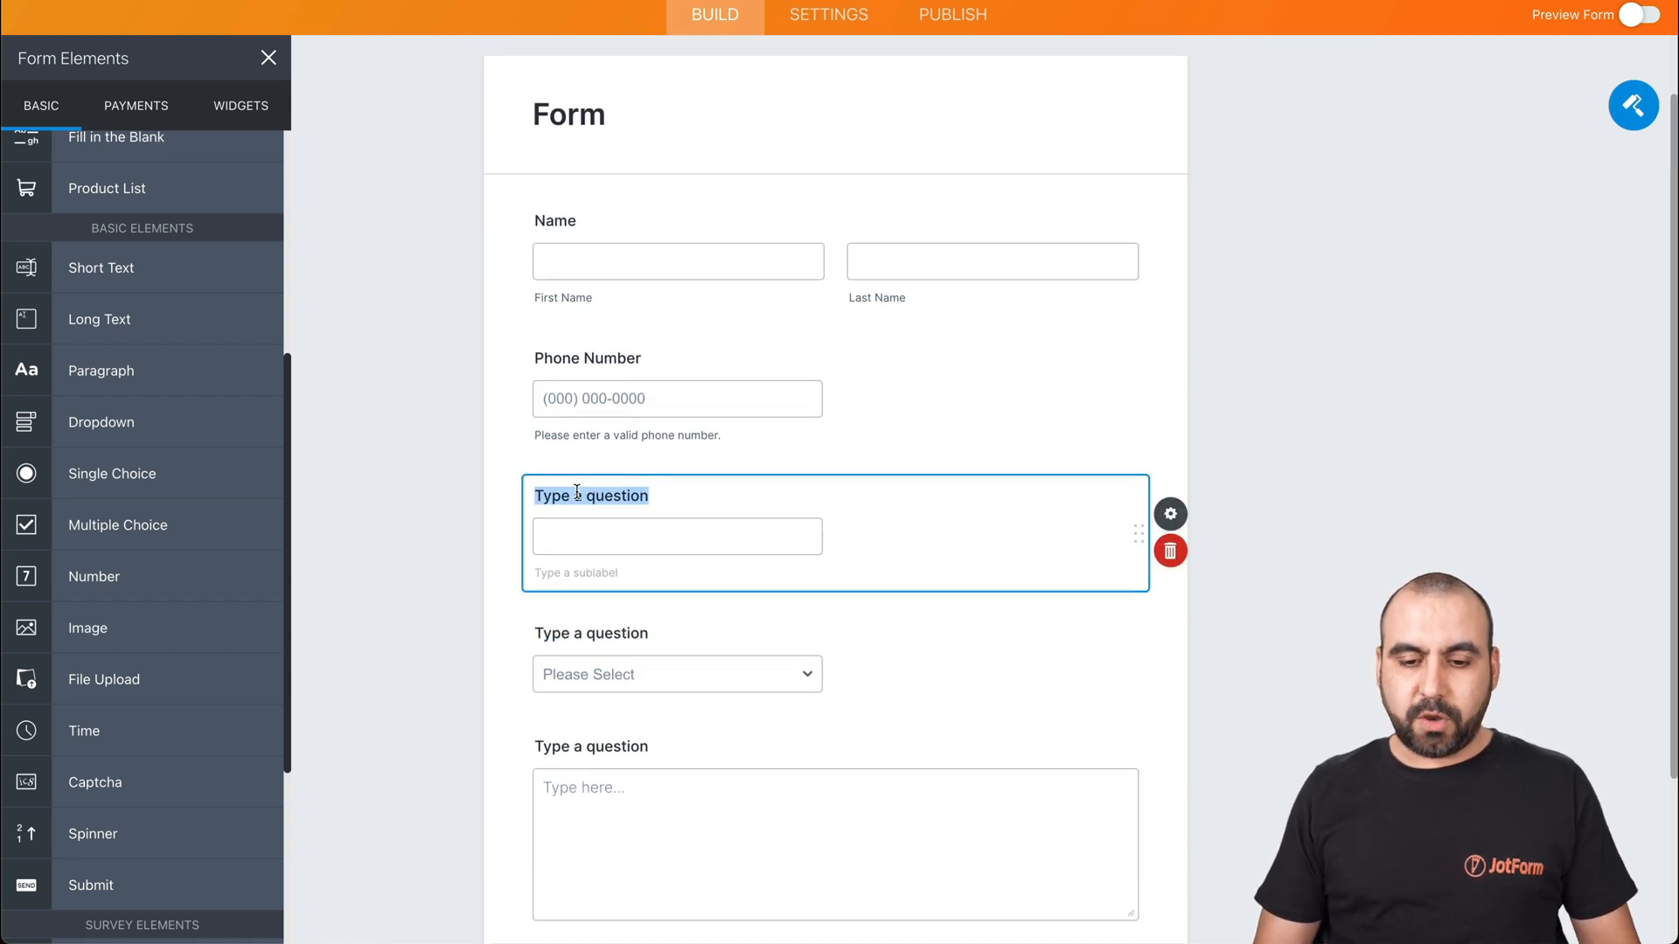
- Label questions 'Do you like Jotform?' and 'Contact Area?' with options Support, Sales, Accounting
type("Do you like")
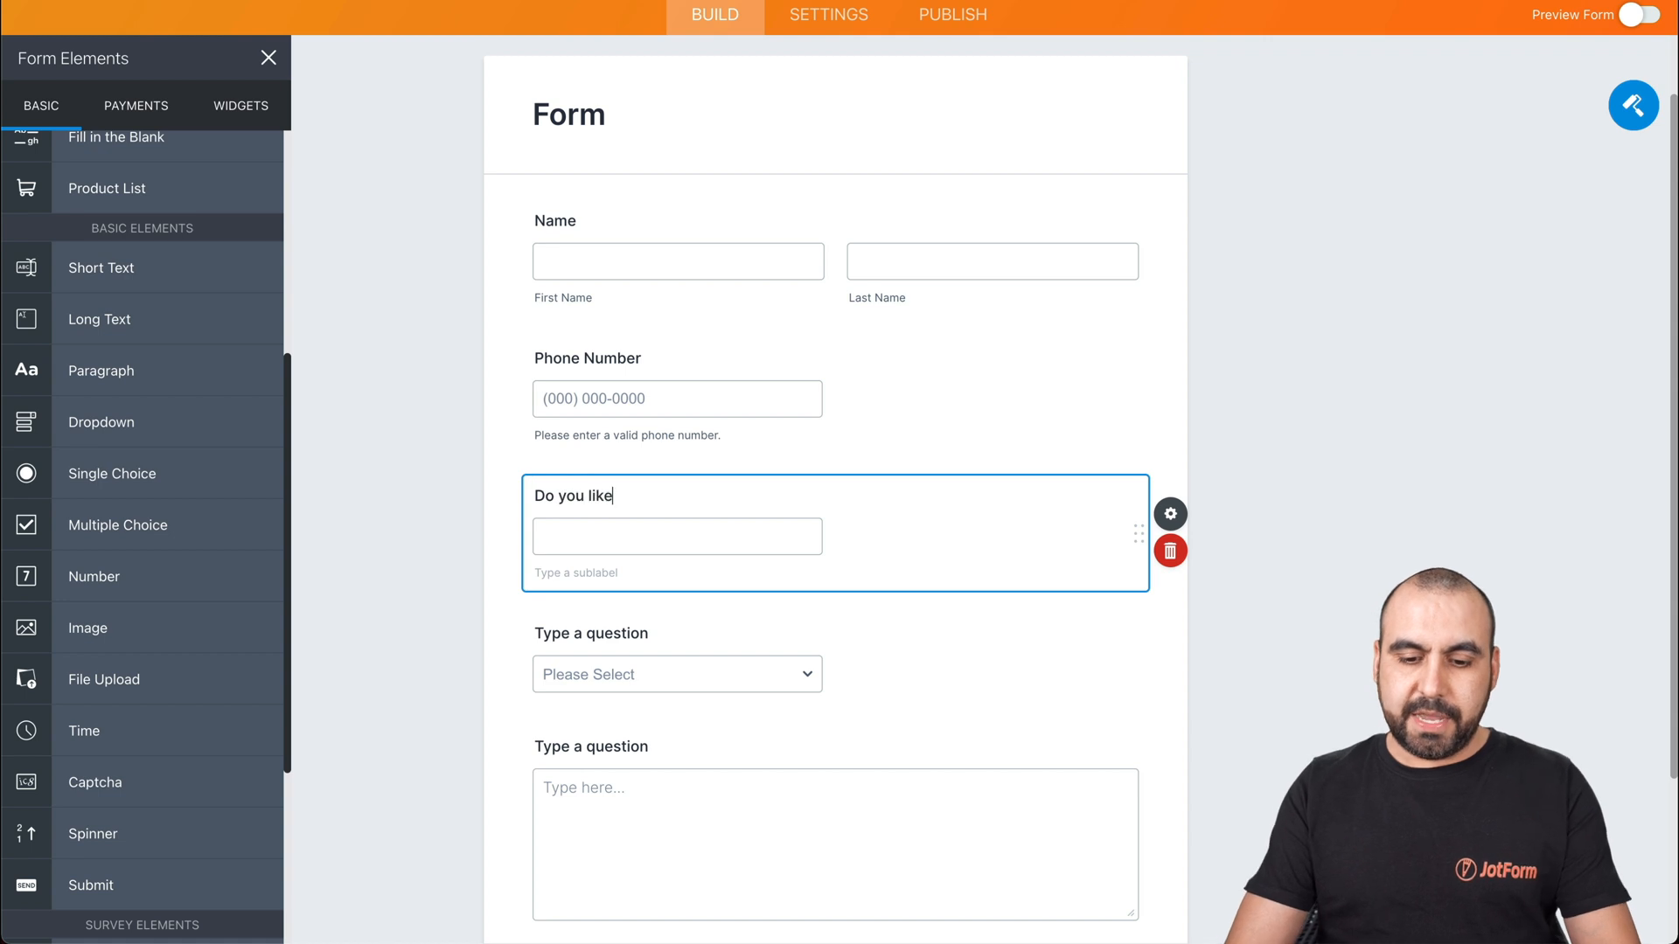
type("Jotform?")
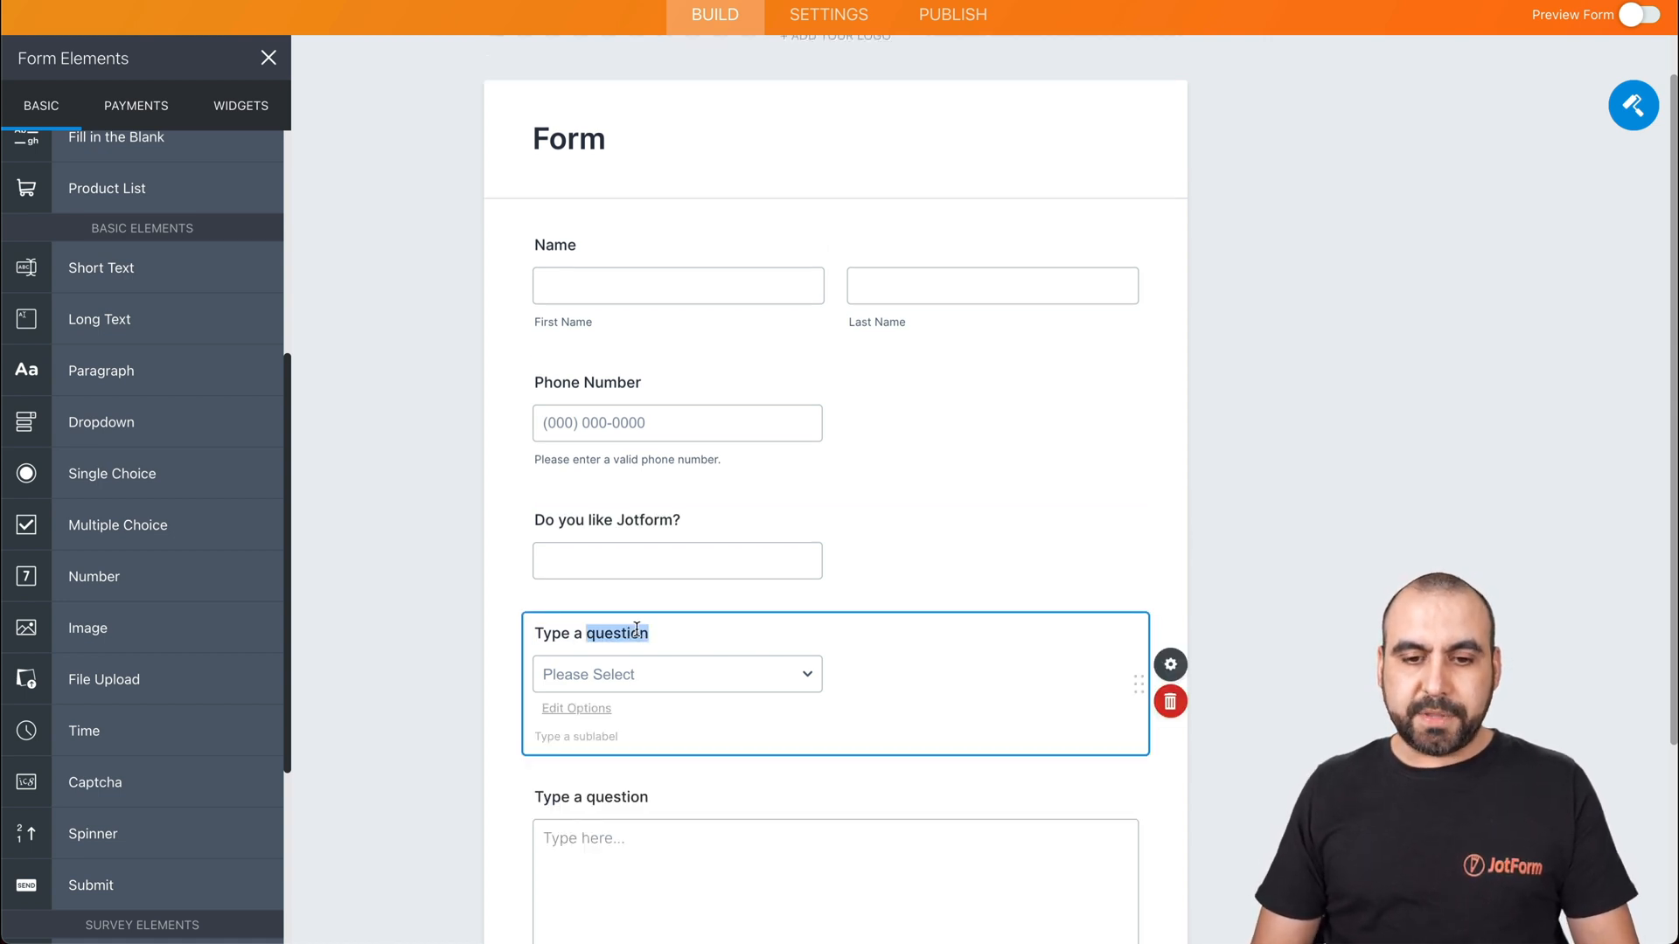
type("Contact Area?")
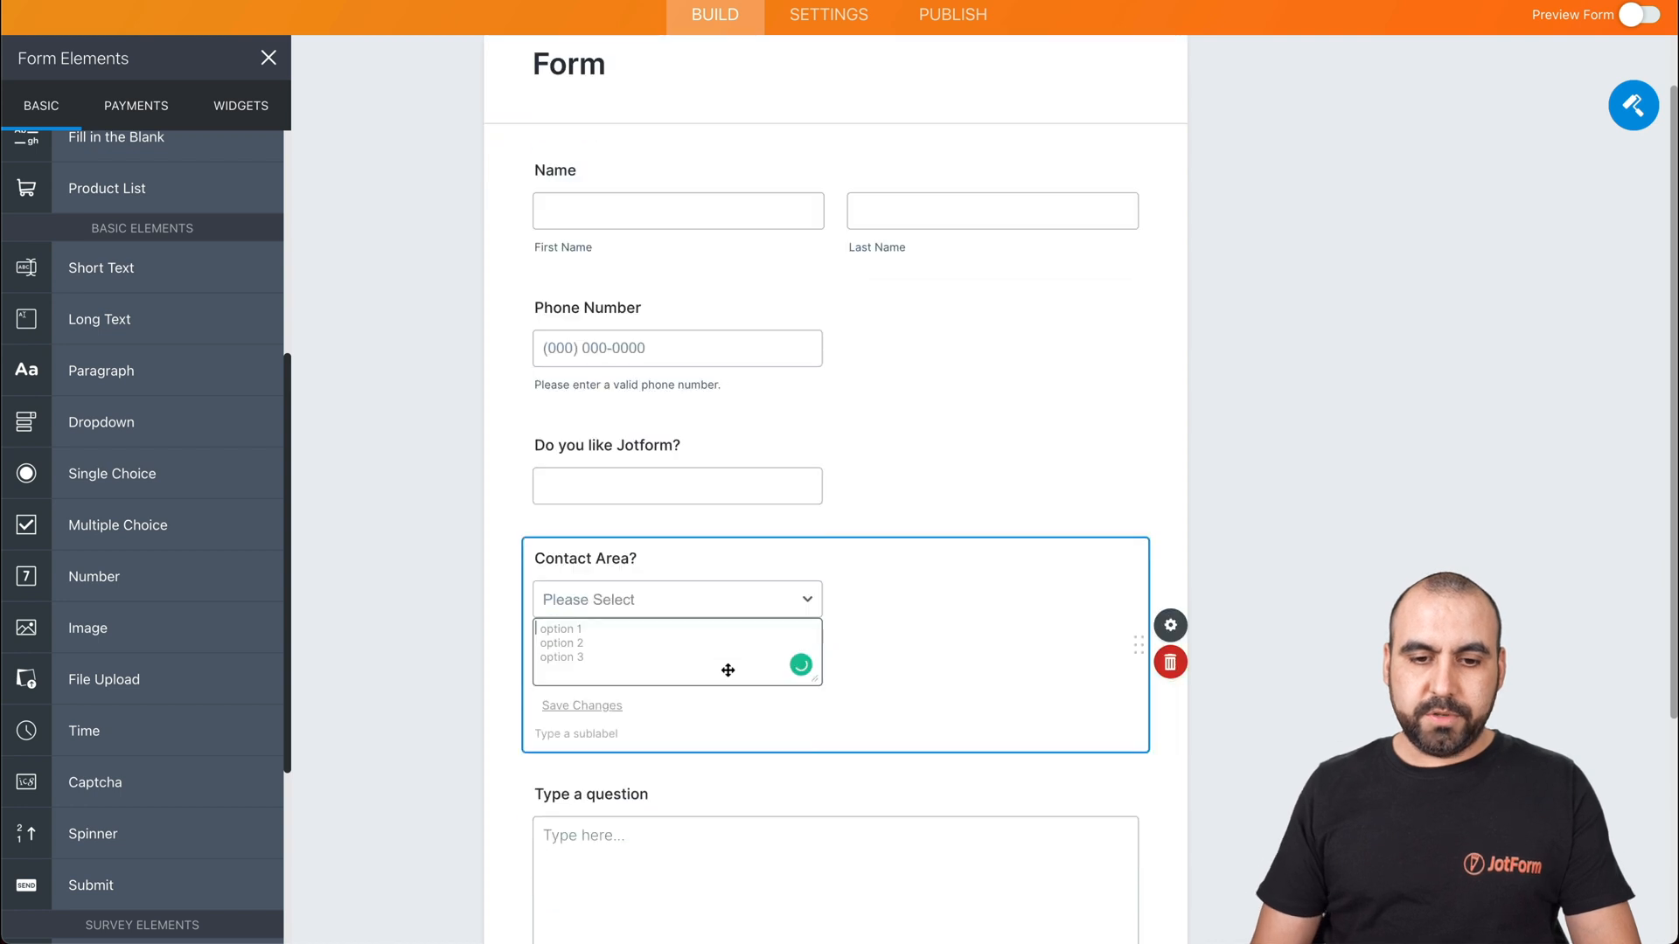
type("Suppo")
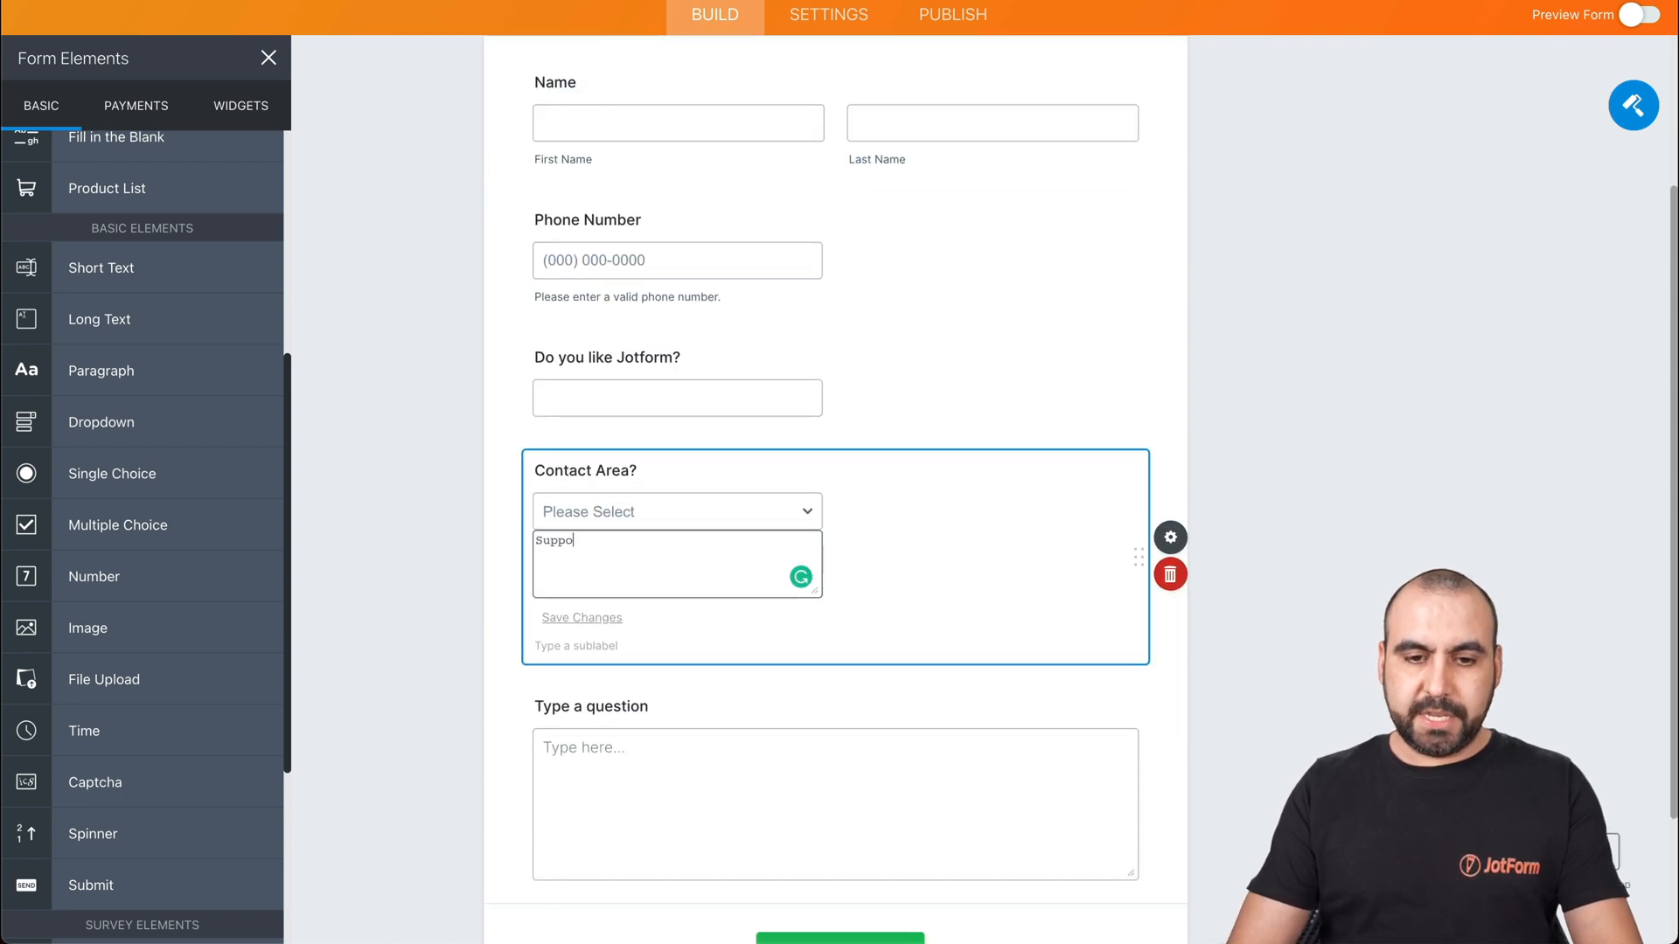
type("Support")
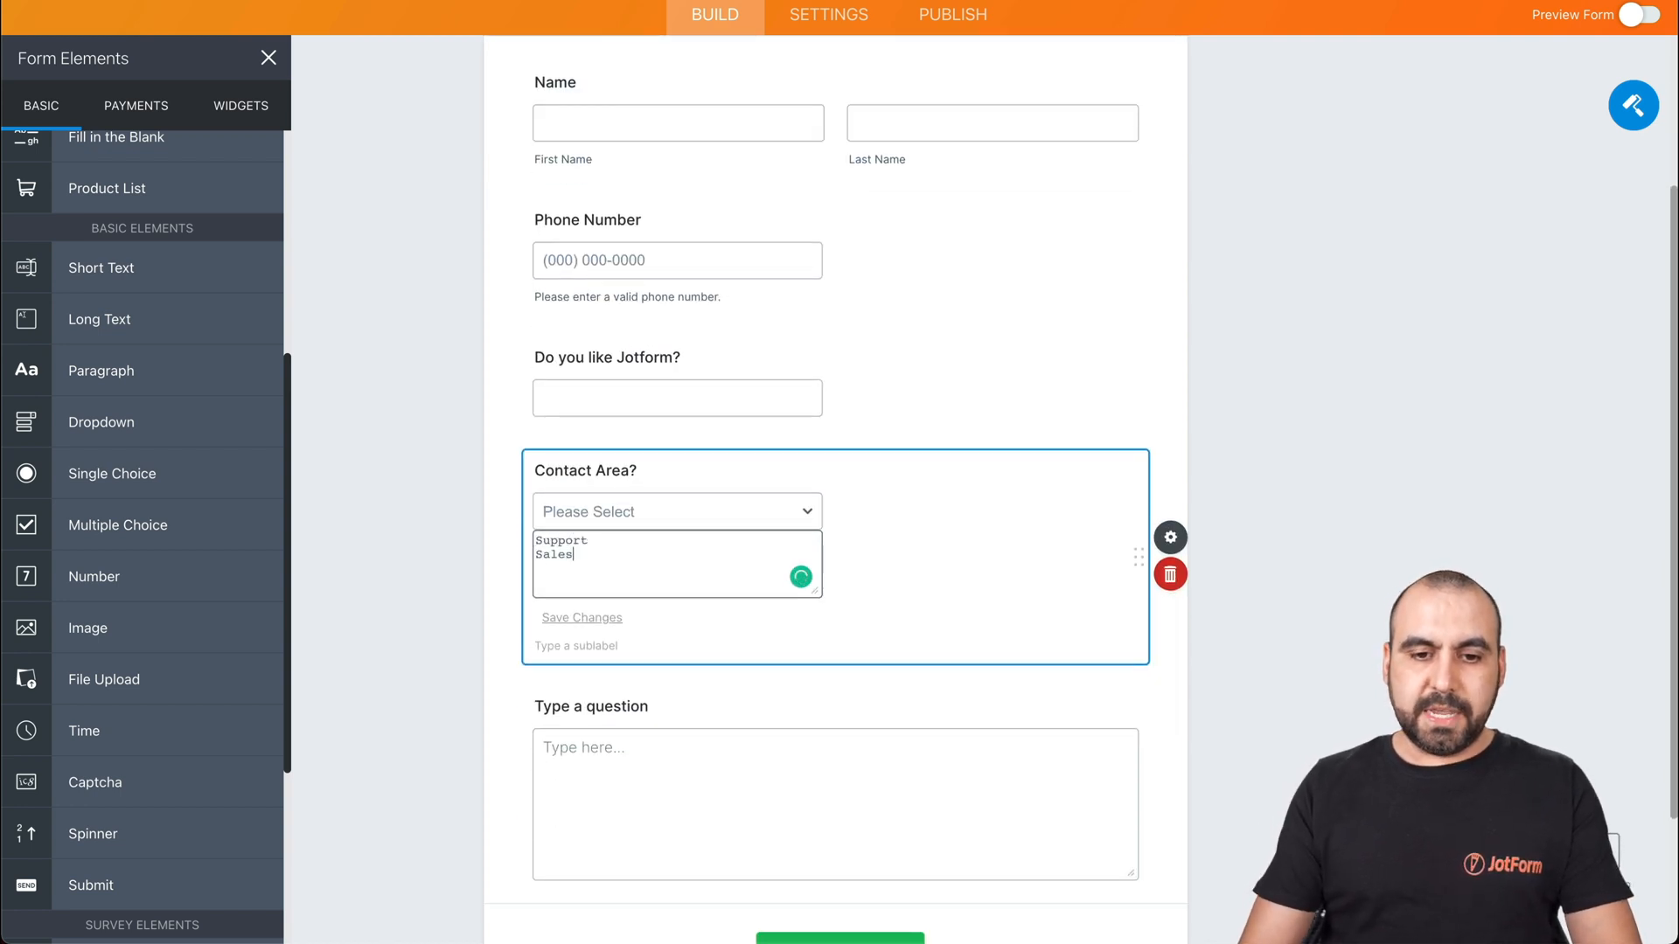
type("Accounting")
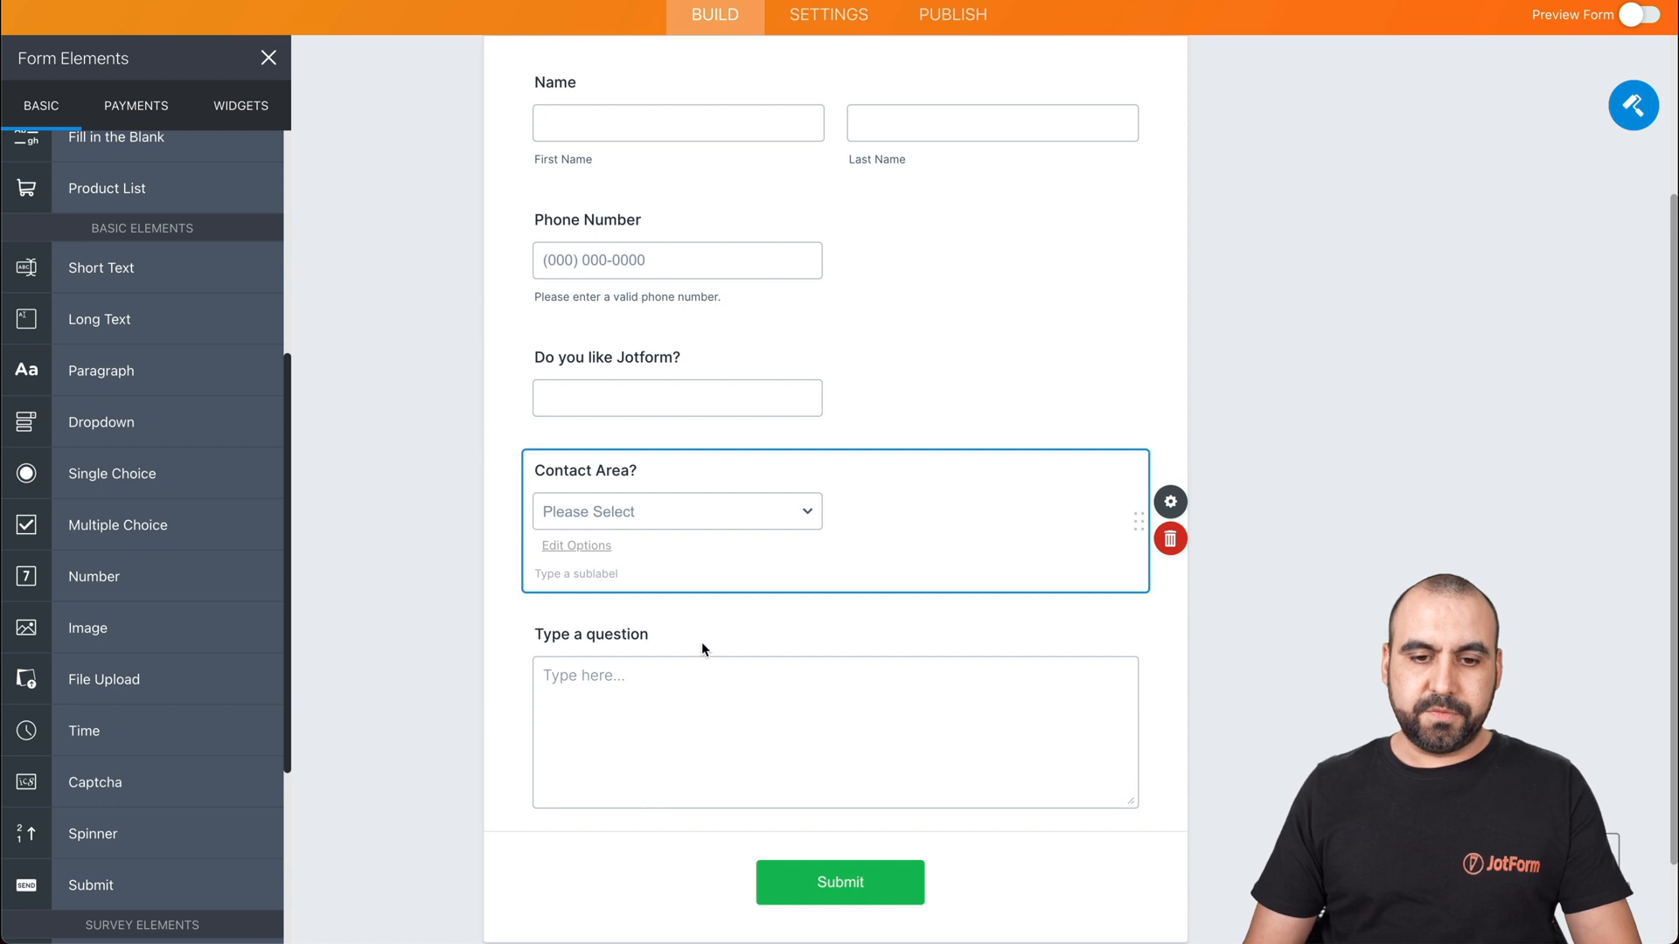
- Label the long text question 'Add your comments here'
left_click(591, 633)
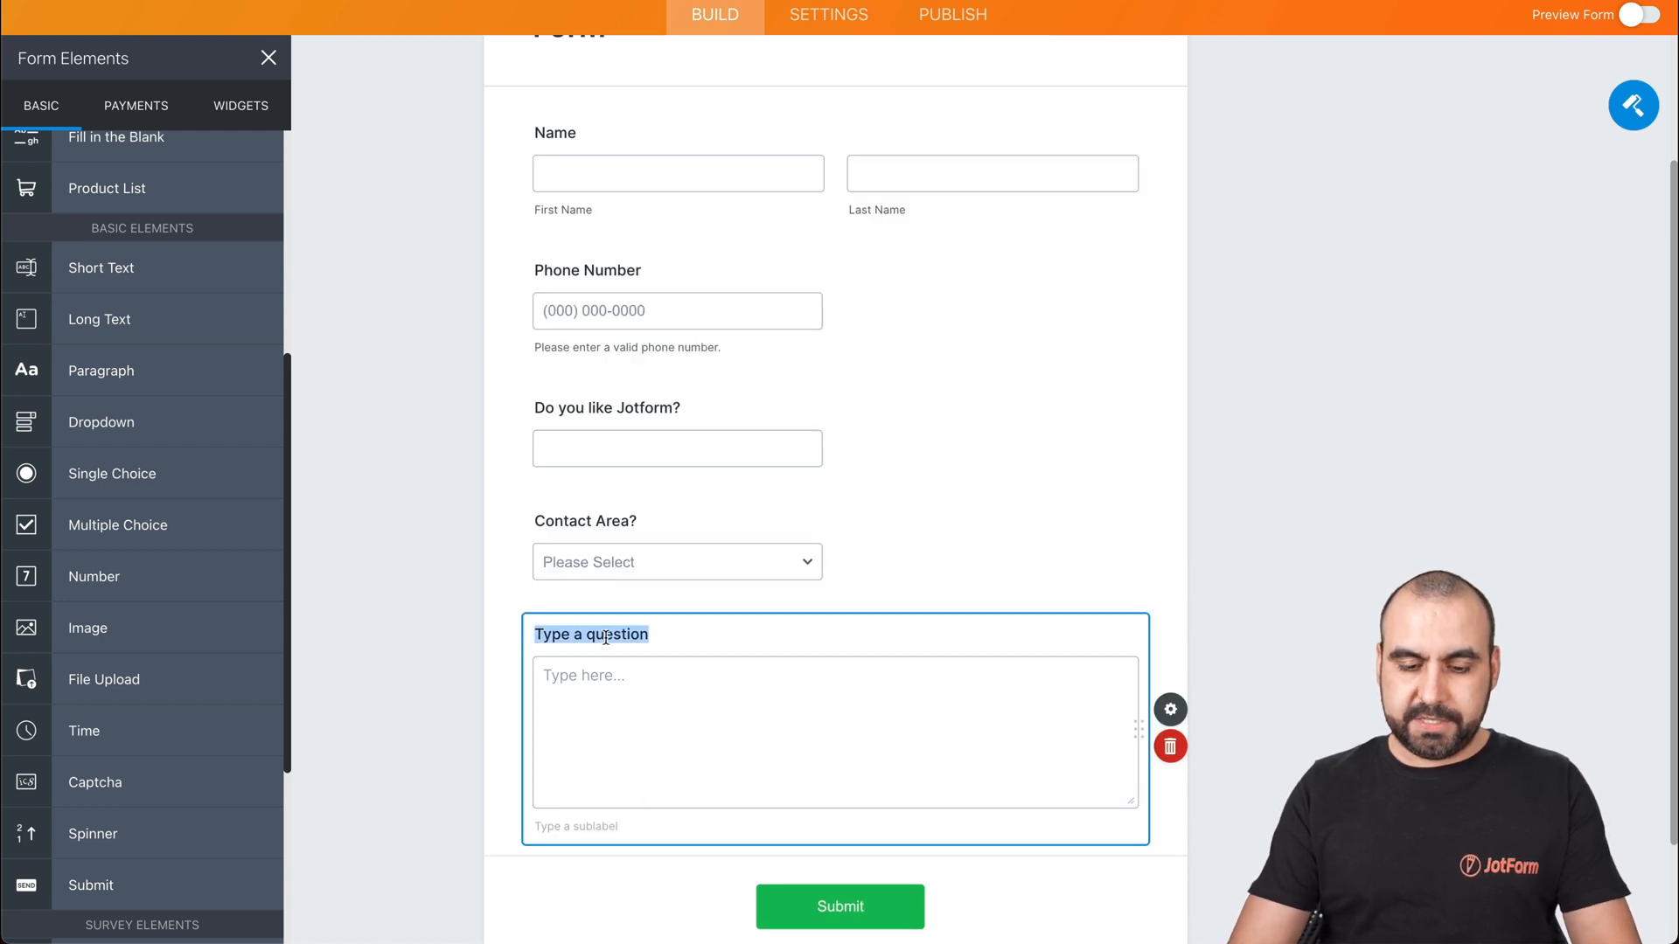
type("Add your")
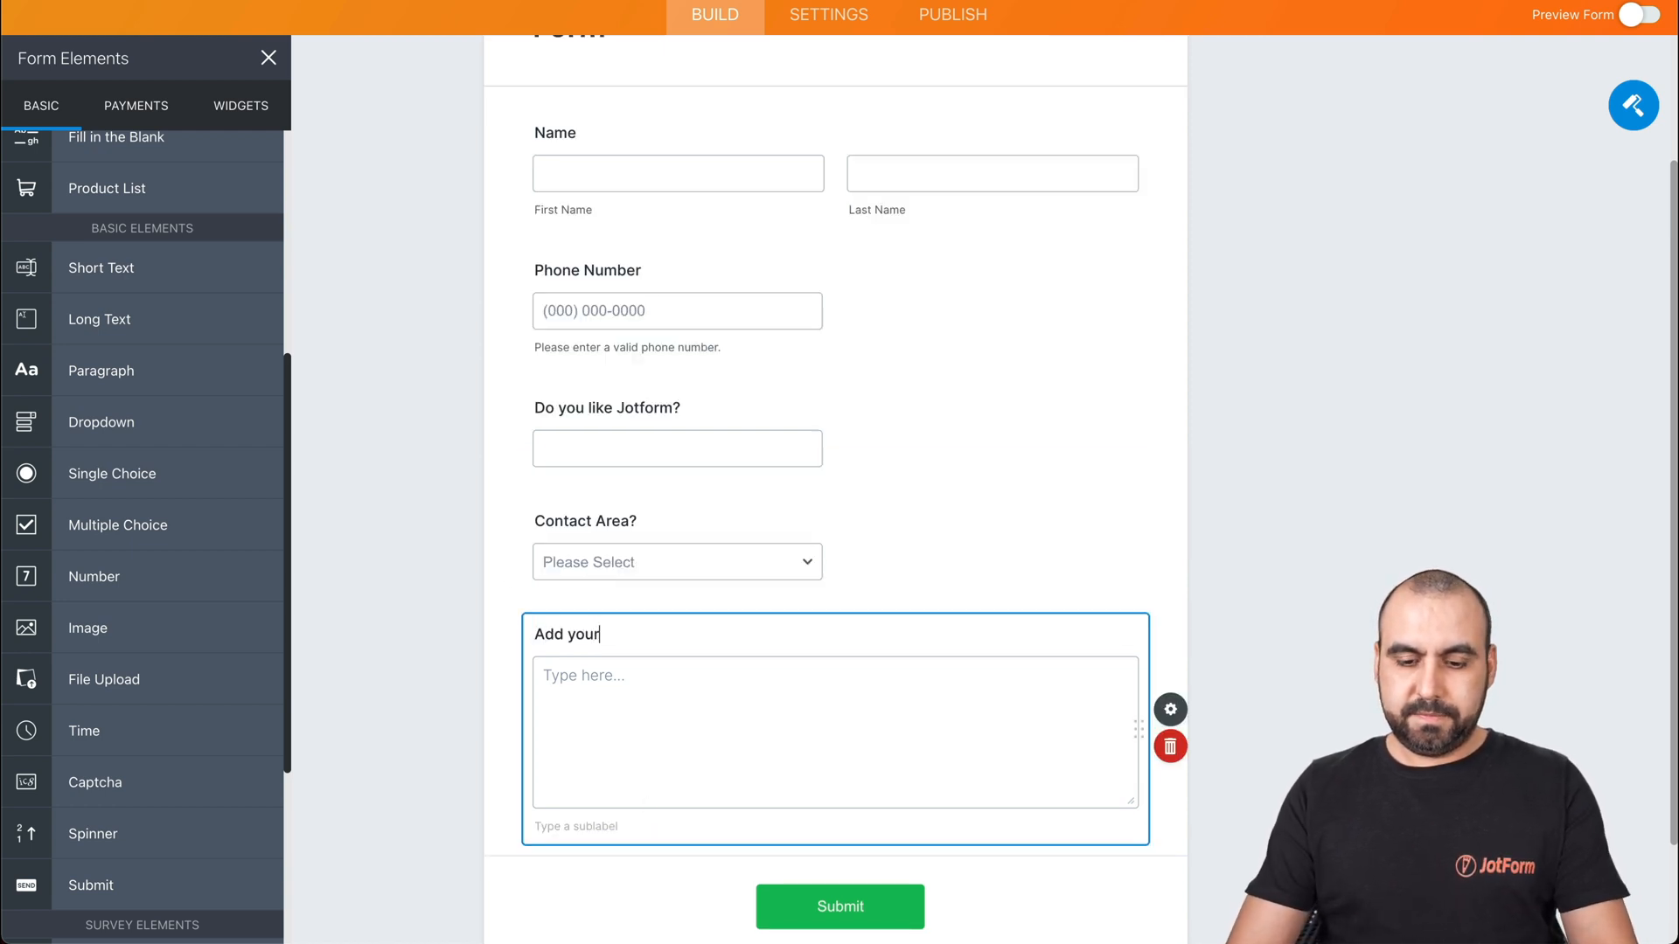
type("comments here")
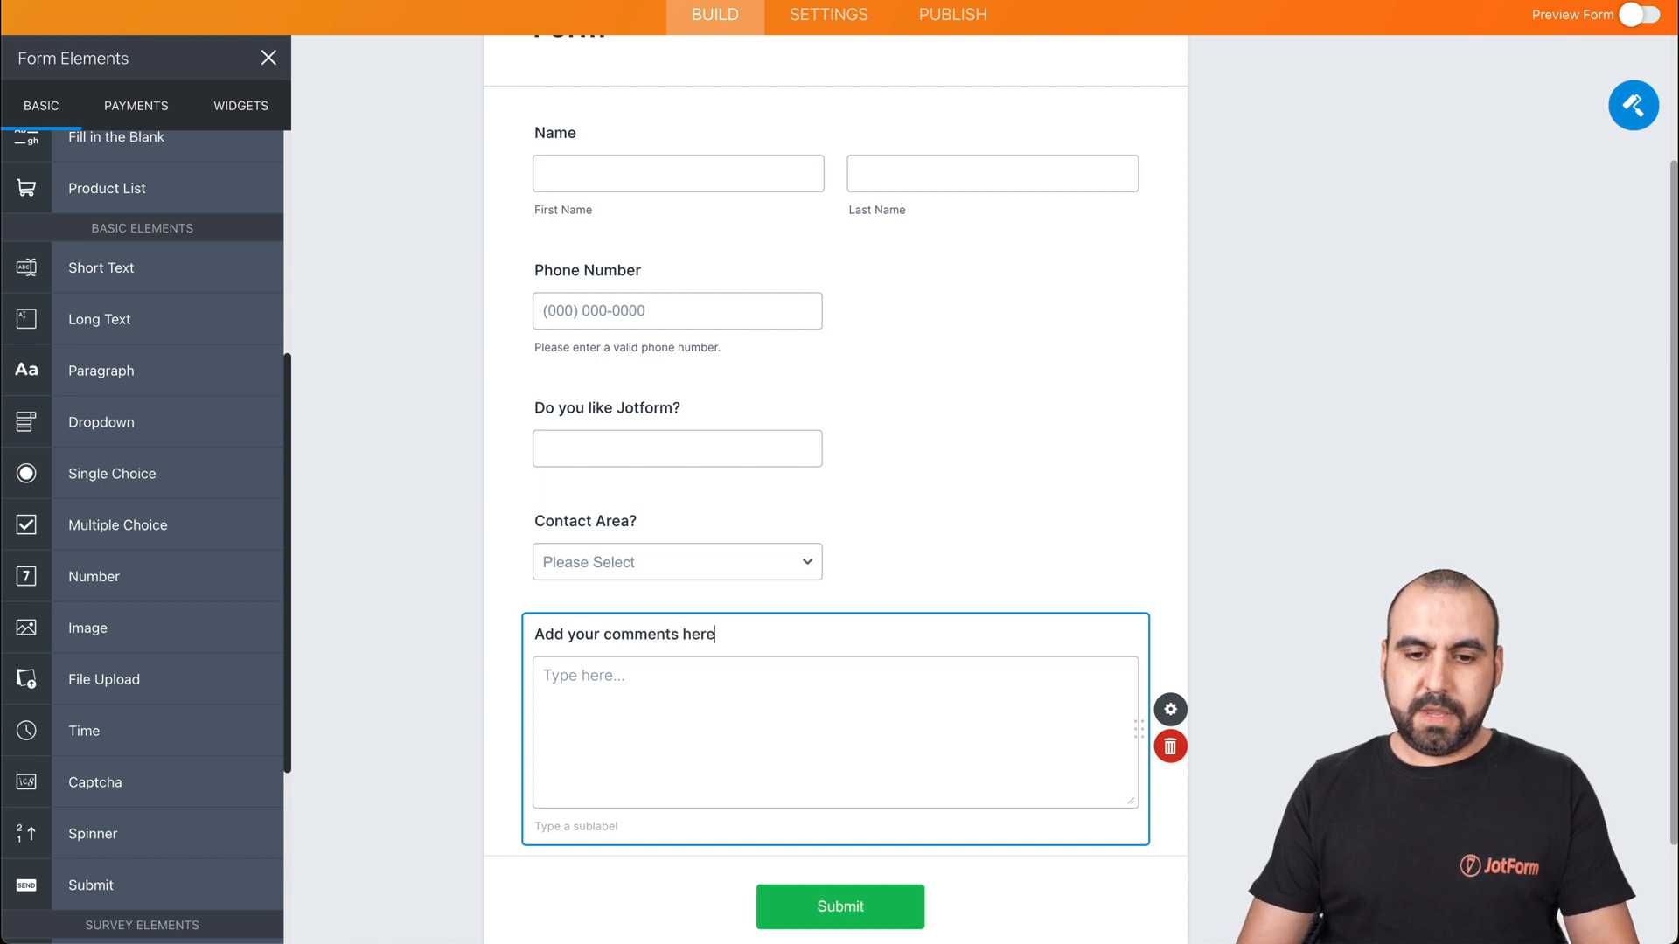
mouse_move(509, 567)
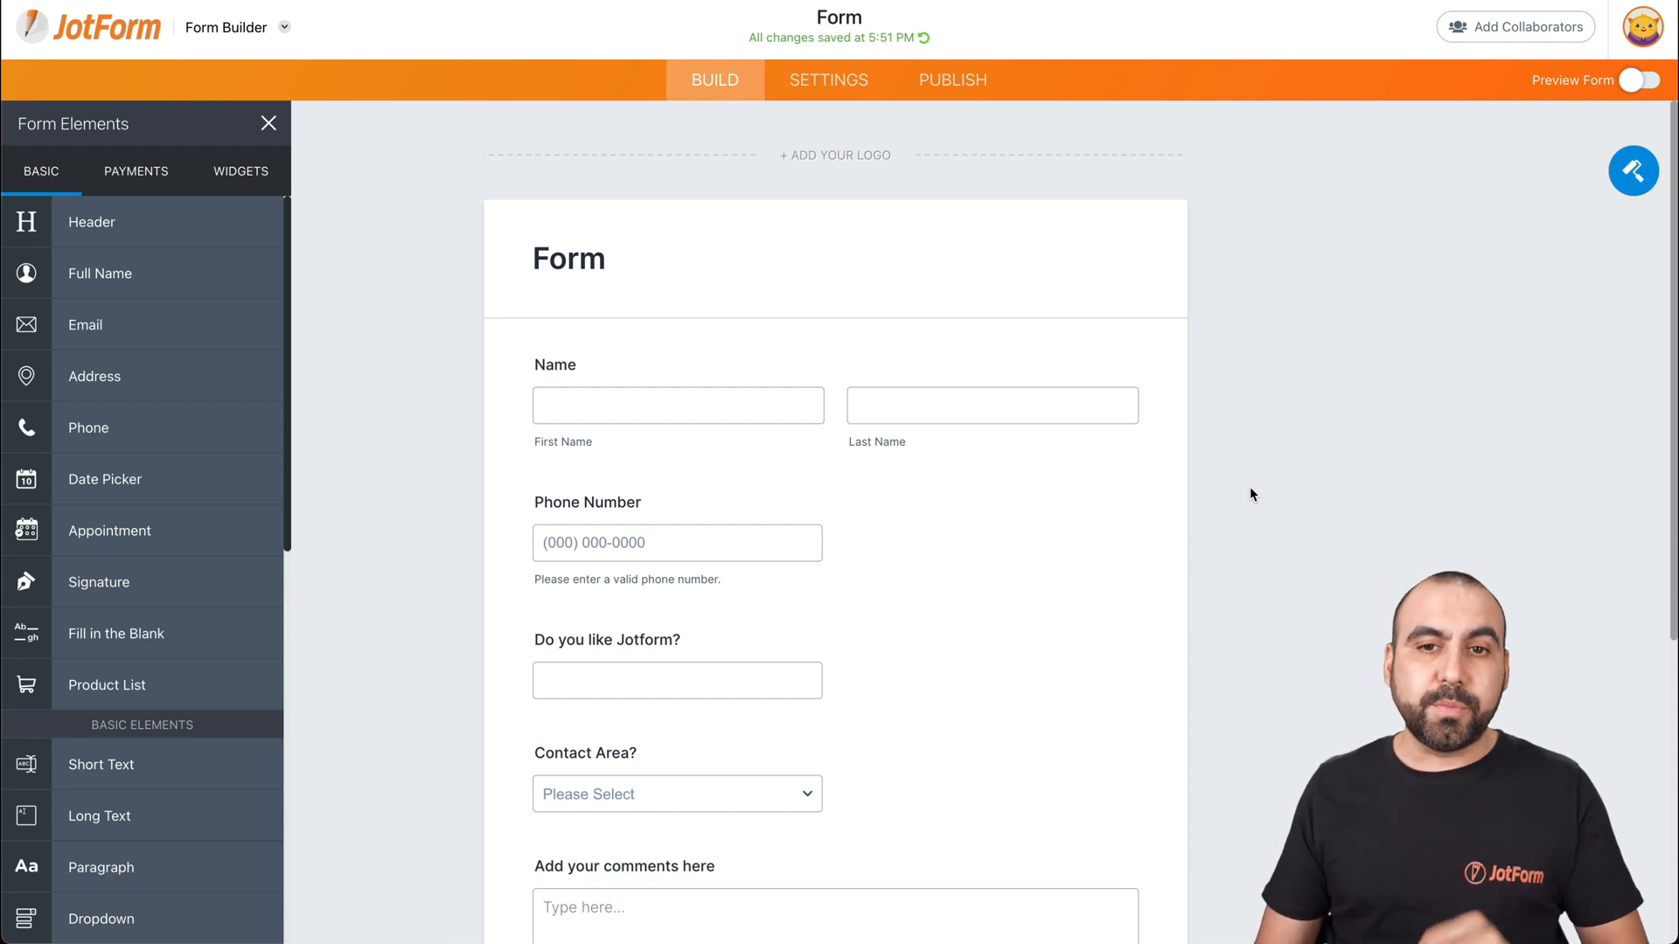
- Go to Settings > Integrations and choose the Google Sheets integration
left_click(827, 78)
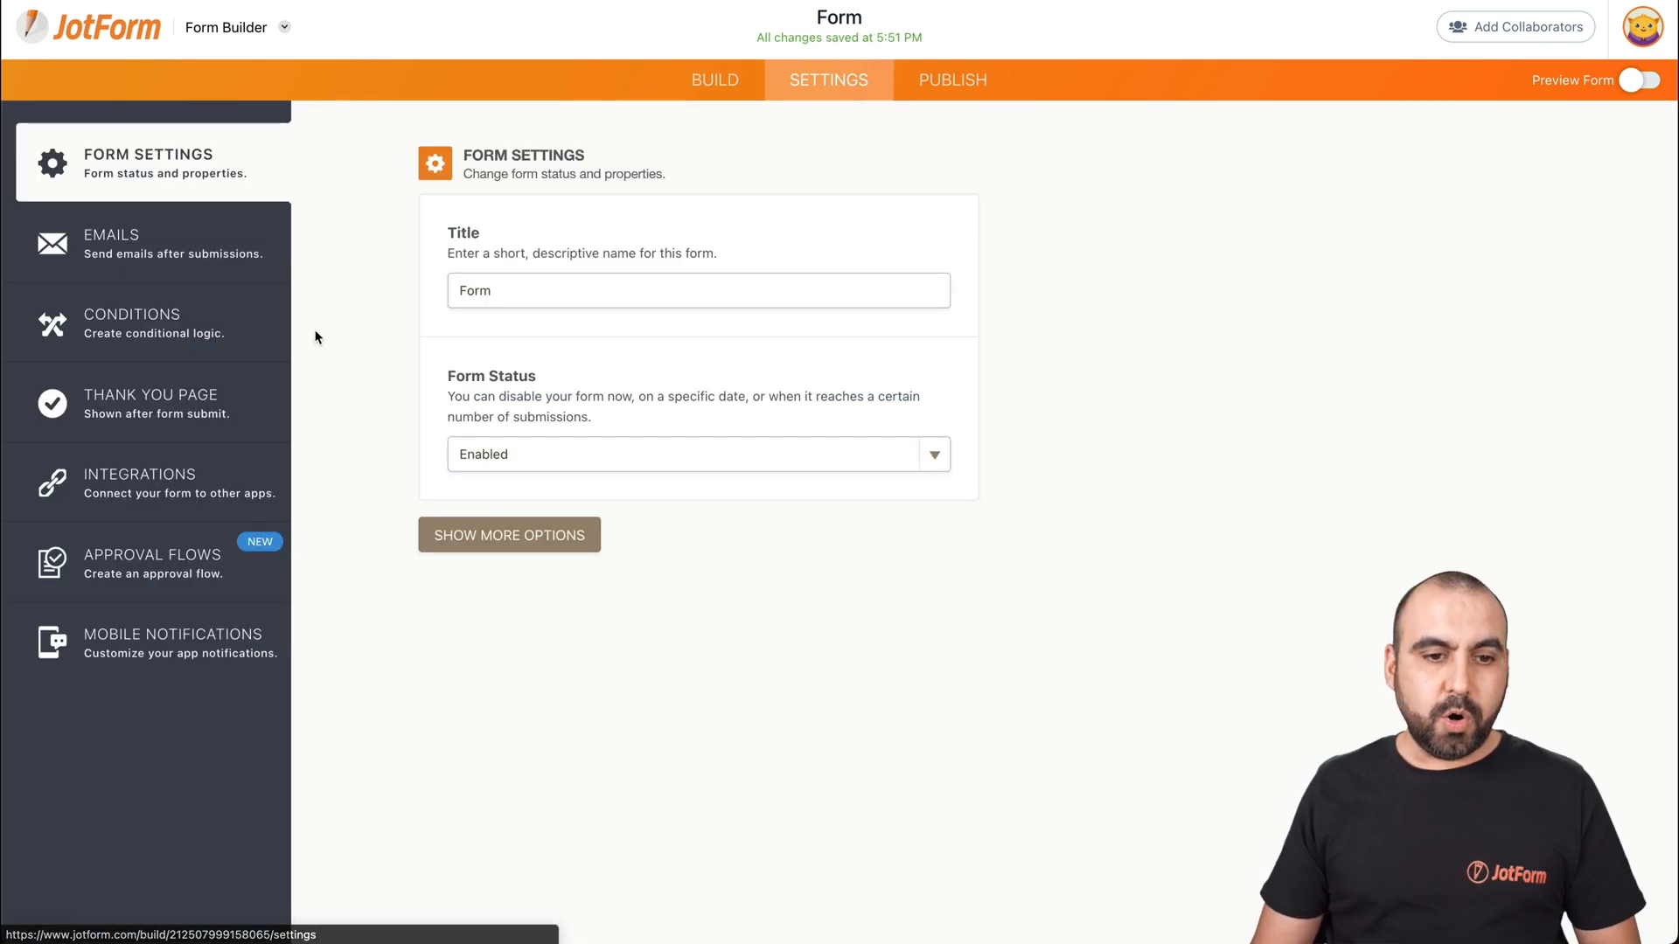
left_click(147, 483)
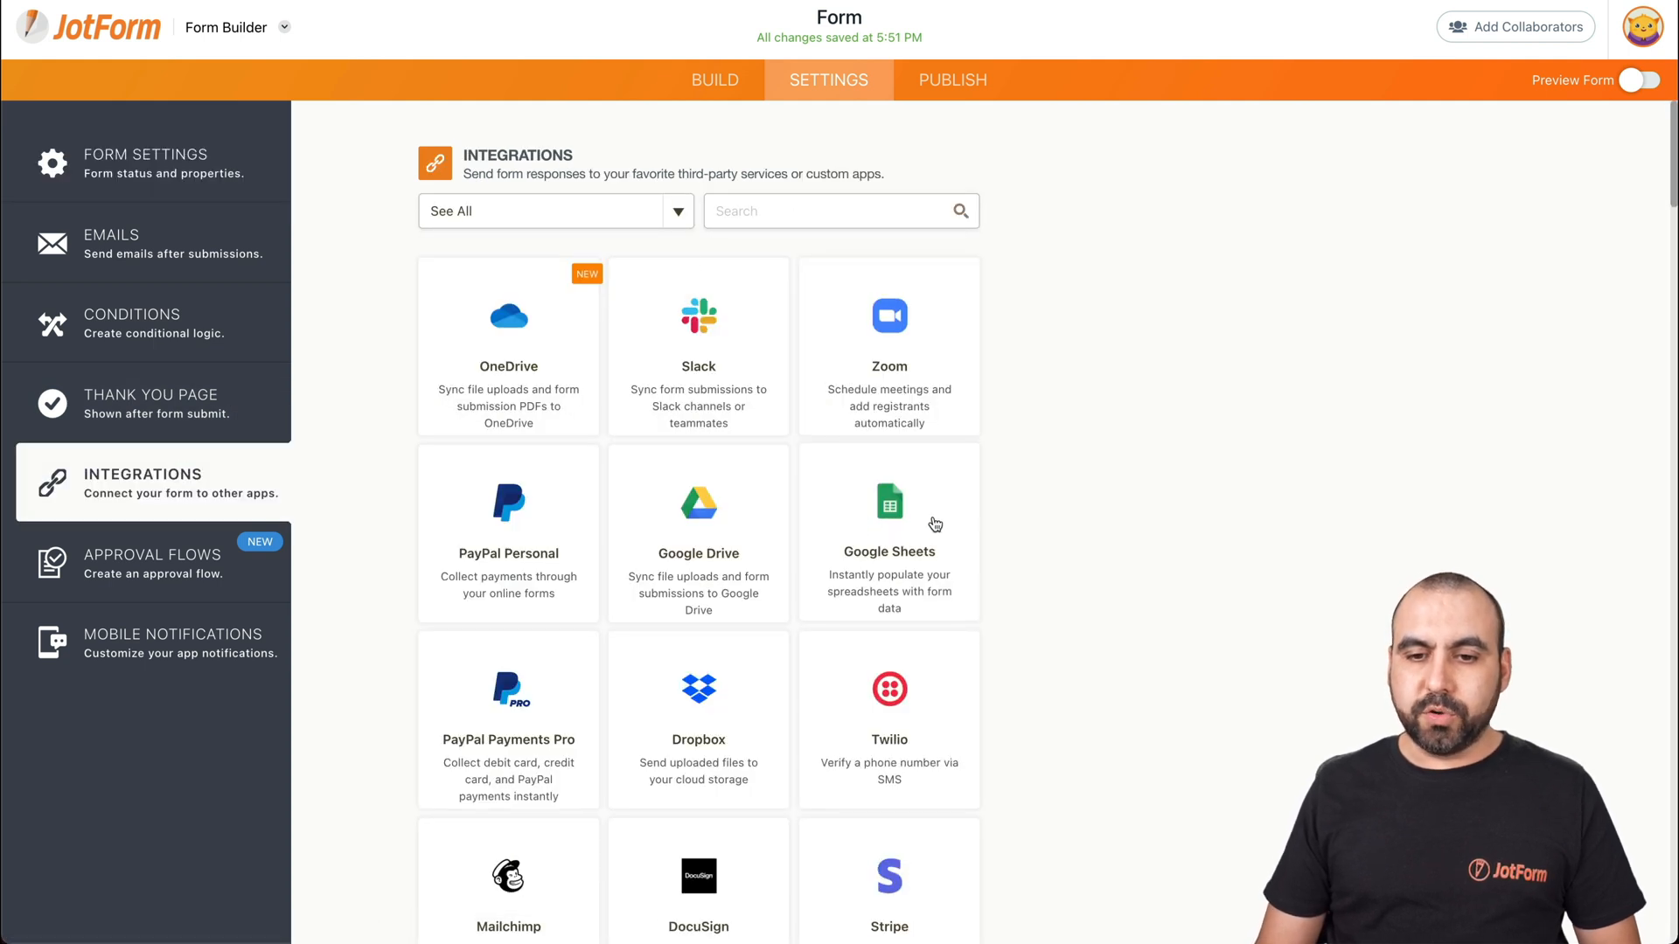
left_click(888, 525)
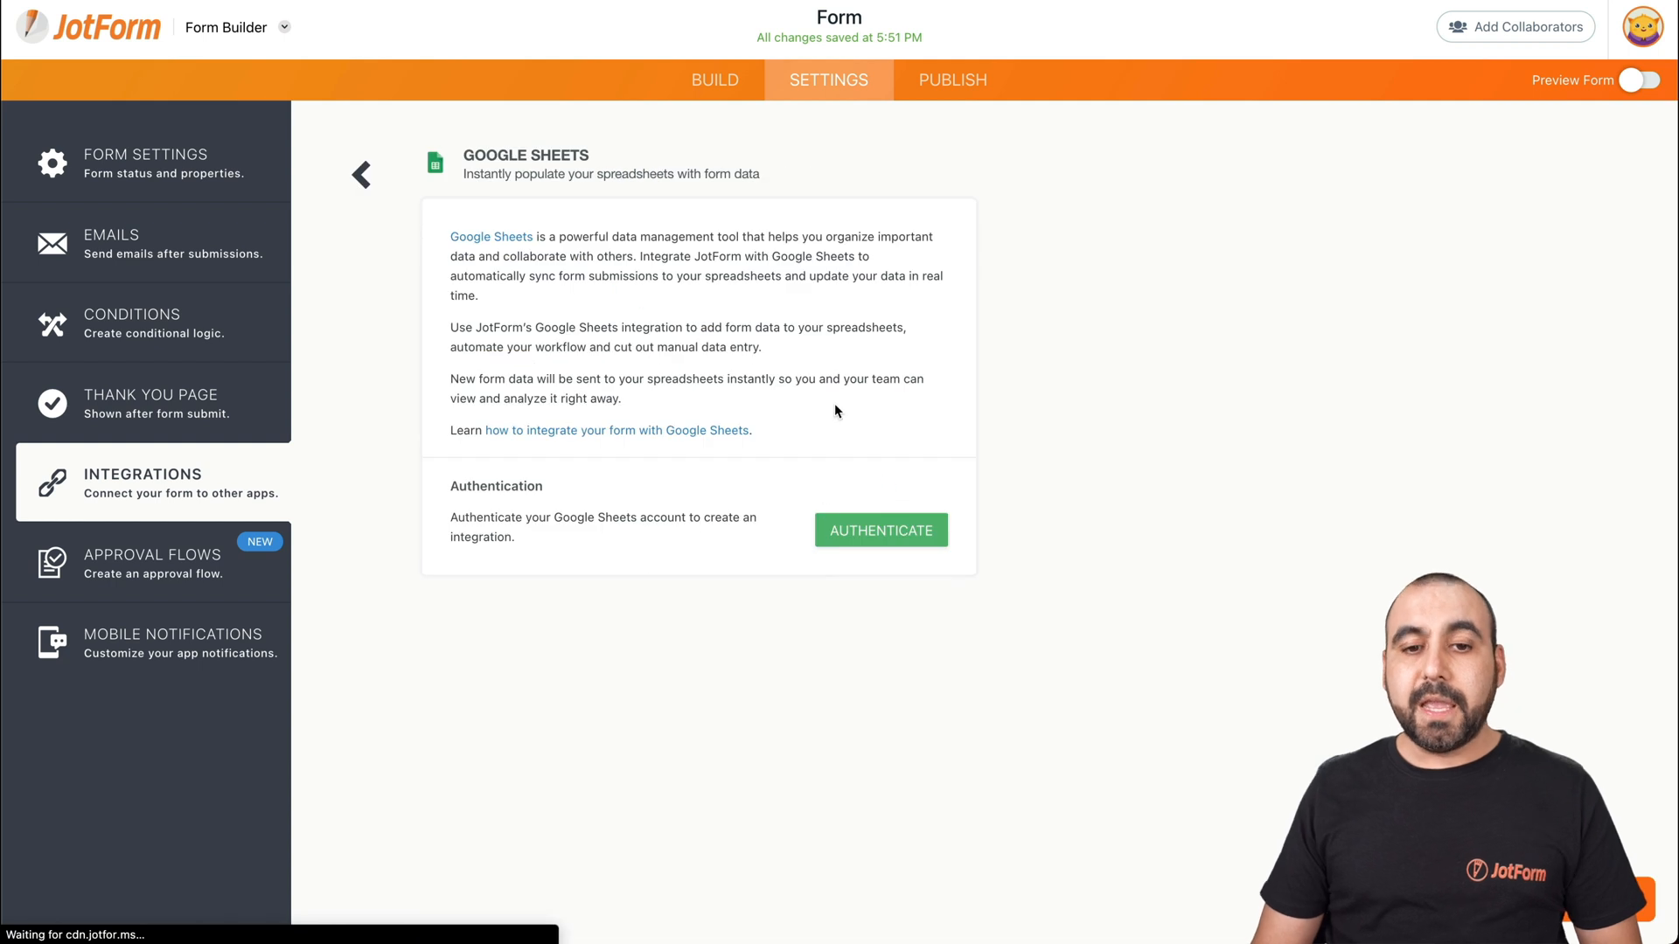
mouse_move(885, 427)
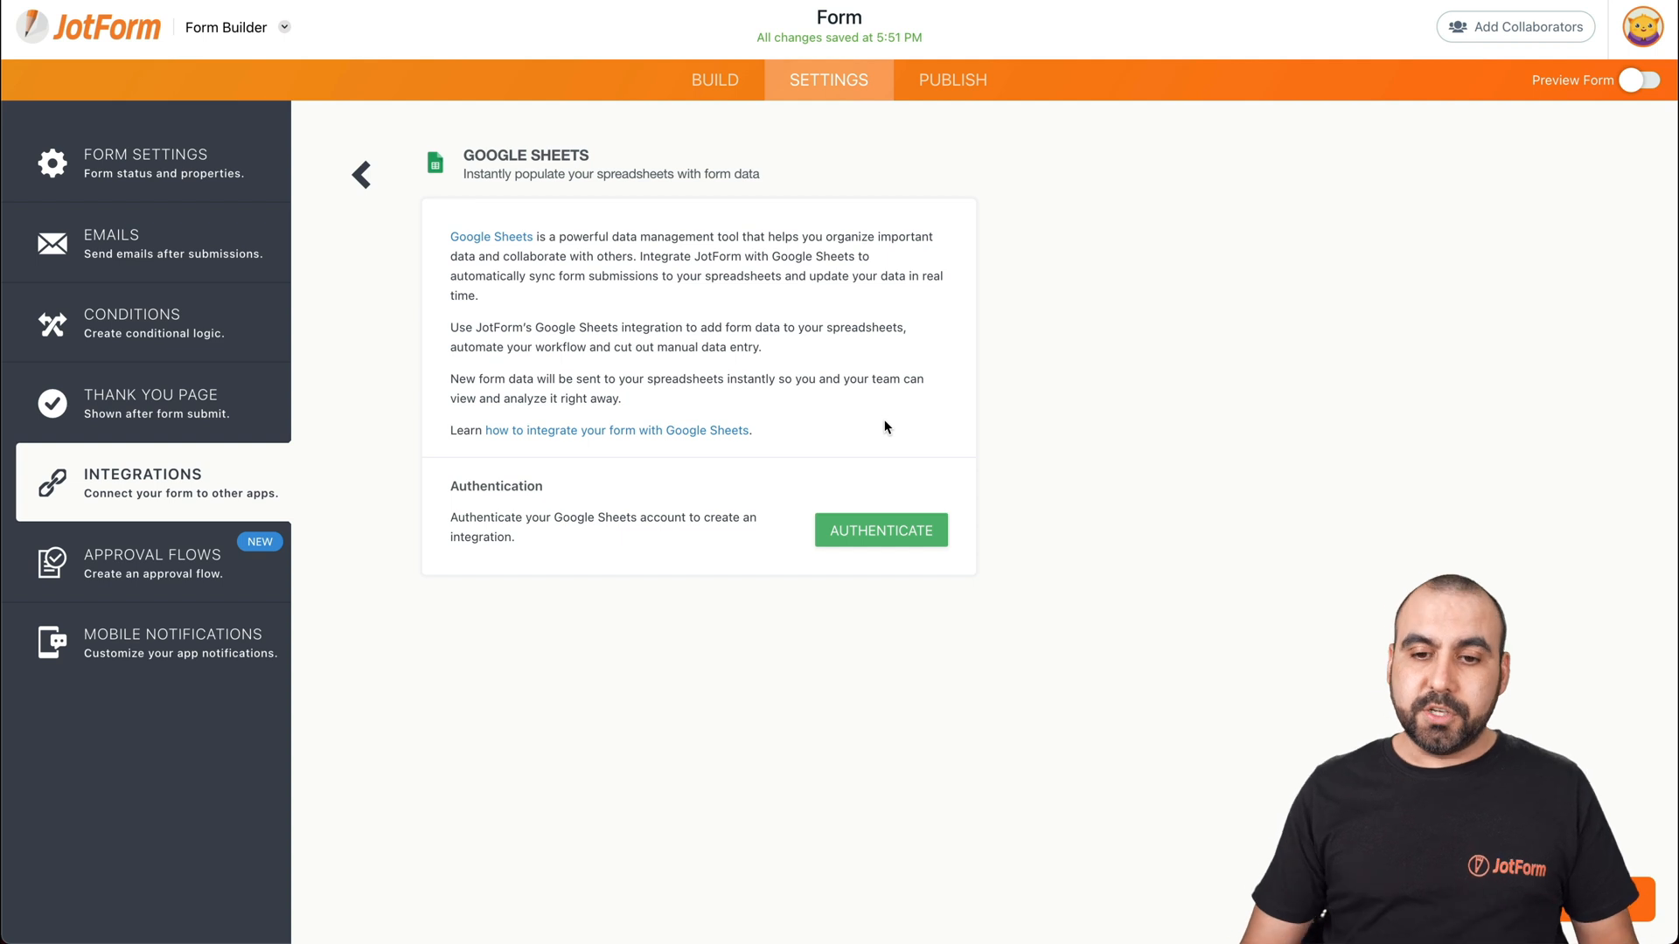
- Authenticate the Google account and allow JotForm access to Drive and Sheets
left_click(880, 530)
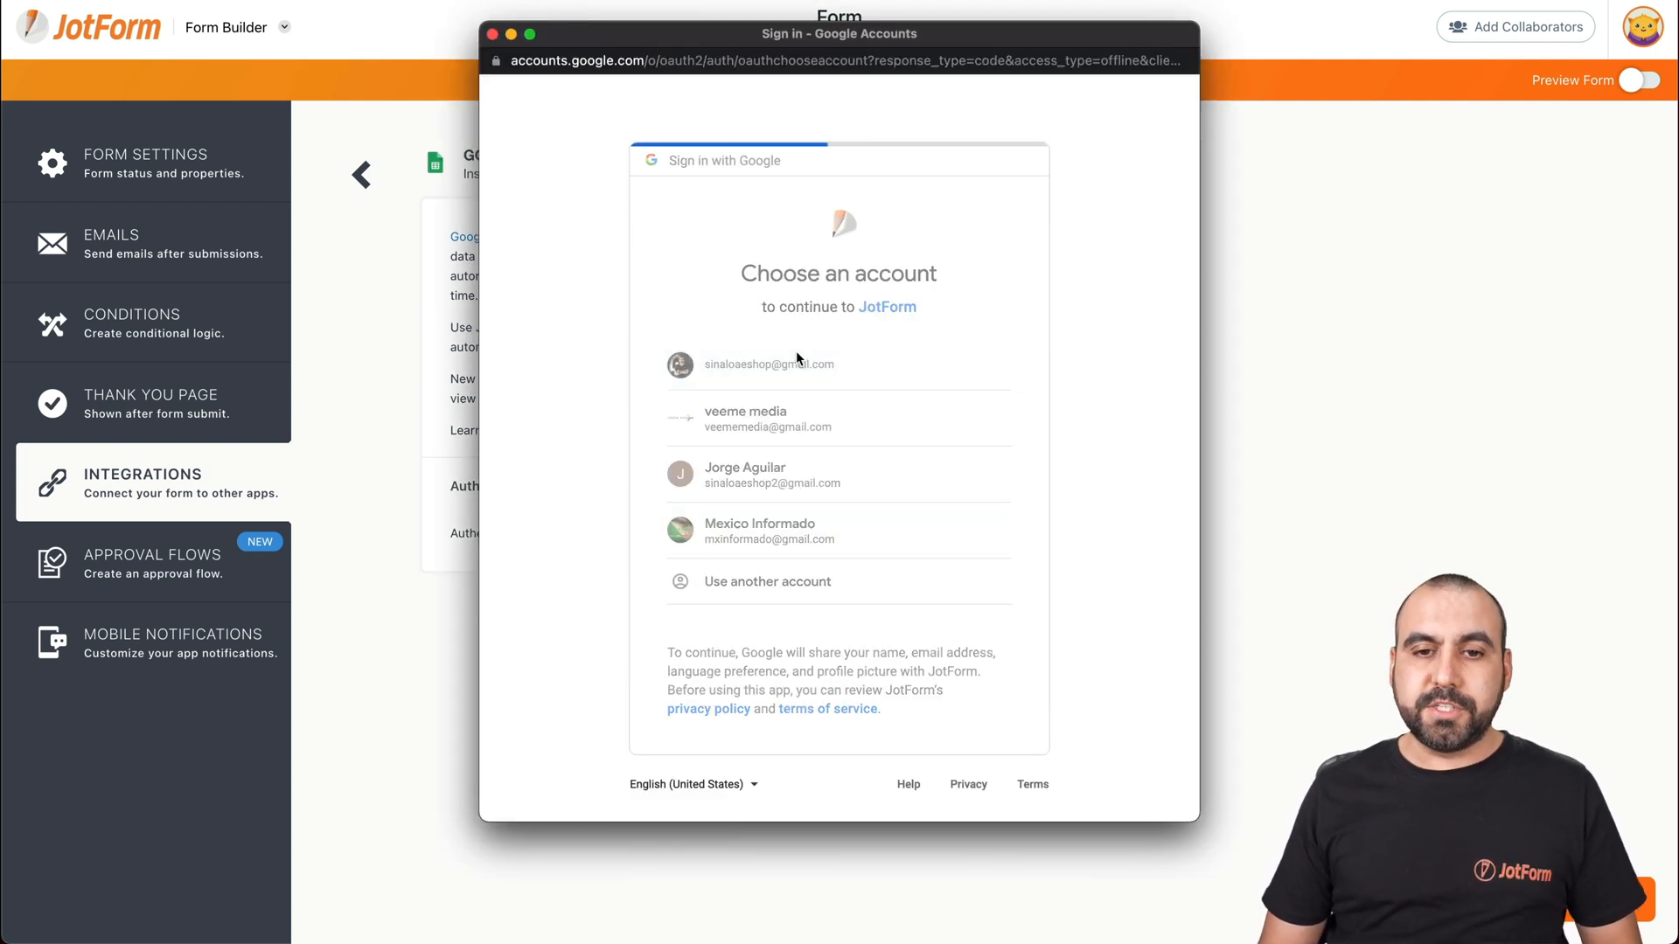
left_click(768, 364)
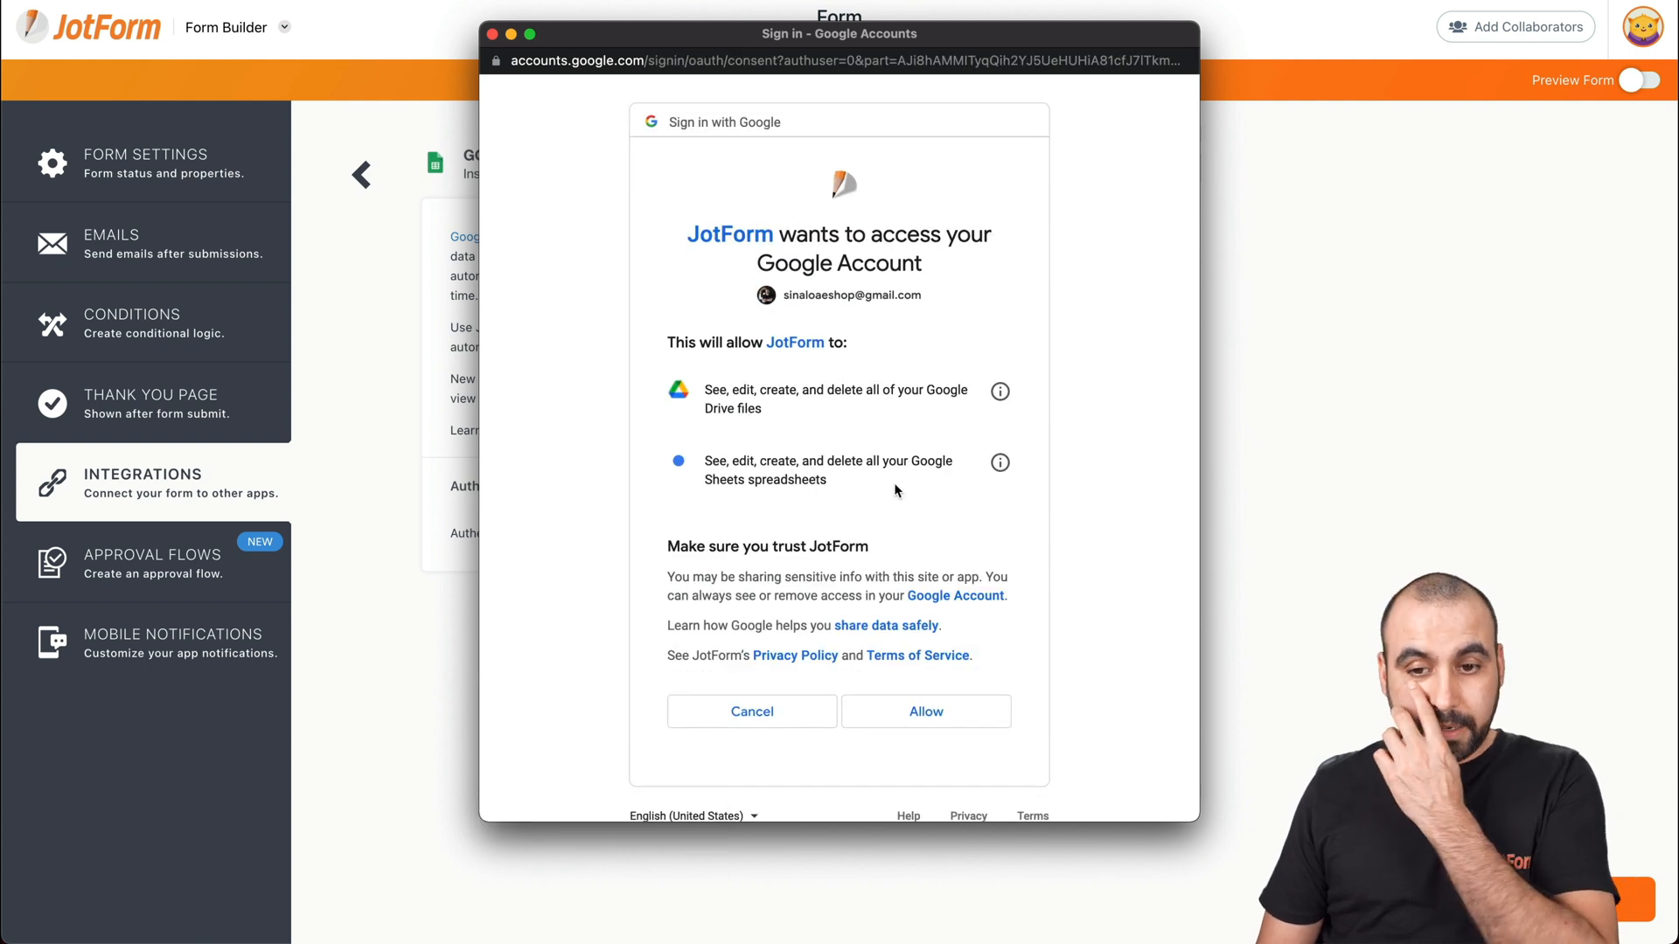
left_click(926, 712)
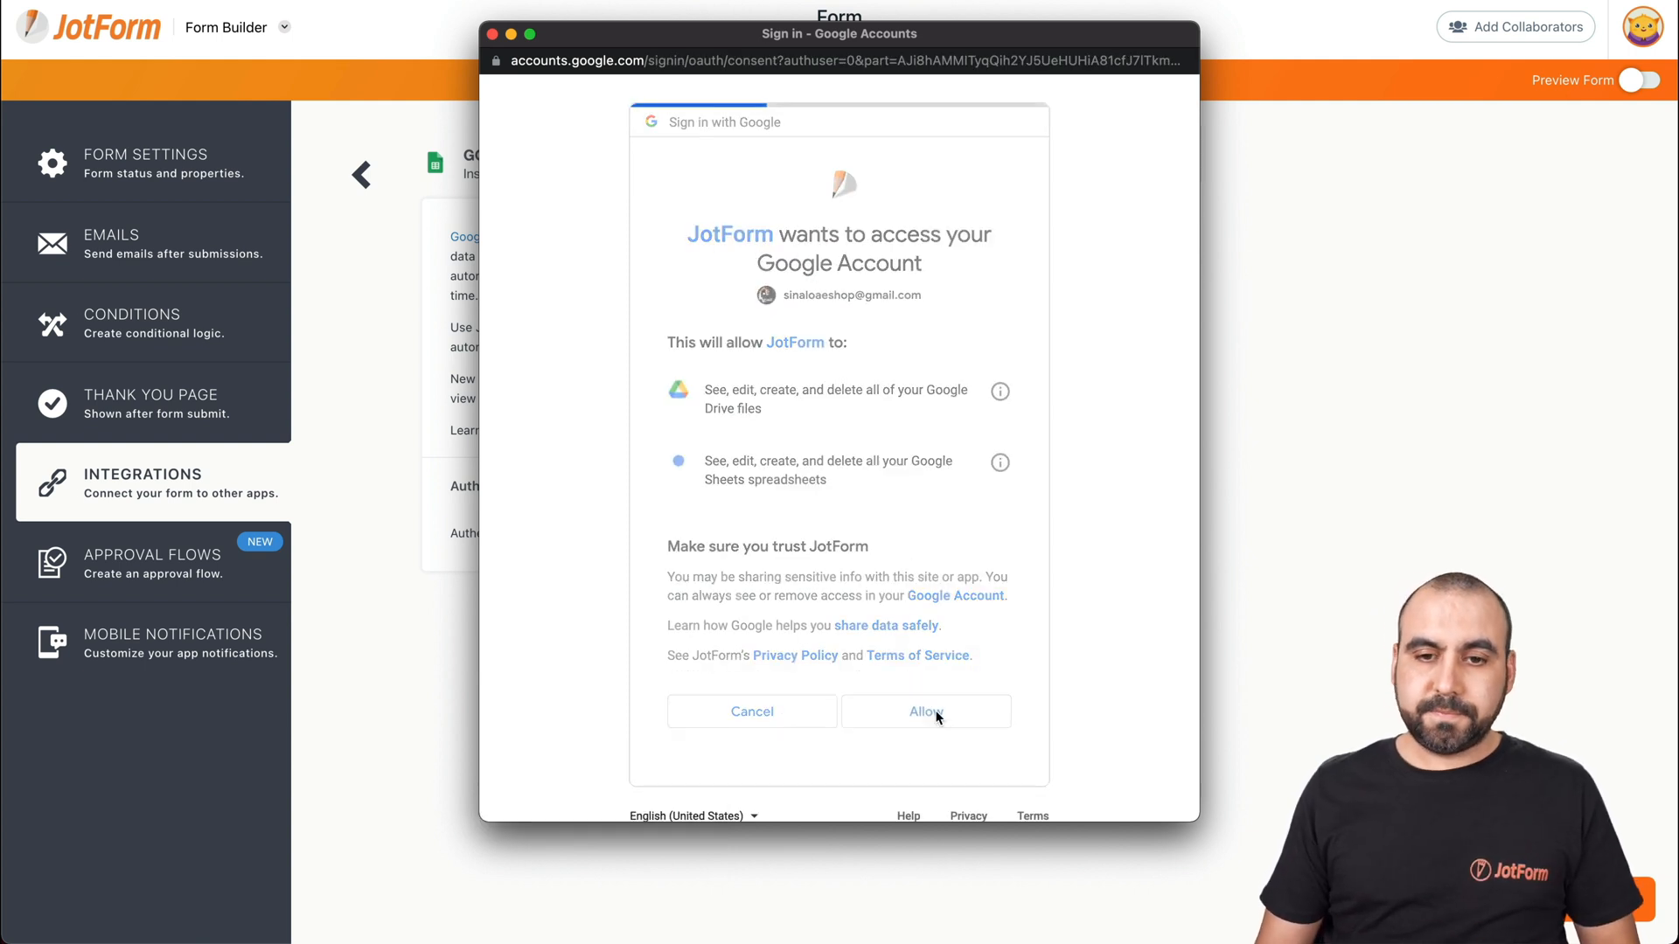
left_click(925, 712)
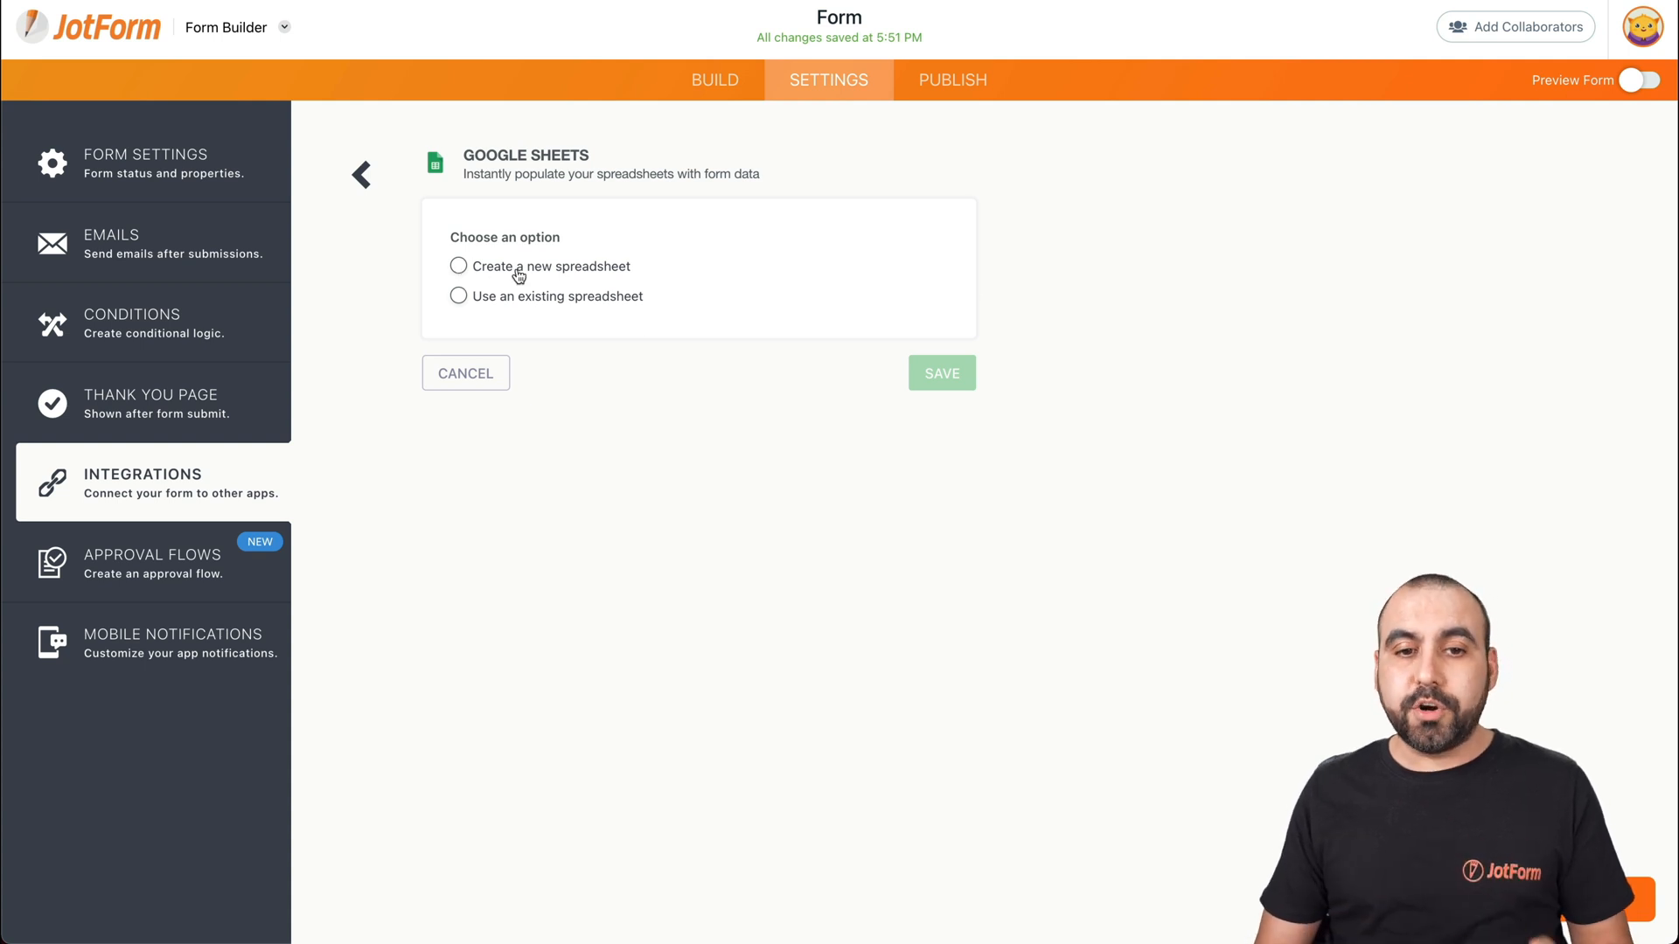
mouse_move(606, 304)
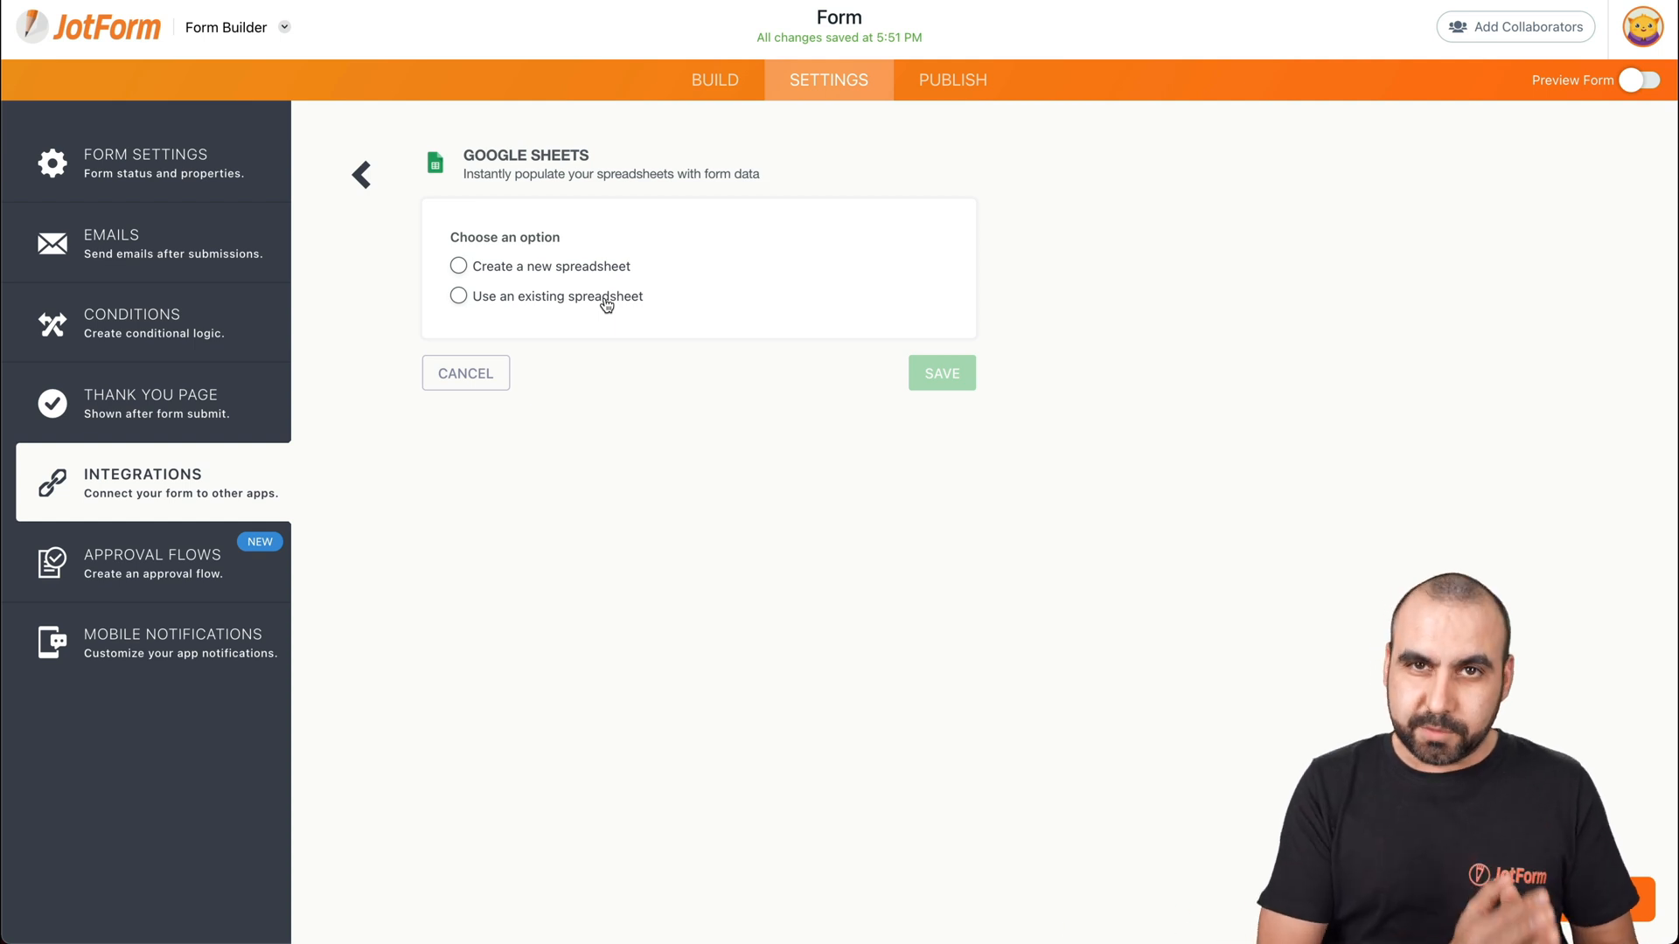
- Set the integration to use the existing spreadsheet 'Jotform Test'
left_click(458, 296)
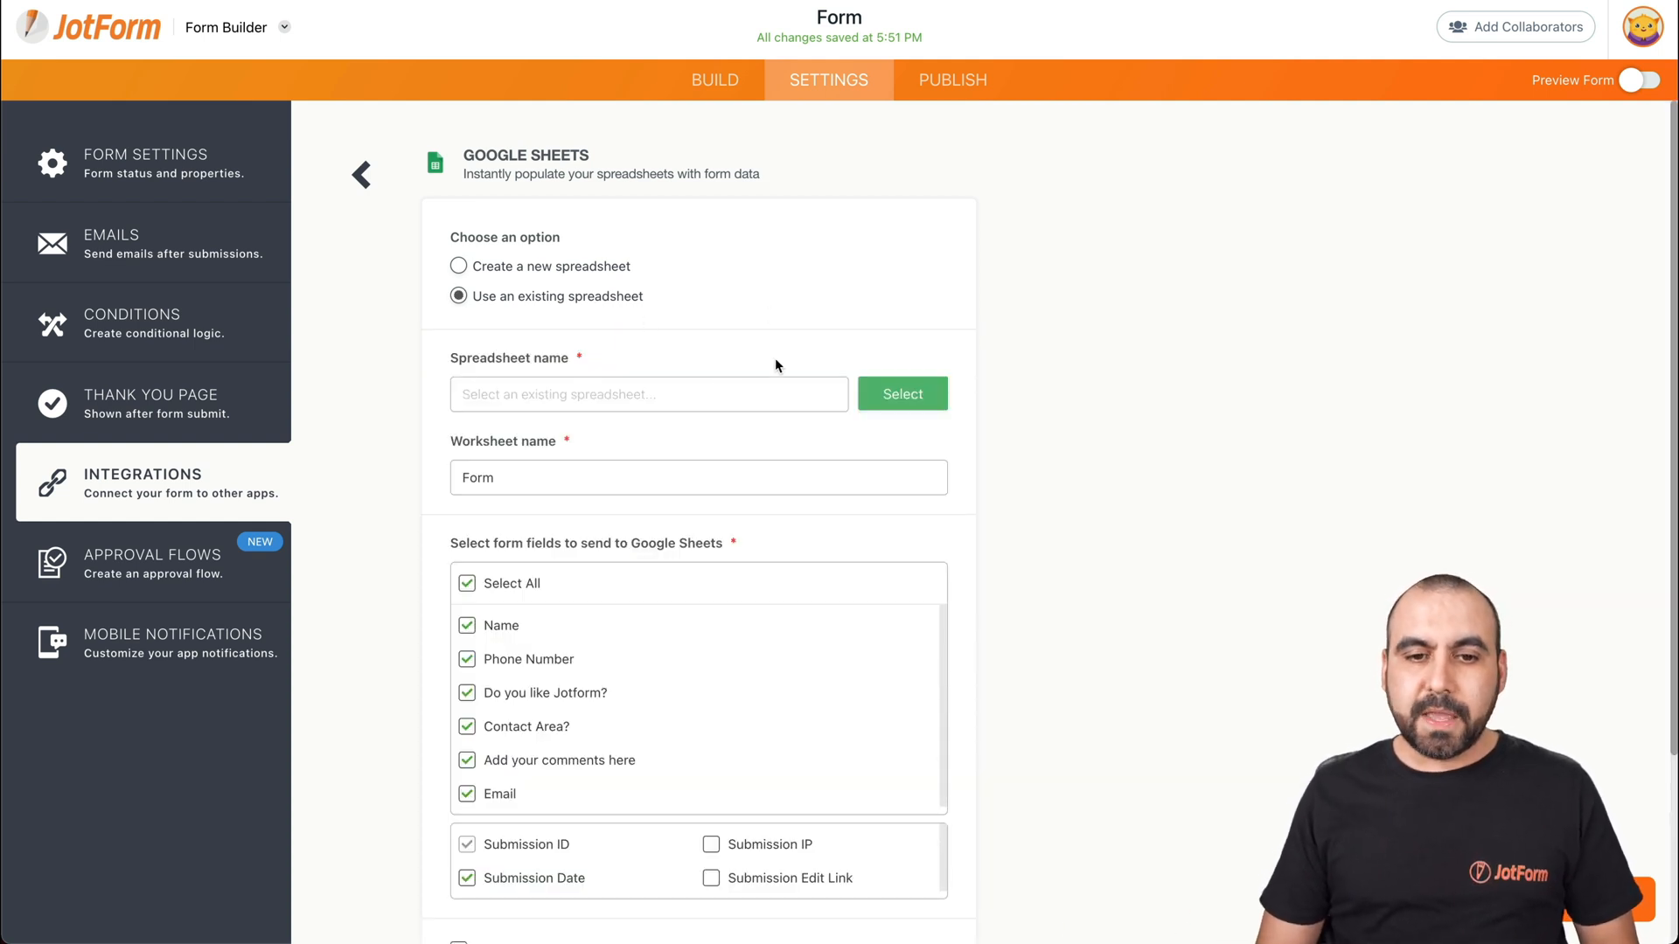
left_click(901, 393)
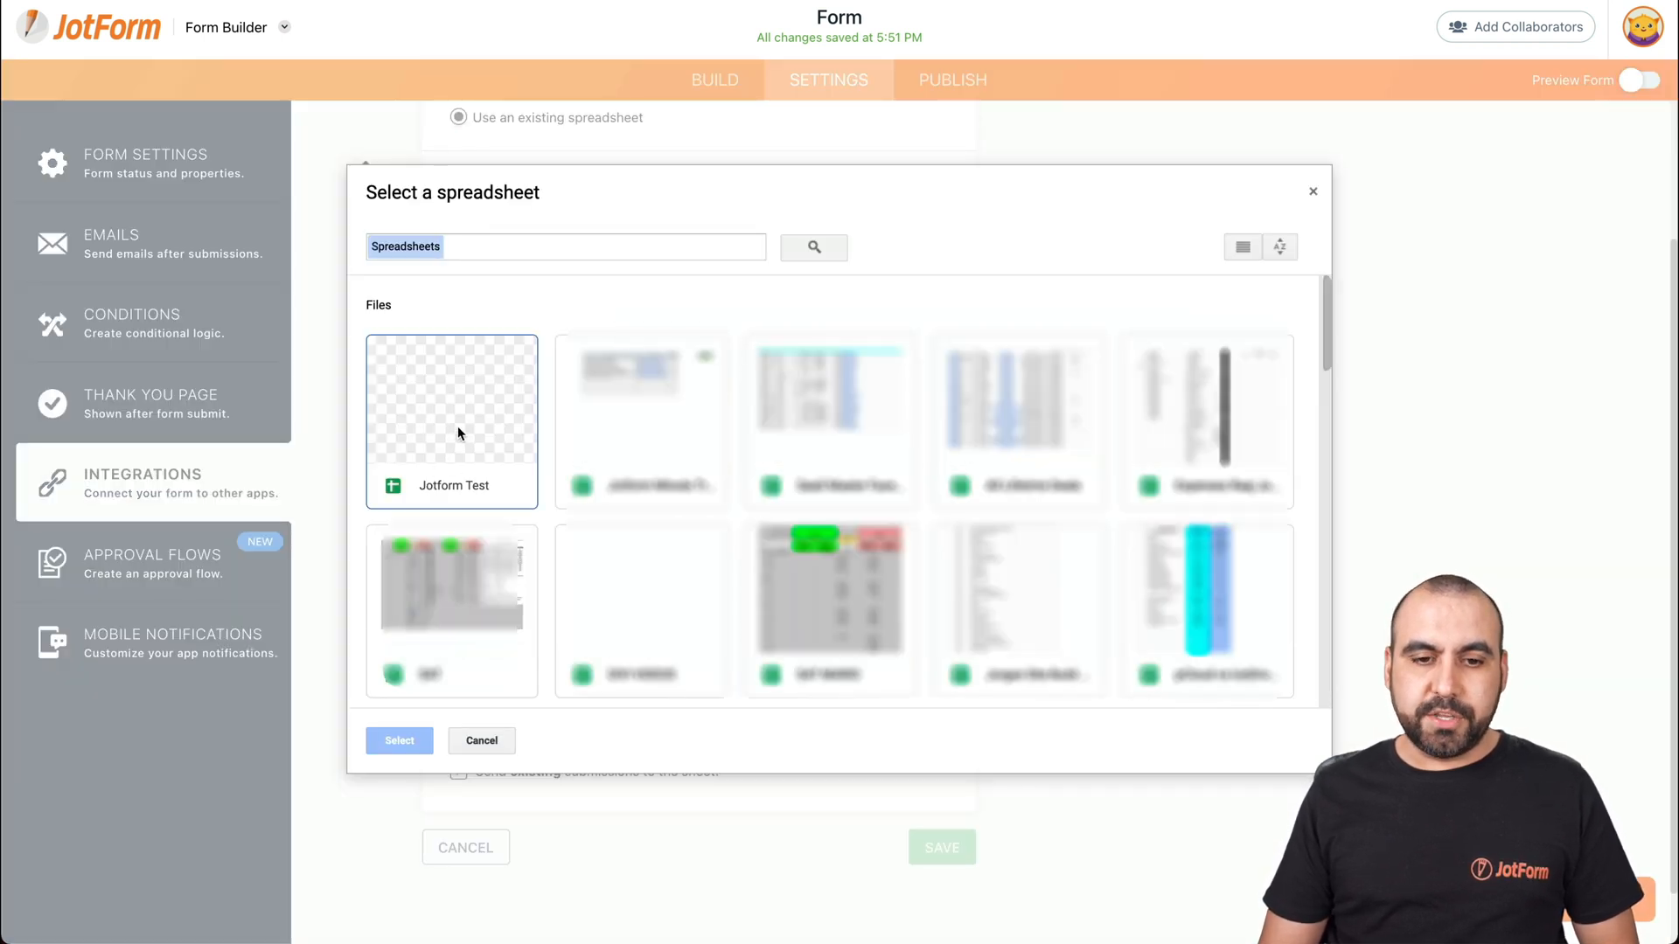
left_click(399, 739)
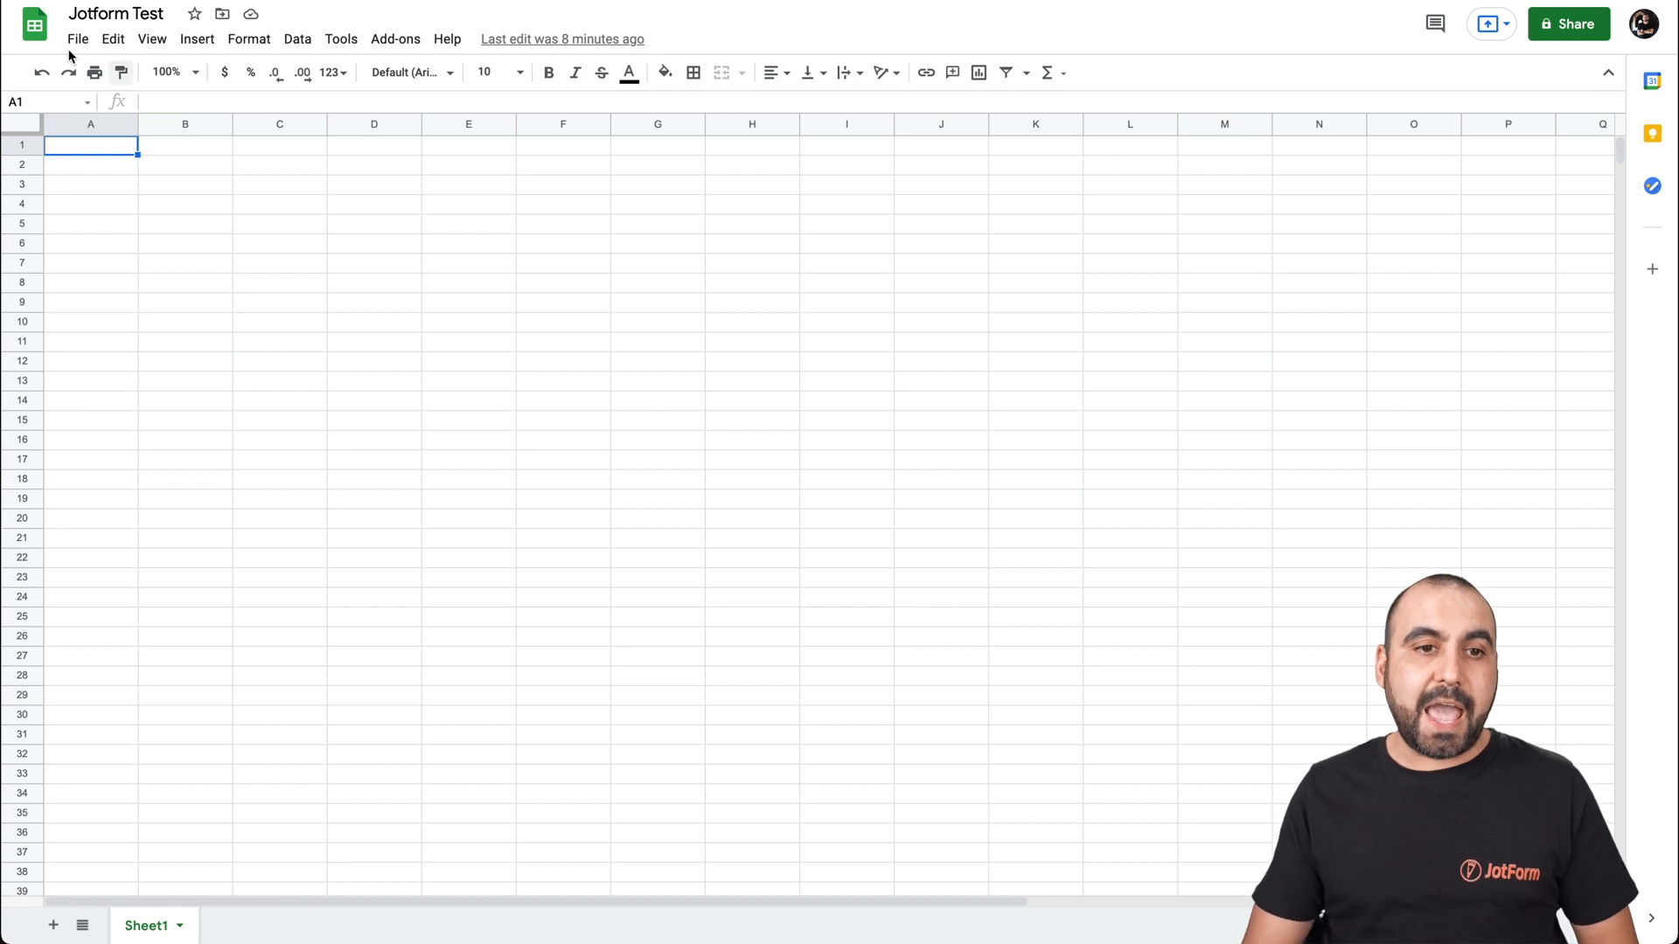
mouse_move(344, 207)
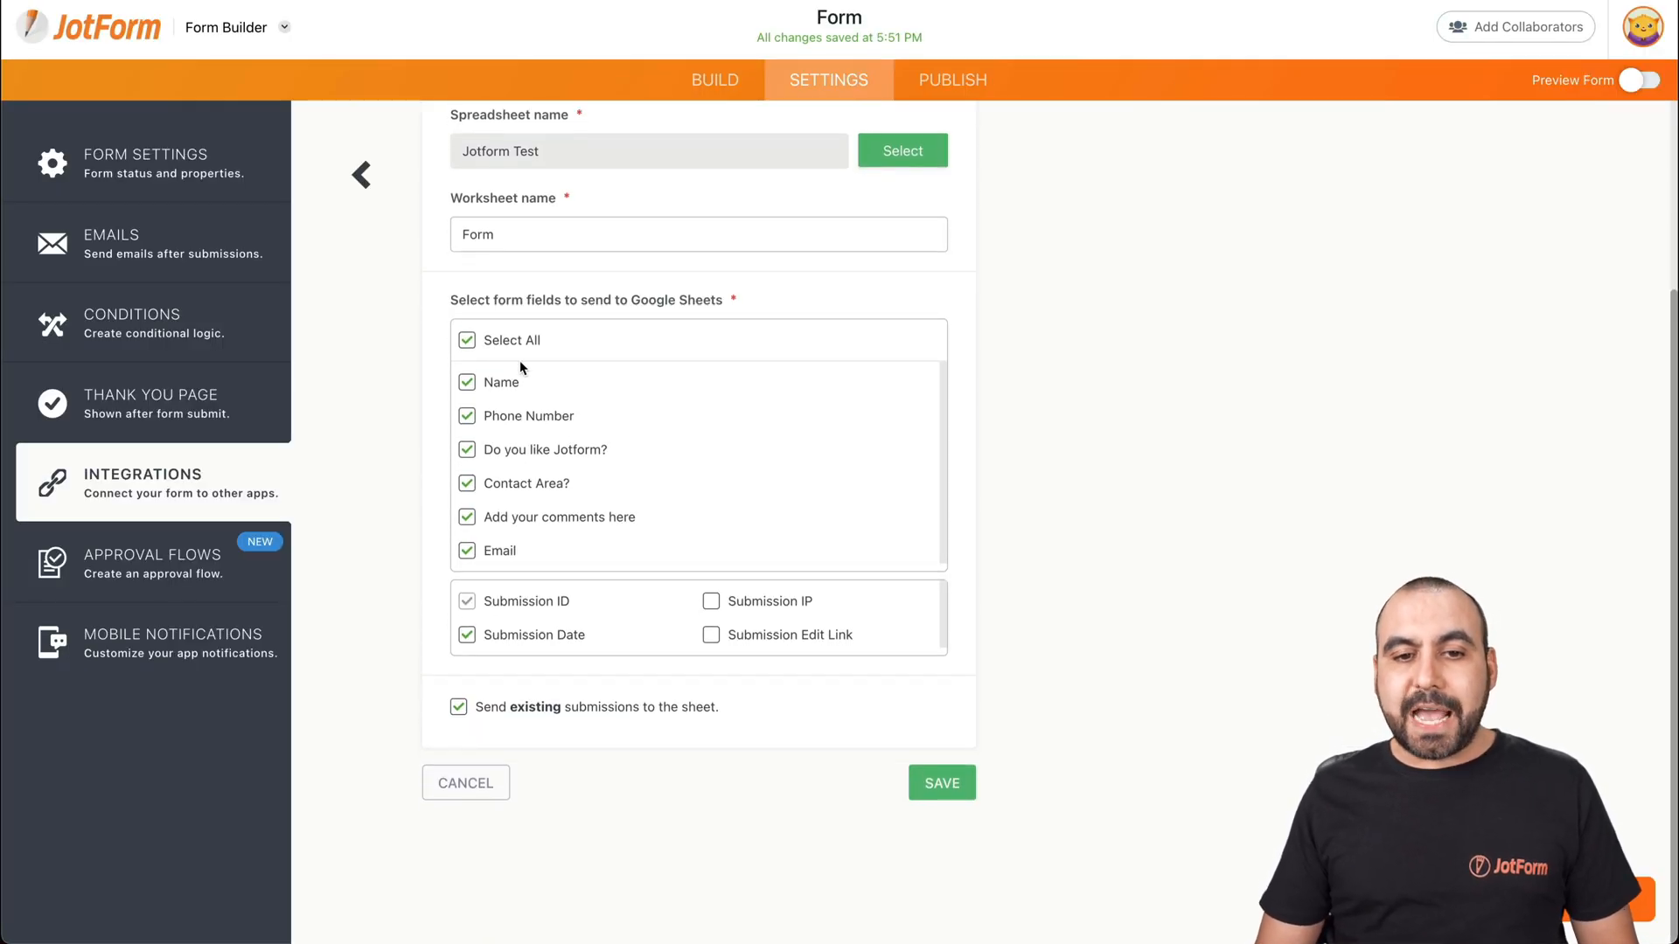
mouse_move(576, 360)
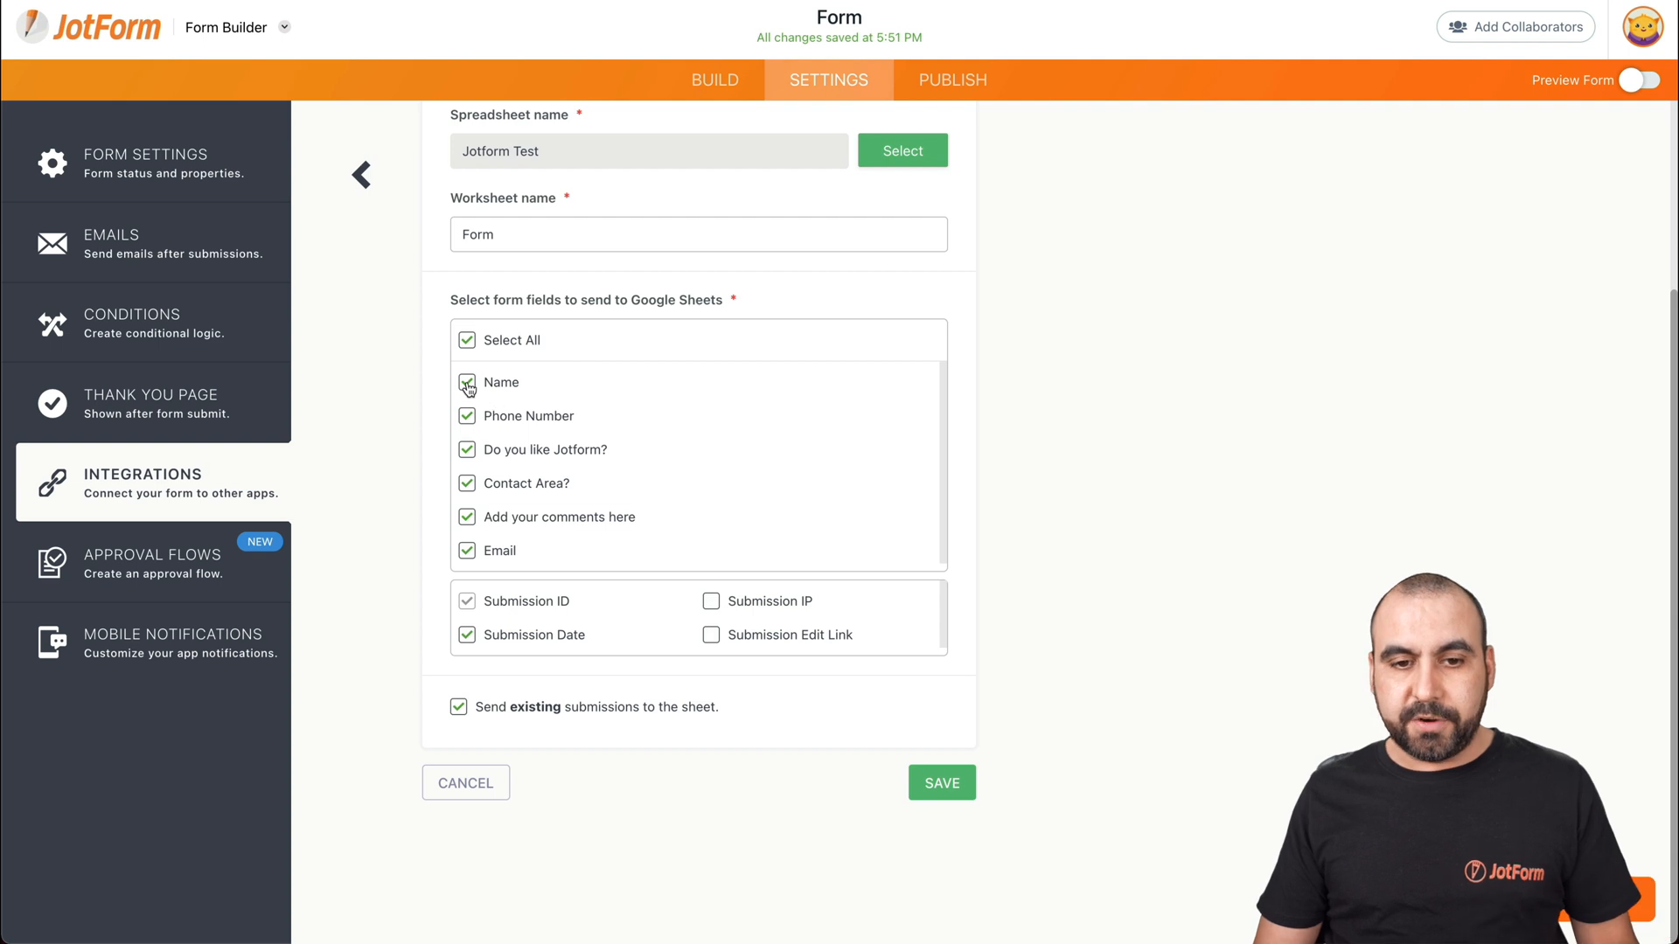
- Keep all form fields selected, save and finish the Google Sheets integration
left_click(465, 450)
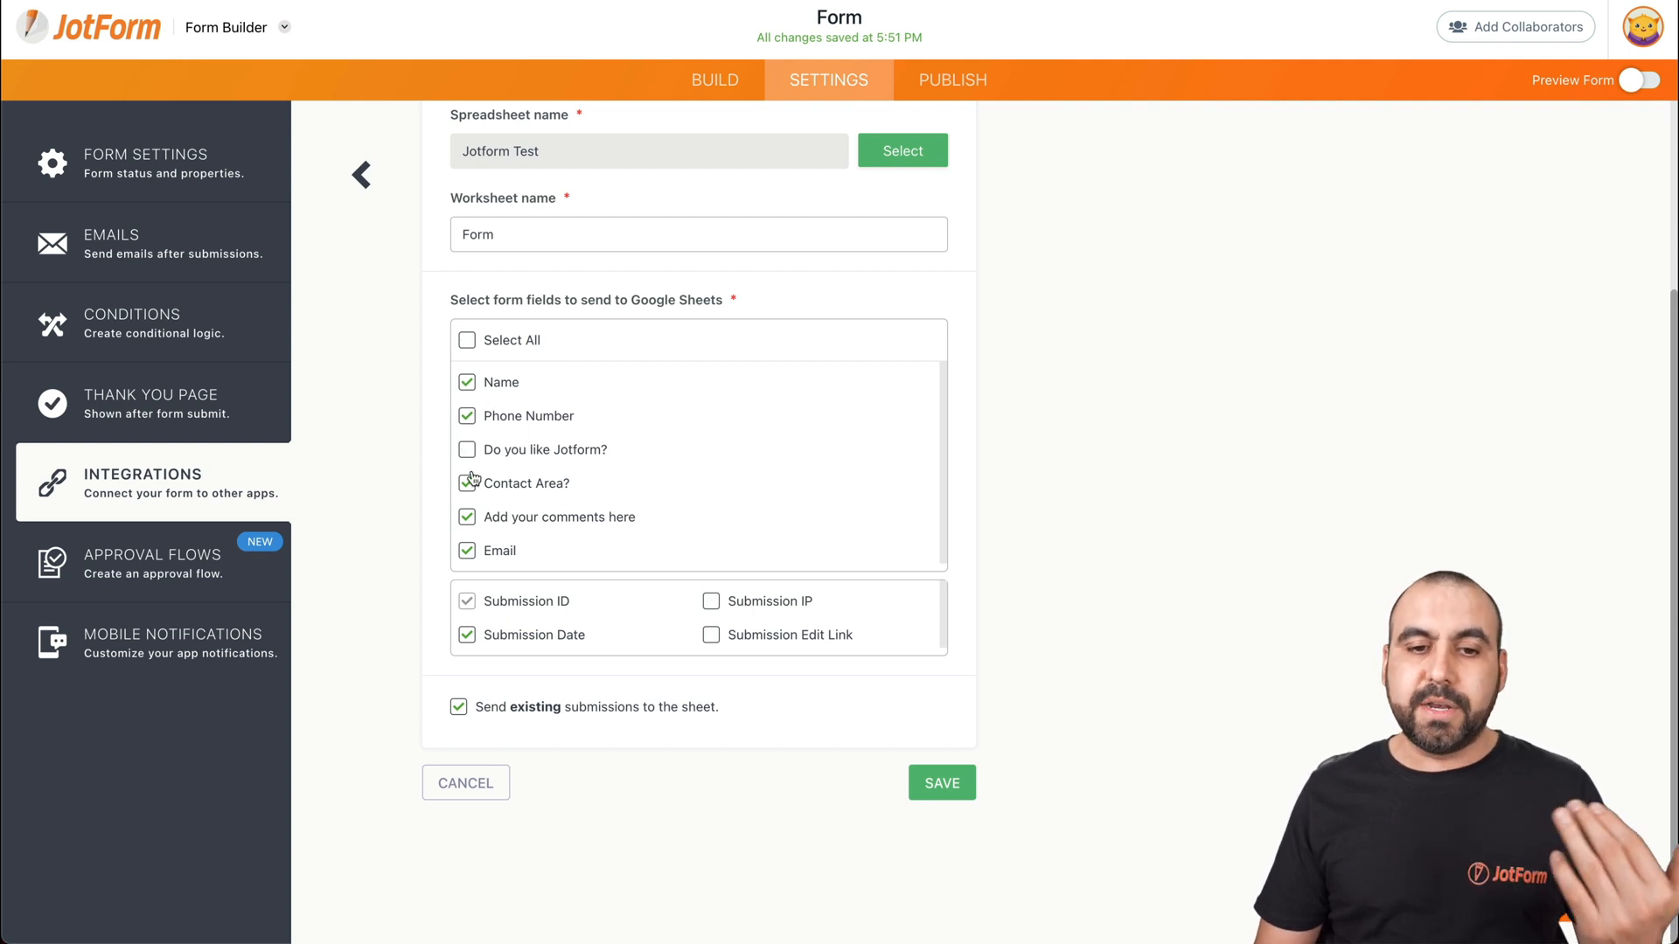
left_click(467, 339)
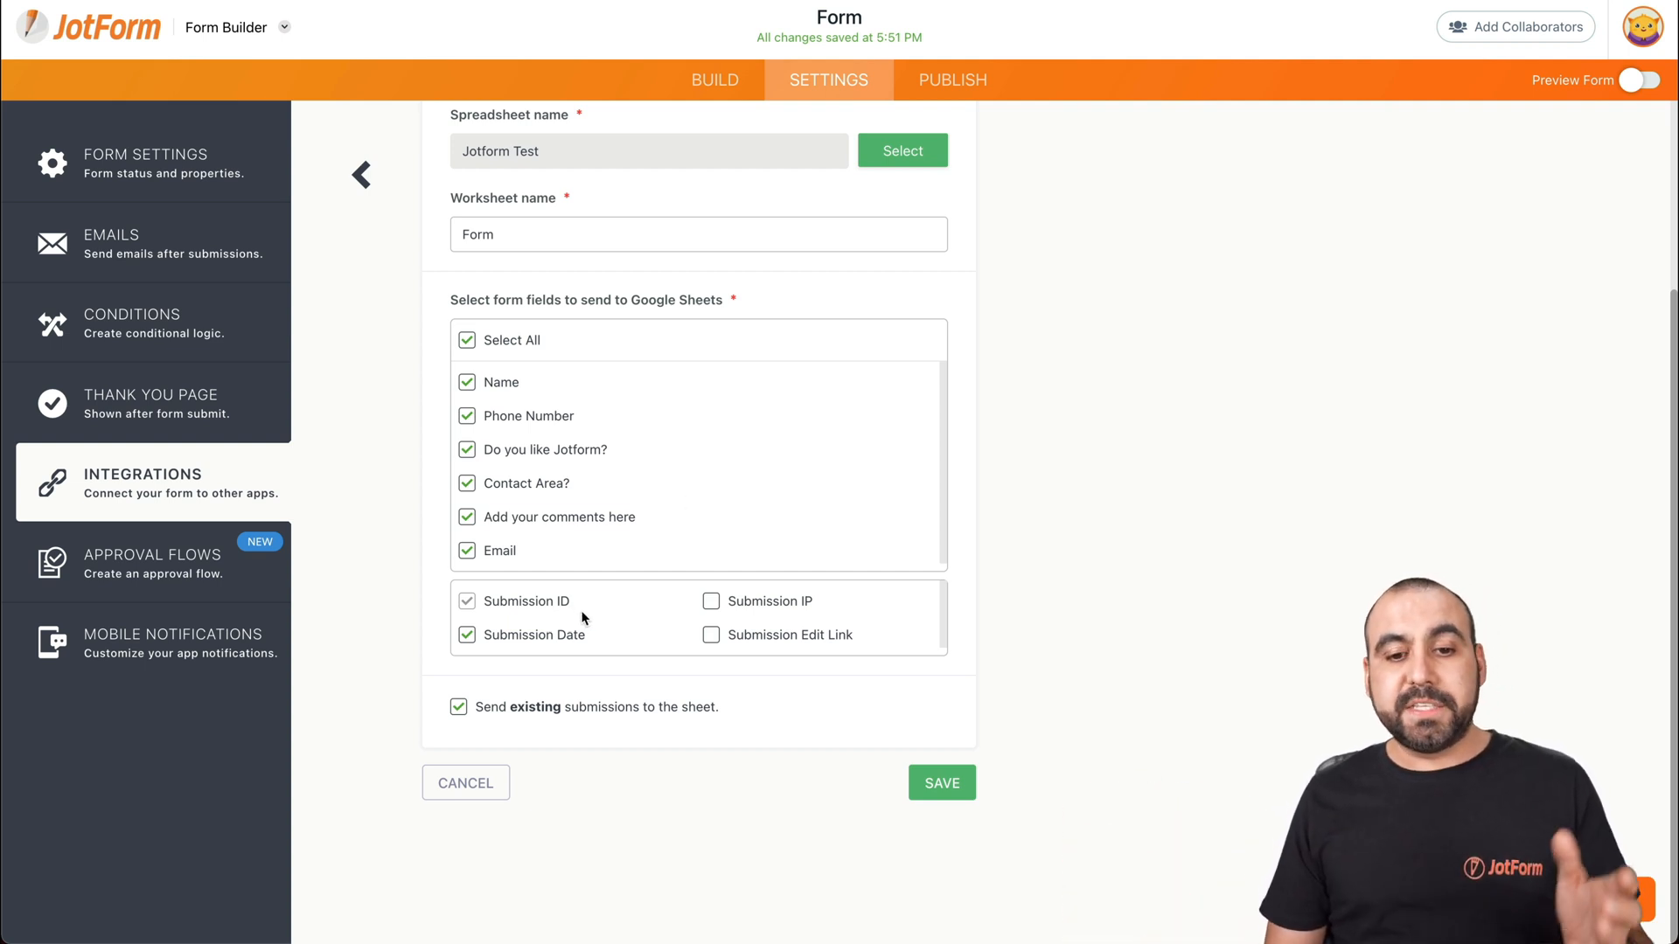
mouse_move(777, 609)
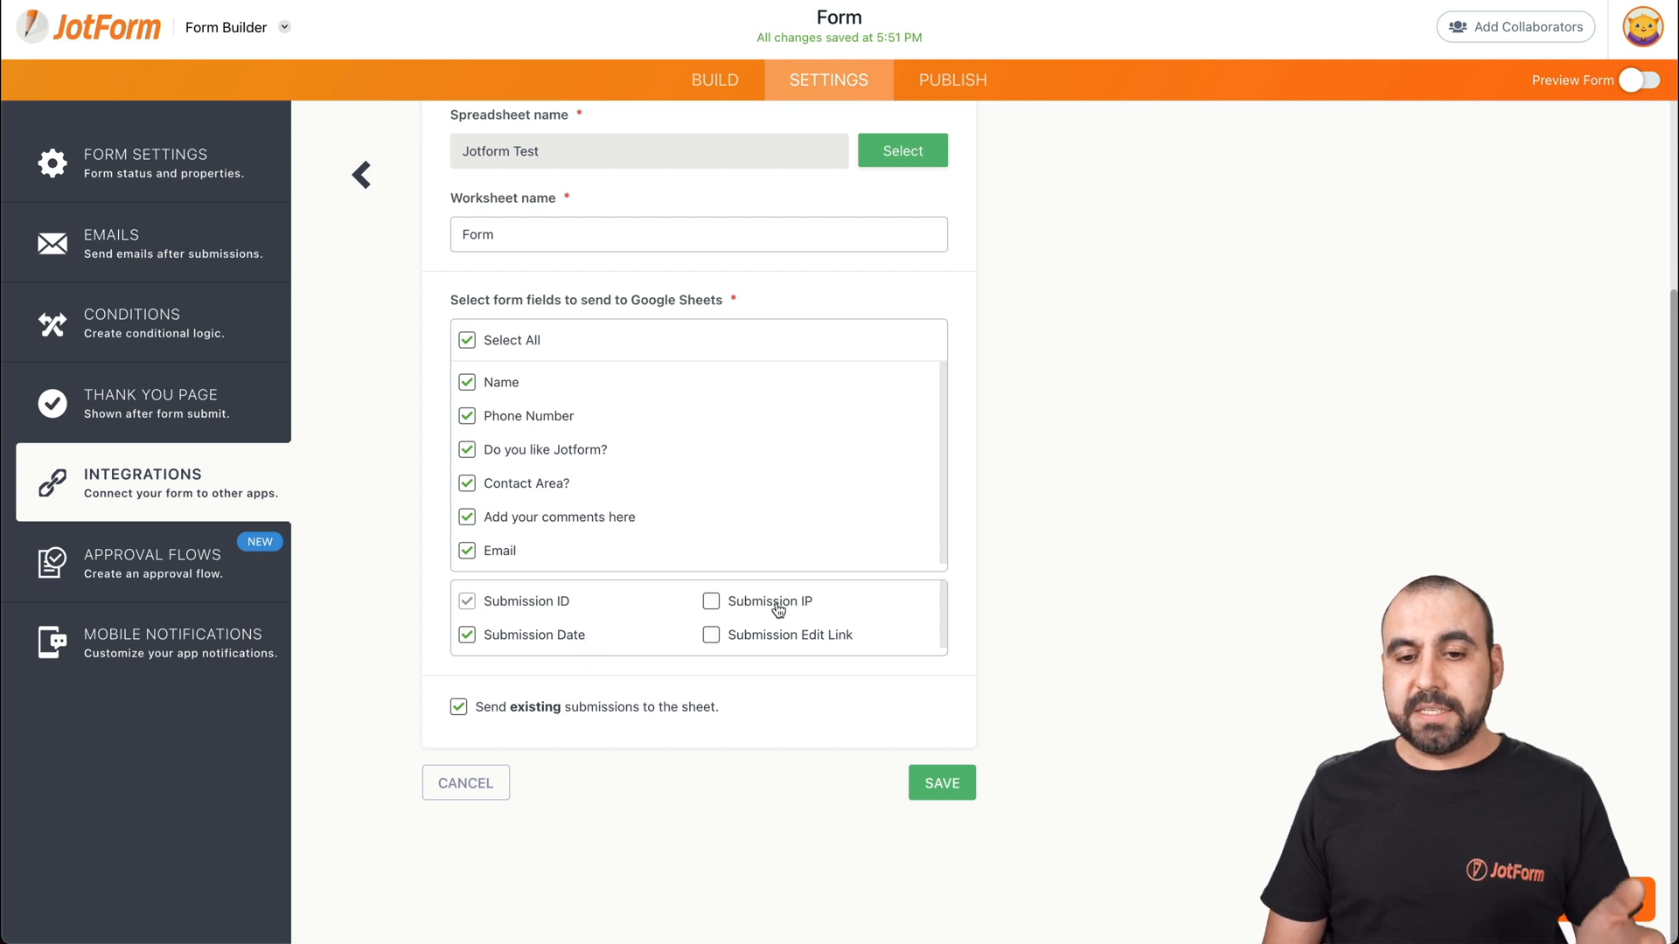
mouse_move(927, 586)
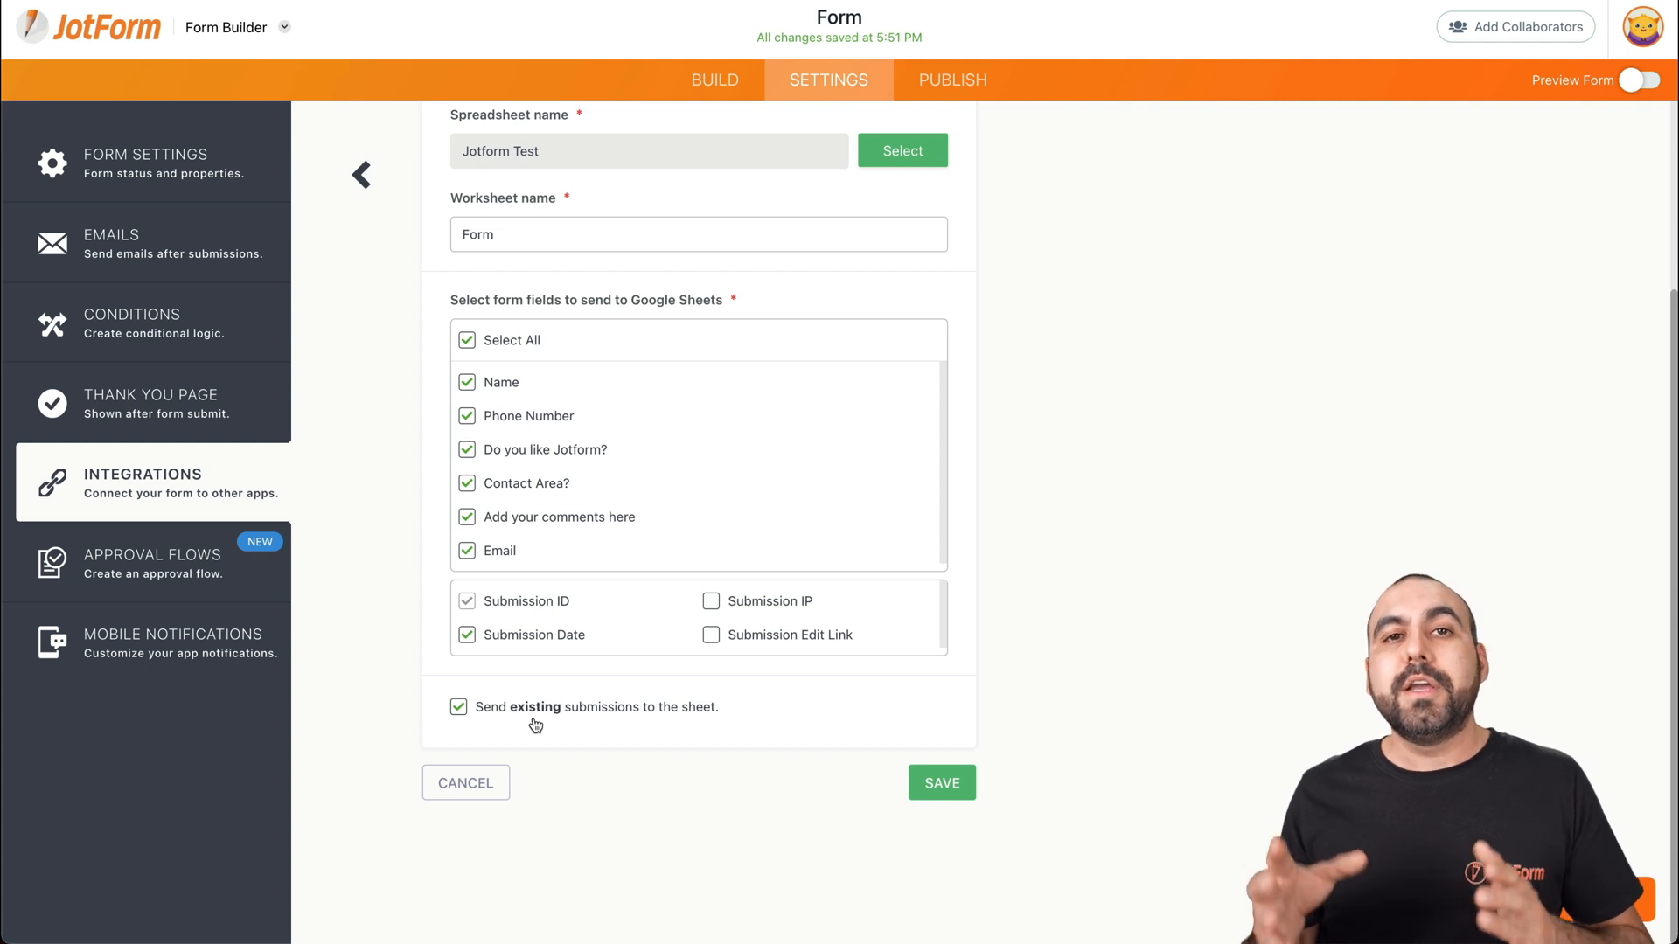
mouse_move(495, 738)
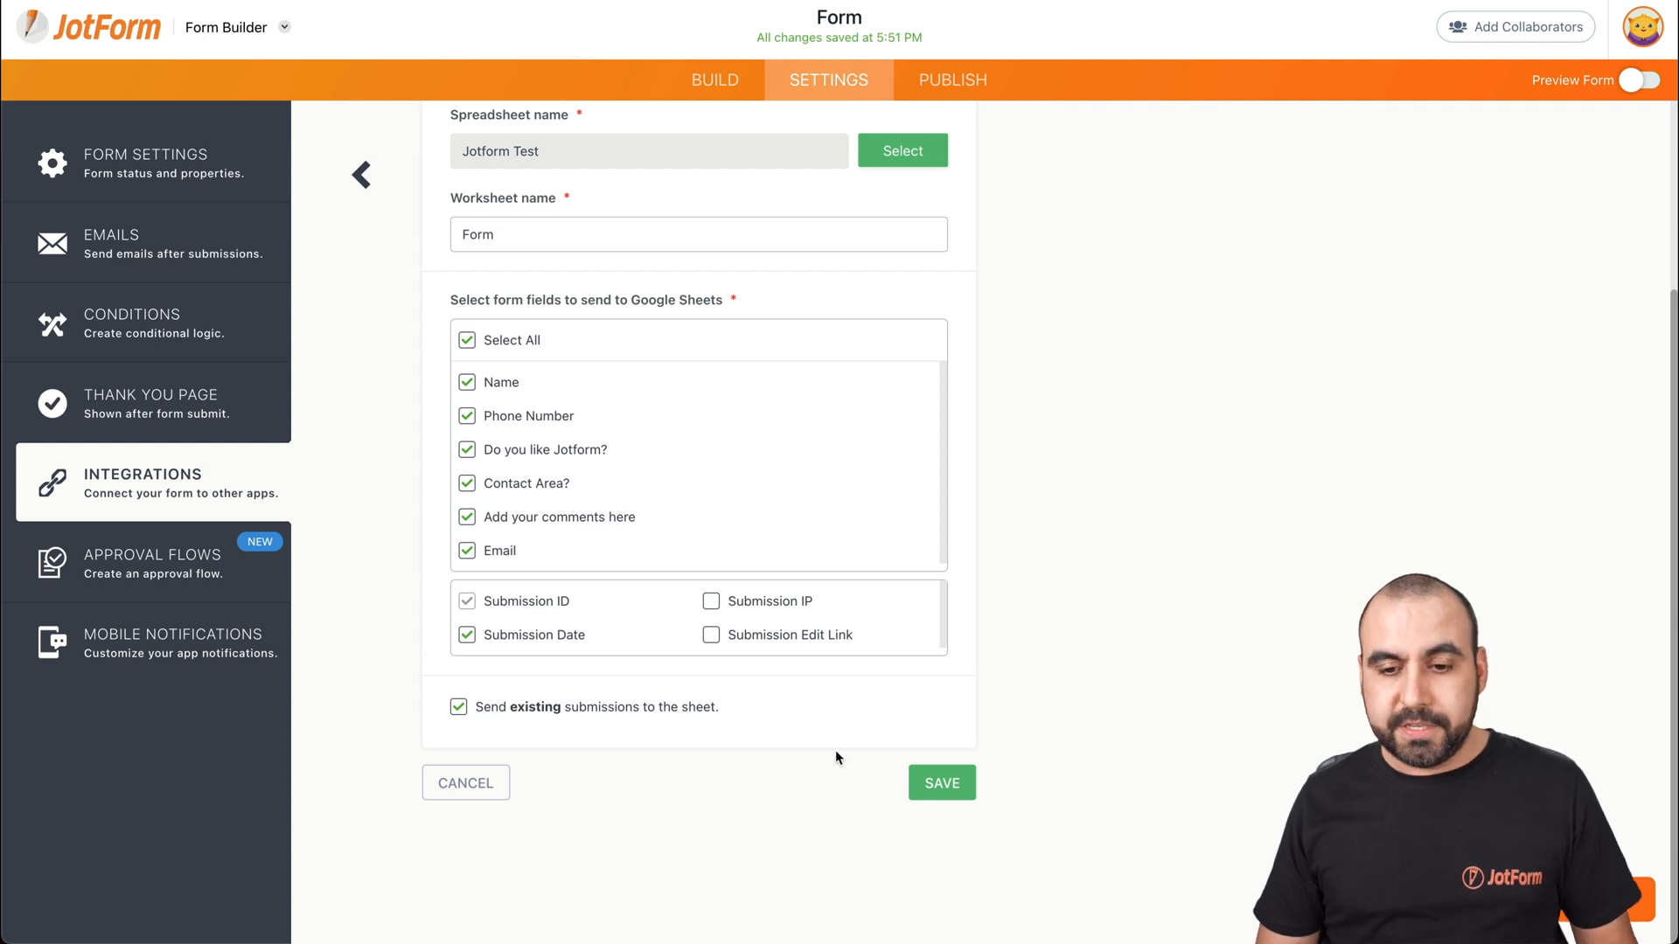
left_click(941, 783)
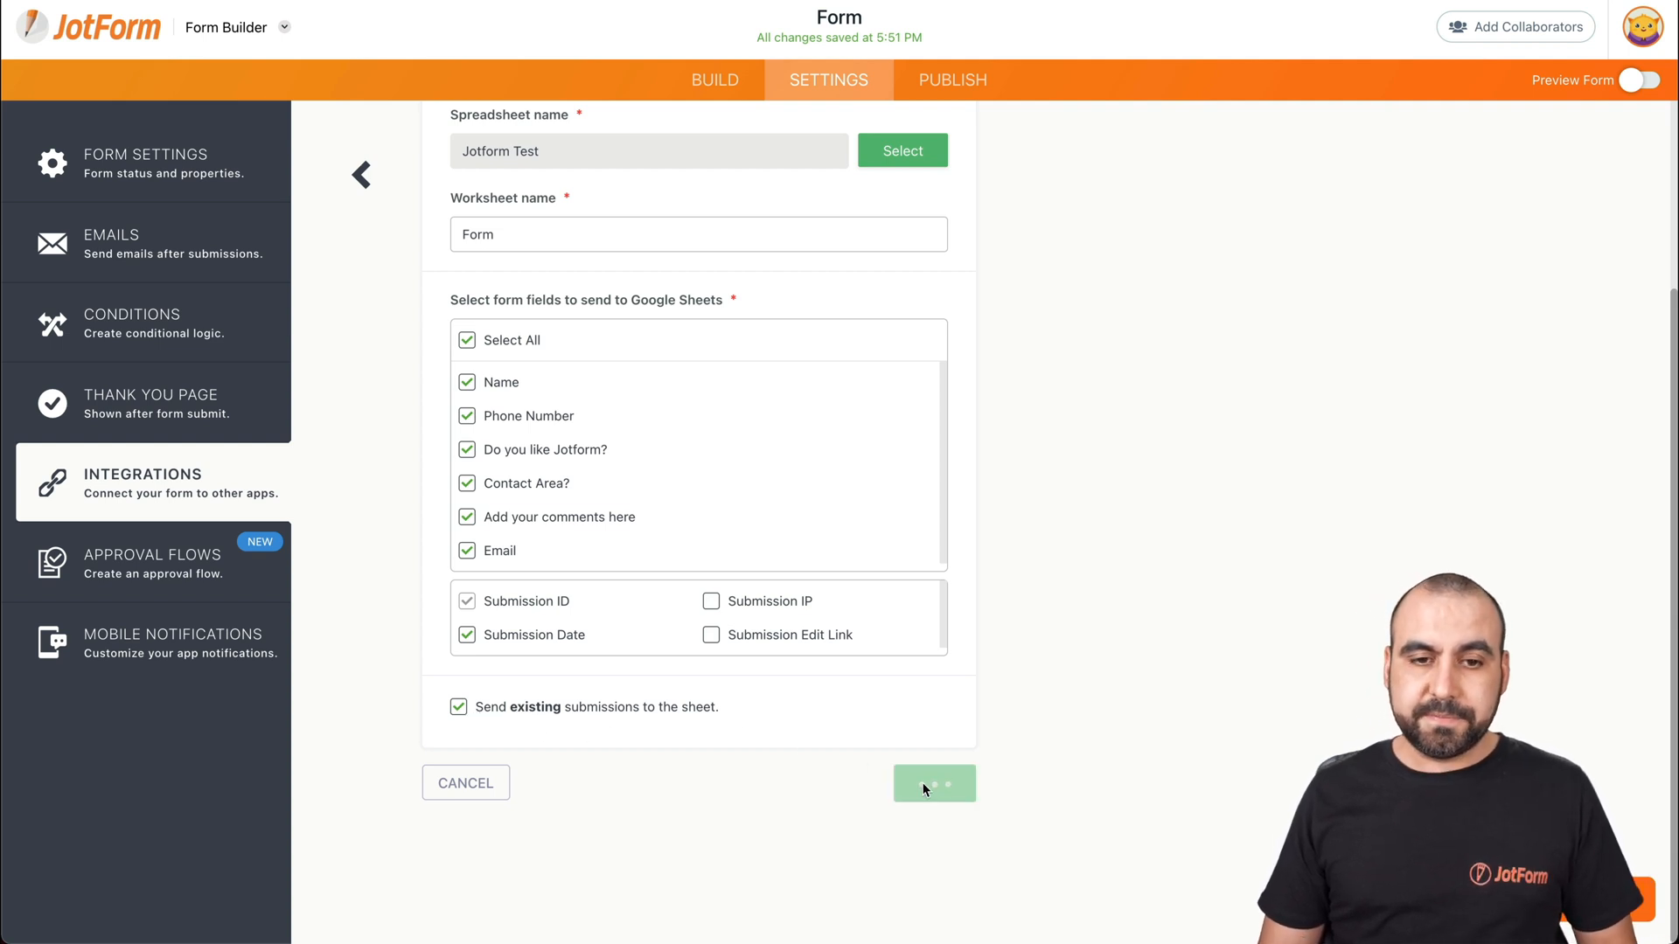
left_click(932, 783)
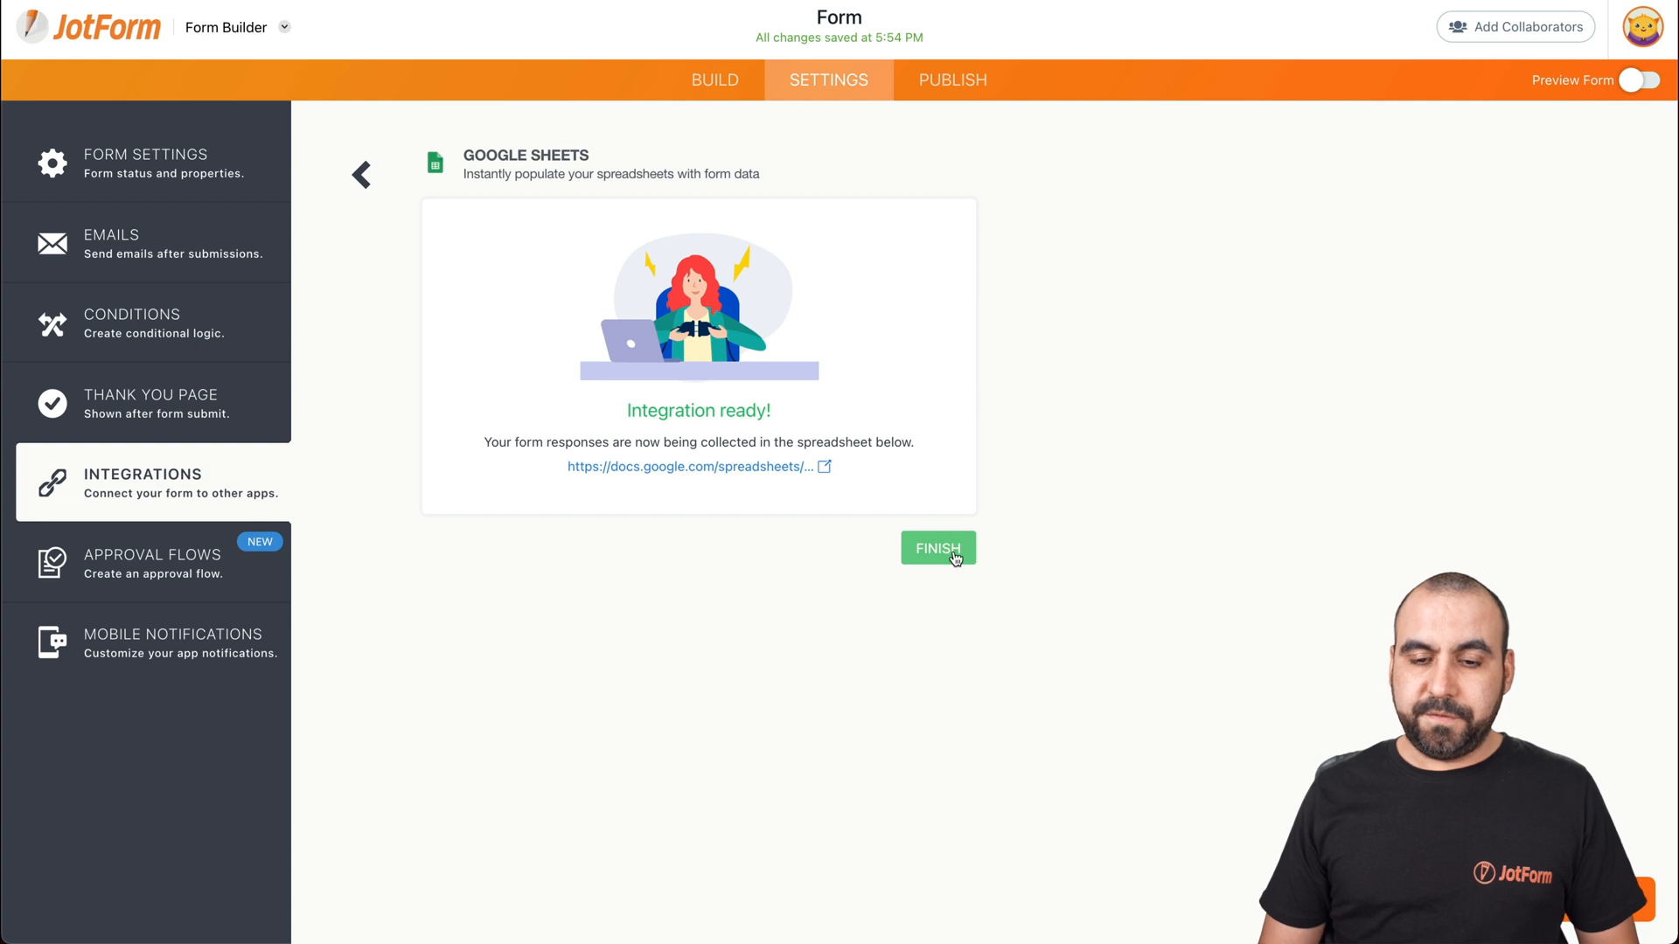
left_click(936, 548)
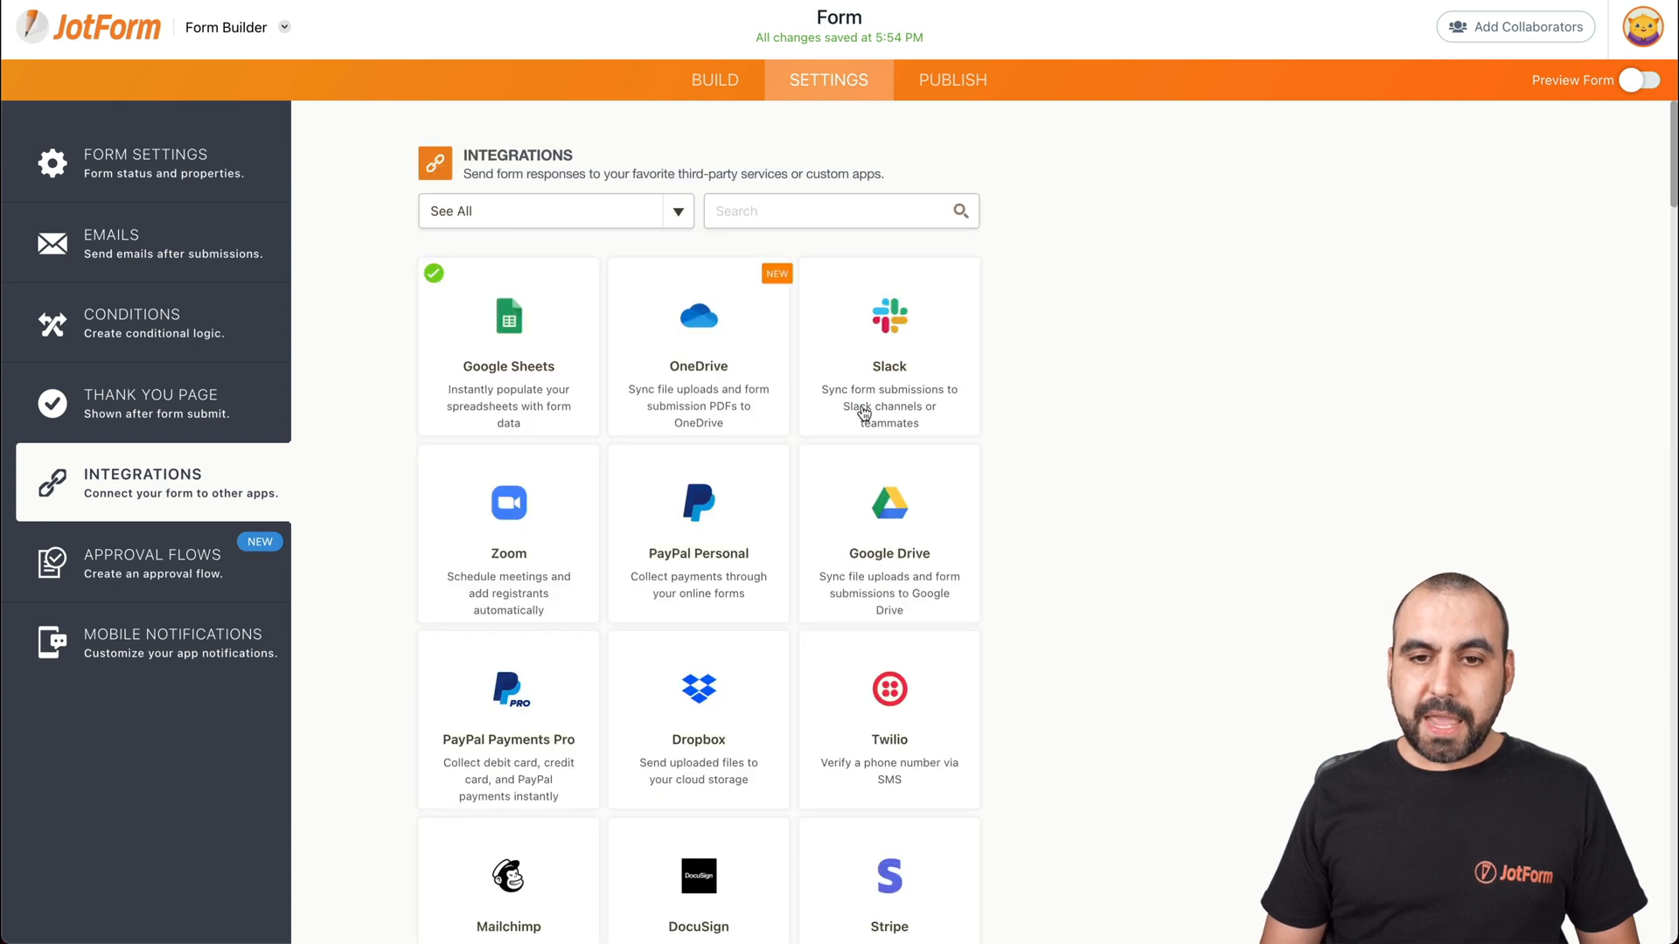
- Go to the Publish page showing the form's share link
left_click(951, 79)
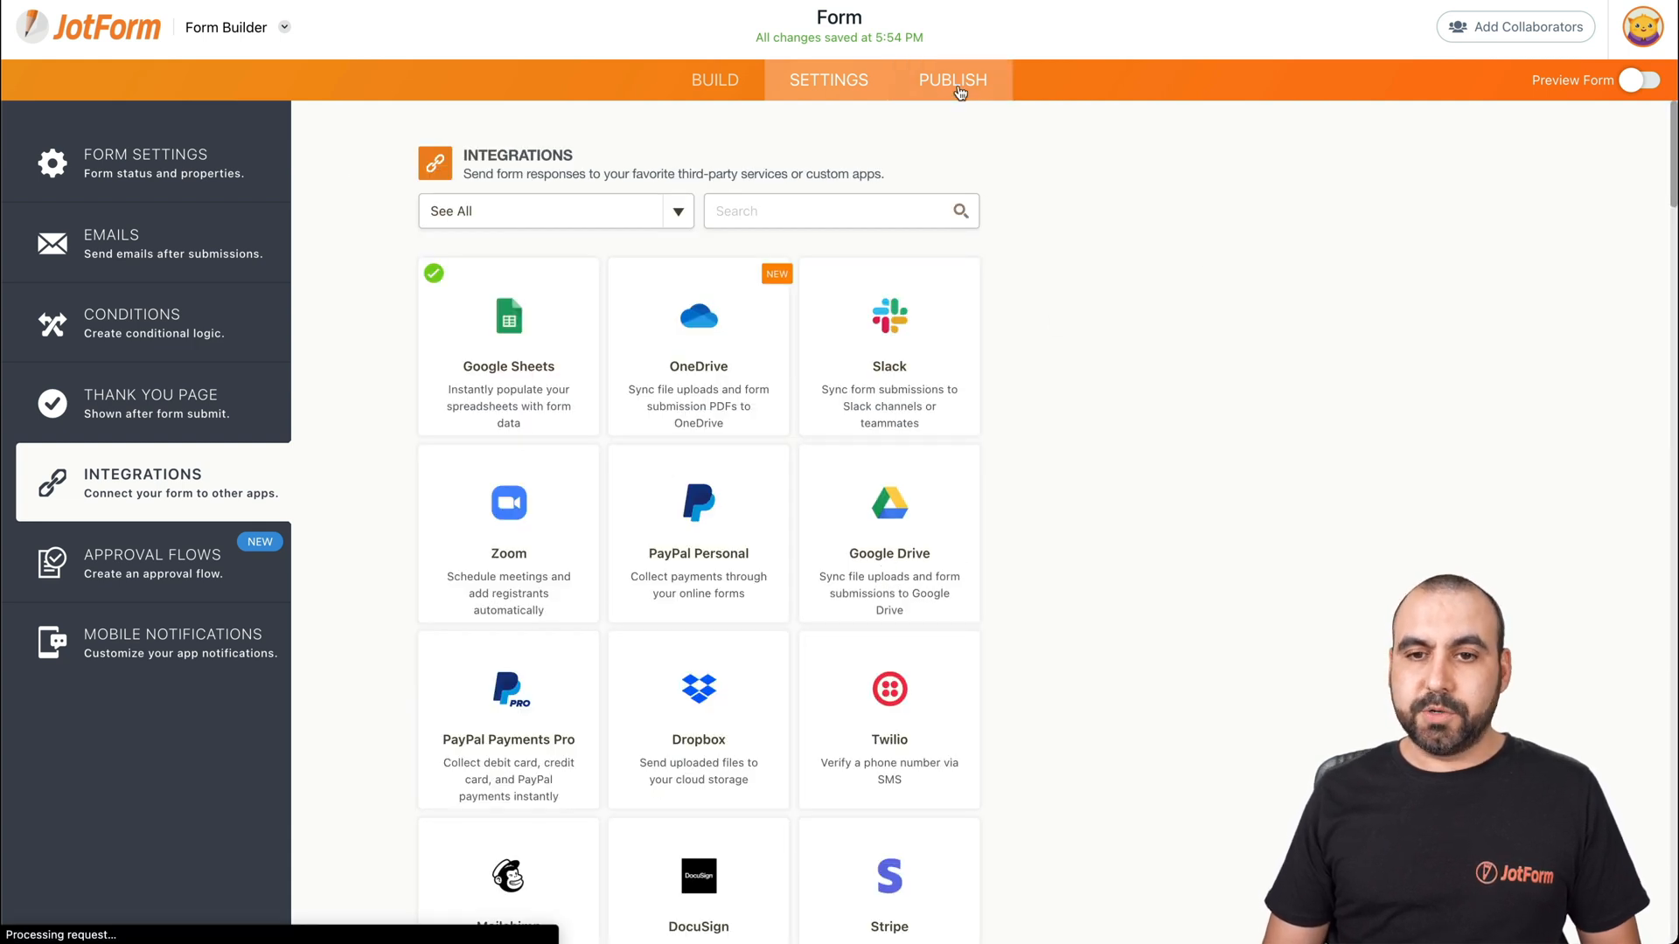
left_click(951, 79)
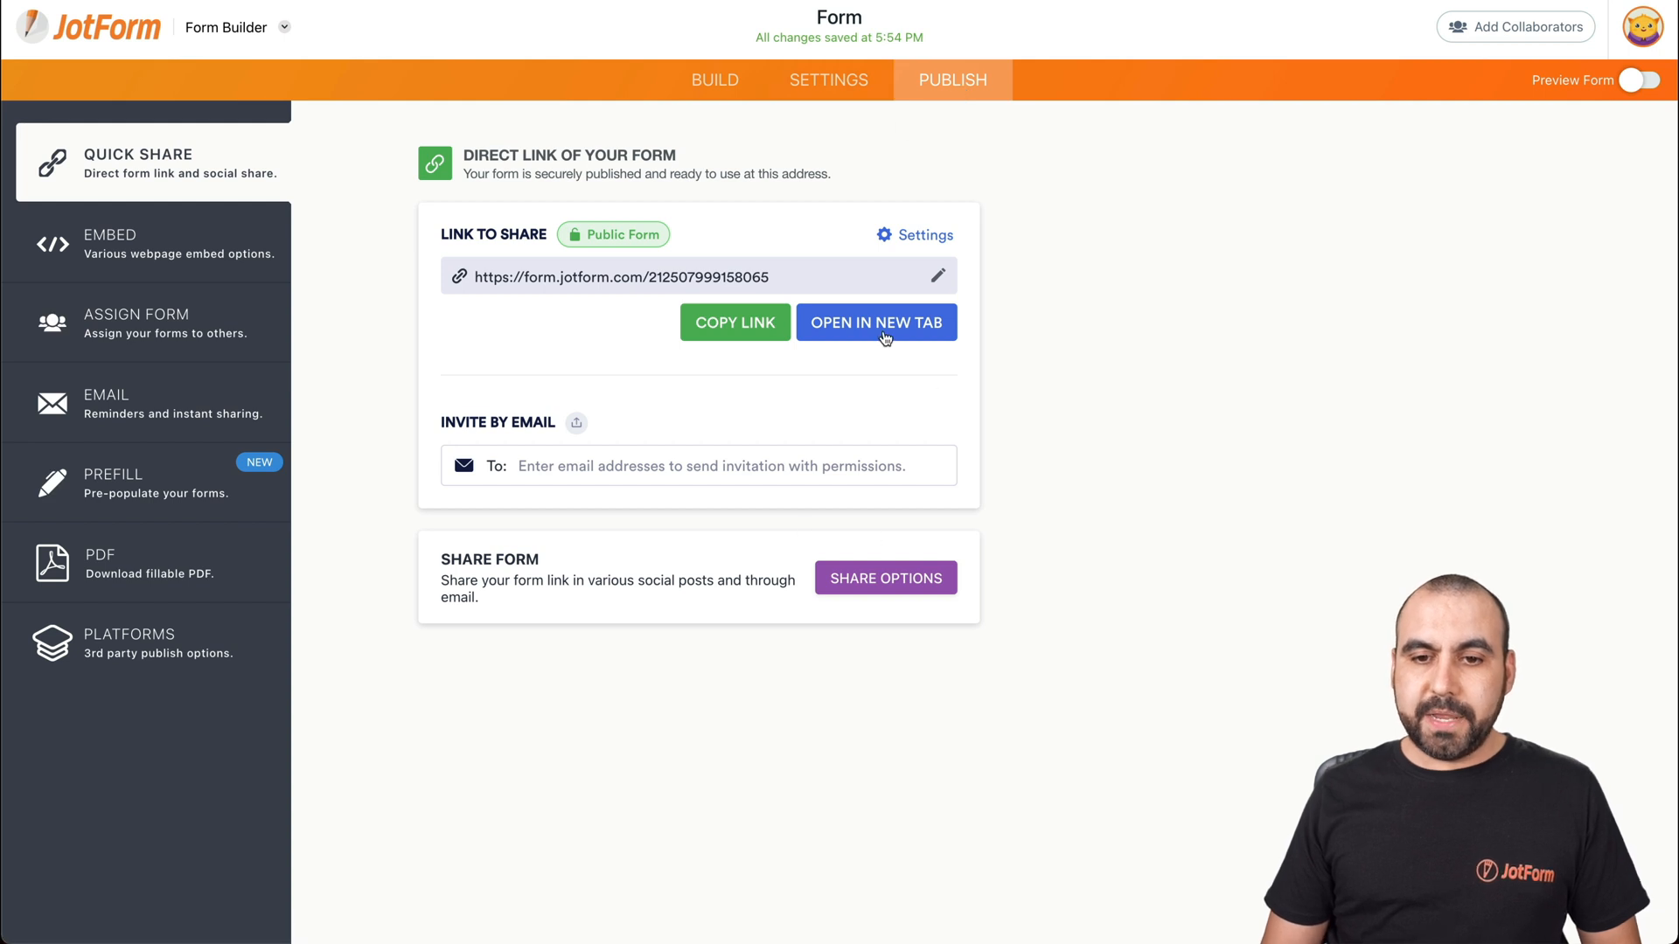
left_click(877, 322)
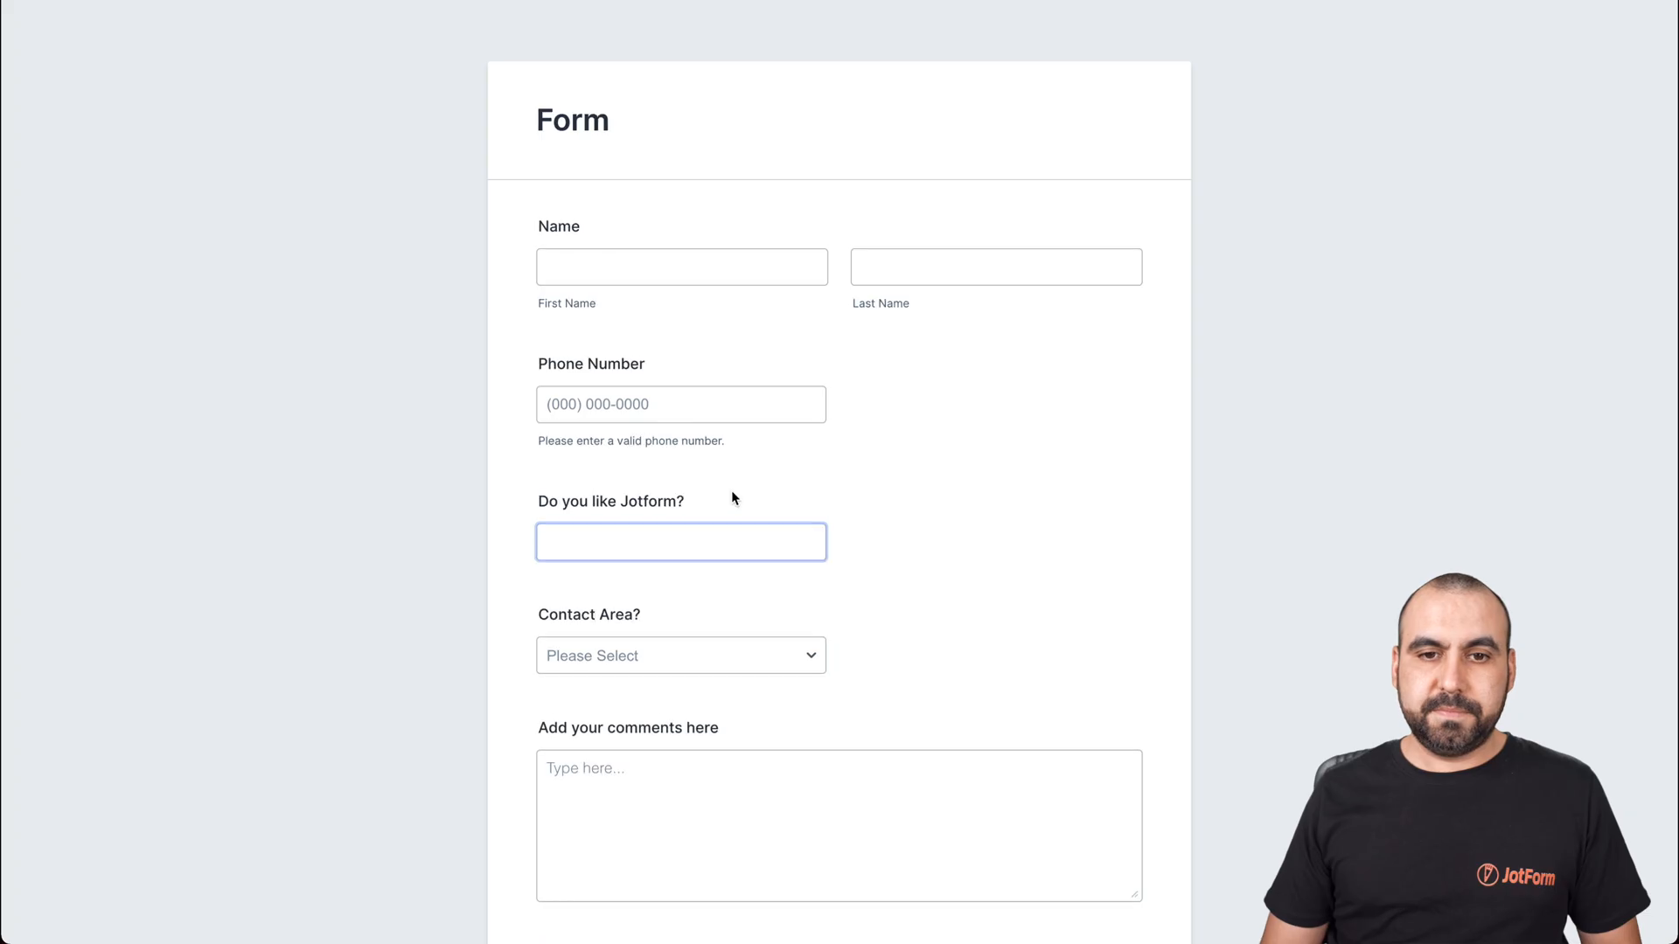
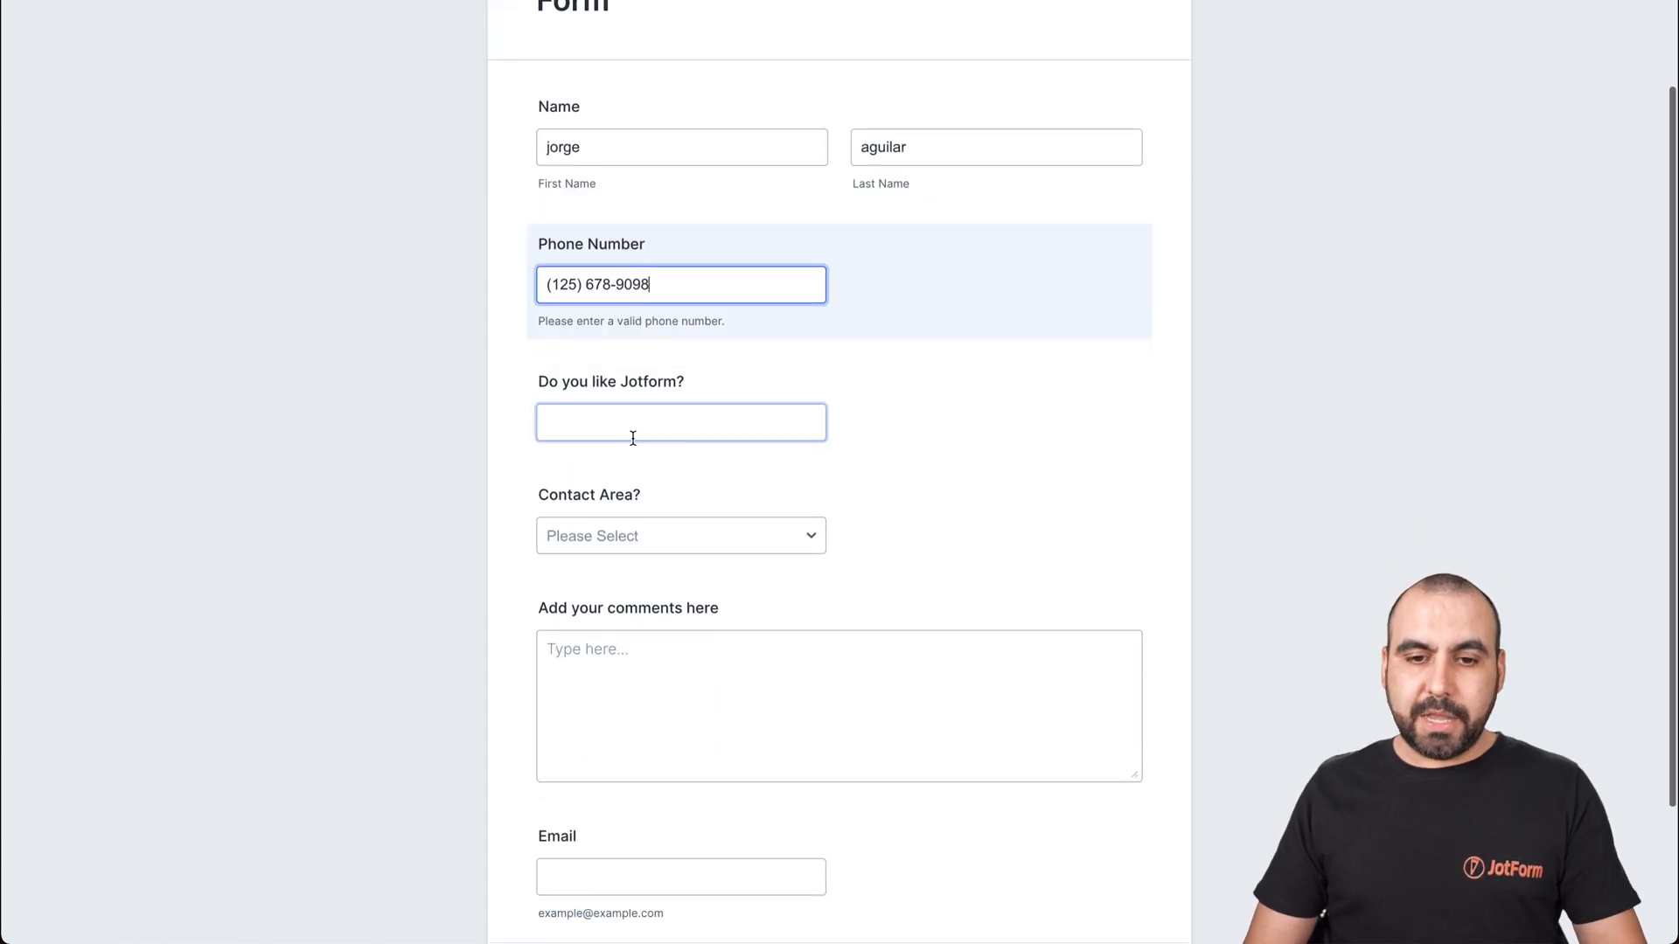
left_click(681, 535)
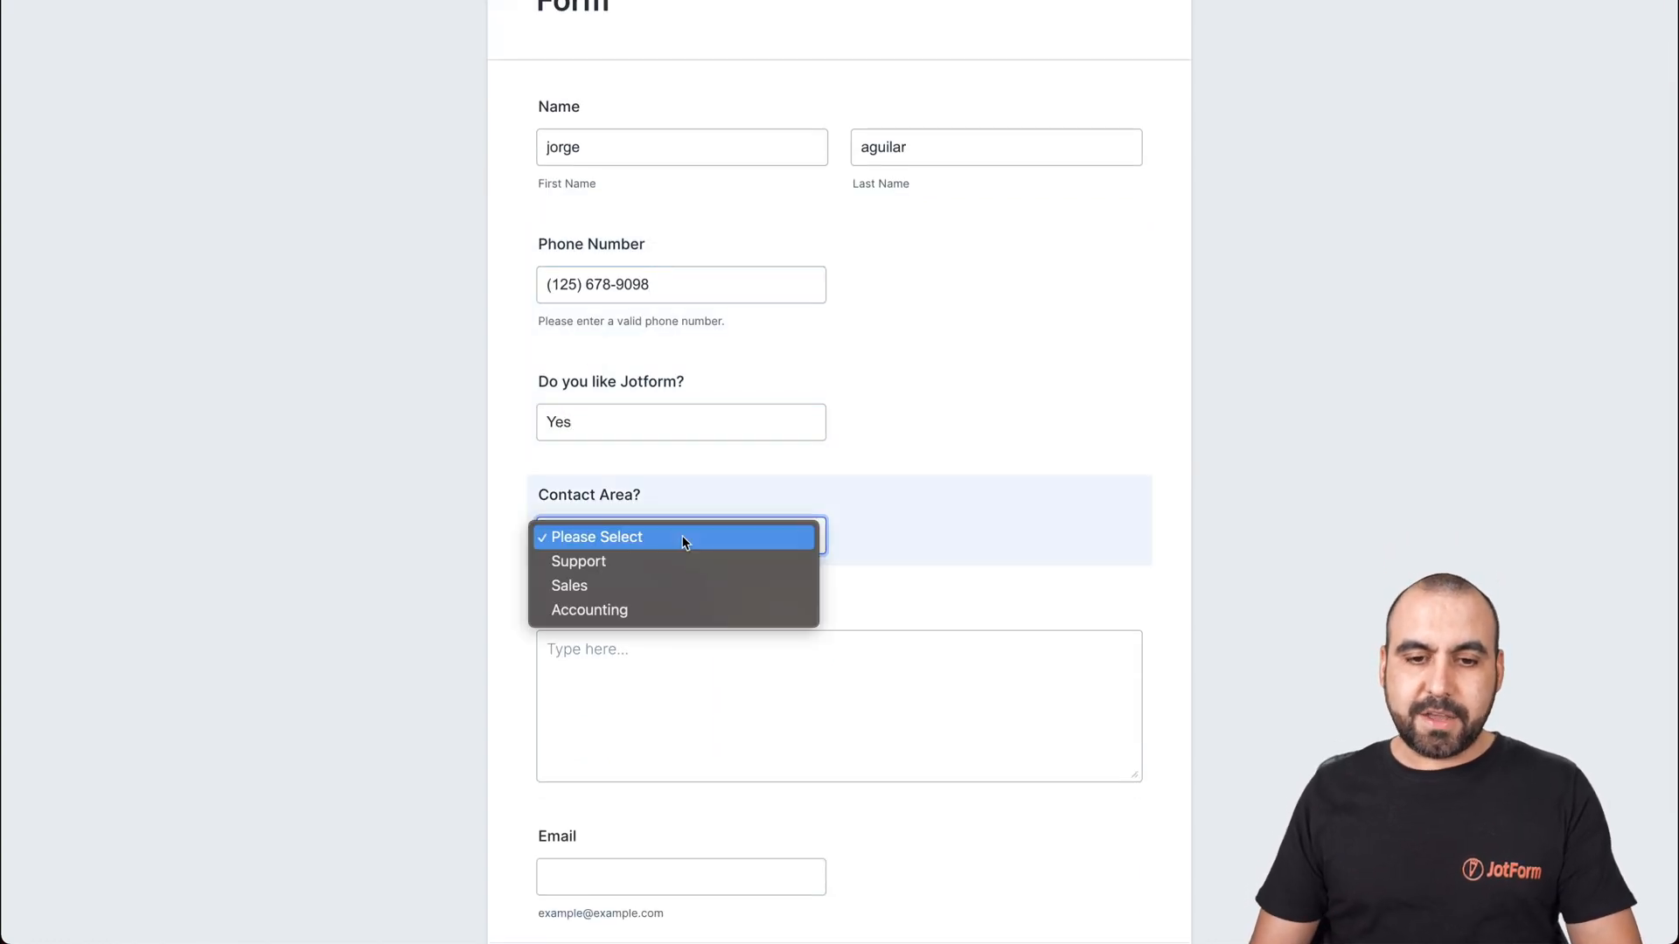
left_click(568, 584)
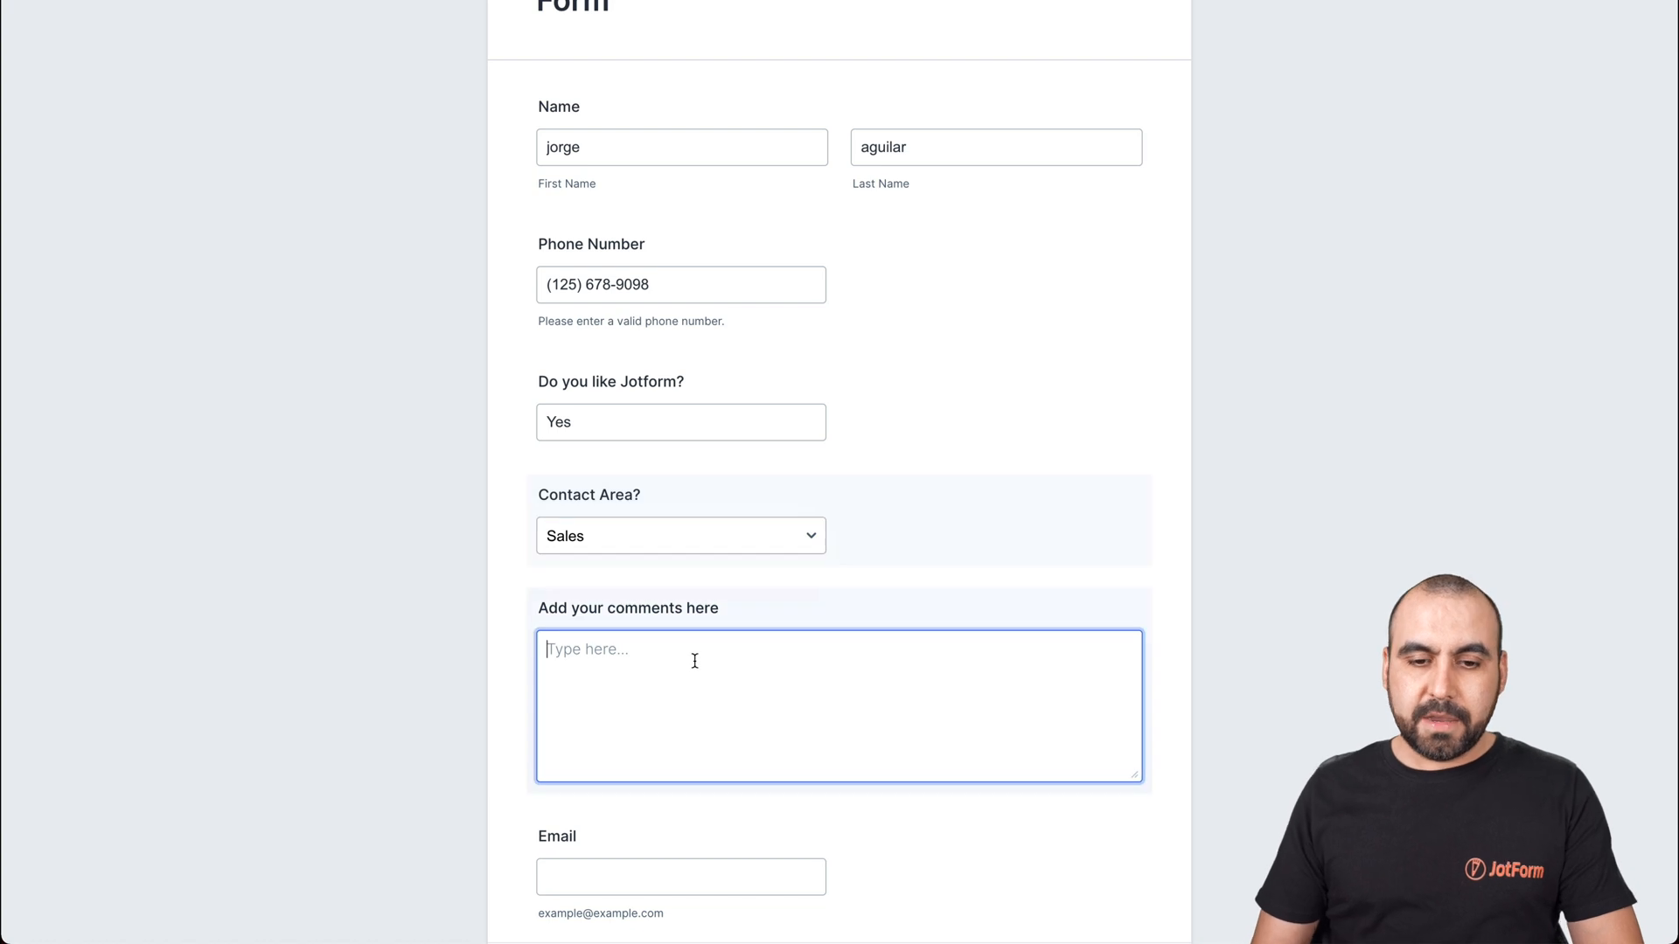
type("I love")
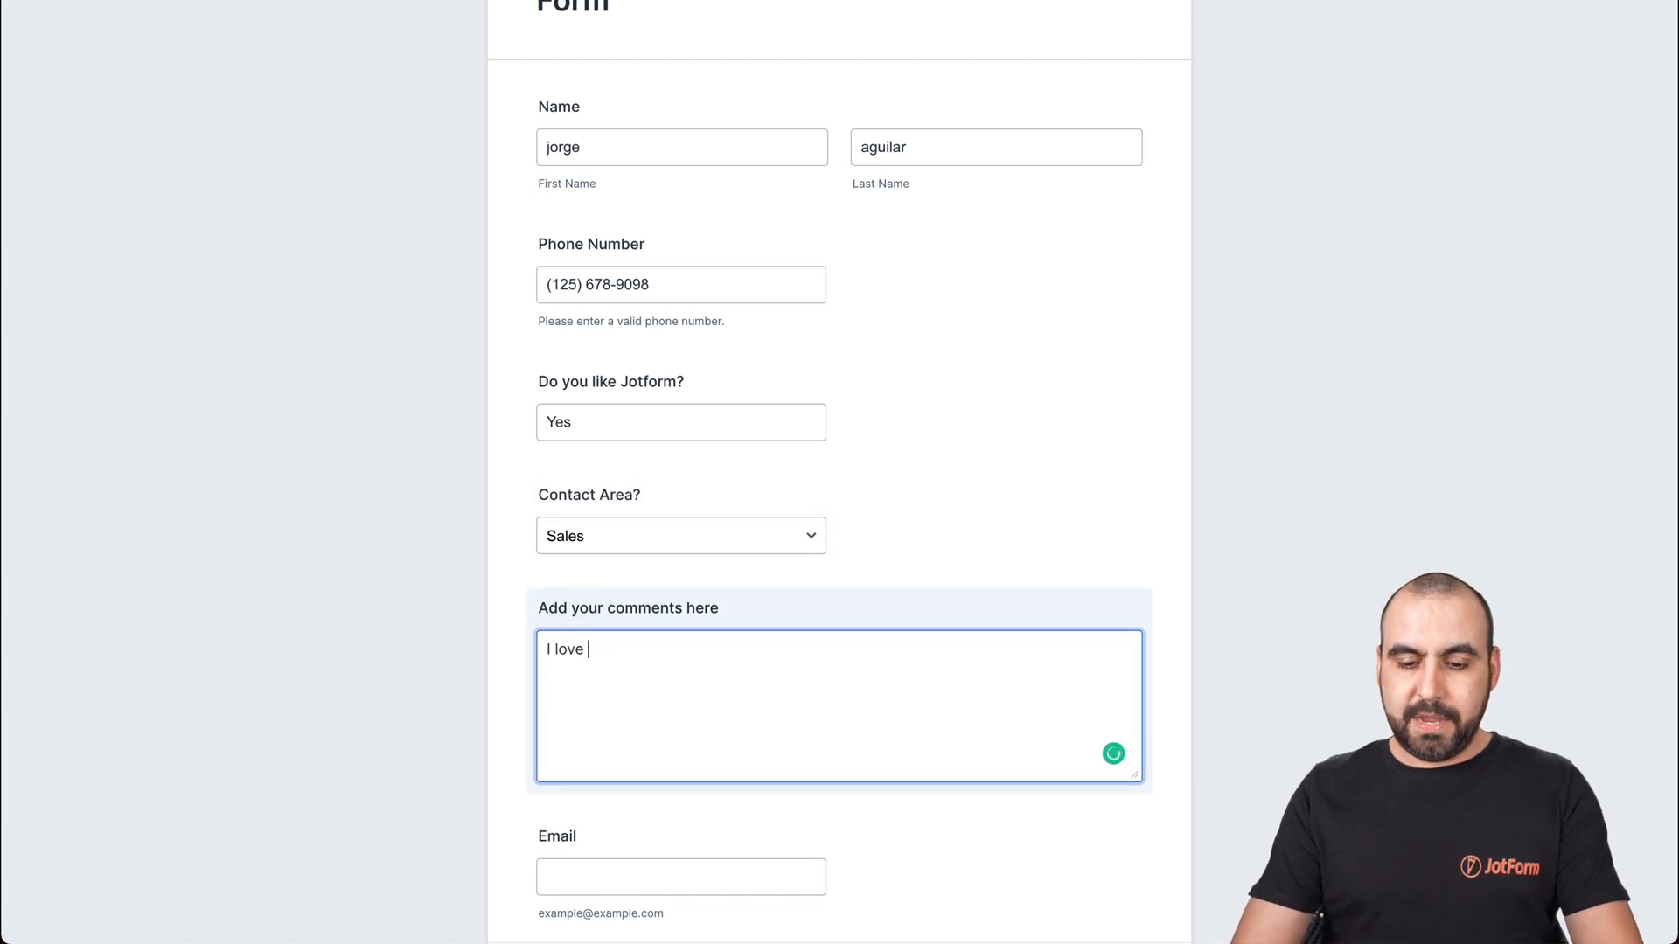
type("Jotform!")
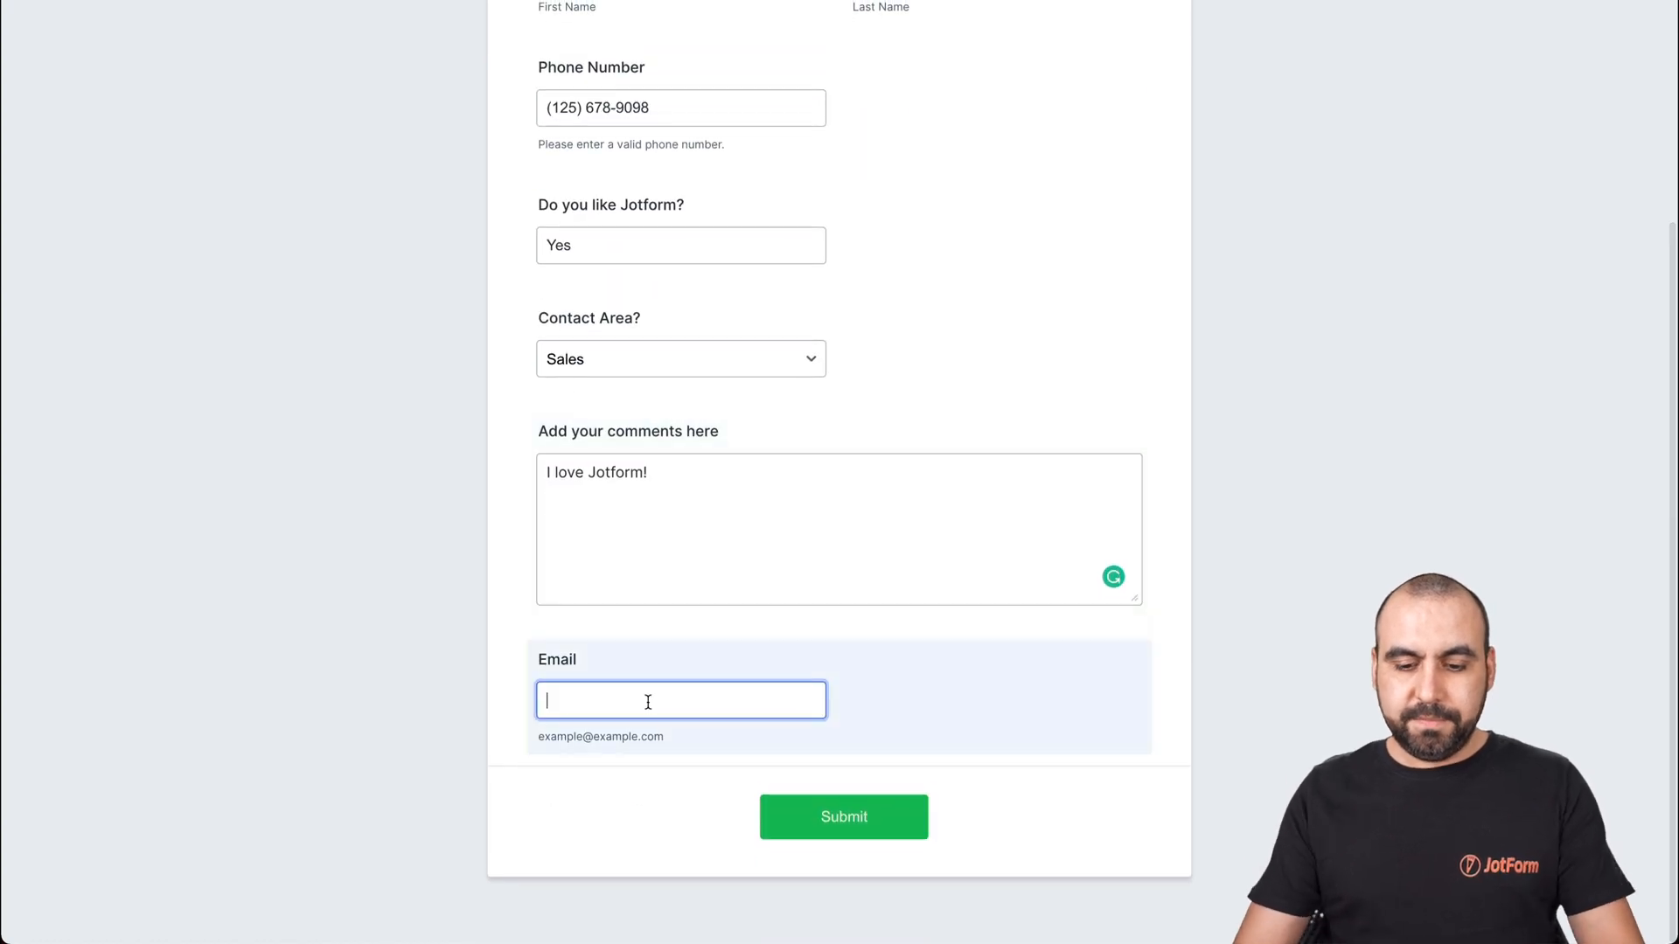
type("test@test.com")
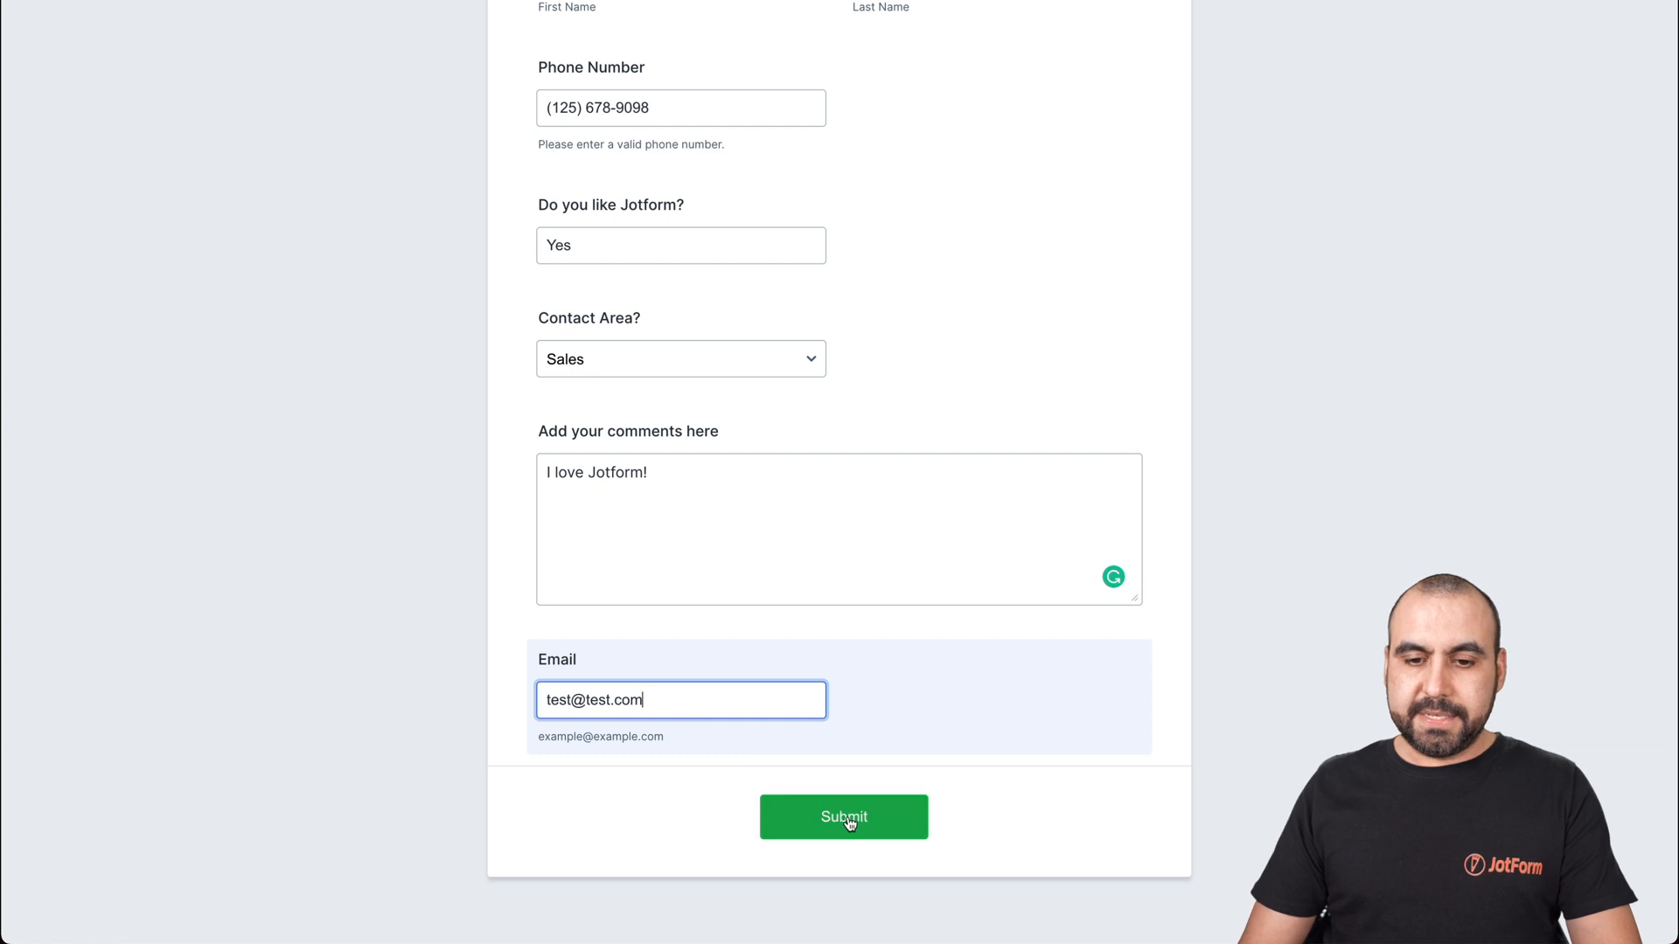
left_click(843, 817)
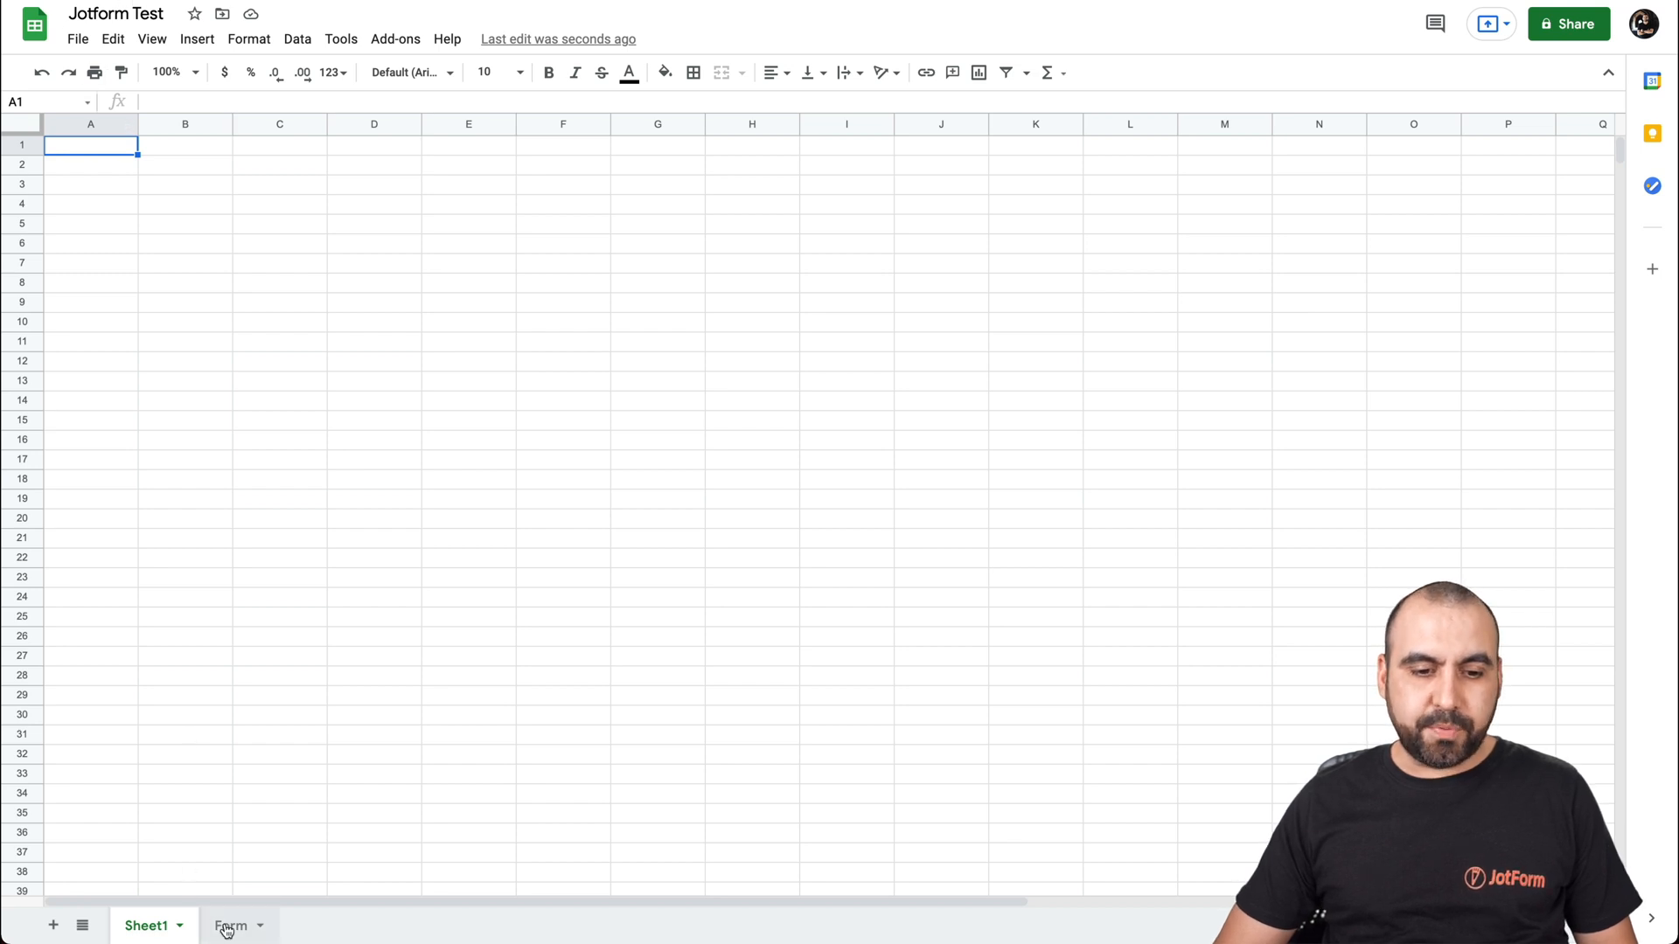
- Review the submission row on the Form sheet, then return to the JotForm Publish page
left_click(231, 926)
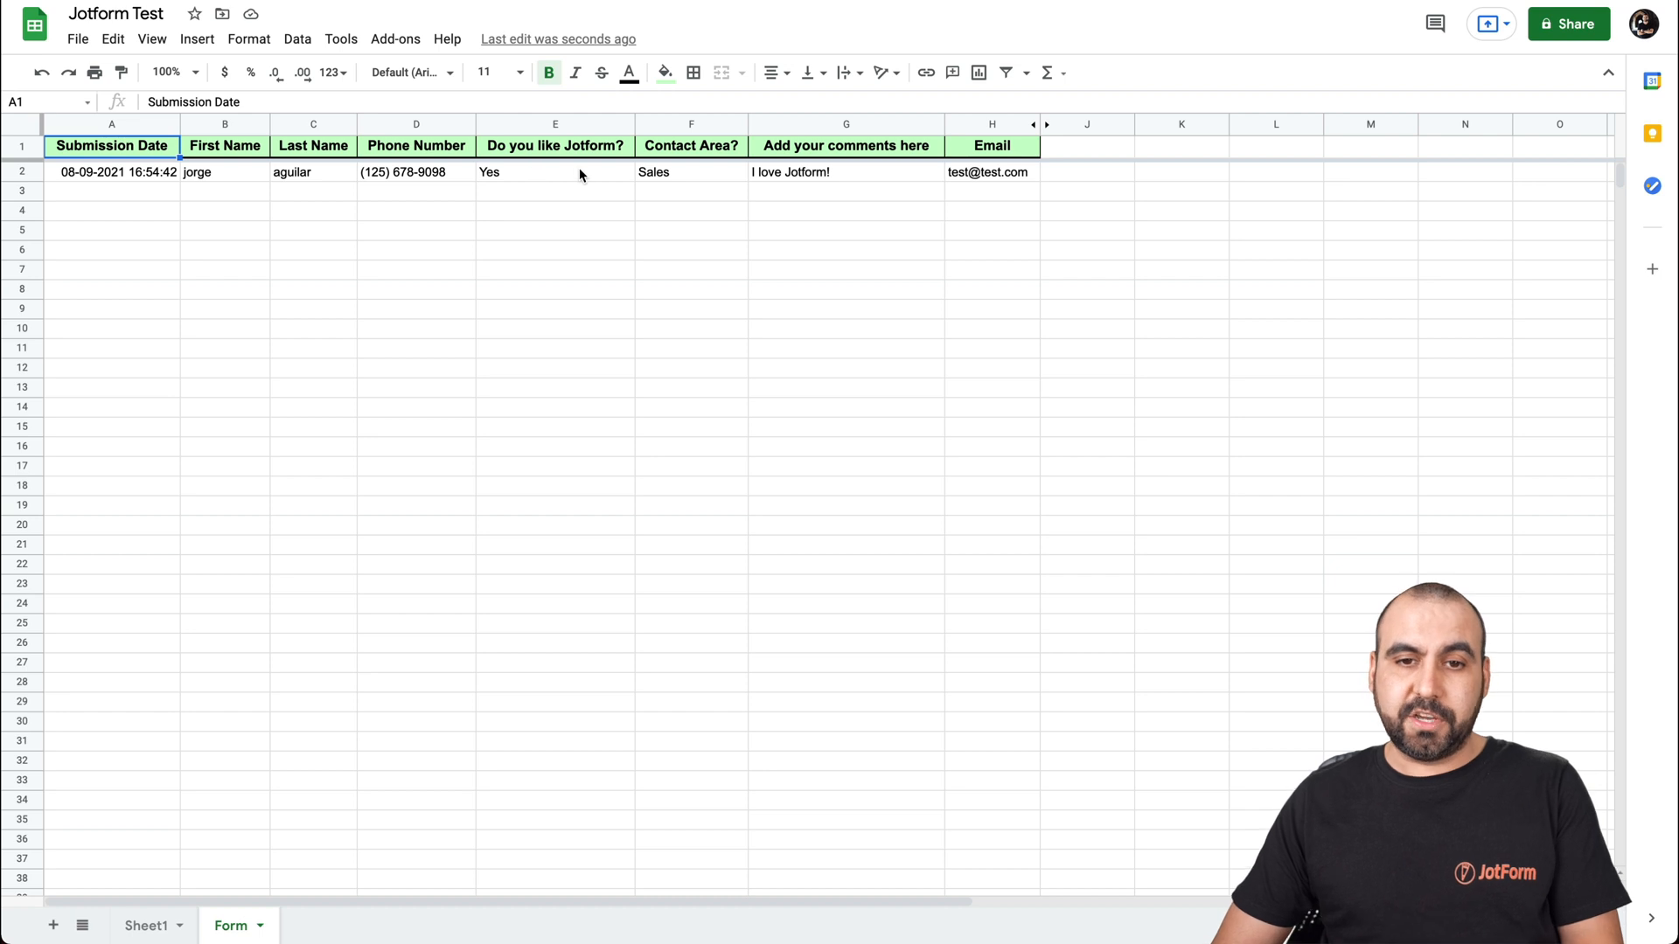
left_click(554, 171)
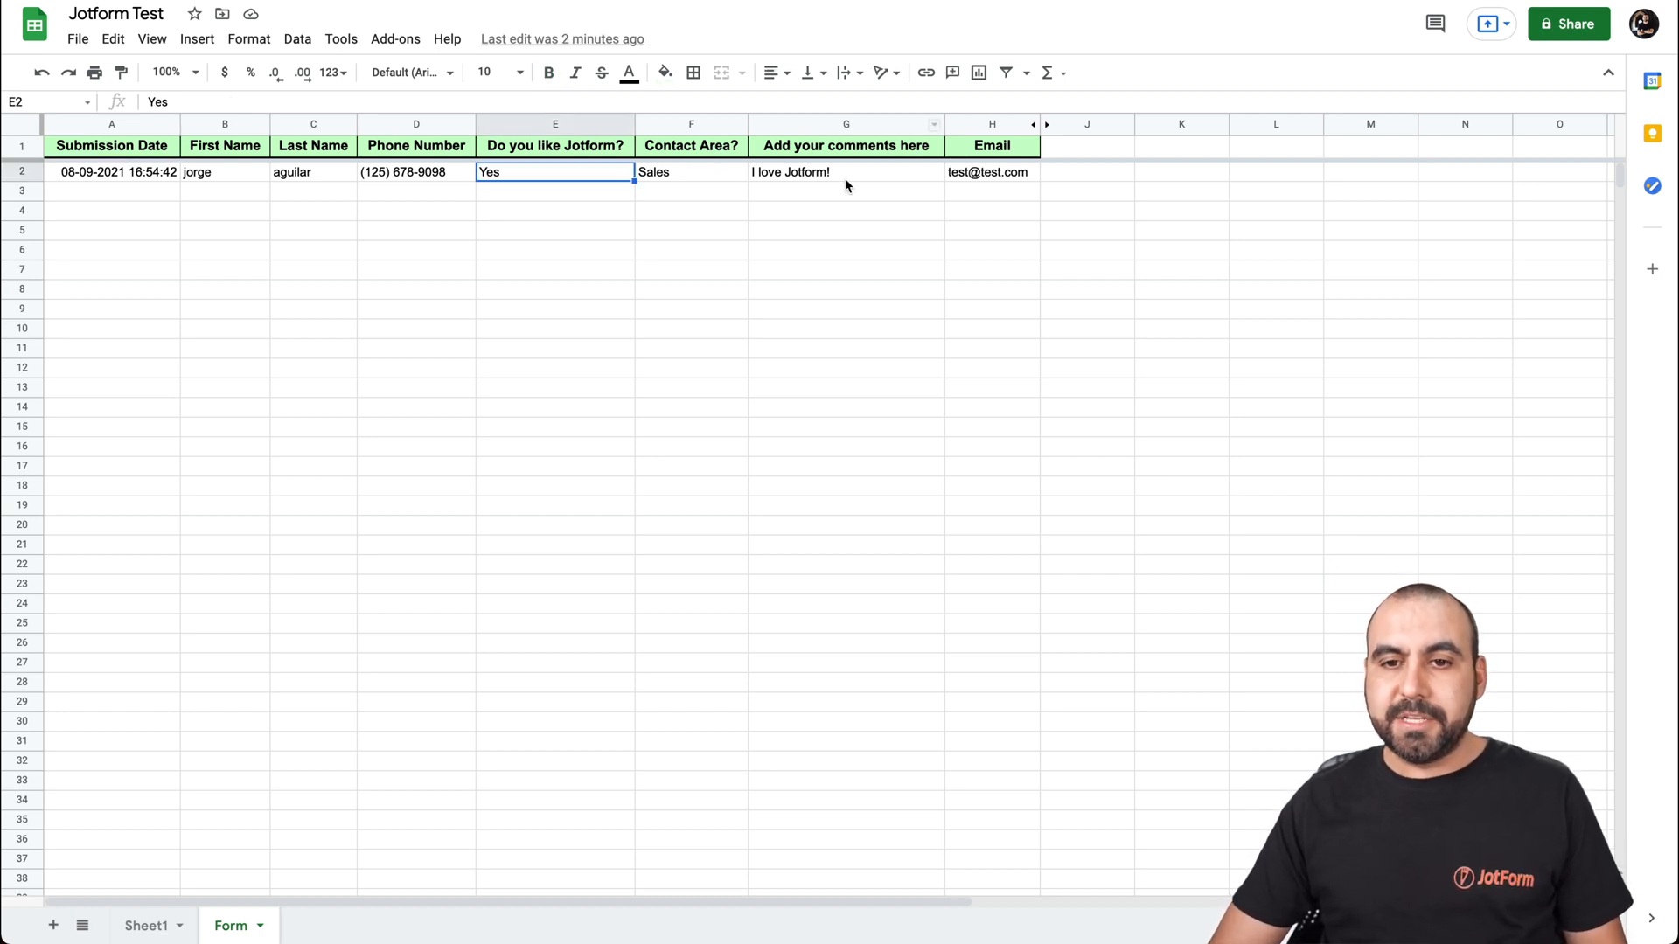
left_click(847, 250)
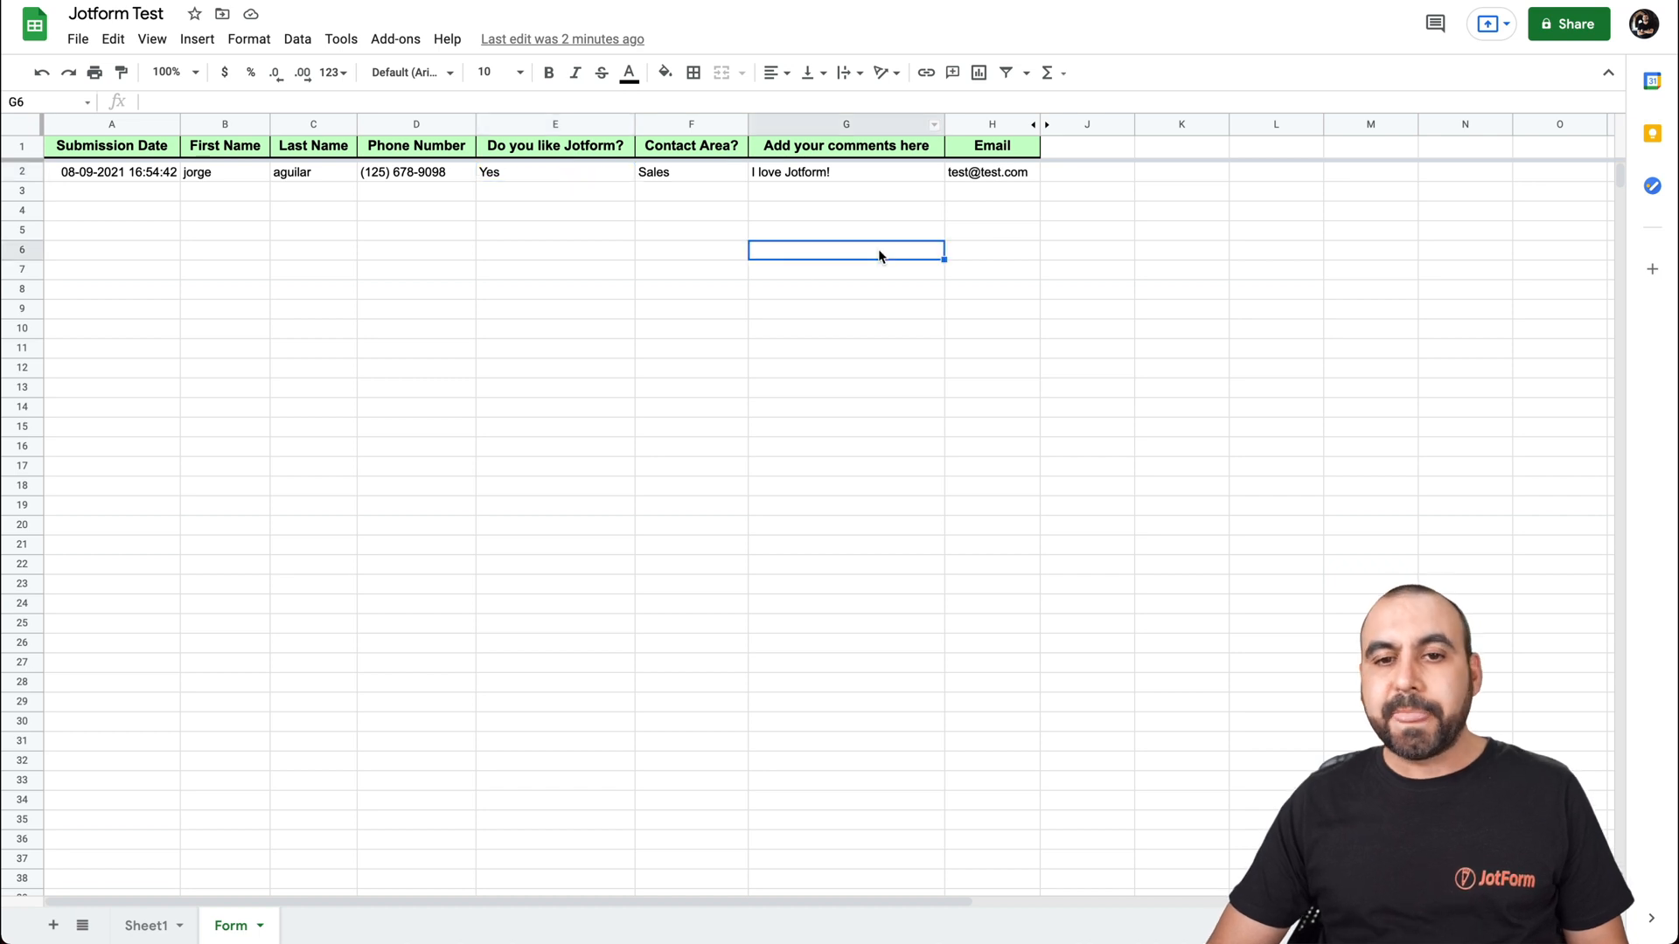
mouse_move(880, 257)
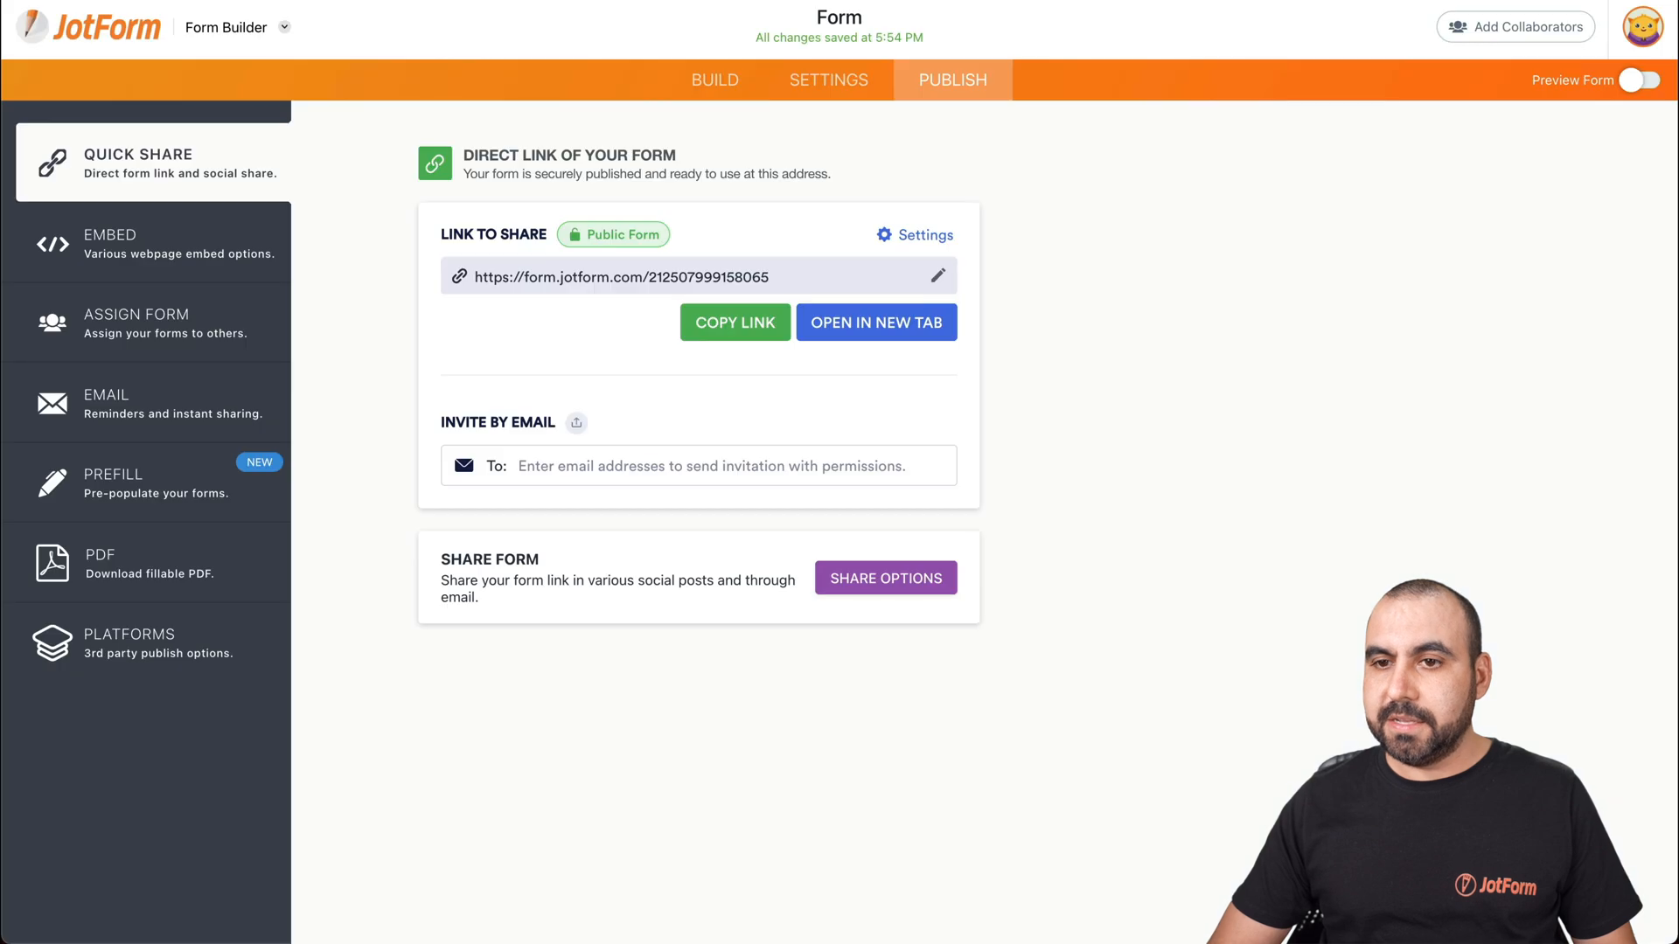
- Submit a second entry: Yes, Accounting, comment 'I love to see Google Sheet integration', email test2@test
left_click(876, 322)
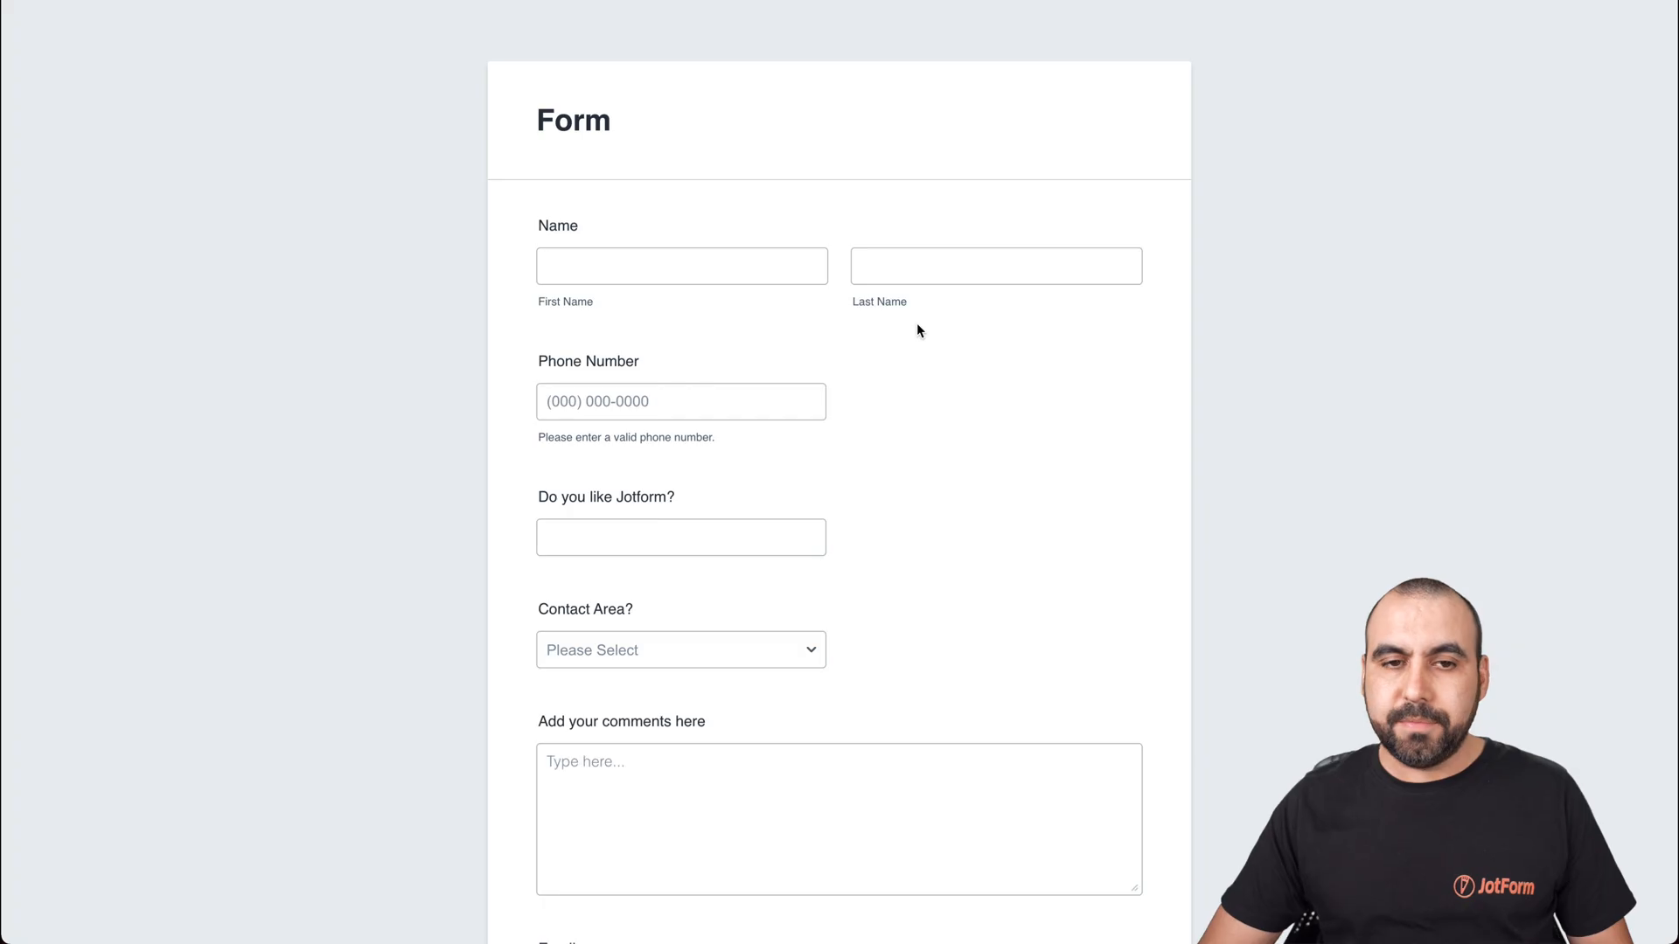
left_click(680, 265)
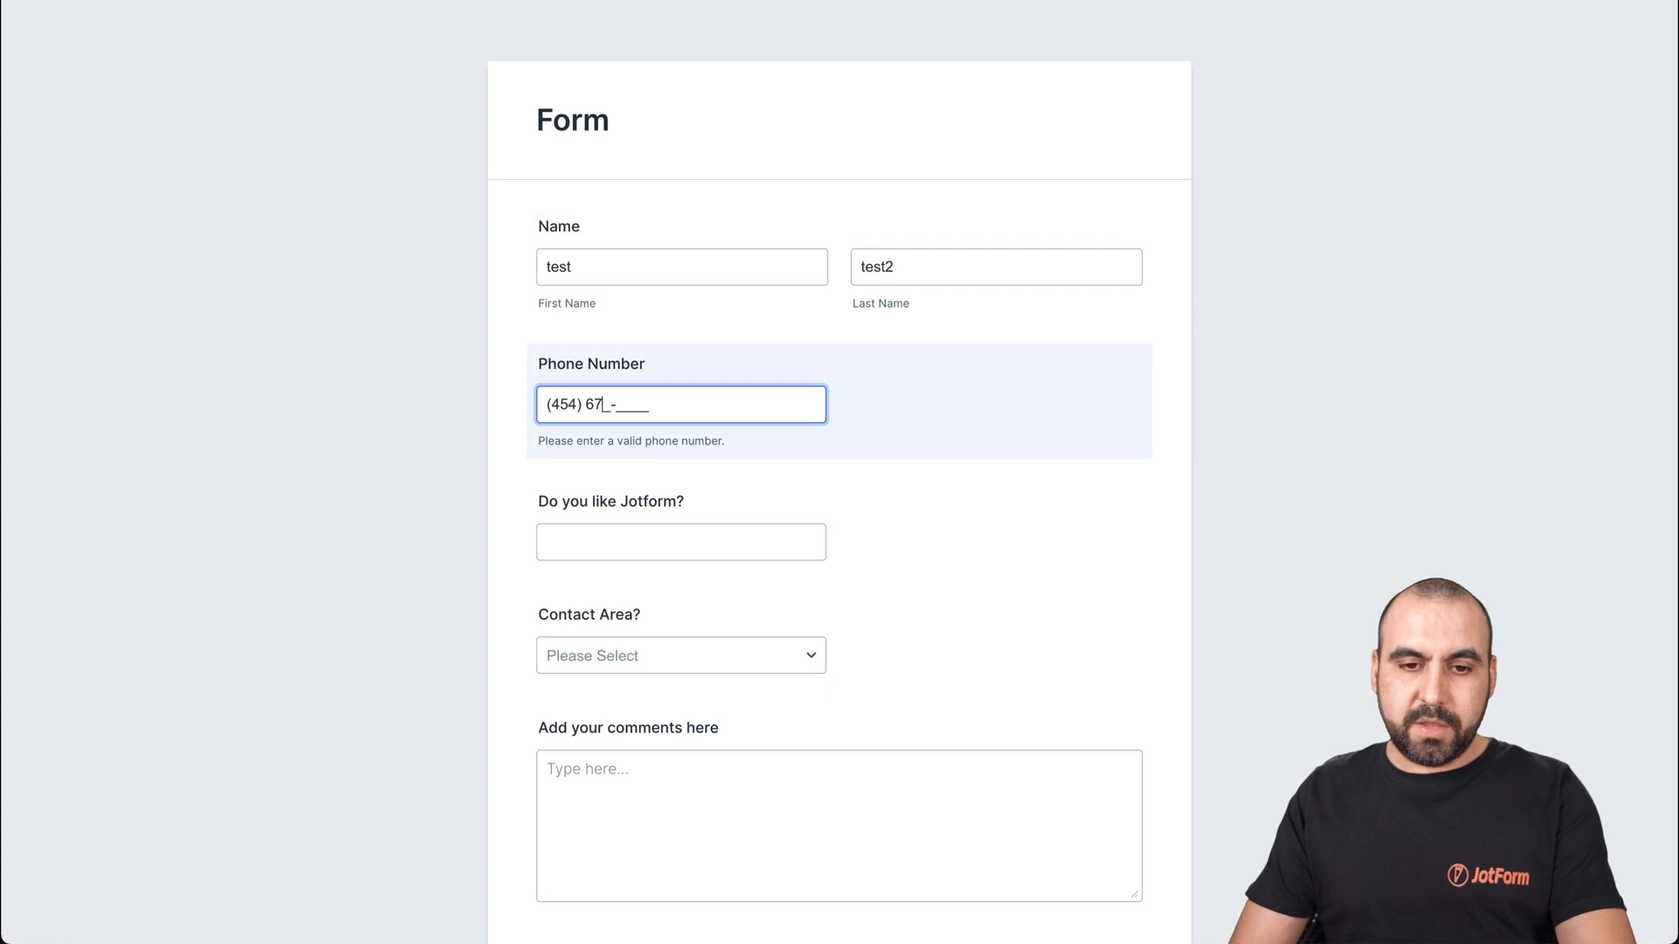
type("Yes")
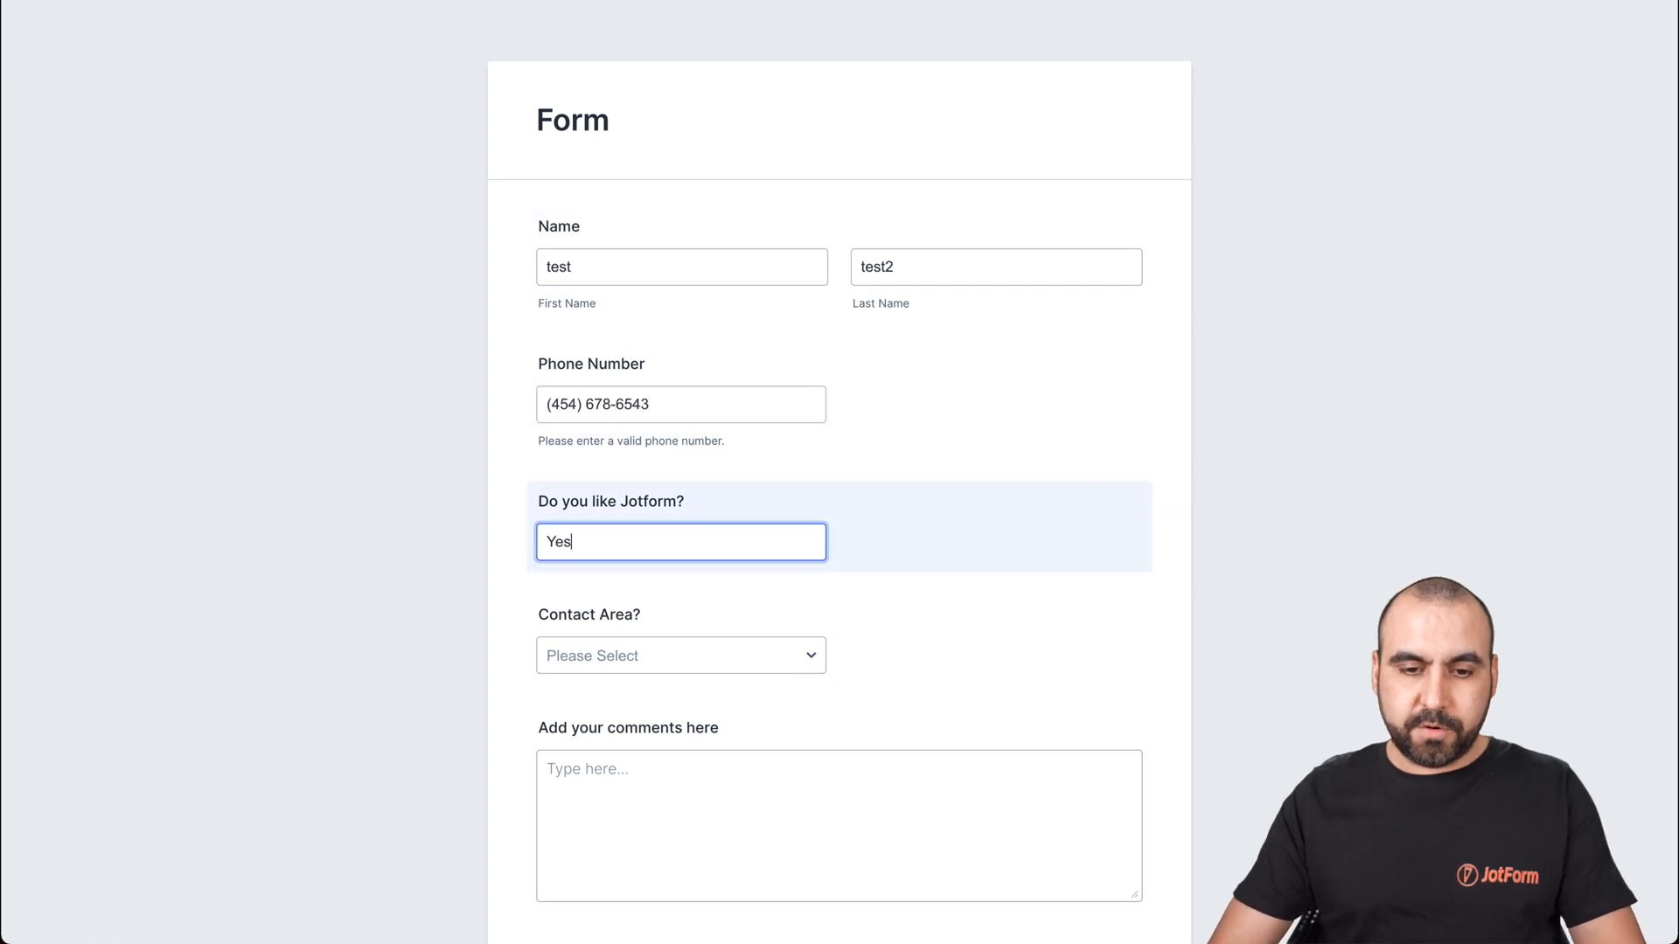
left_click(680, 656)
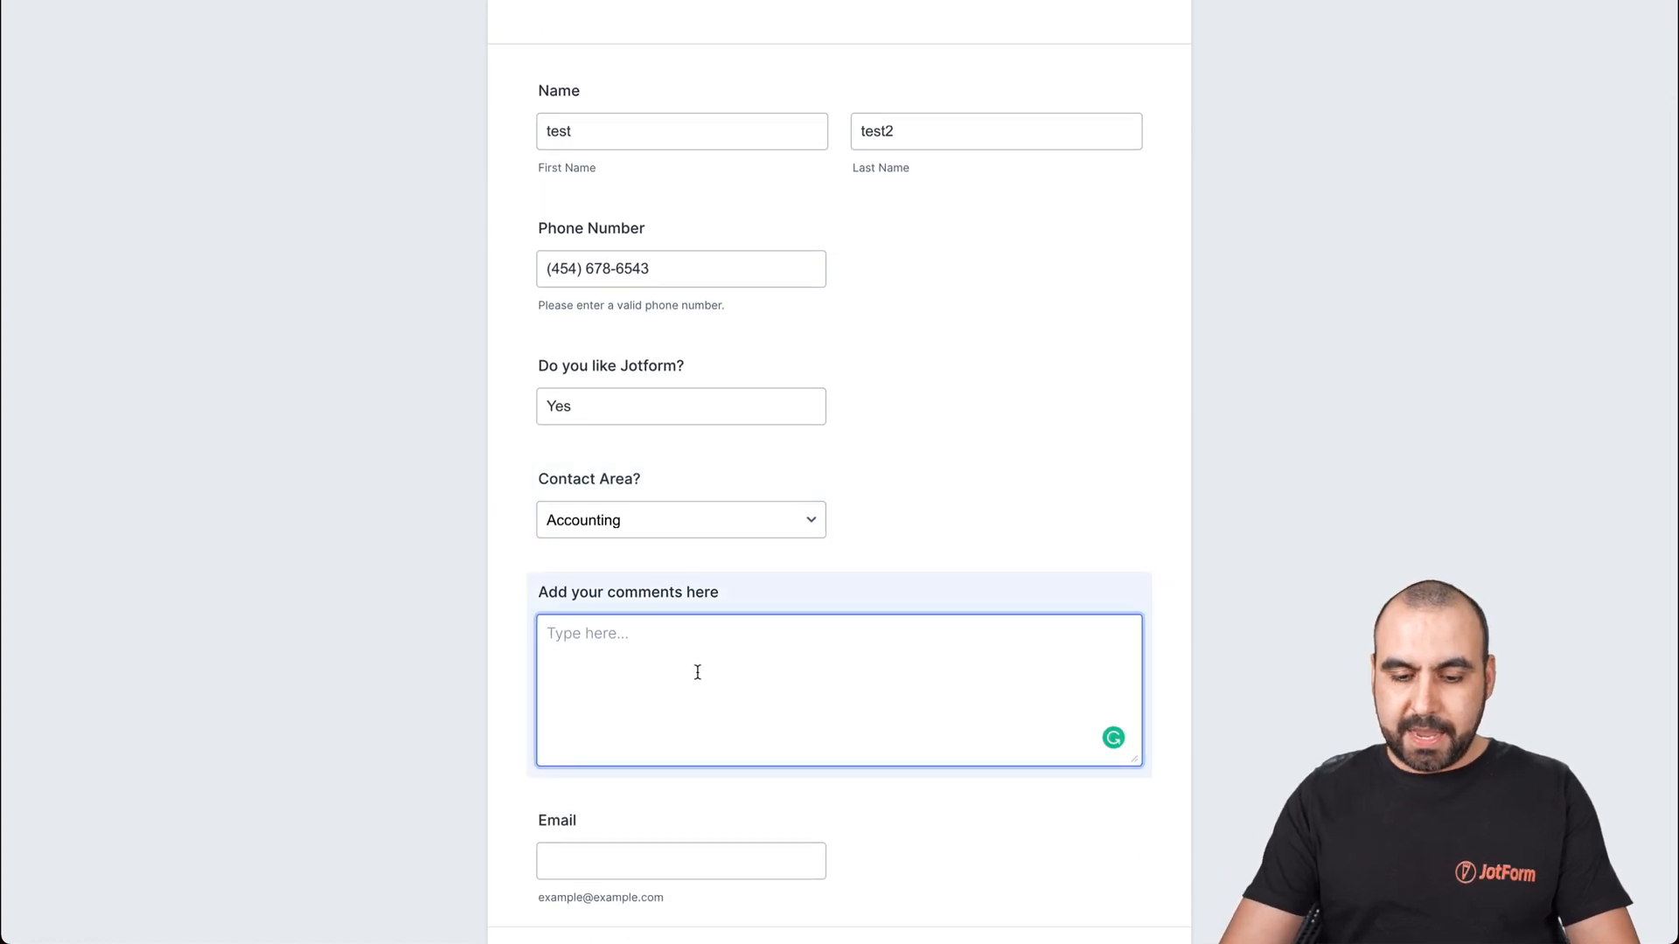
type("I love to")
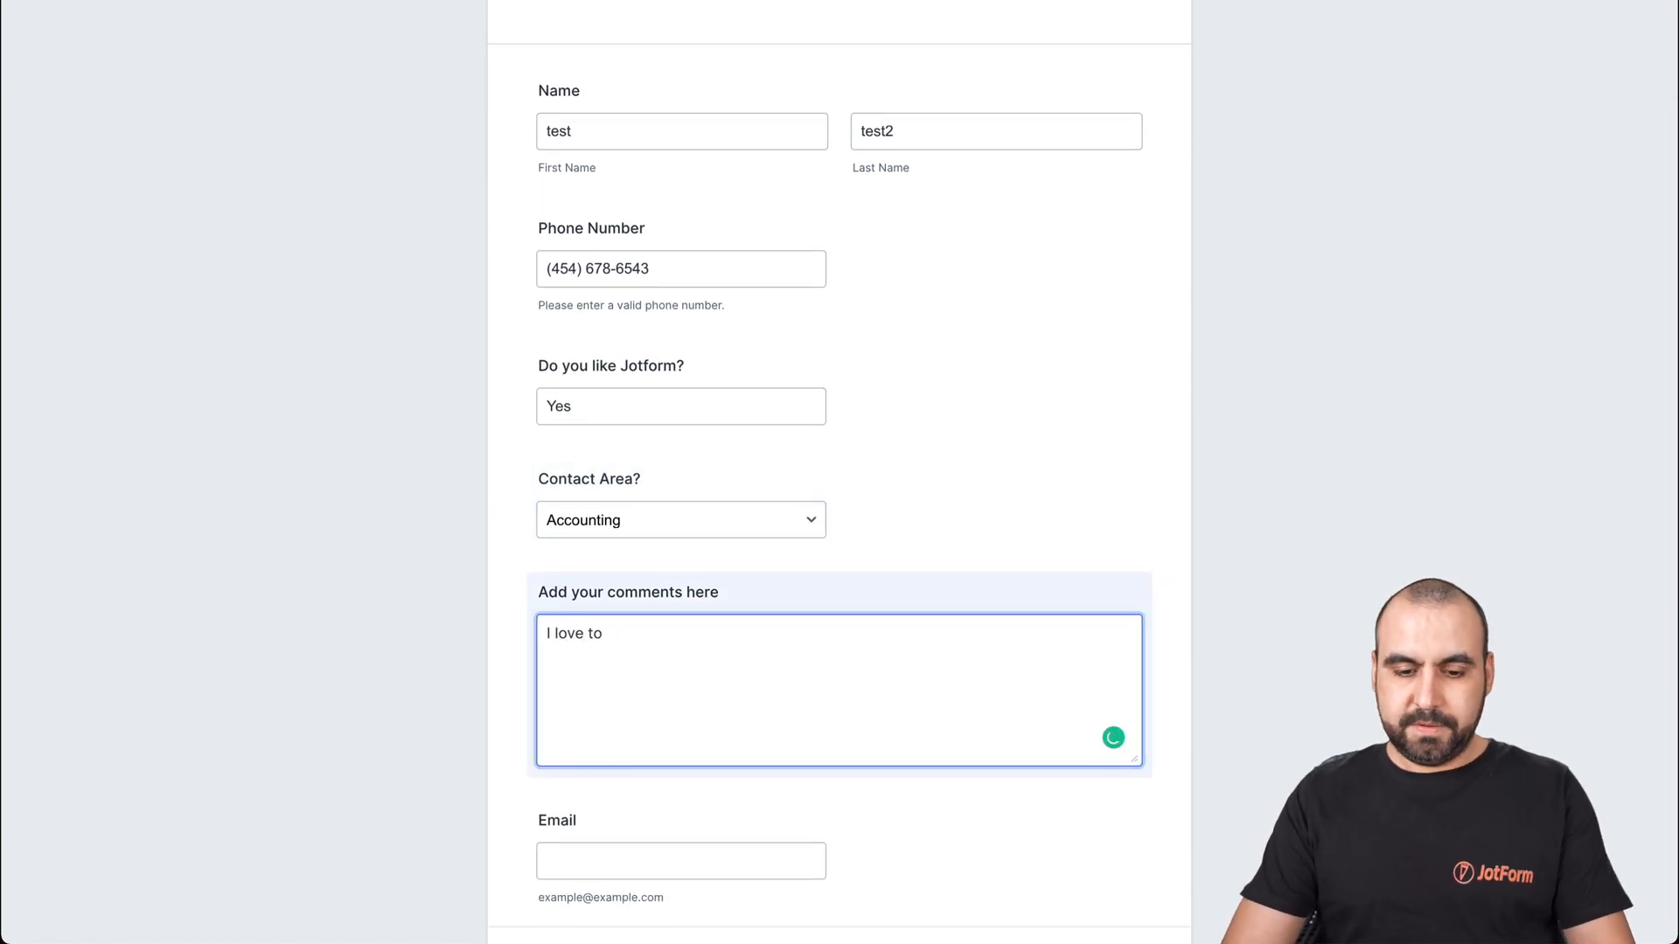
type("see Google Sheet integration~")
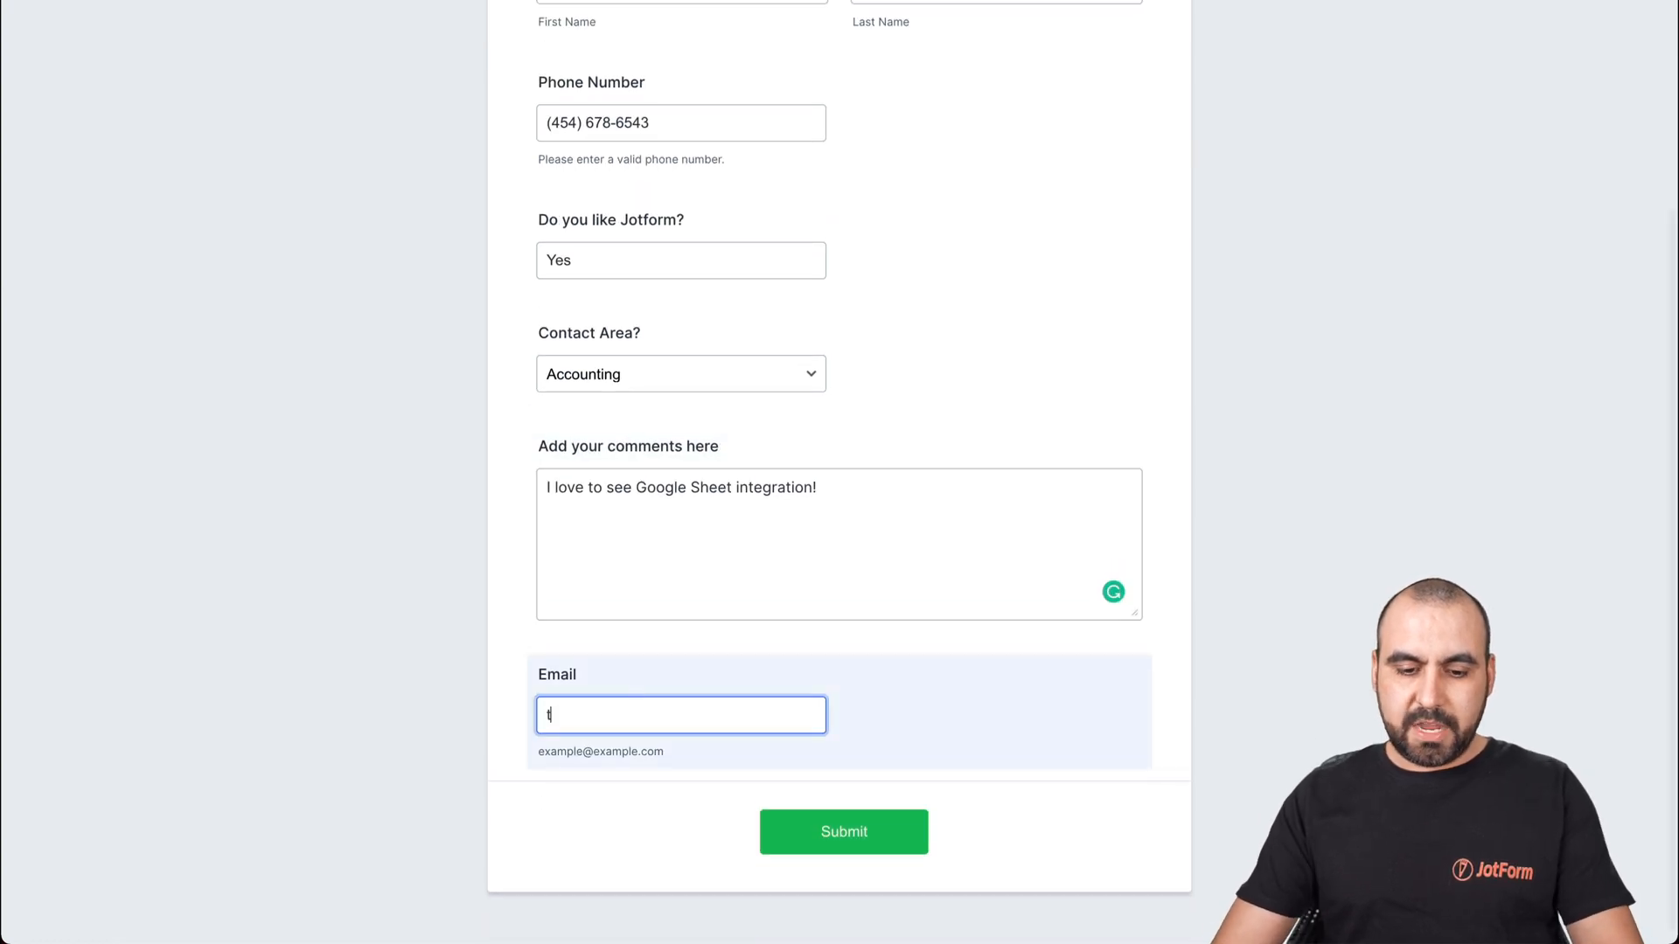
type("test2@test")
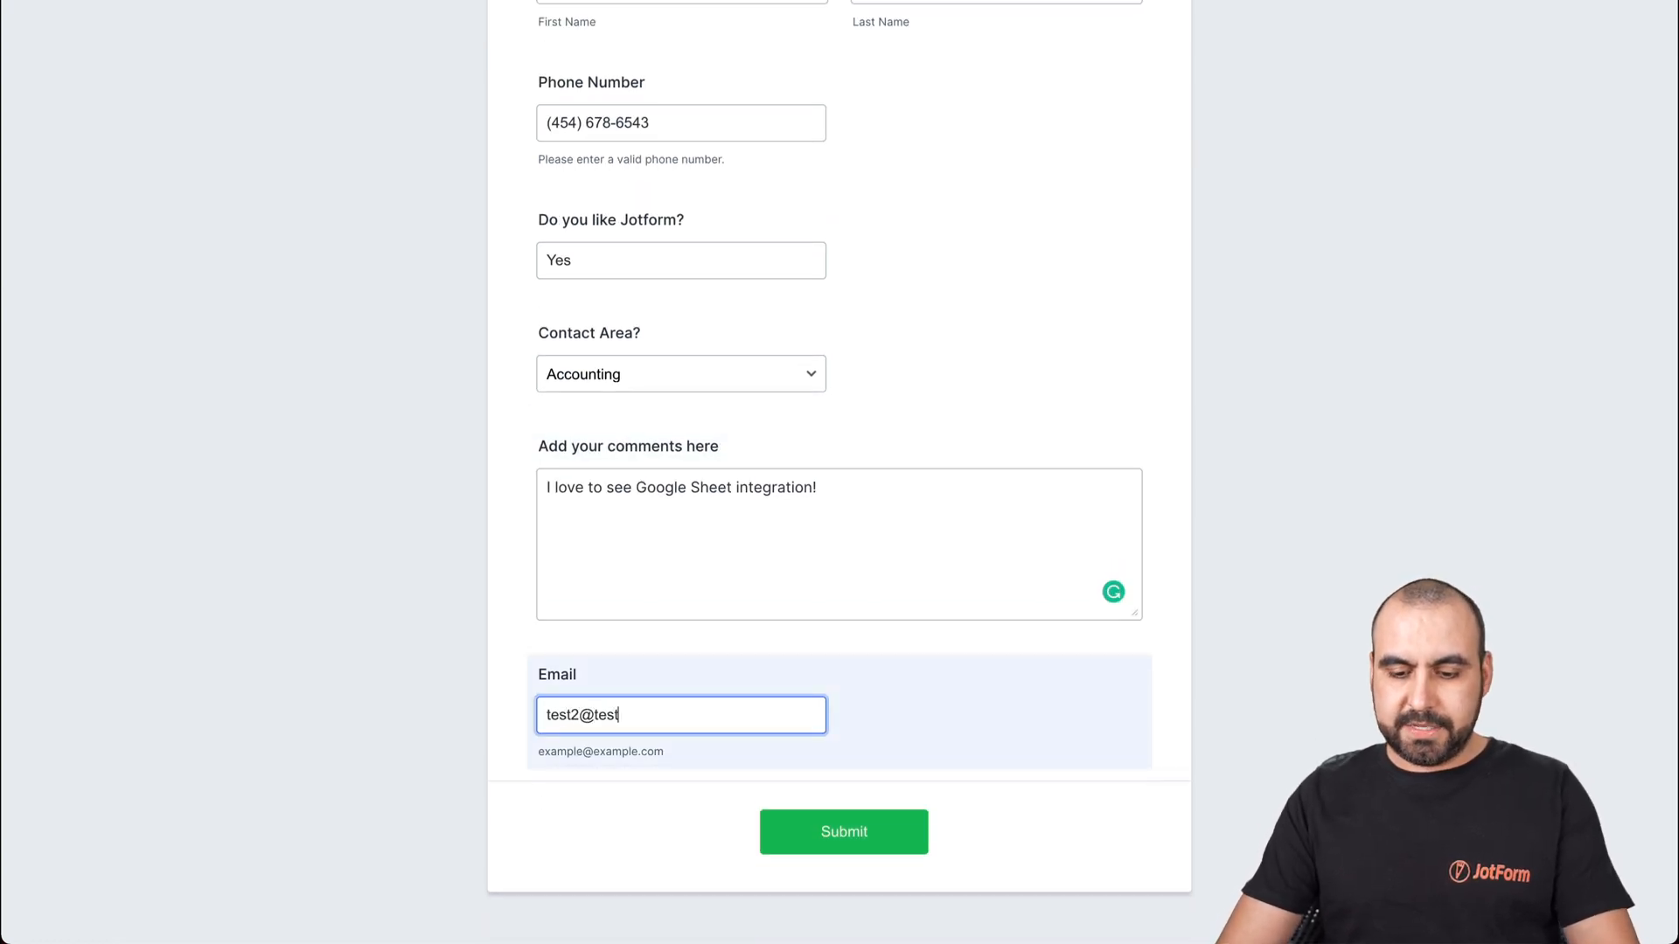
left_click(843, 832)
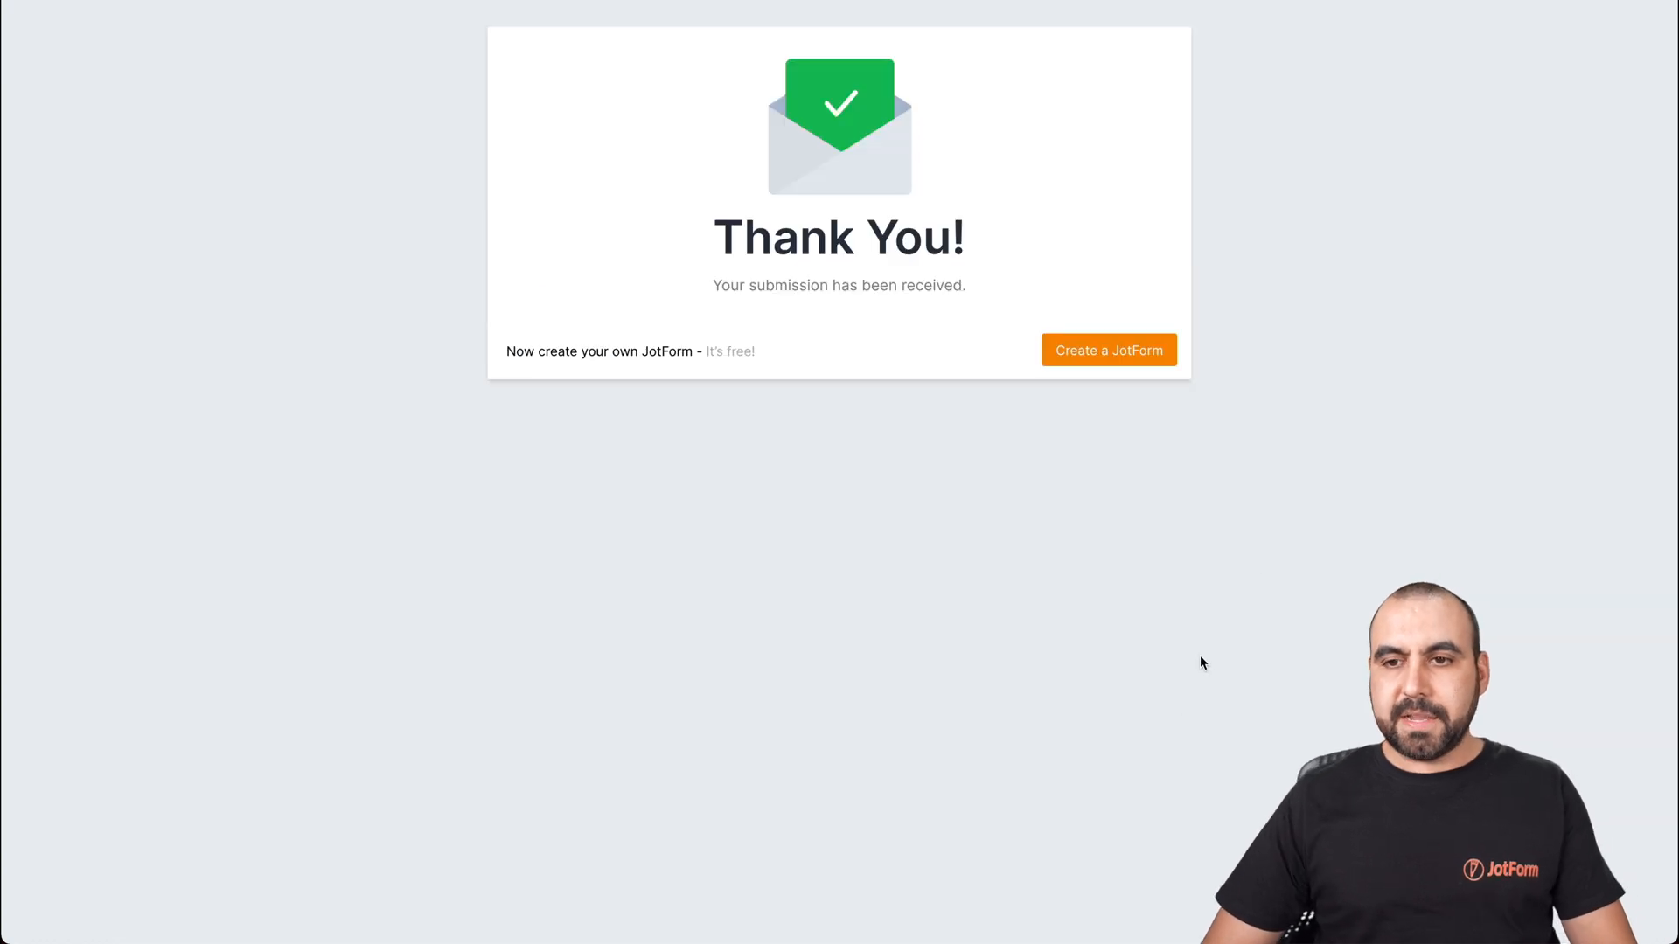
mouse_move(1413, 458)
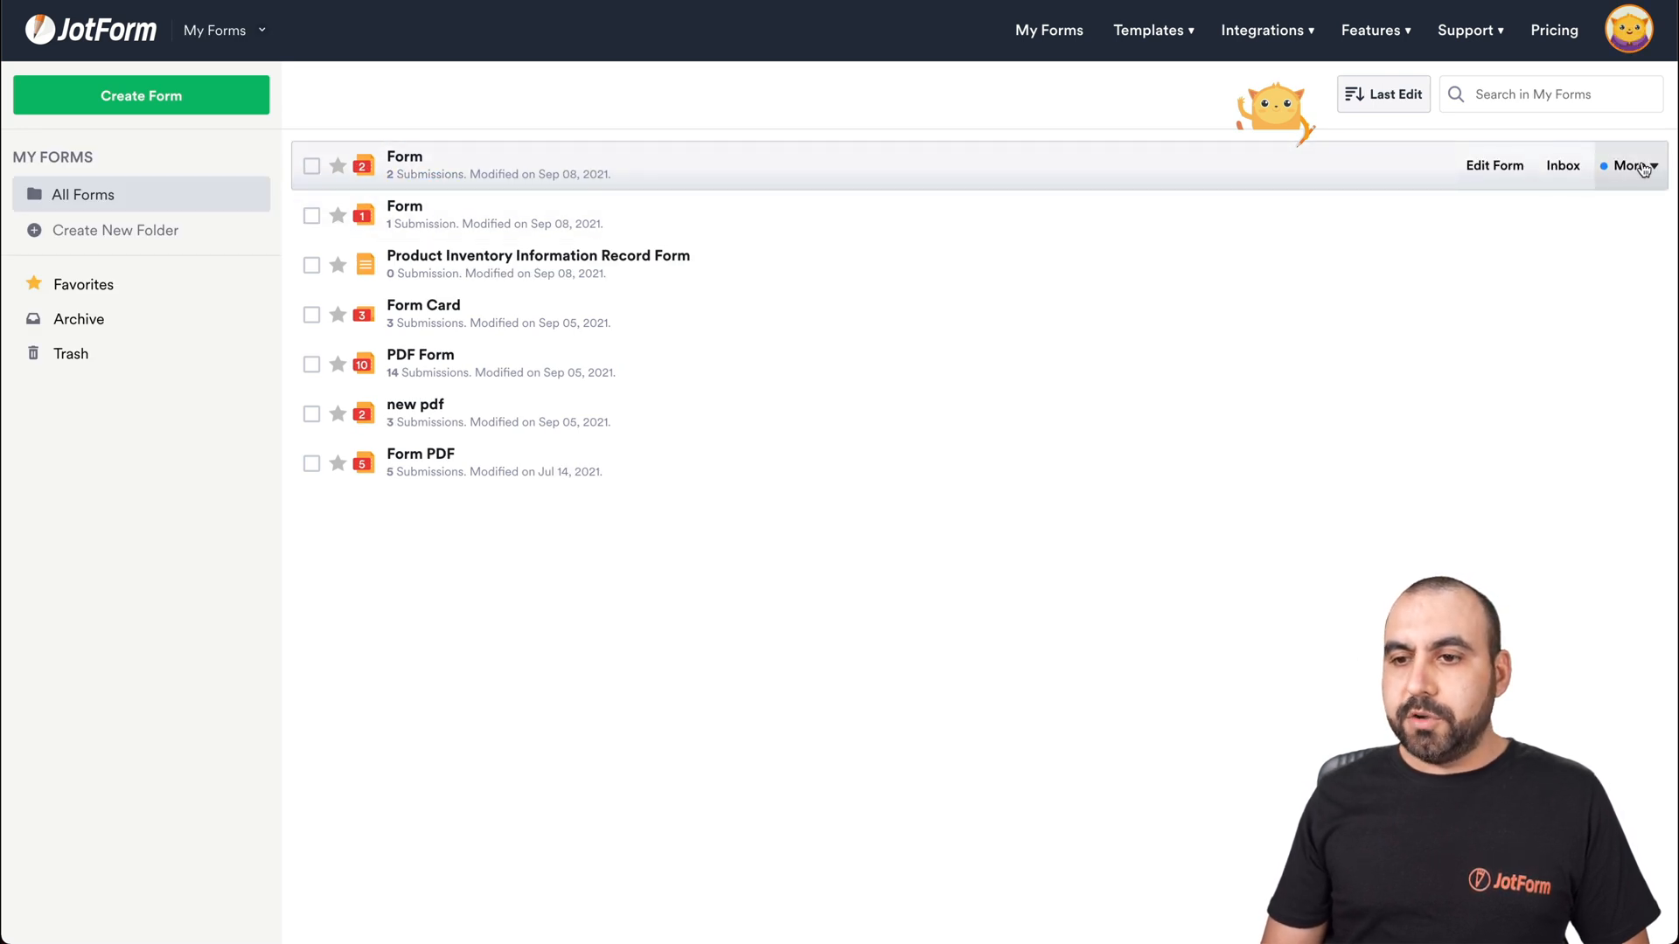
- View the Form's submissions from its More menu
left_click(1626, 165)
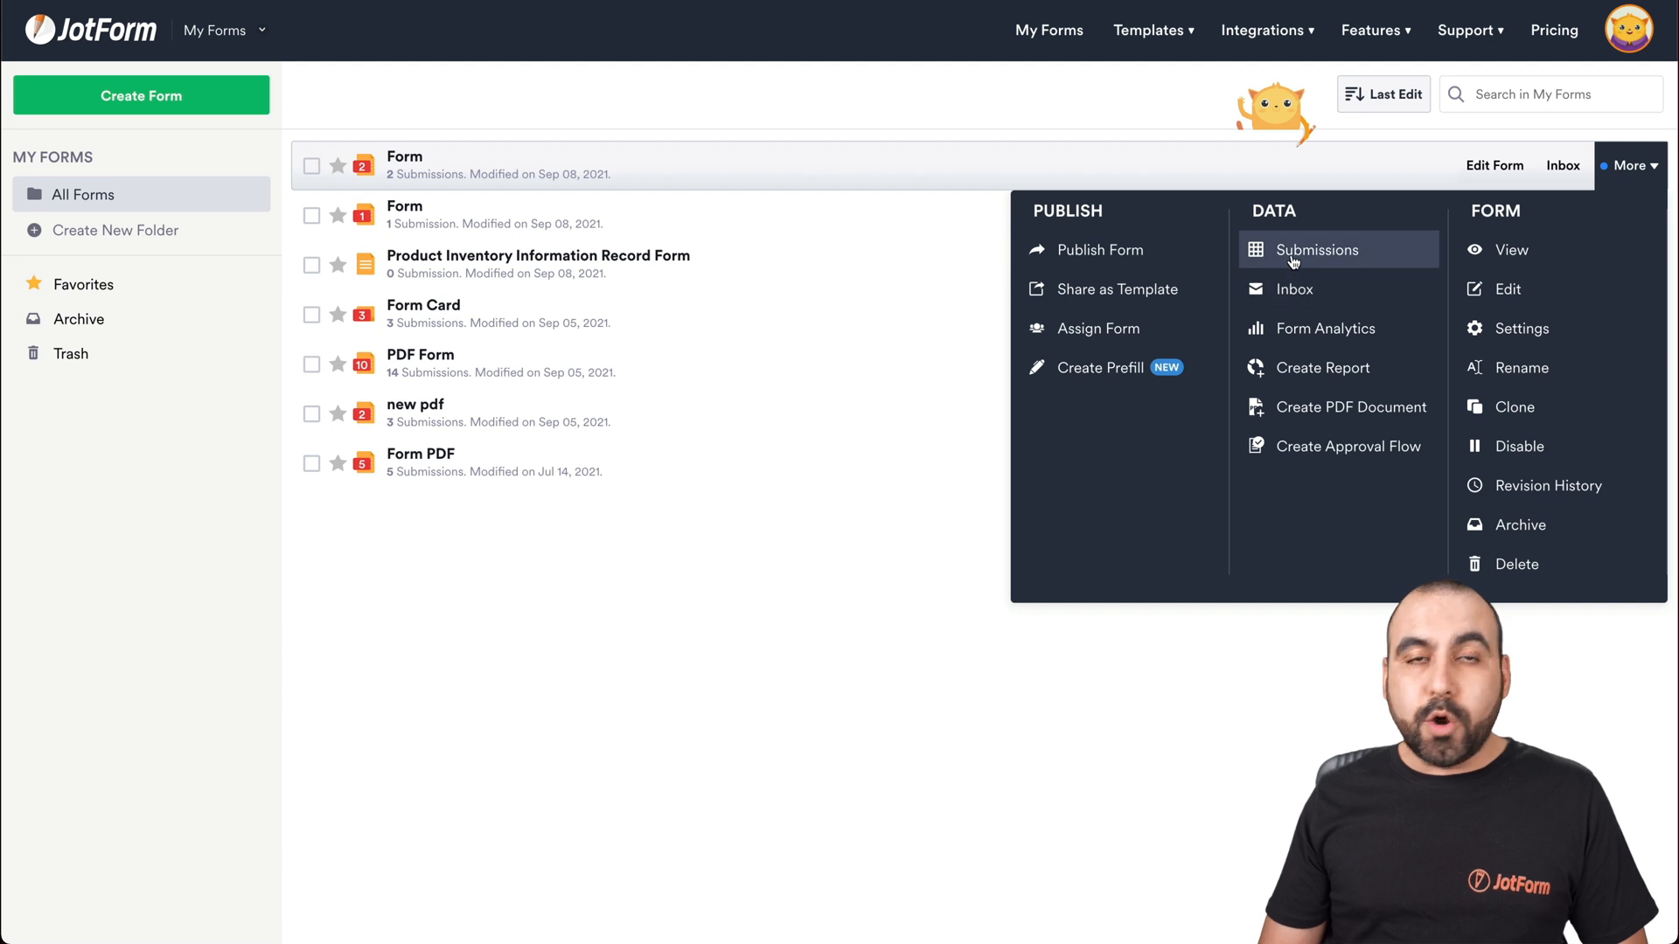
left_click(1315, 250)
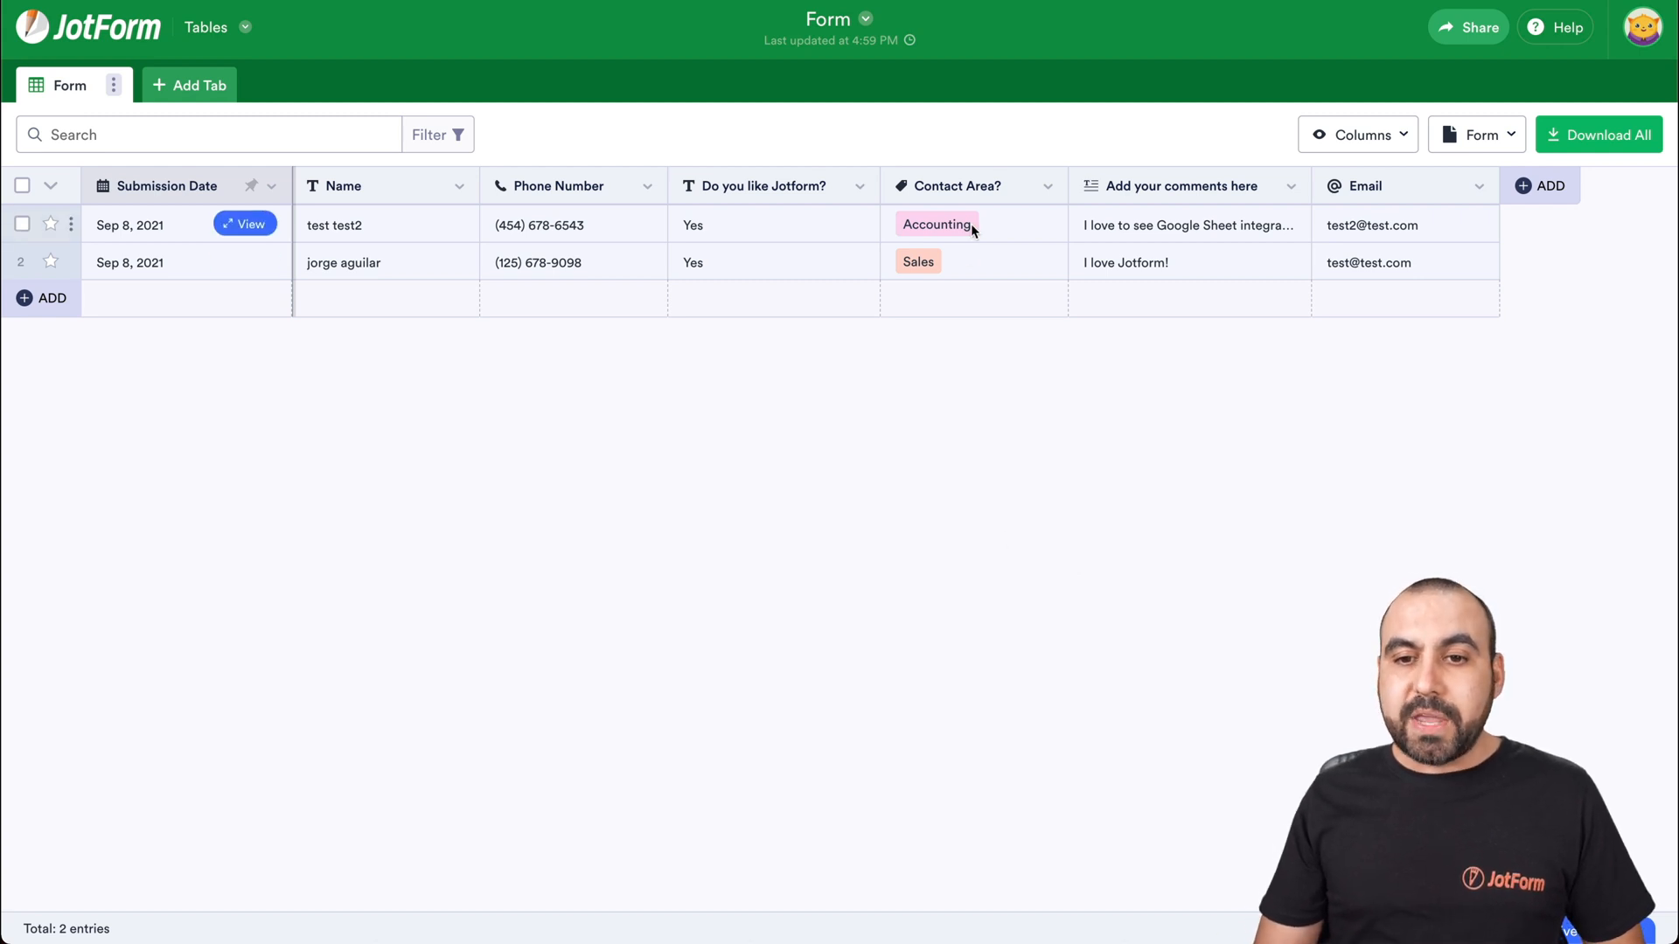
- Change the first entry's Contact Area to Support
left_click(938, 225)
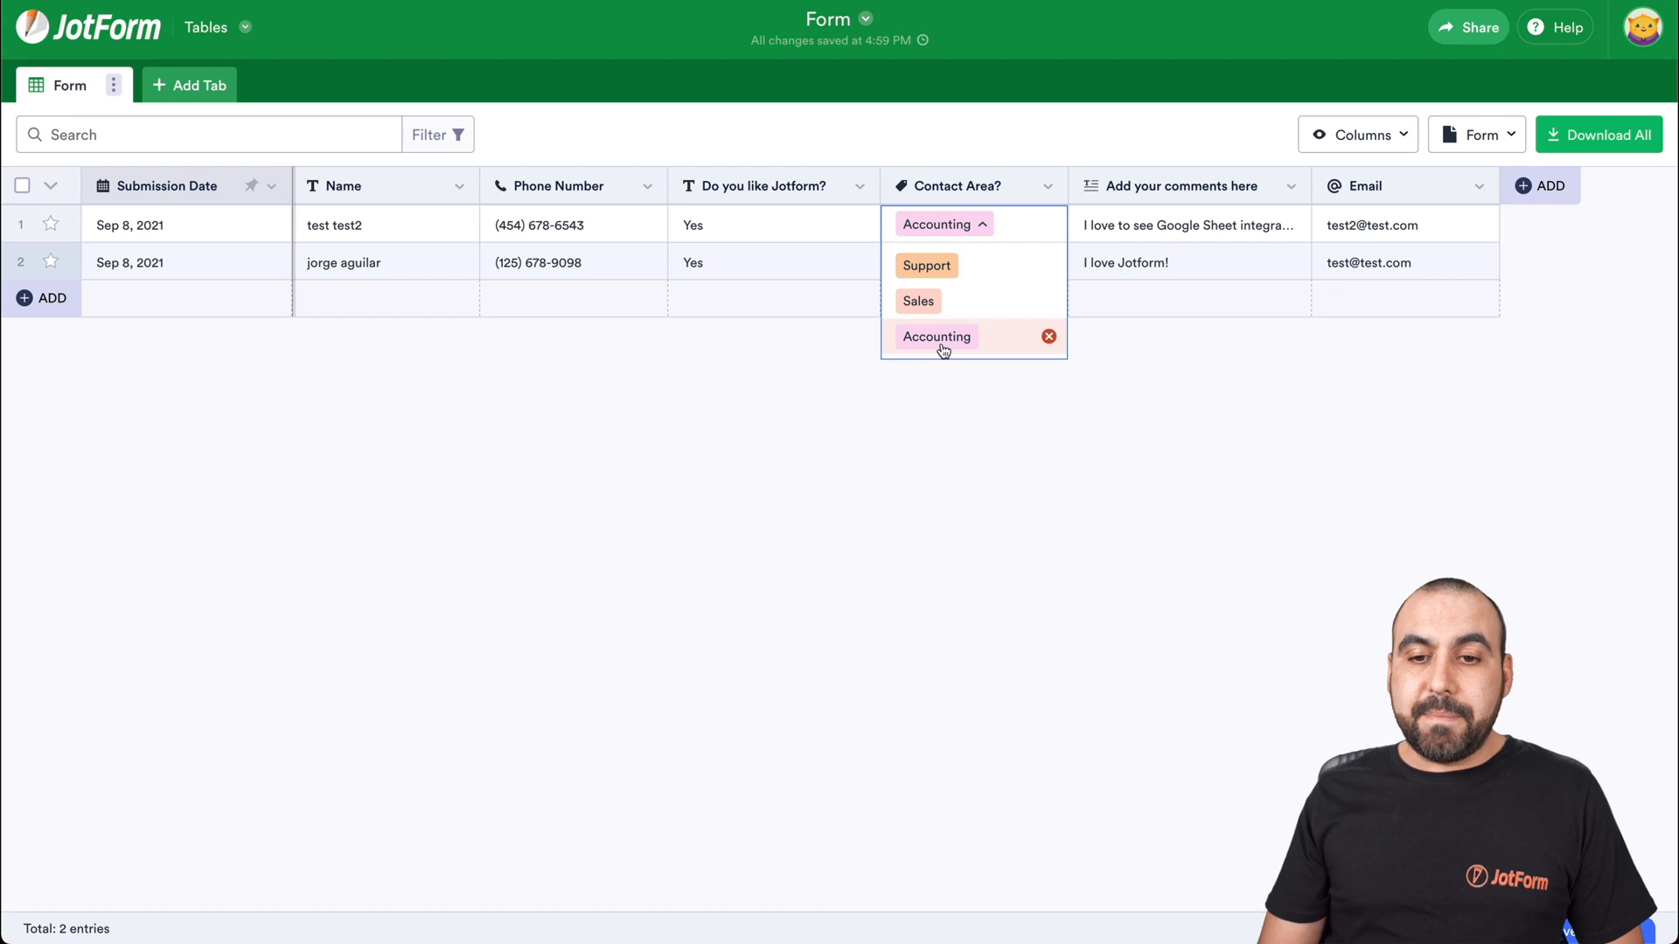
left_click(917, 301)
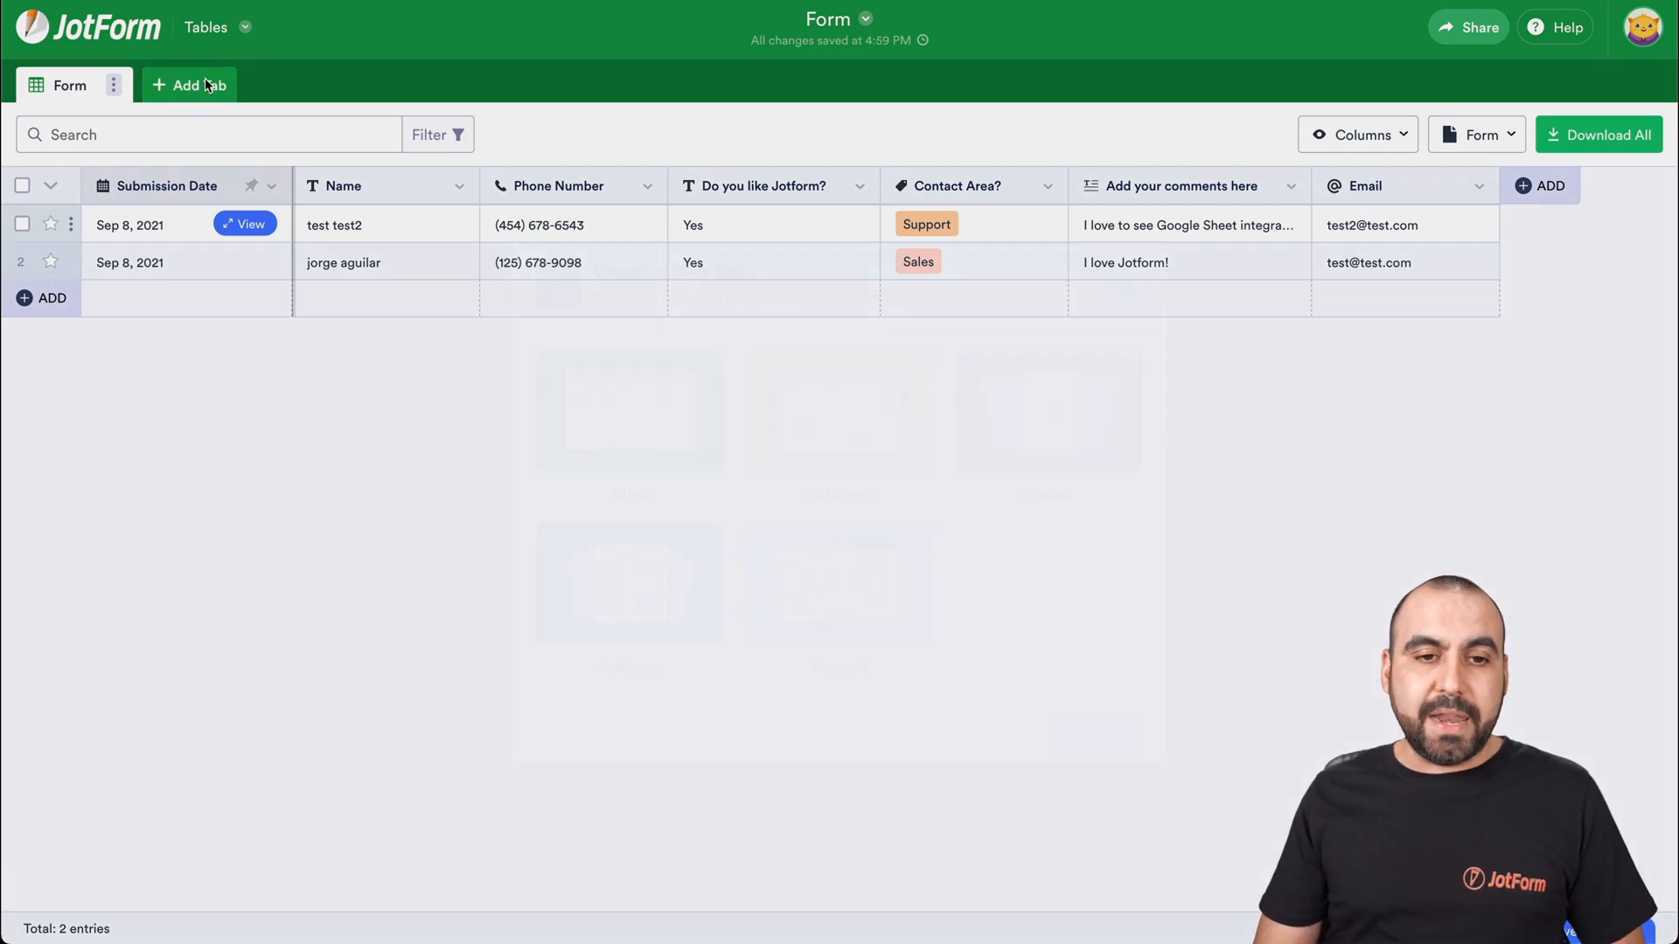
- Start a new Cards tab connected to the Form with 2 submissions
left_click(189, 84)
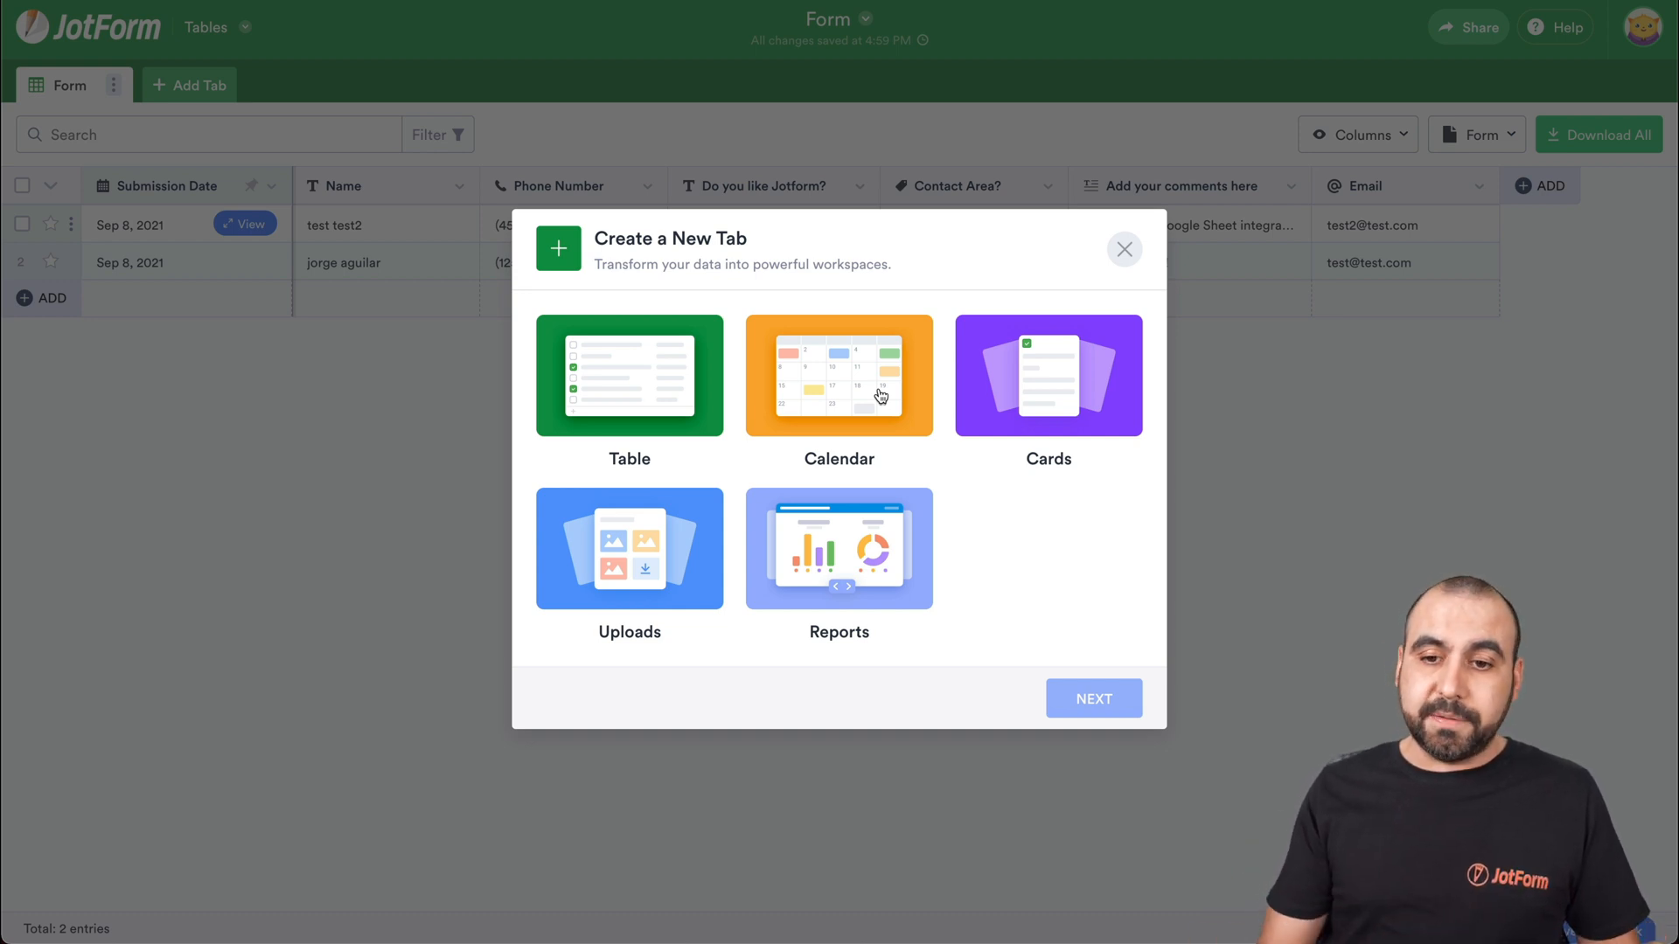
left_click(1048, 374)
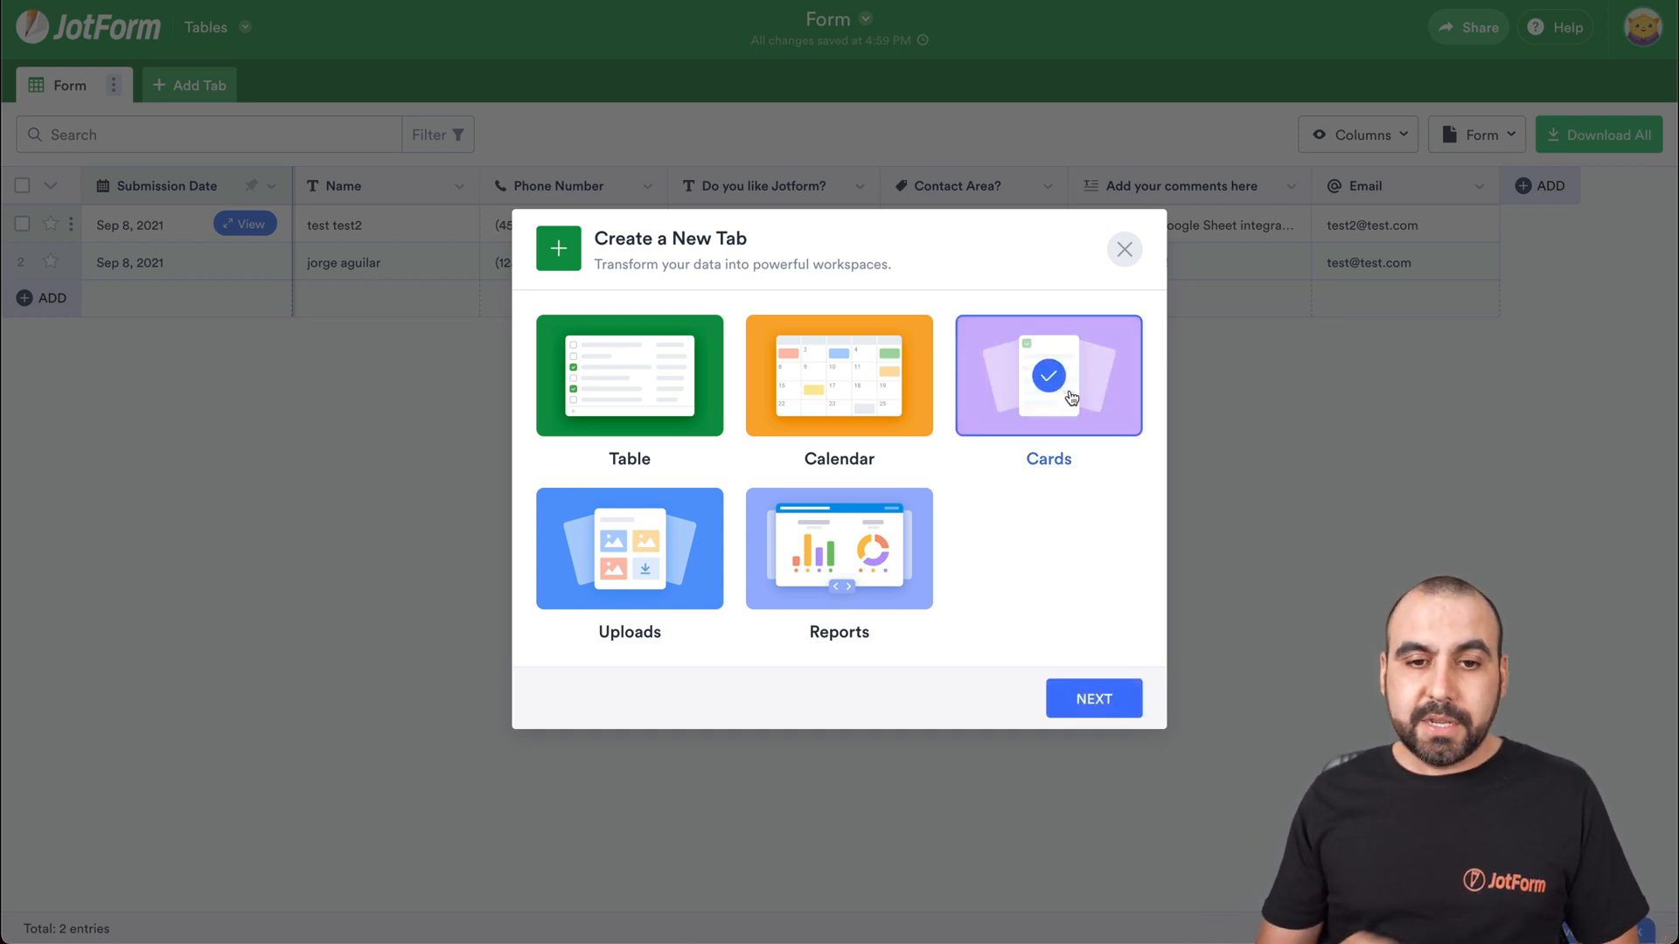
left_click(1091, 698)
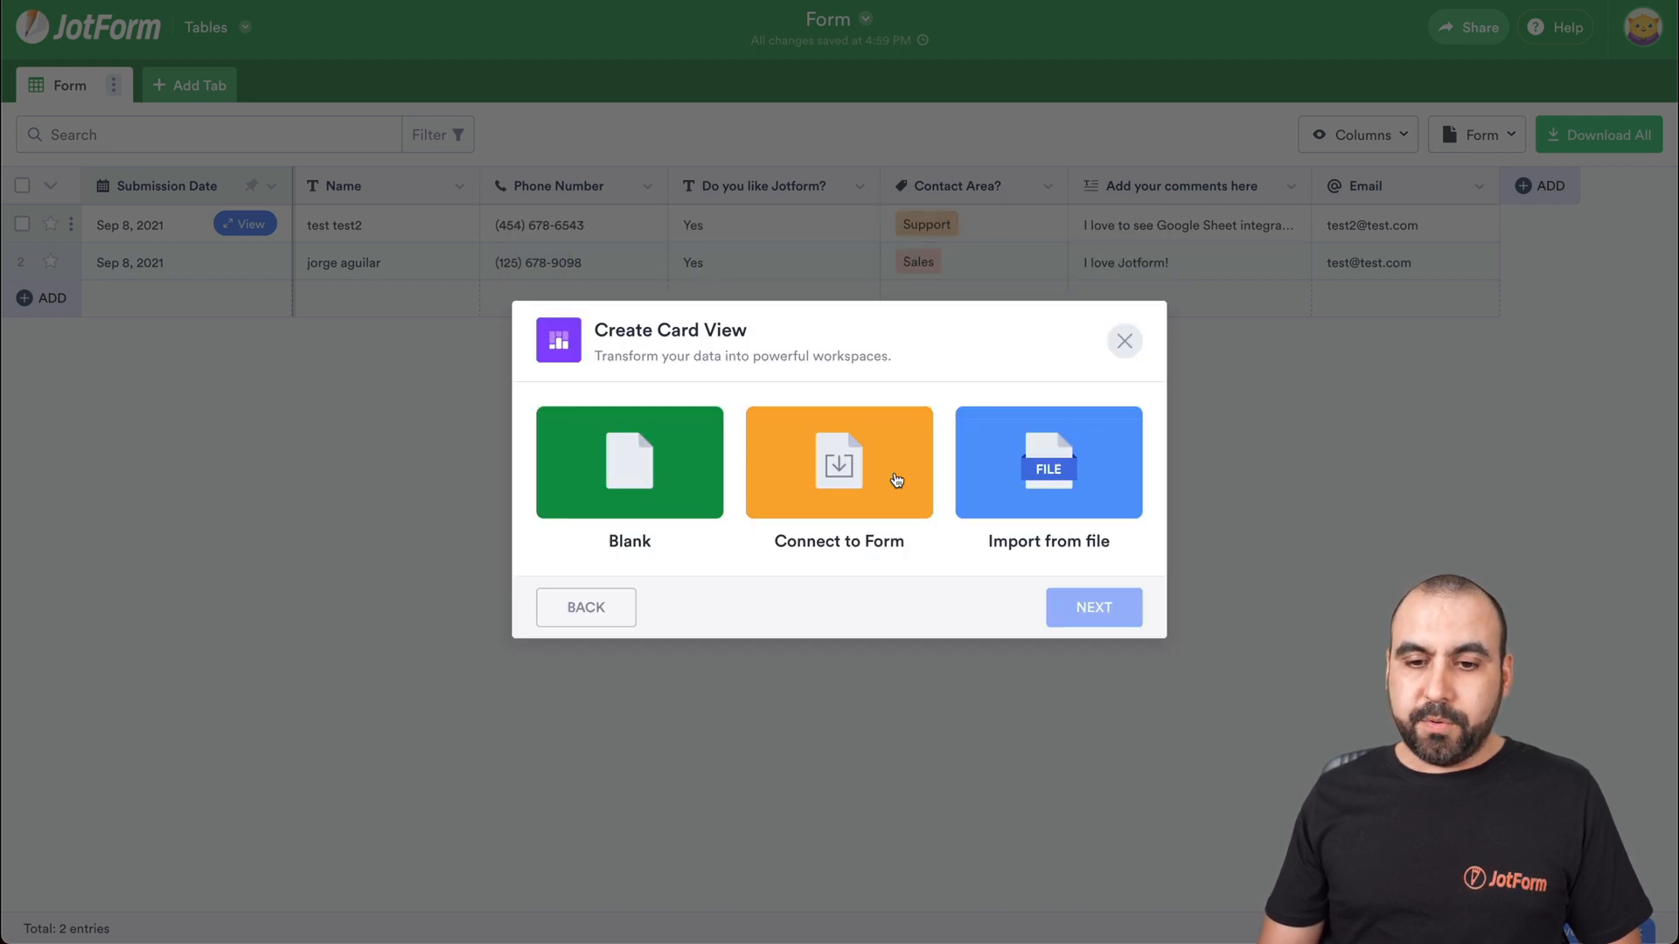
left_click(837, 462)
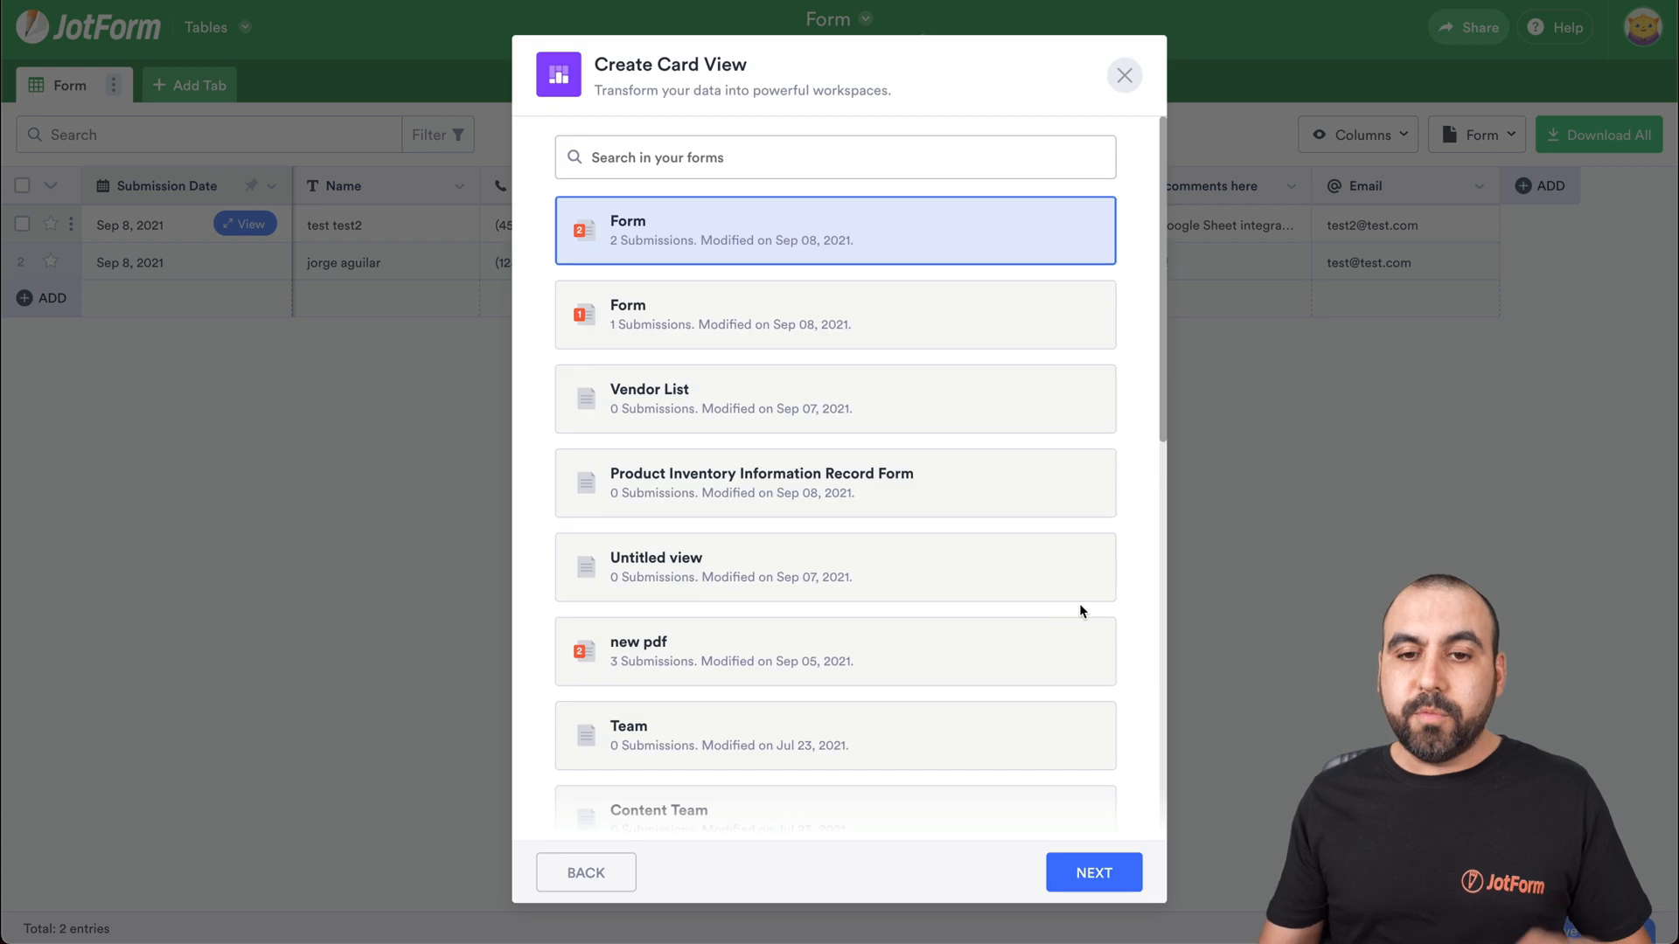
left_click(1091, 871)
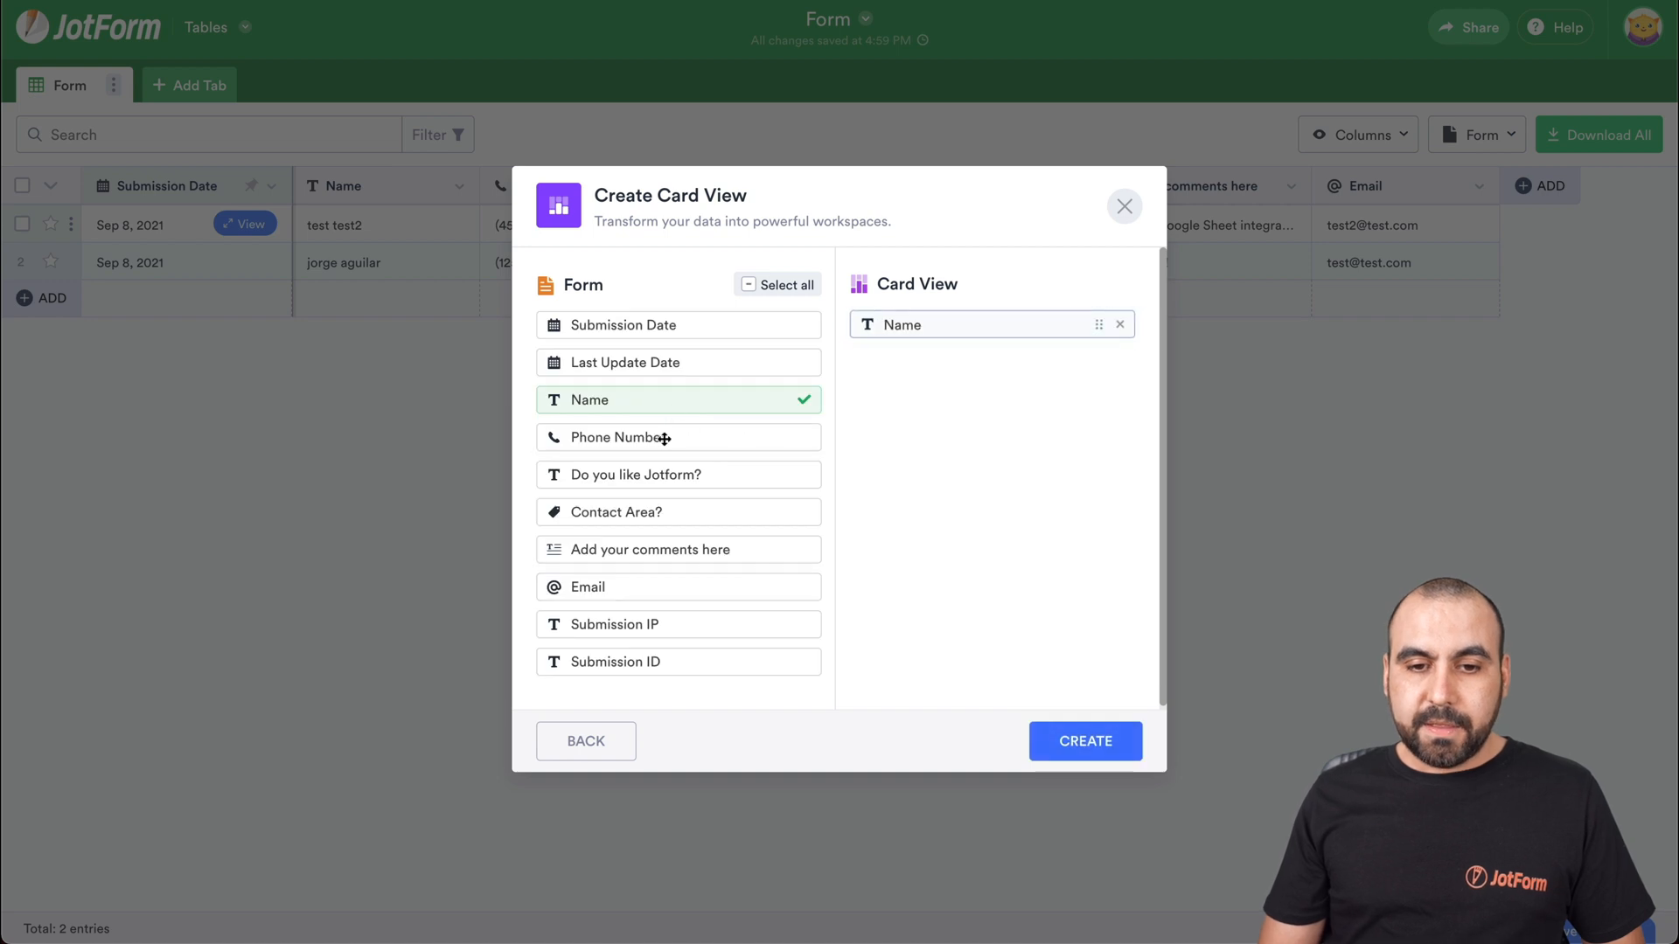
- Add Phone Number and Email to the cards and create the card view
left_click(676, 437)
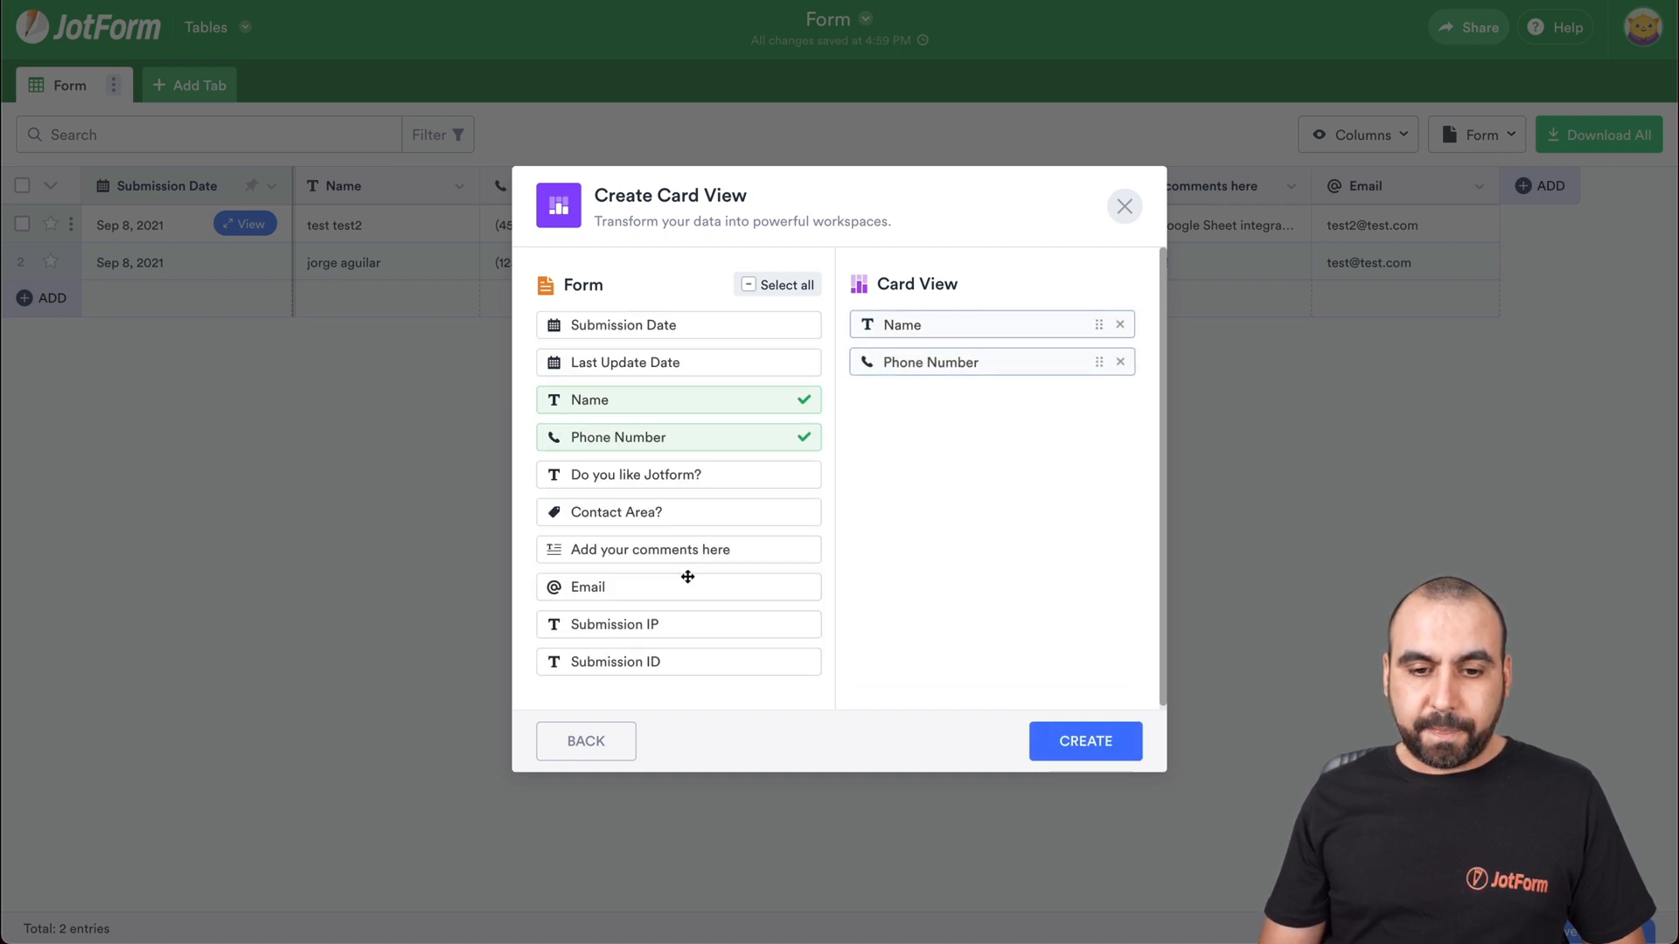
left_click(679, 588)
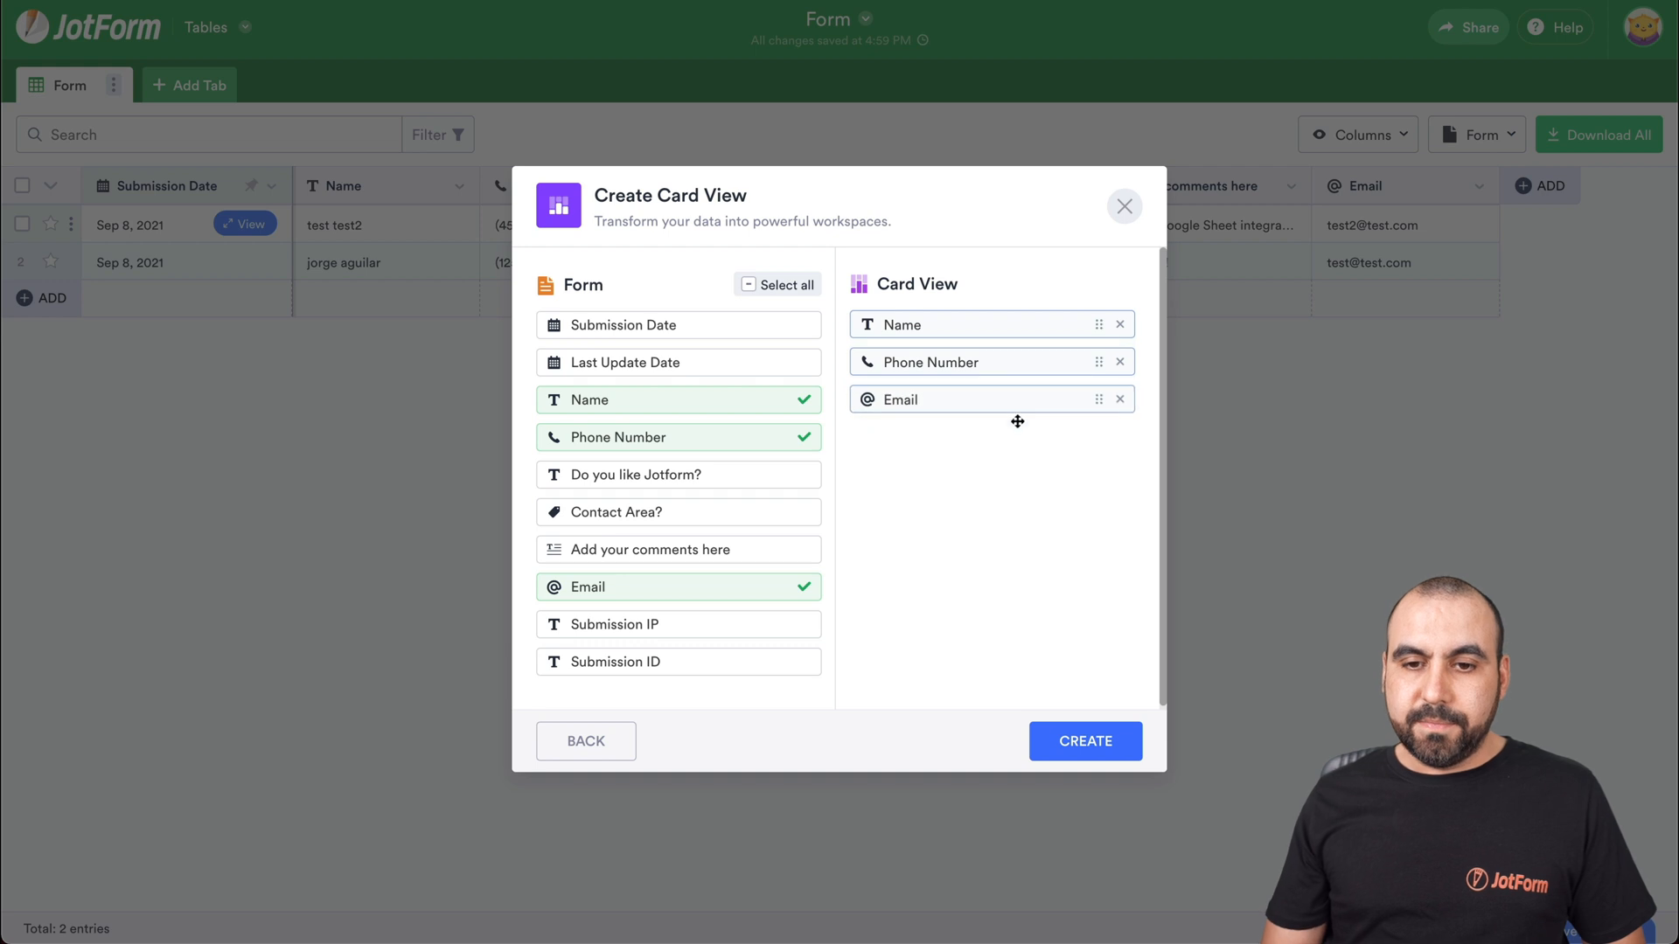
left_click(1085, 741)
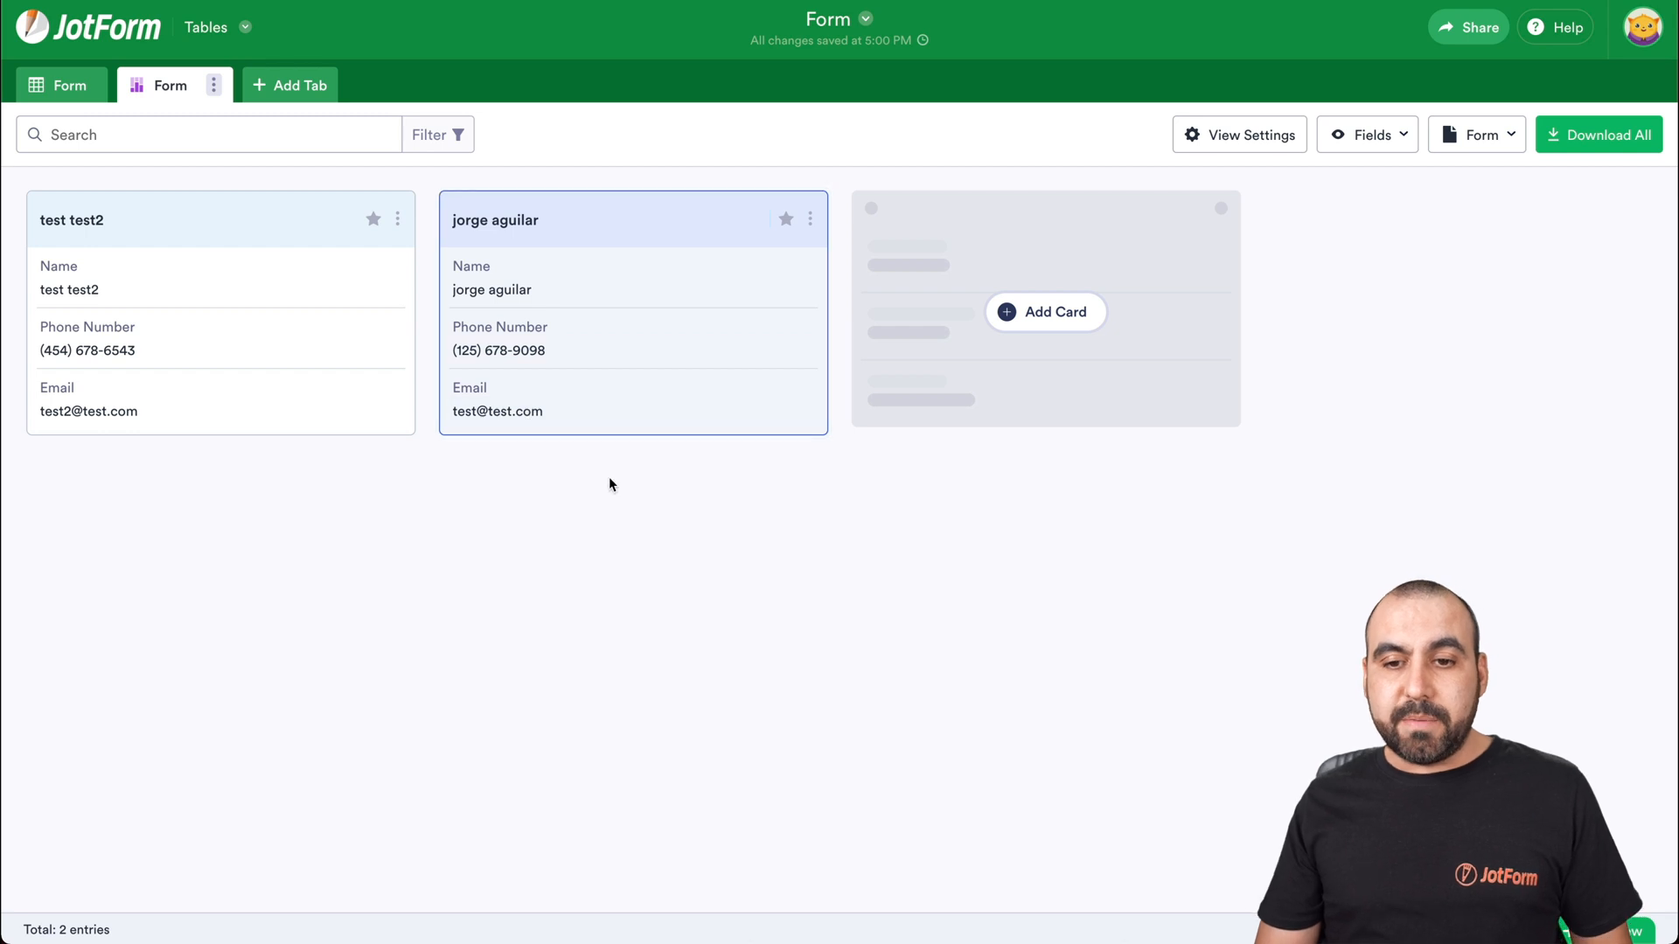
mouse_move(620, 520)
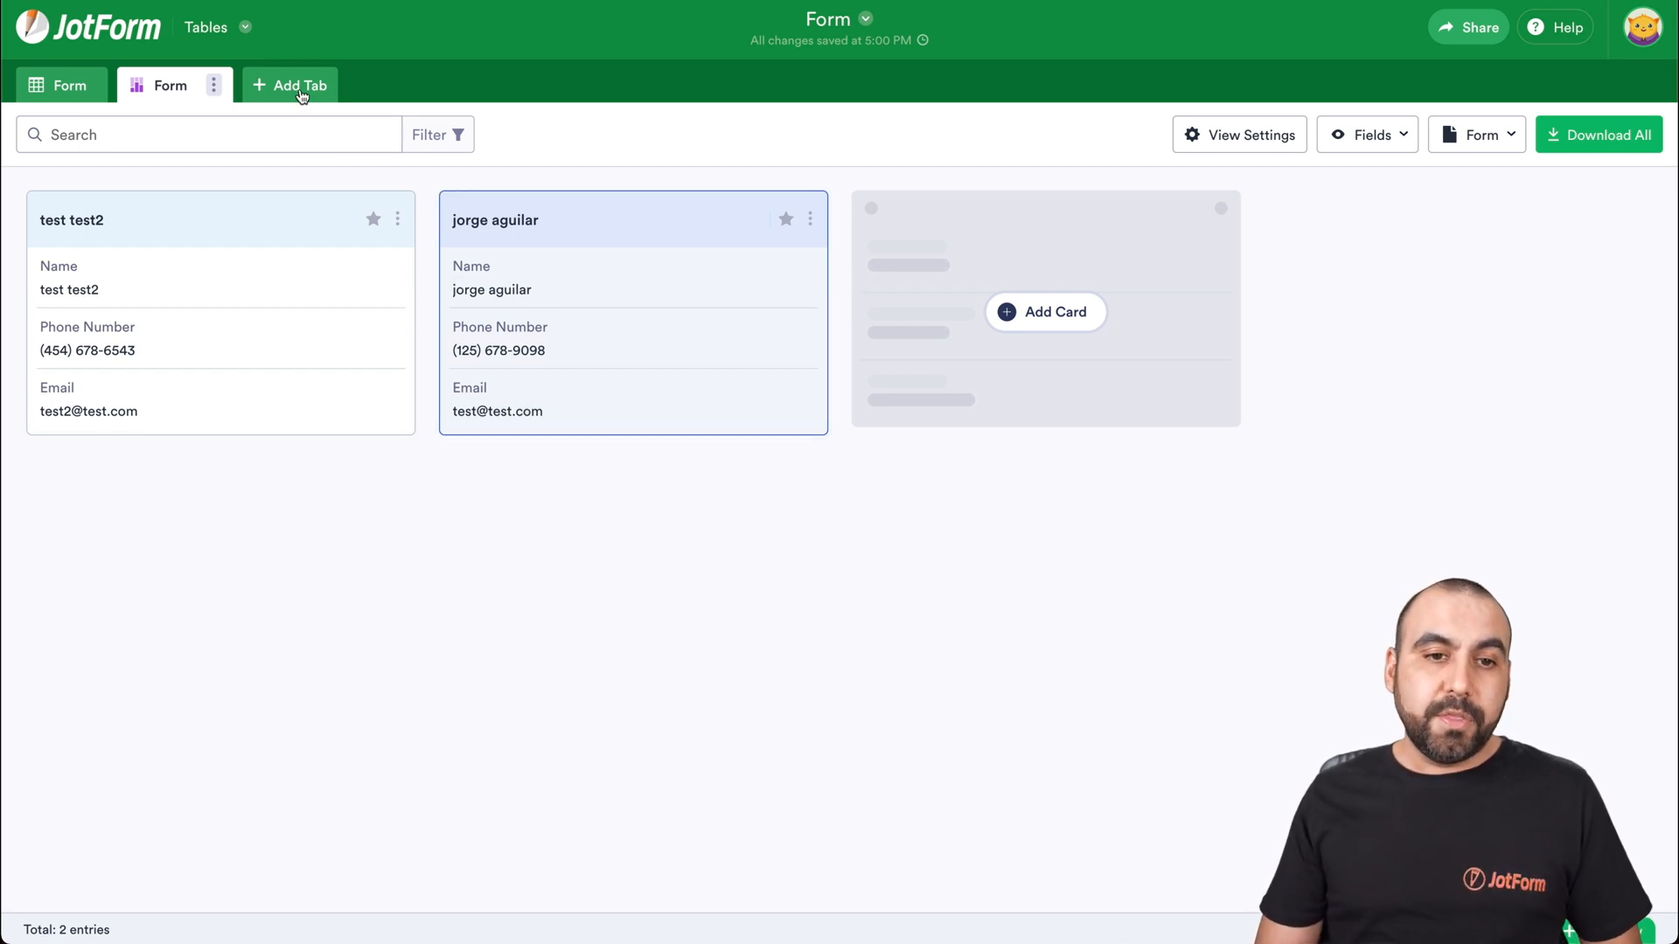
- Bring up the Create a New Tab chooser via Add Tab
left_click(289, 84)
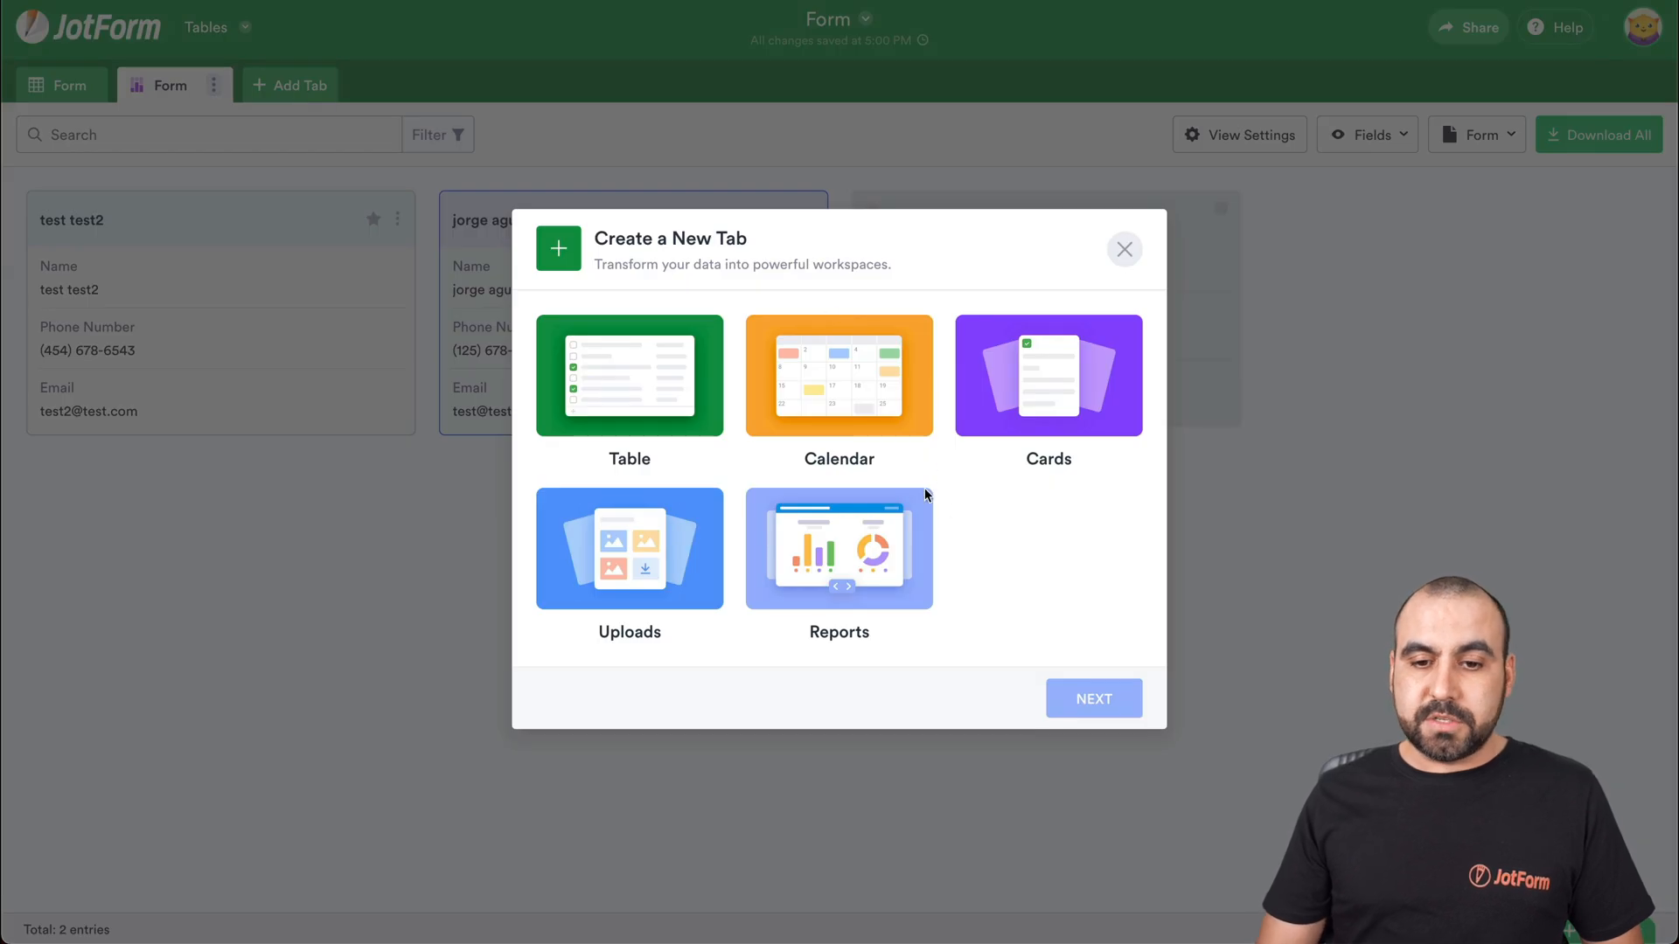
mouse_move(635, 554)
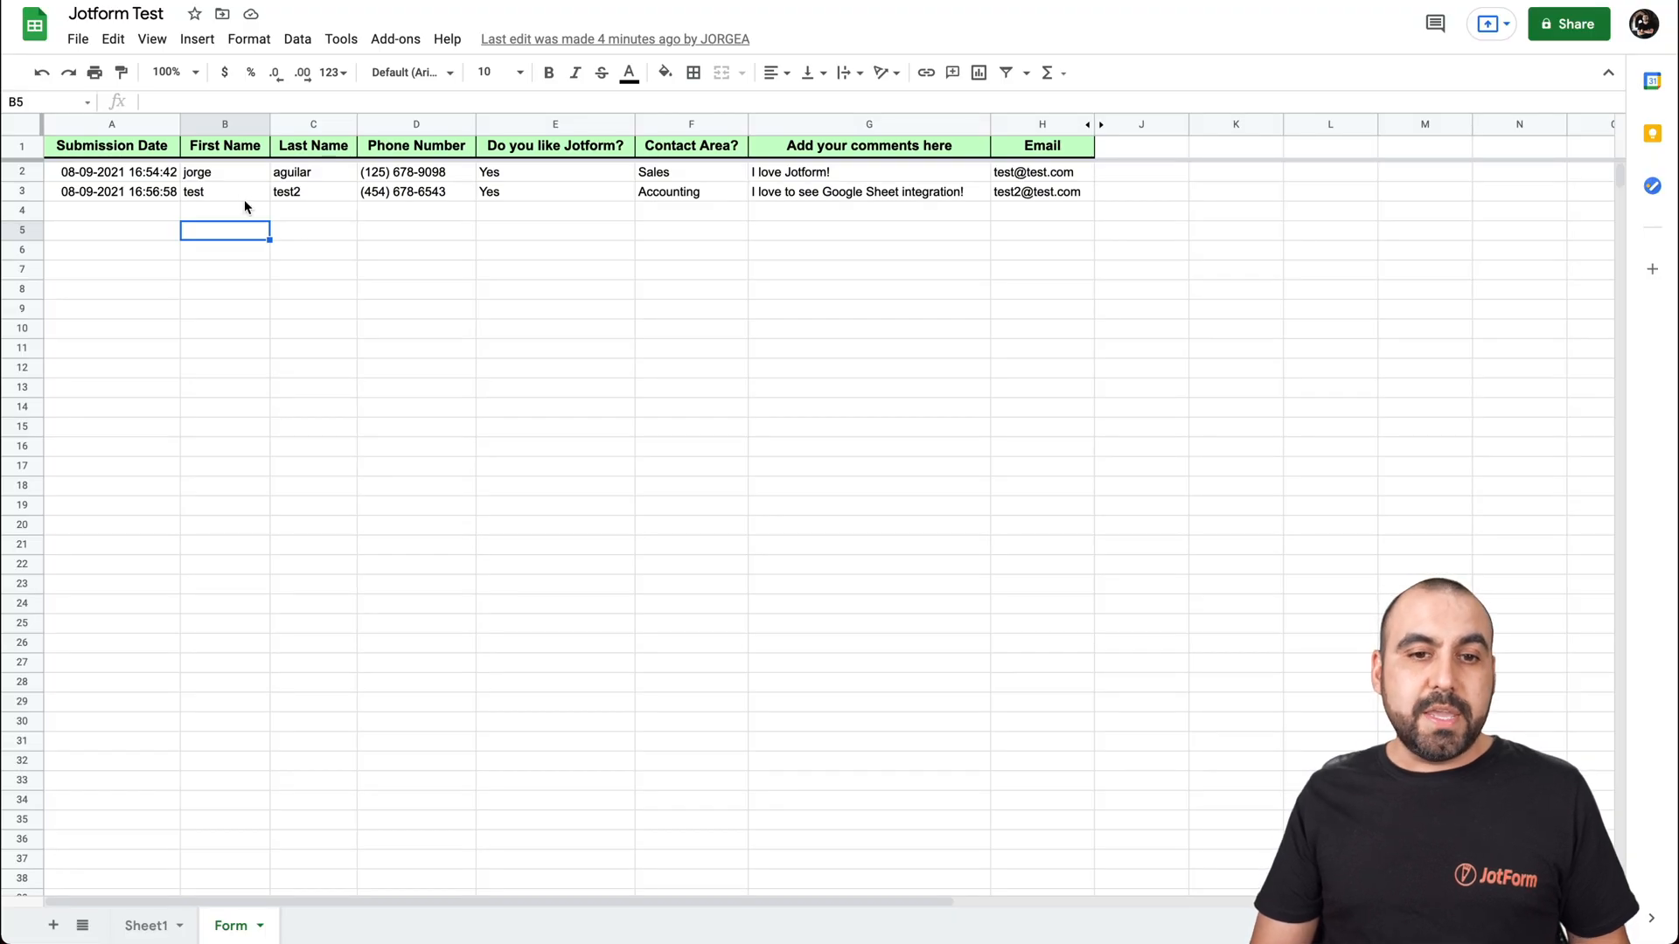
- Check the Sales and Accounting contact values in Google Sheets, then return to JotForm Tables
left_click(691, 172)
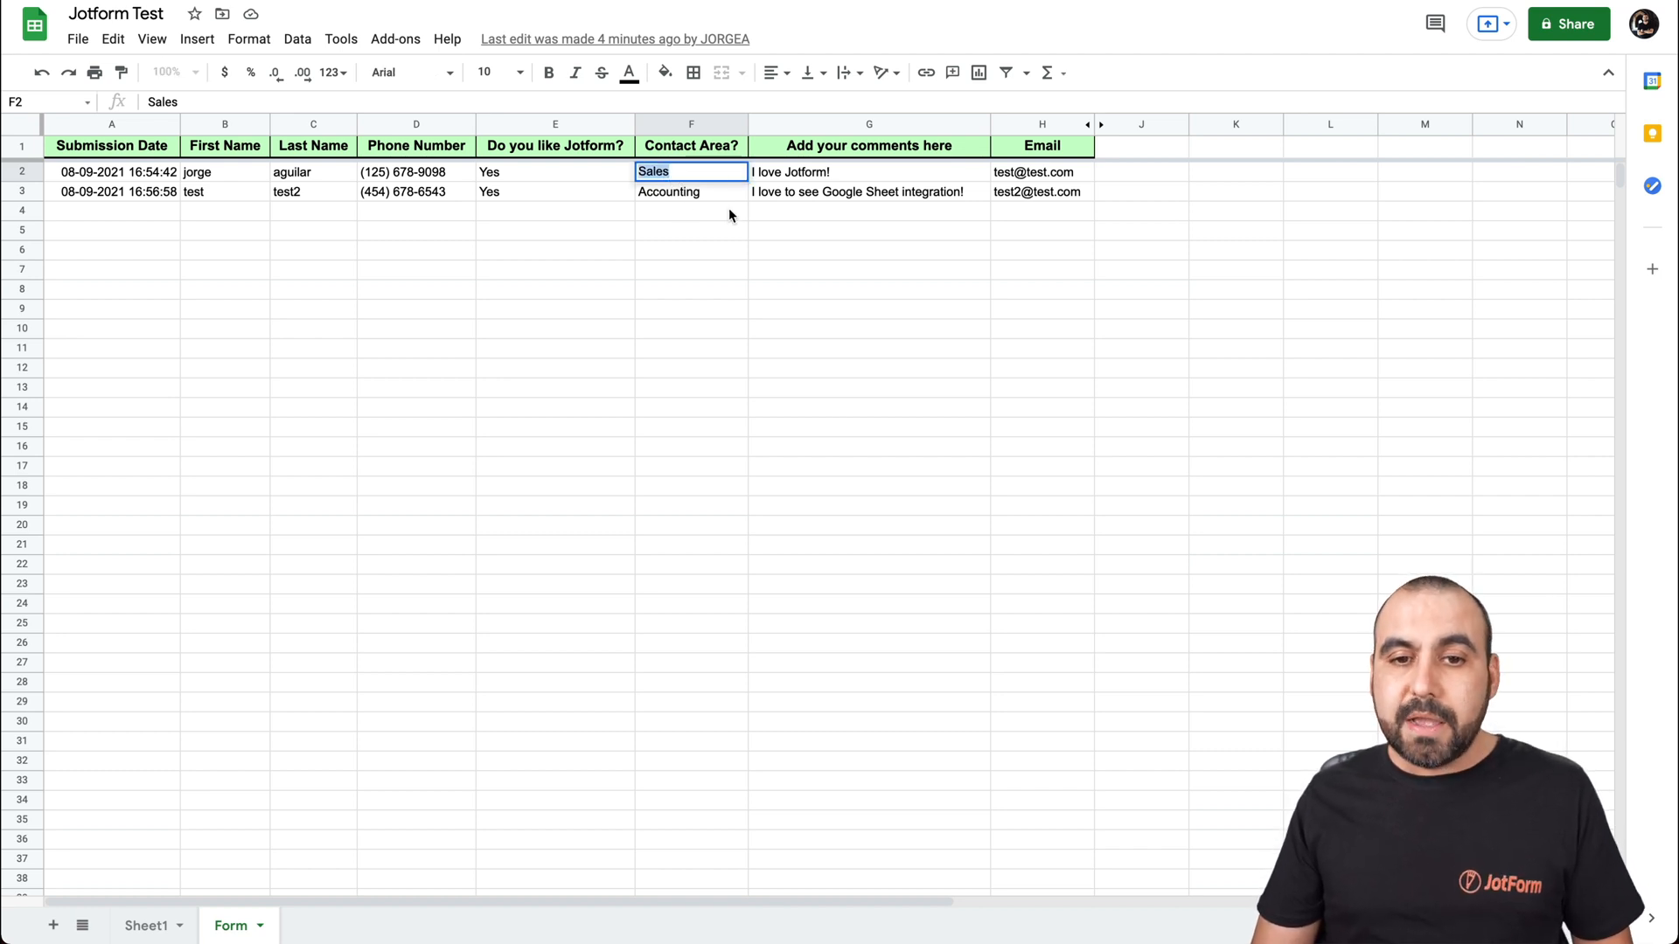
left_click(690, 192)
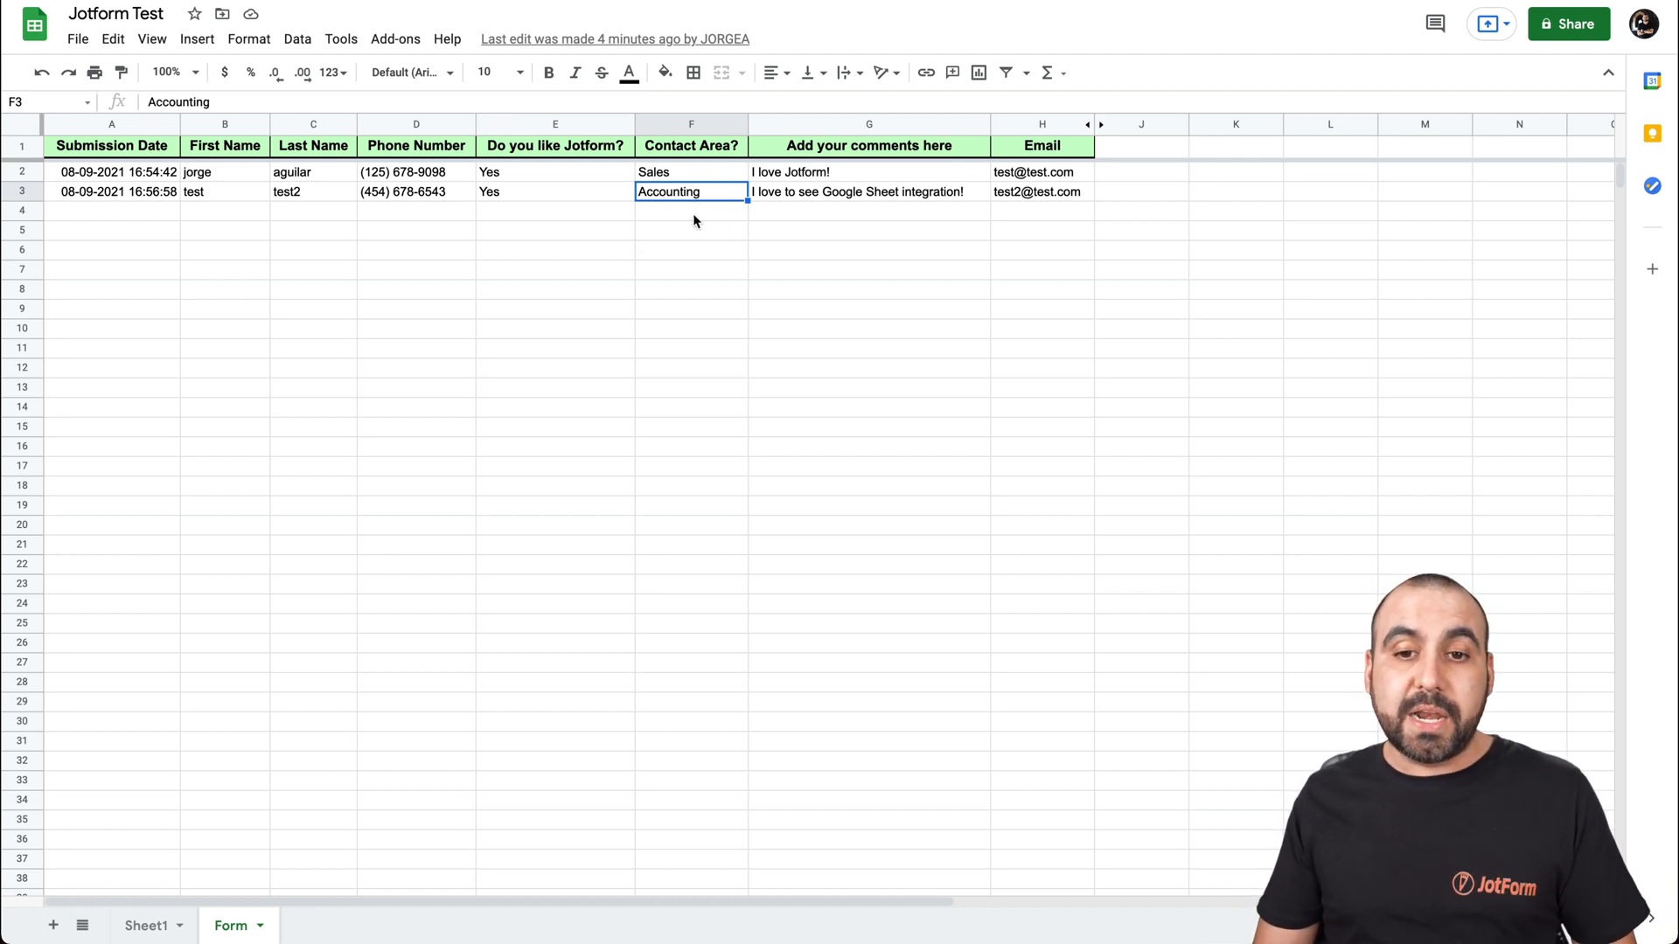
left_click(288, 84)
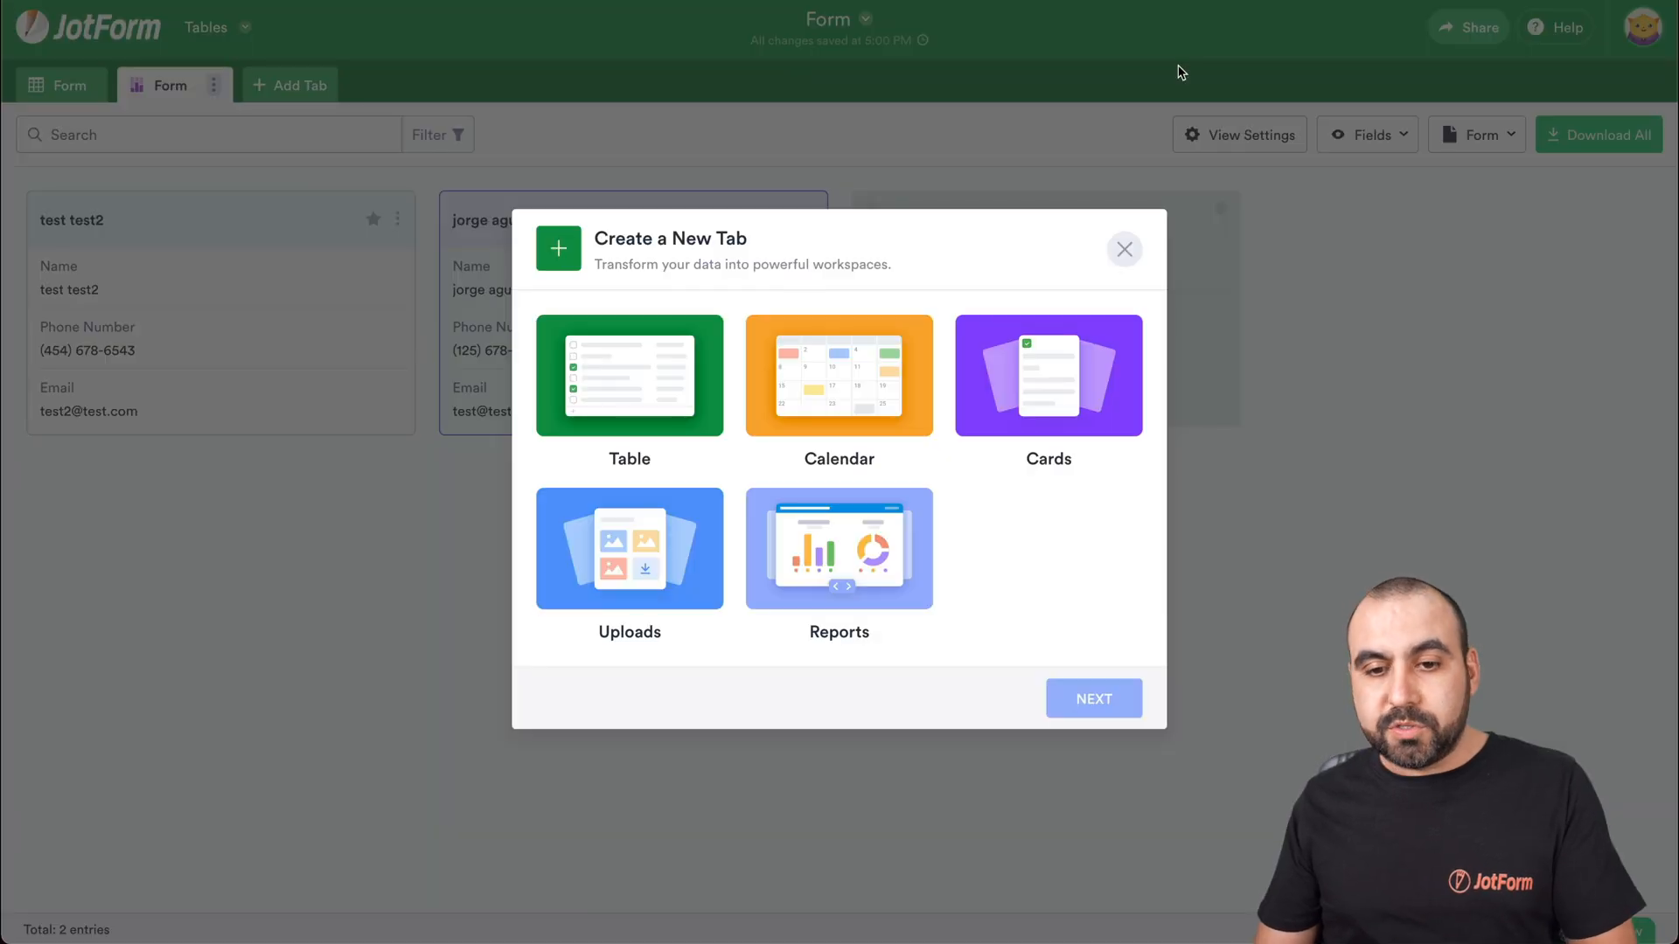
mouse_move(1032, 520)
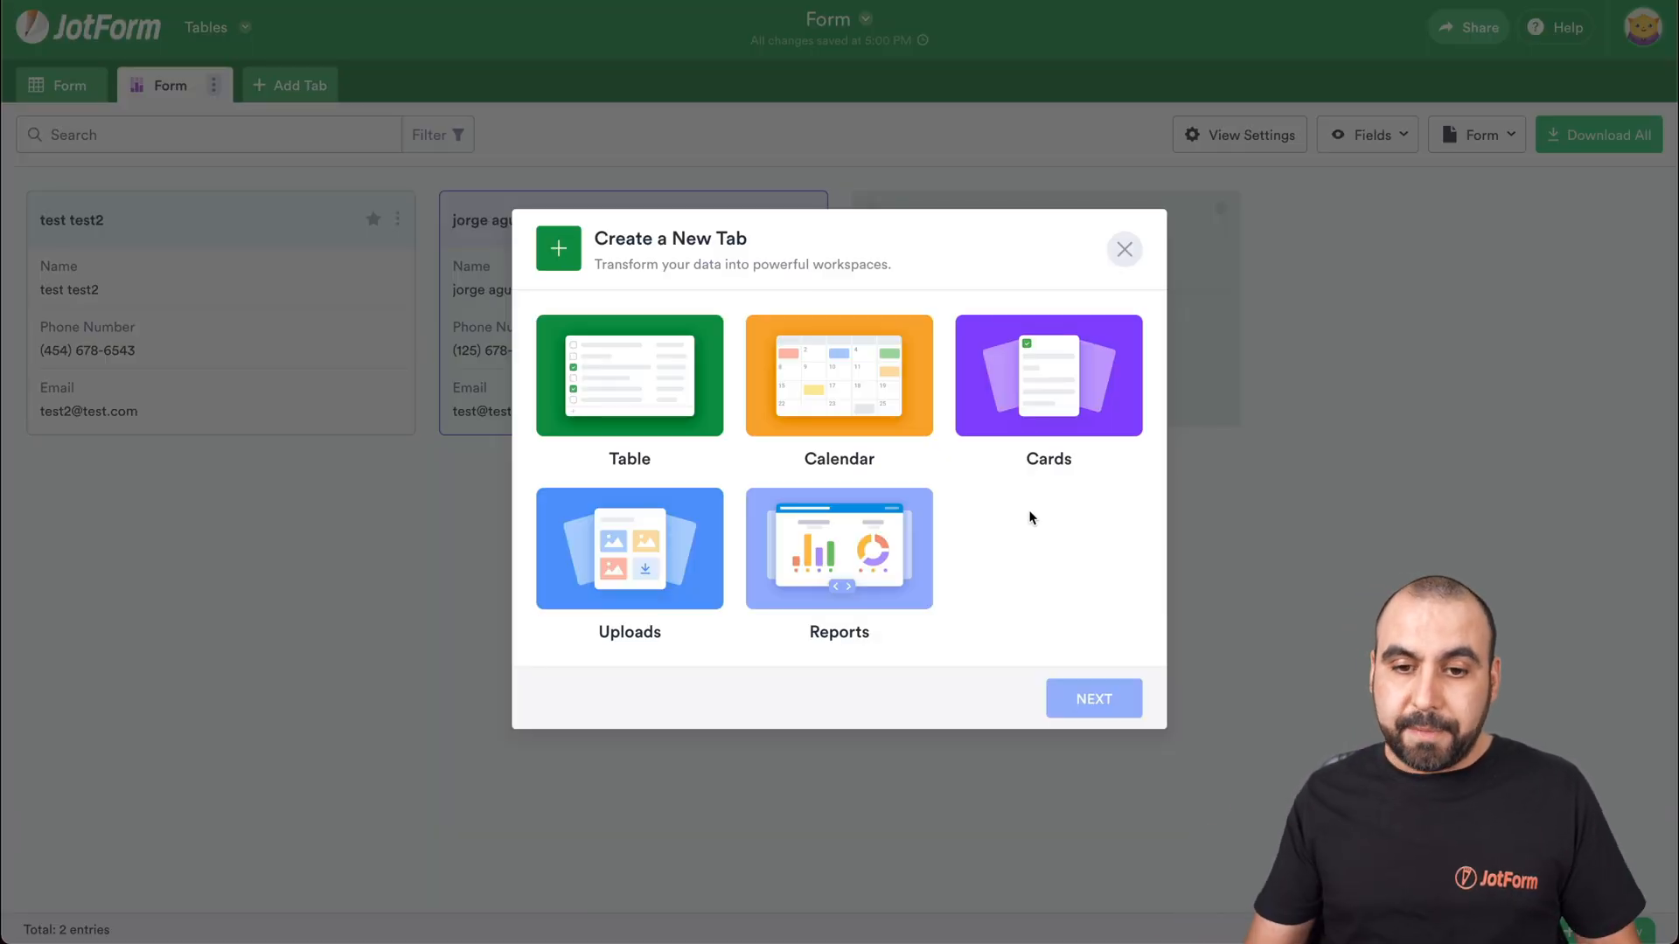
- Create a Compact Report tab sourced from the Form with 2 submissions
left_click(838, 547)
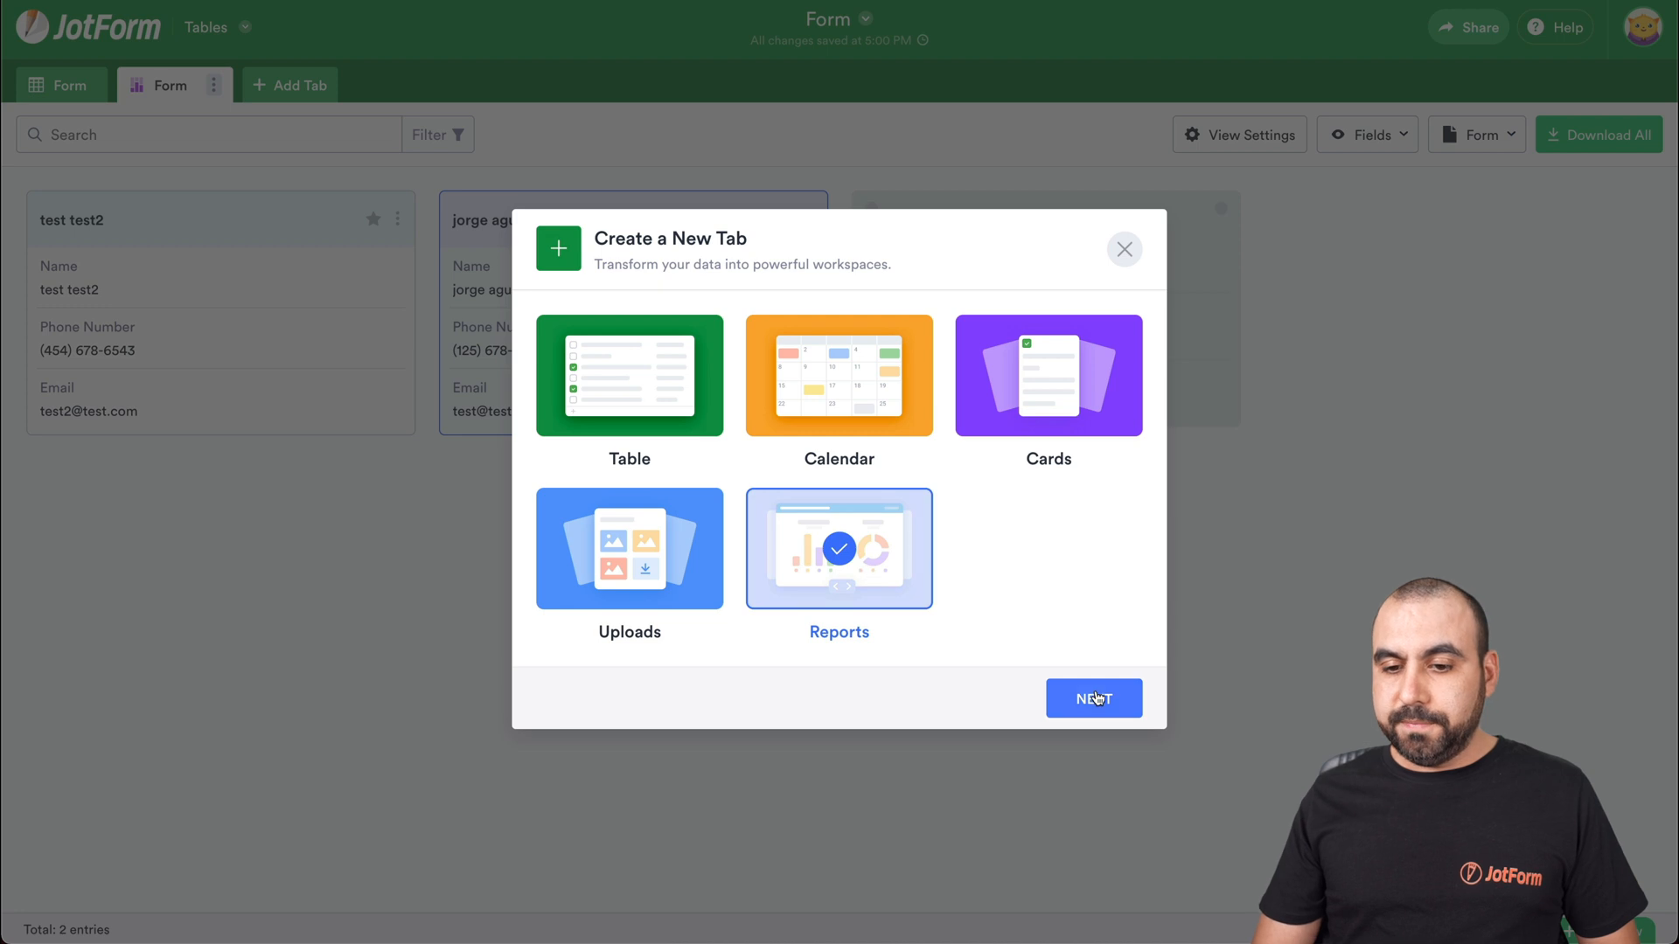
left_click(1091, 698)
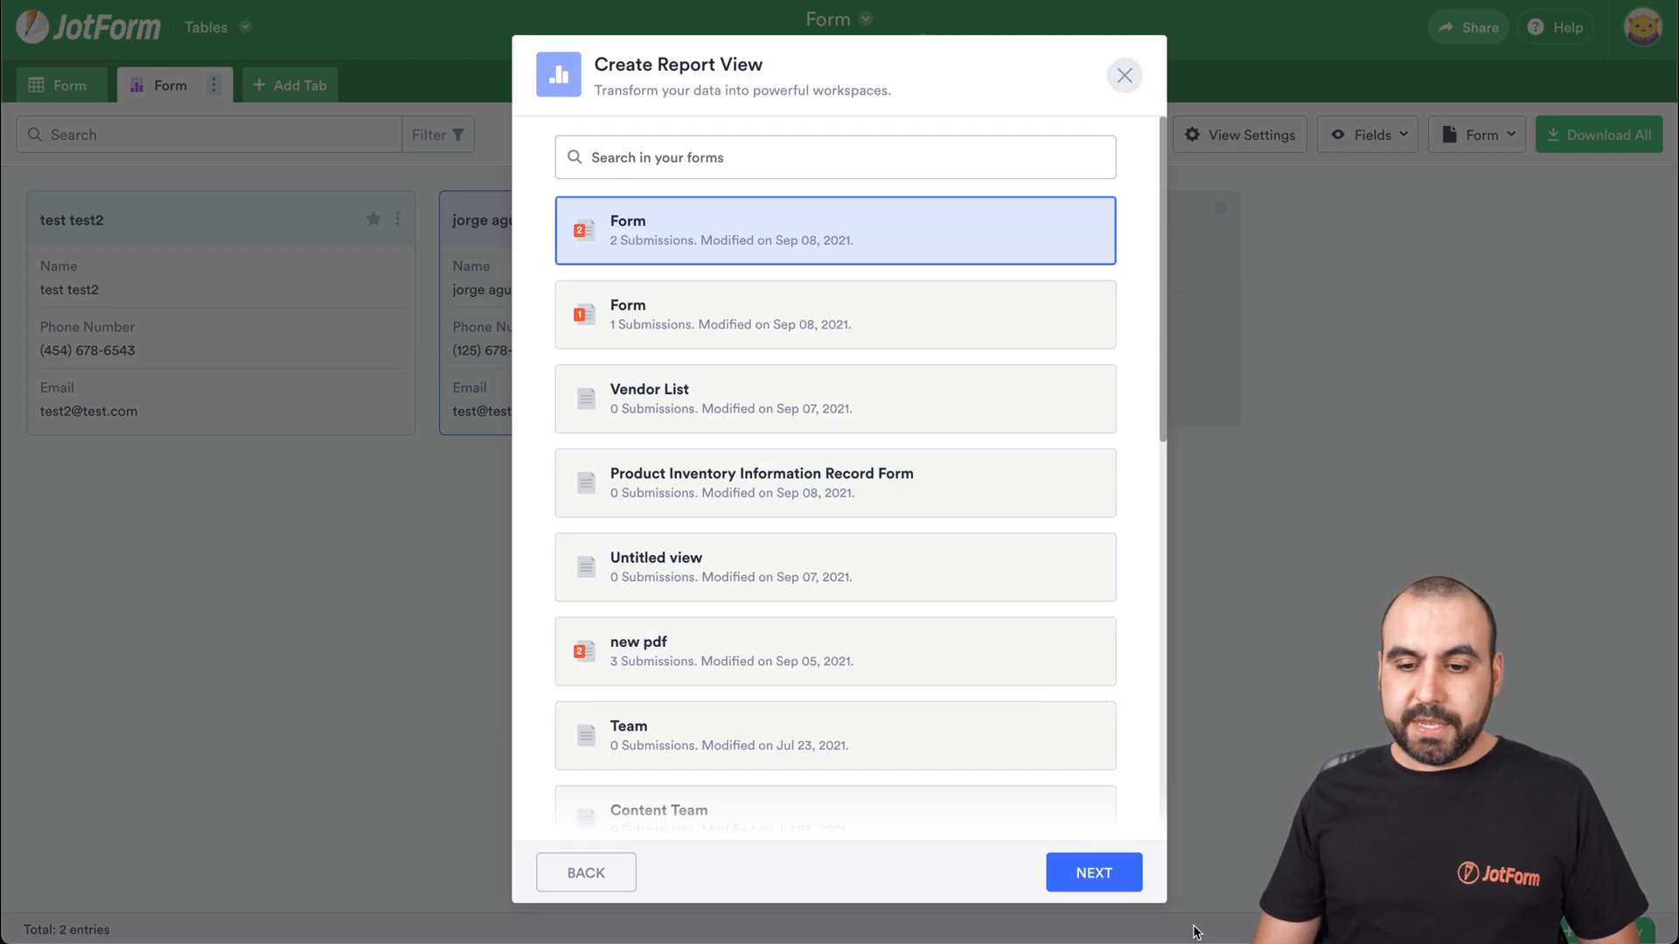
left_click(1092, 871)
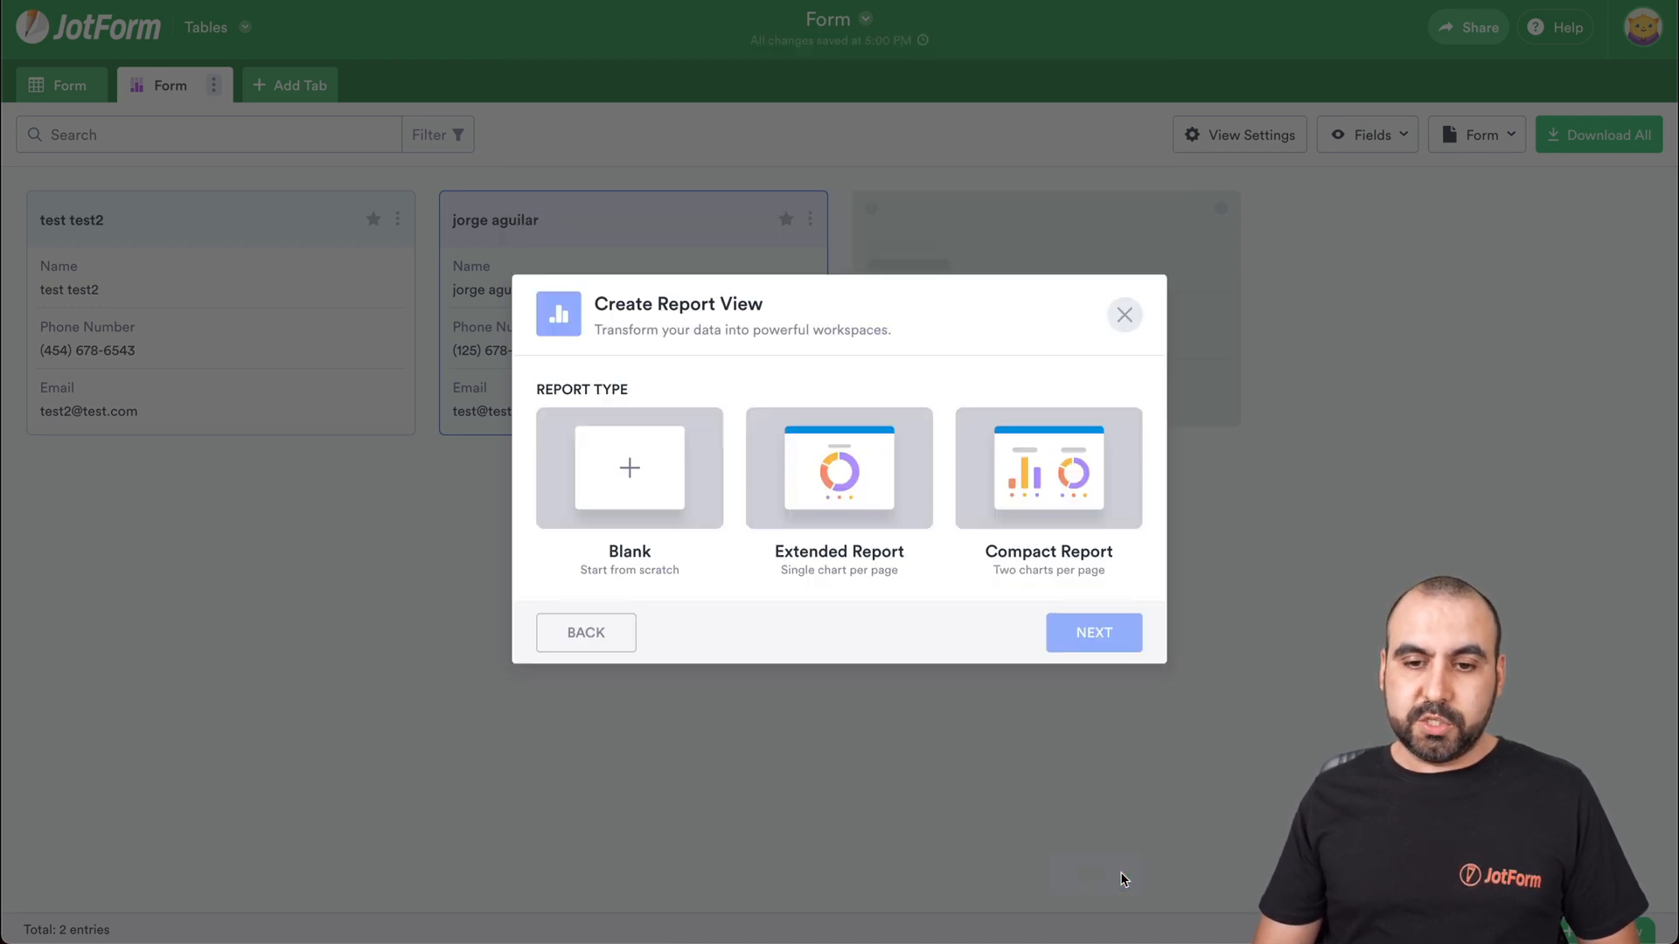
left_click(1047, 469)
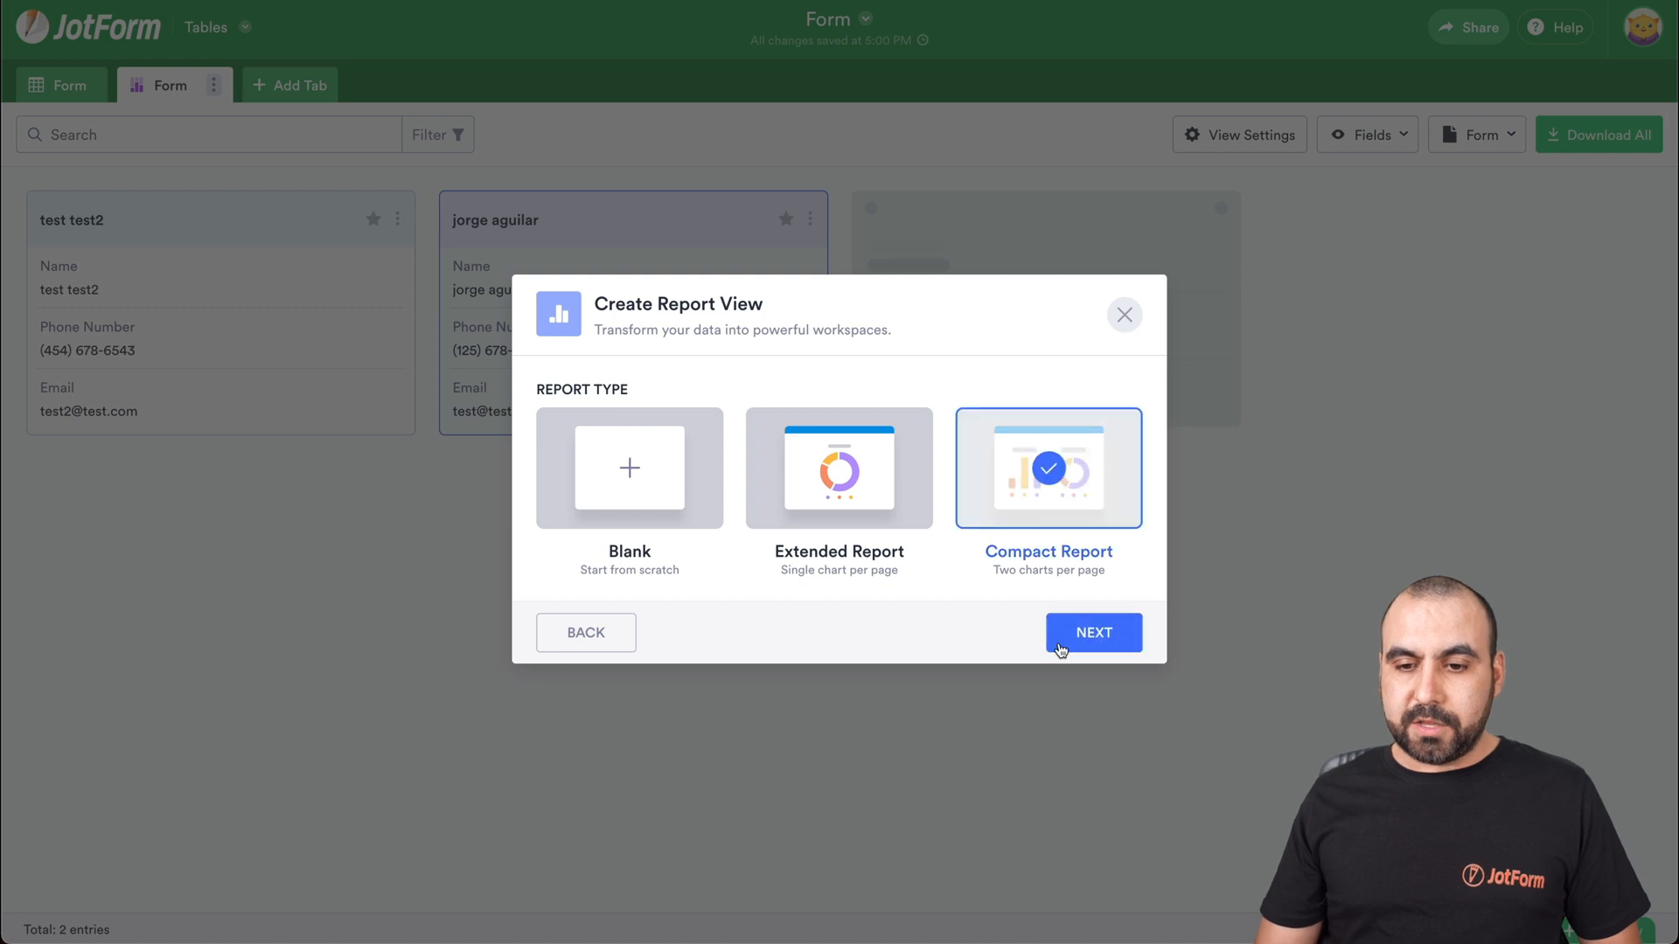
left_click(1092, 632)
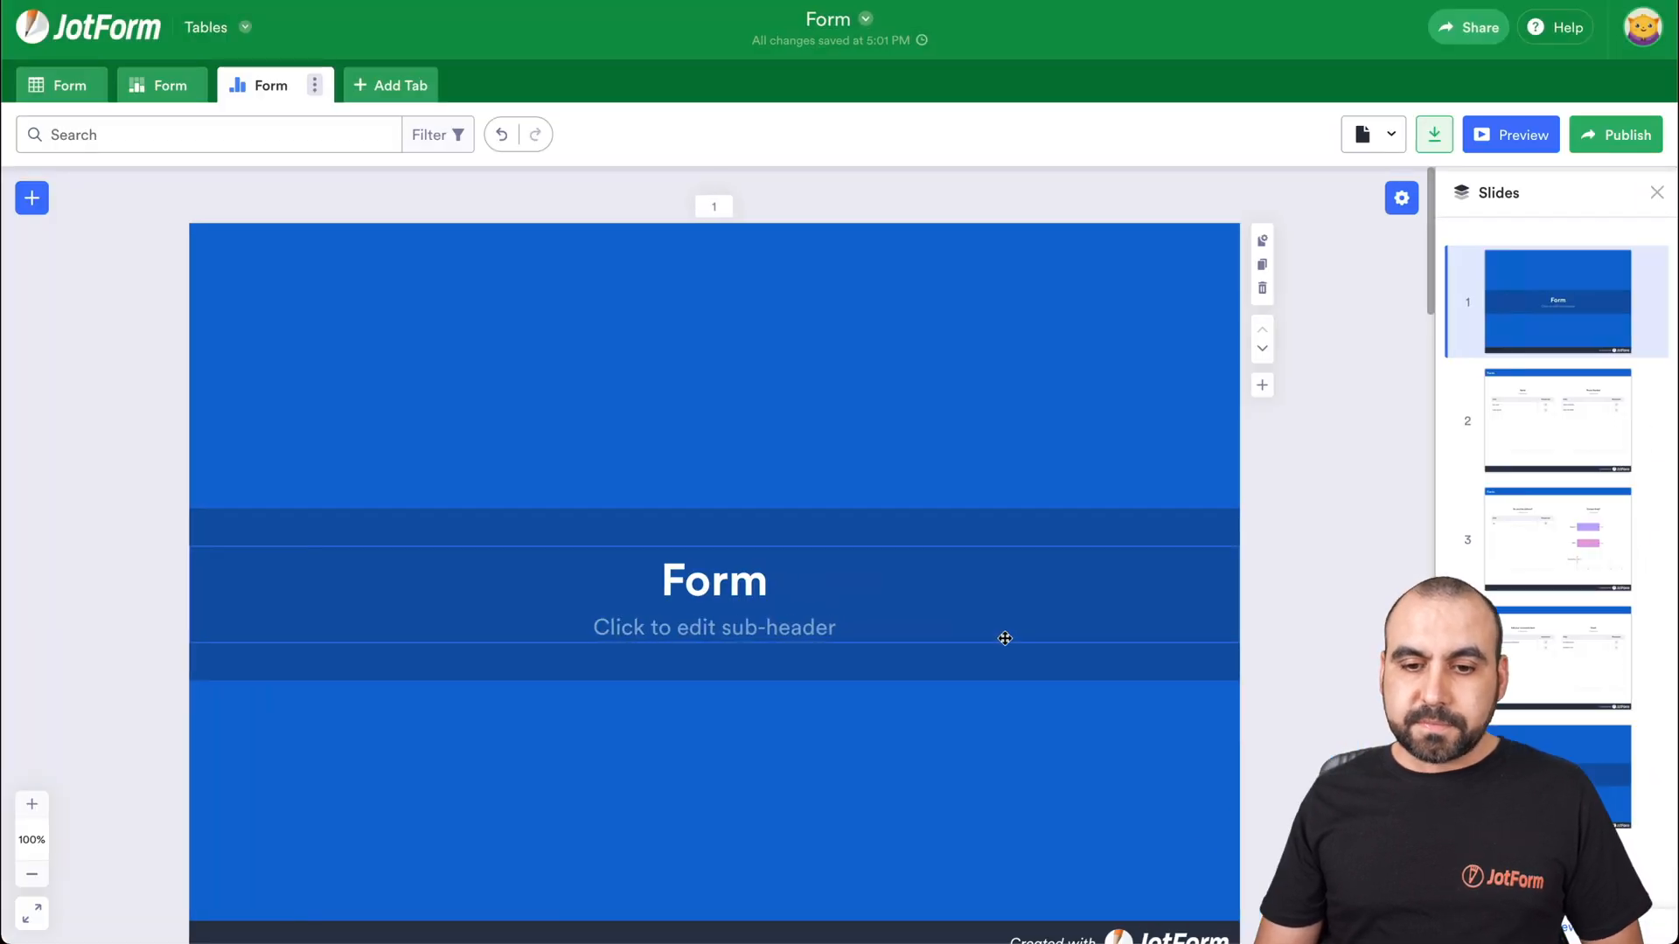
- Scroll to the Thank You slide and bring up the Basic Elements panel
scroll("down", 3)
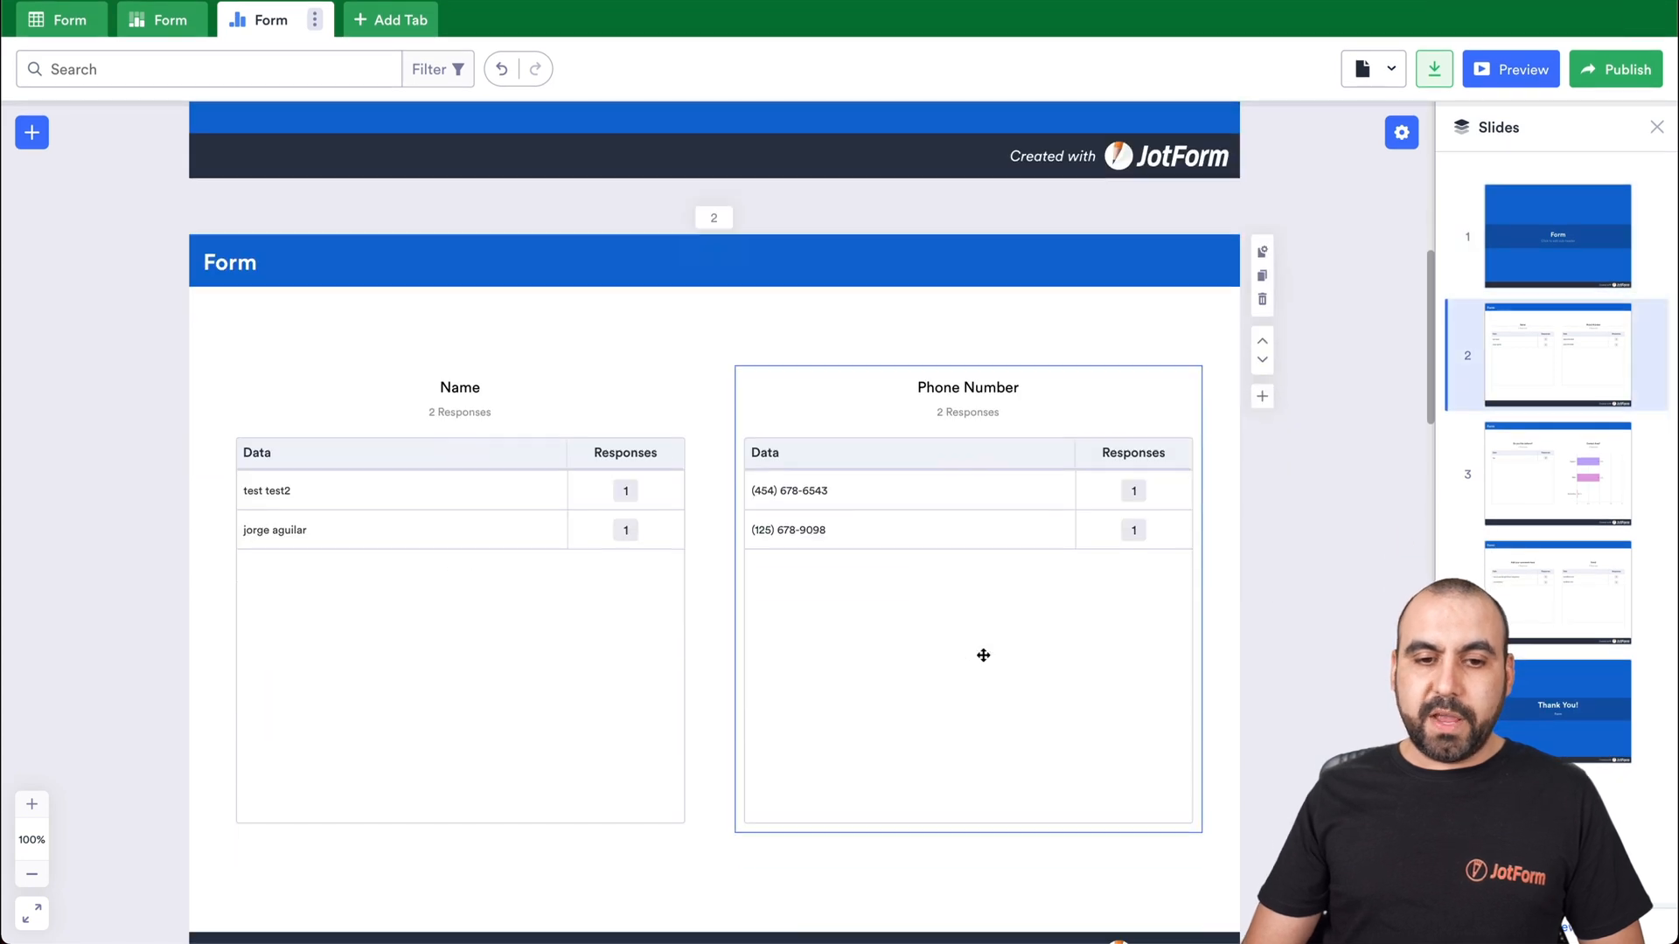
scroll("down", 3)
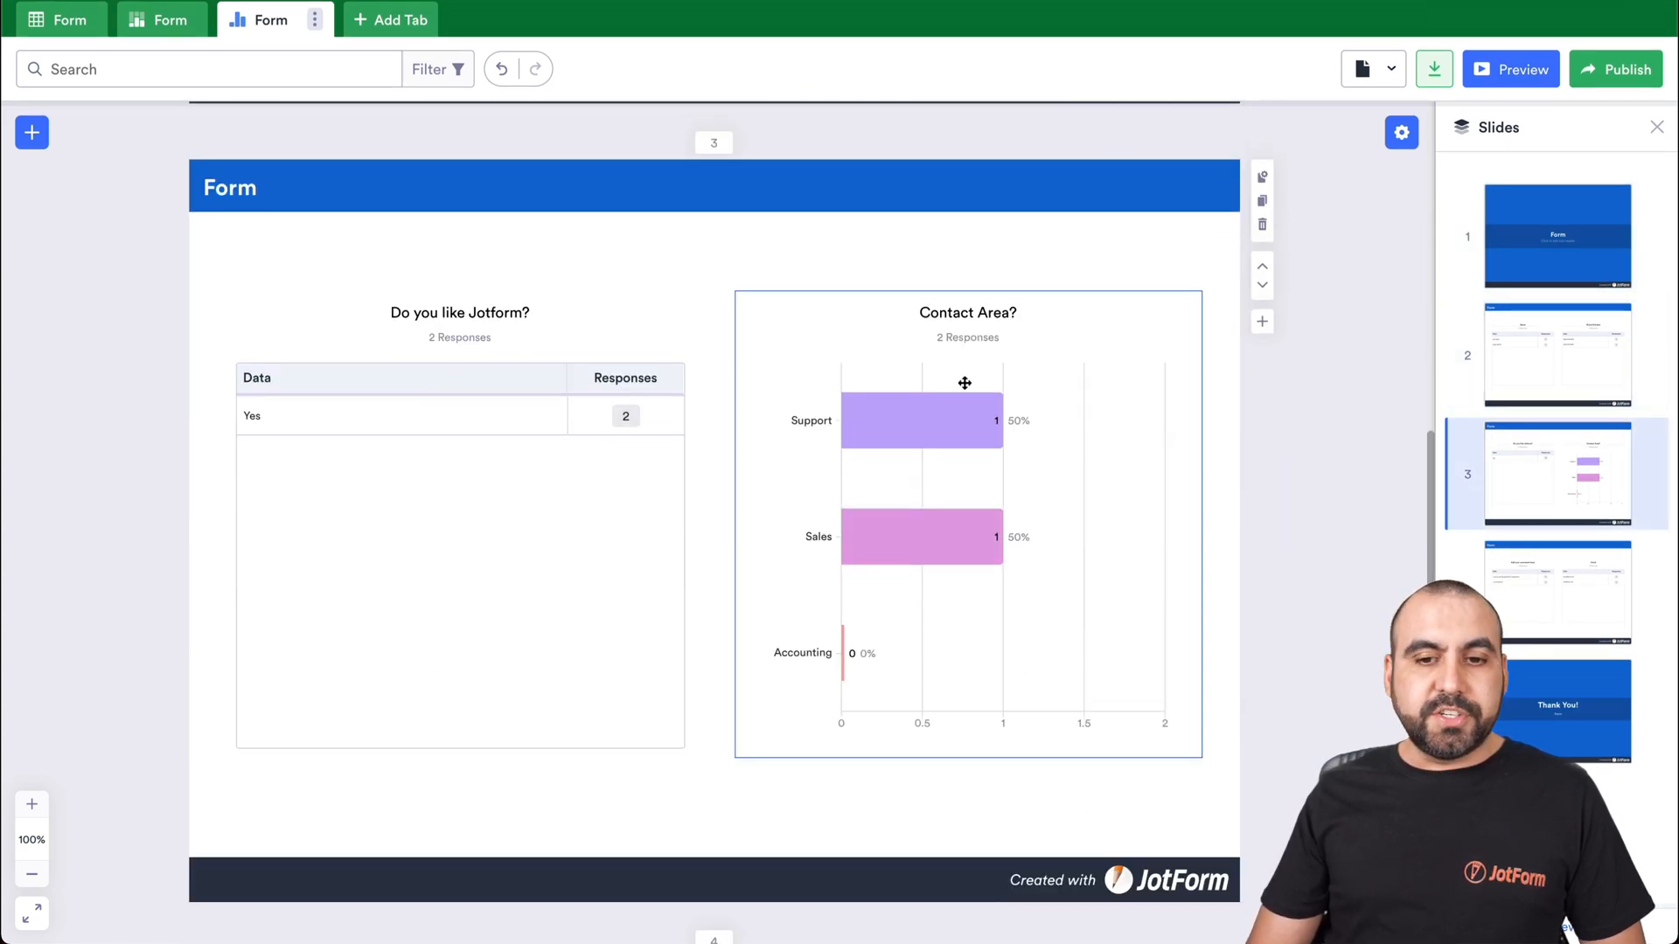
mouse_move(855, 416)
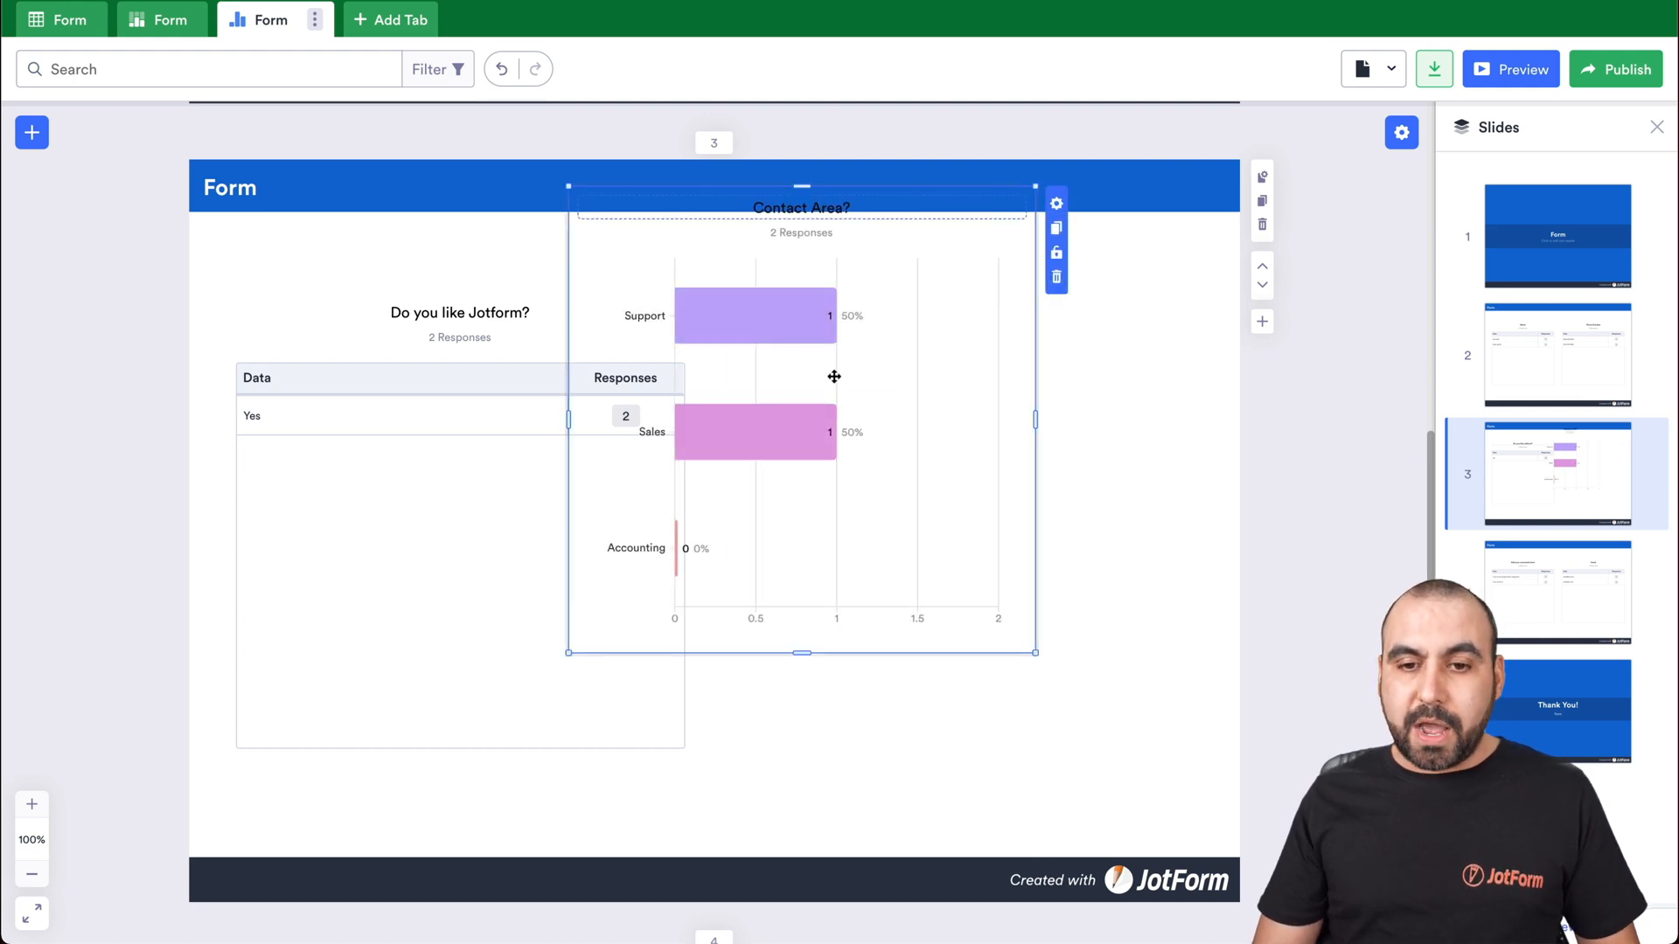
scroll("down", 3)
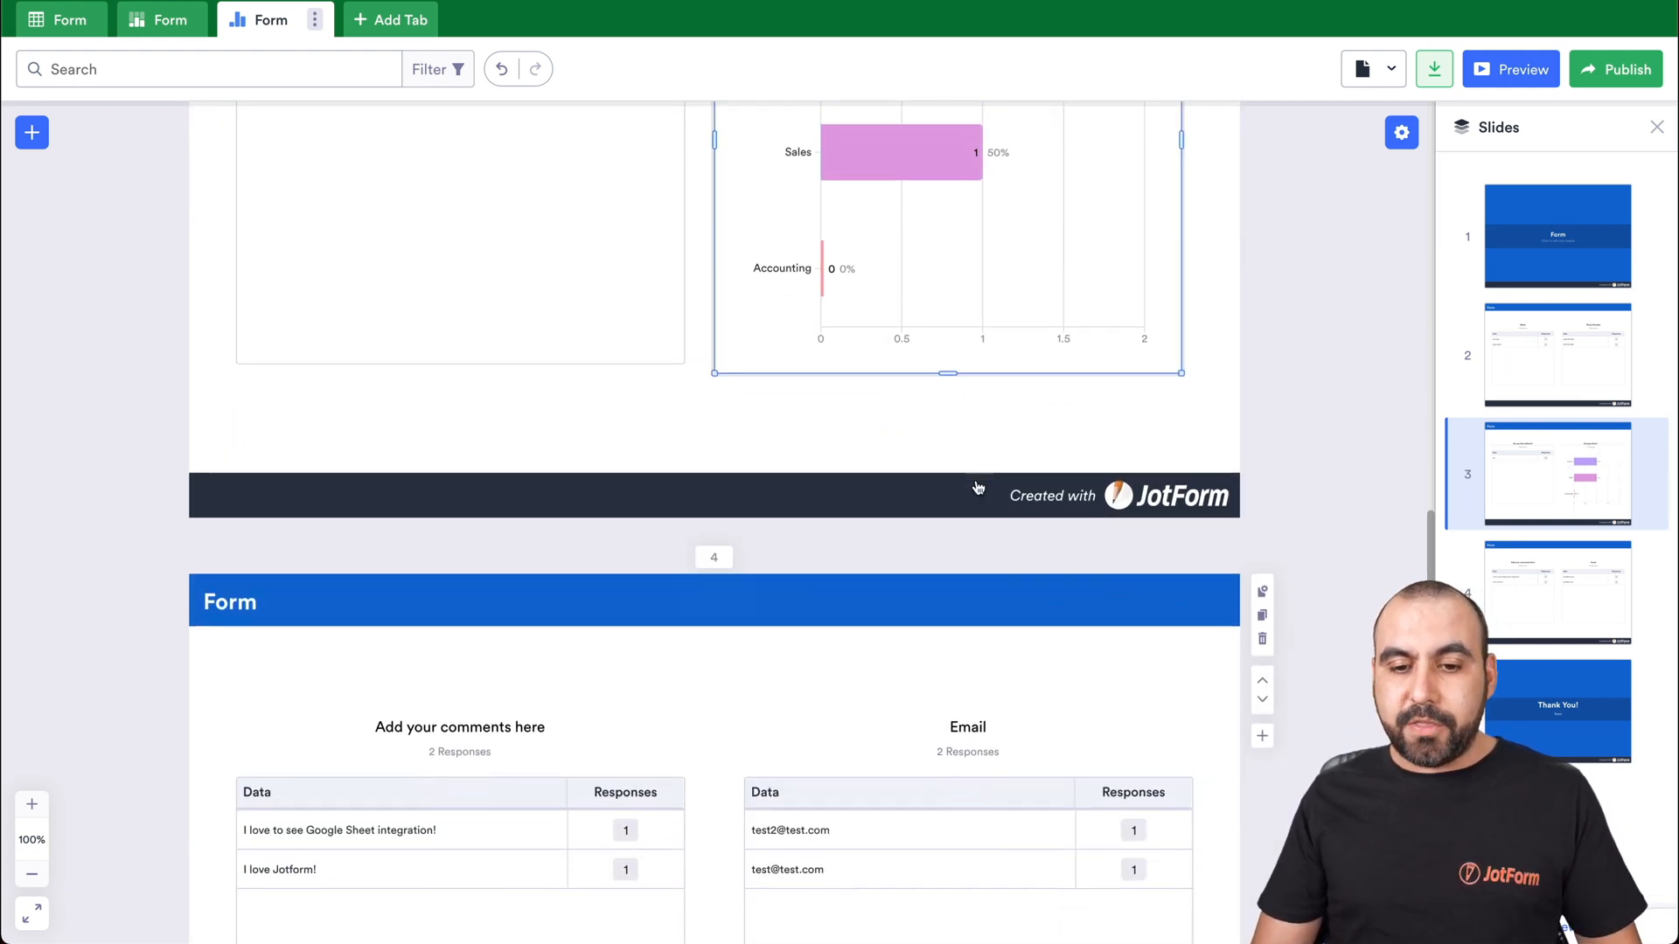
scroll("down", 3)
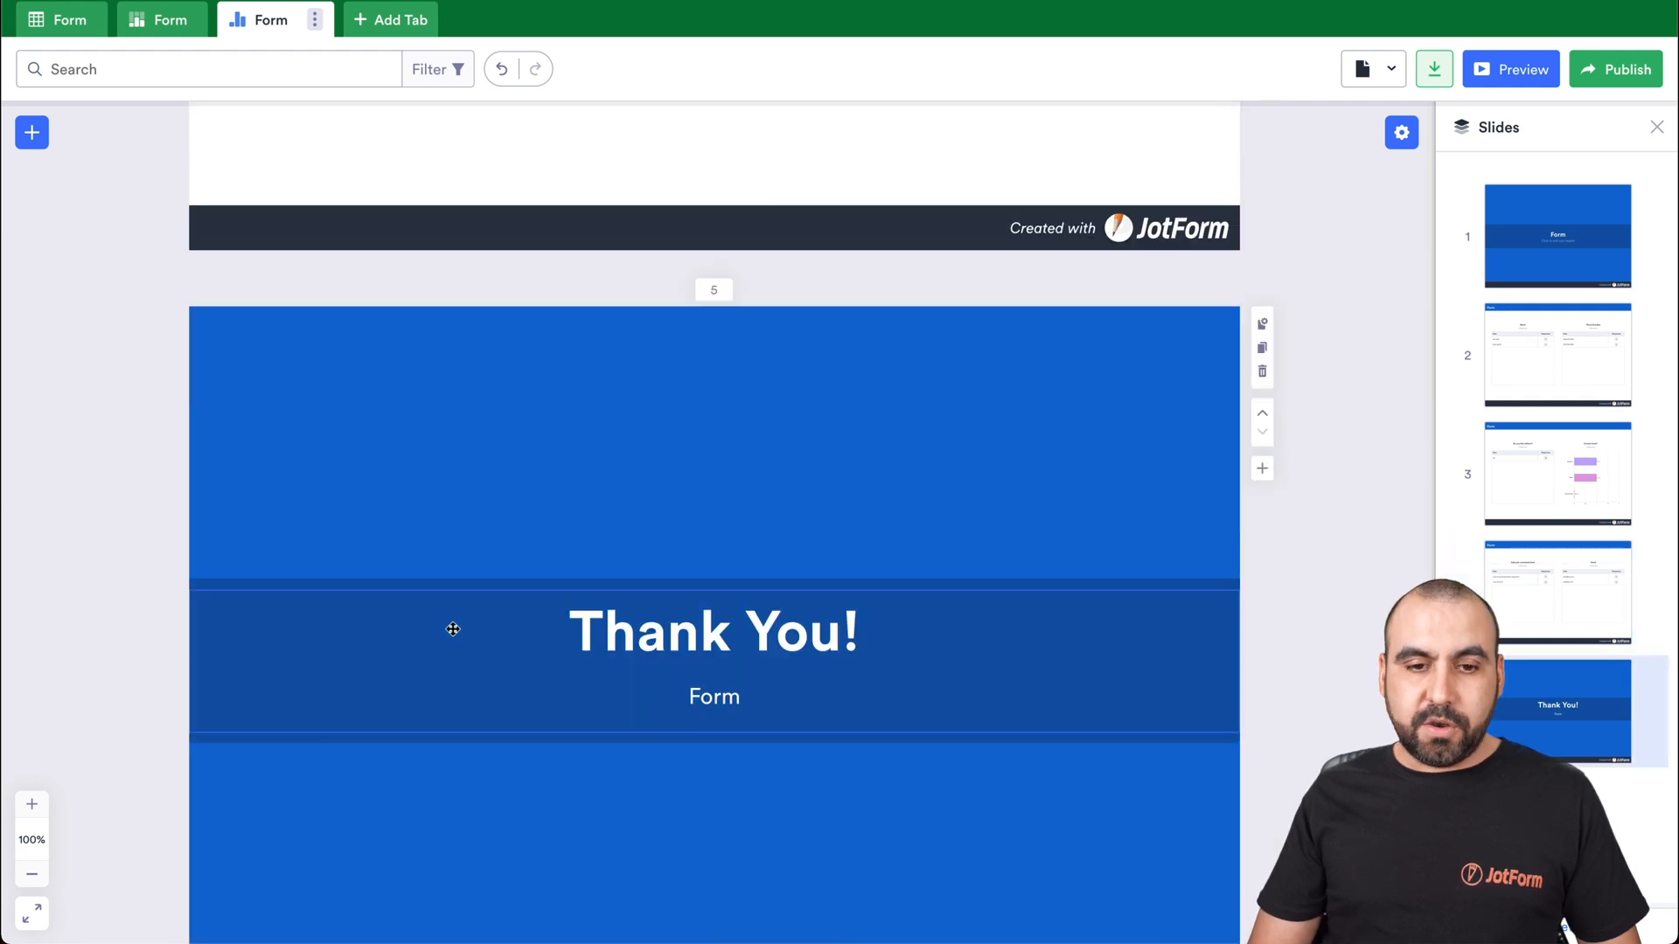
left_click(32, 133)
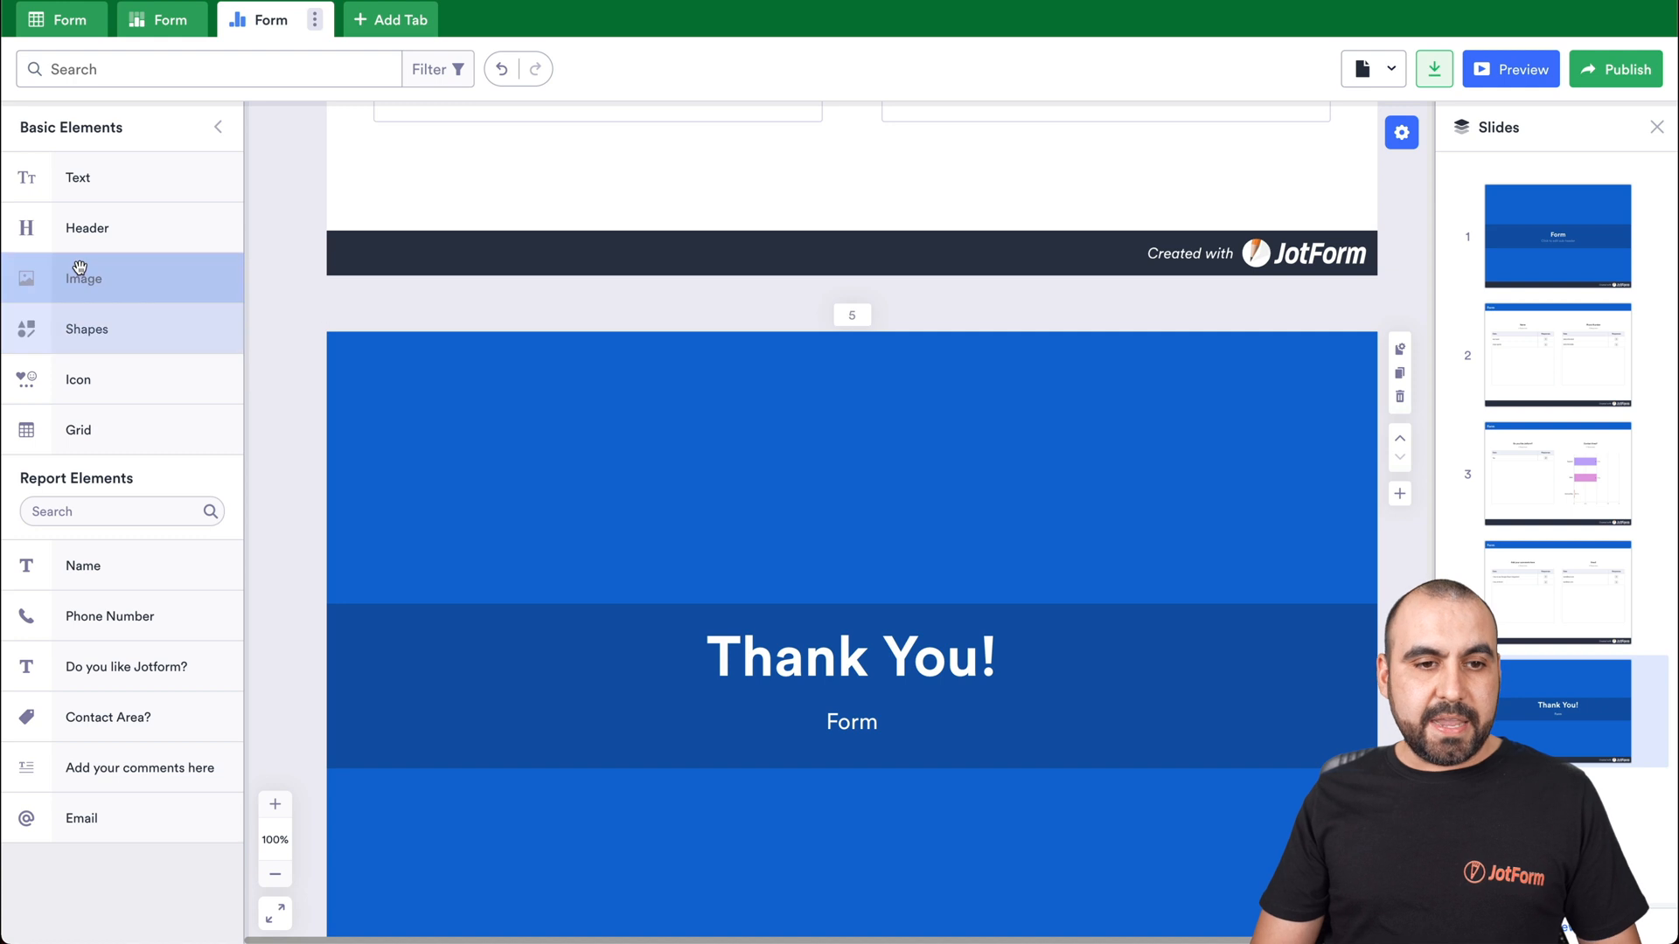
- Add a MyDomain.com text line beneath the Thank You slide's subtitle
left_click(77, 179)
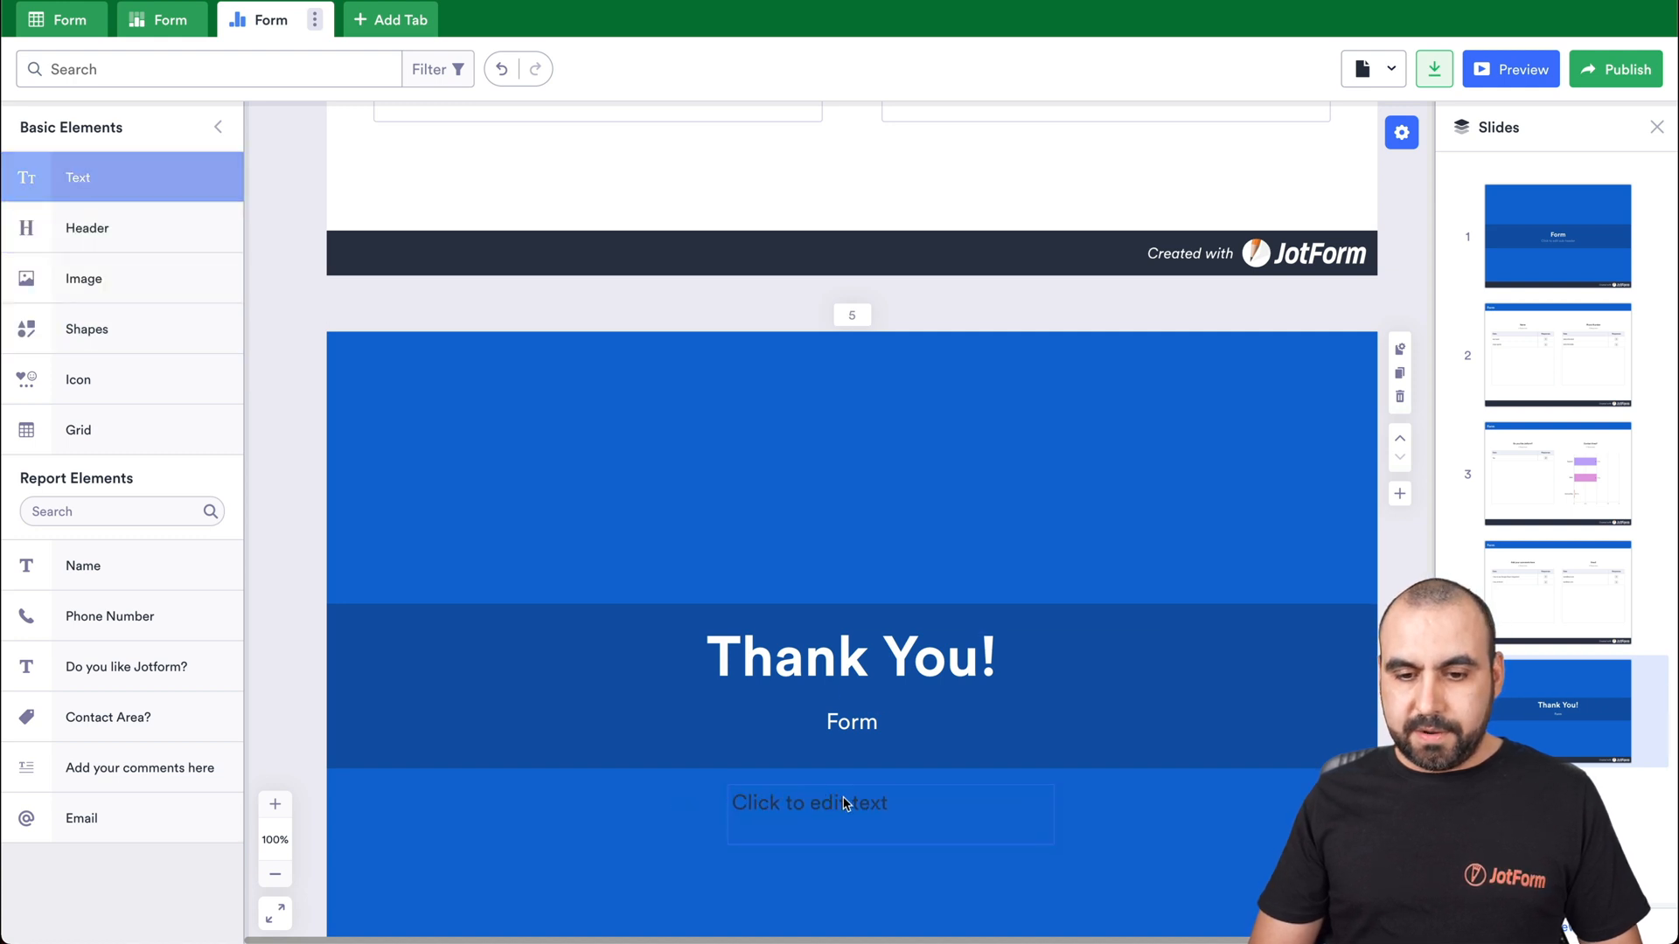
left_click(810, 803)
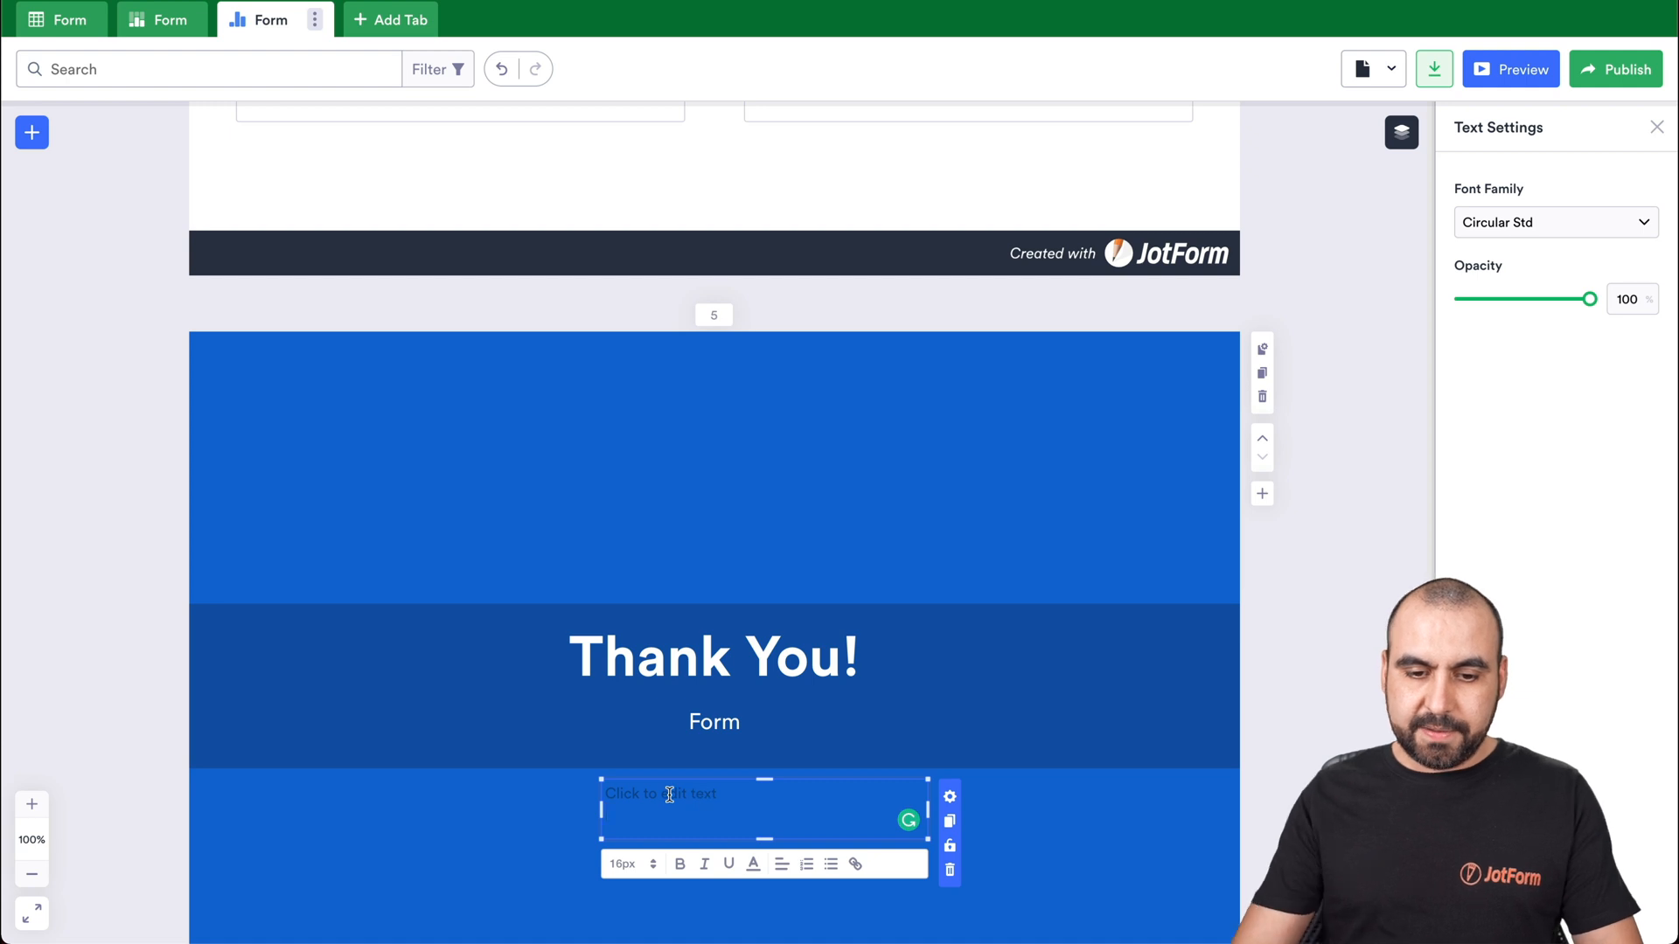
type("MyDomain.com")
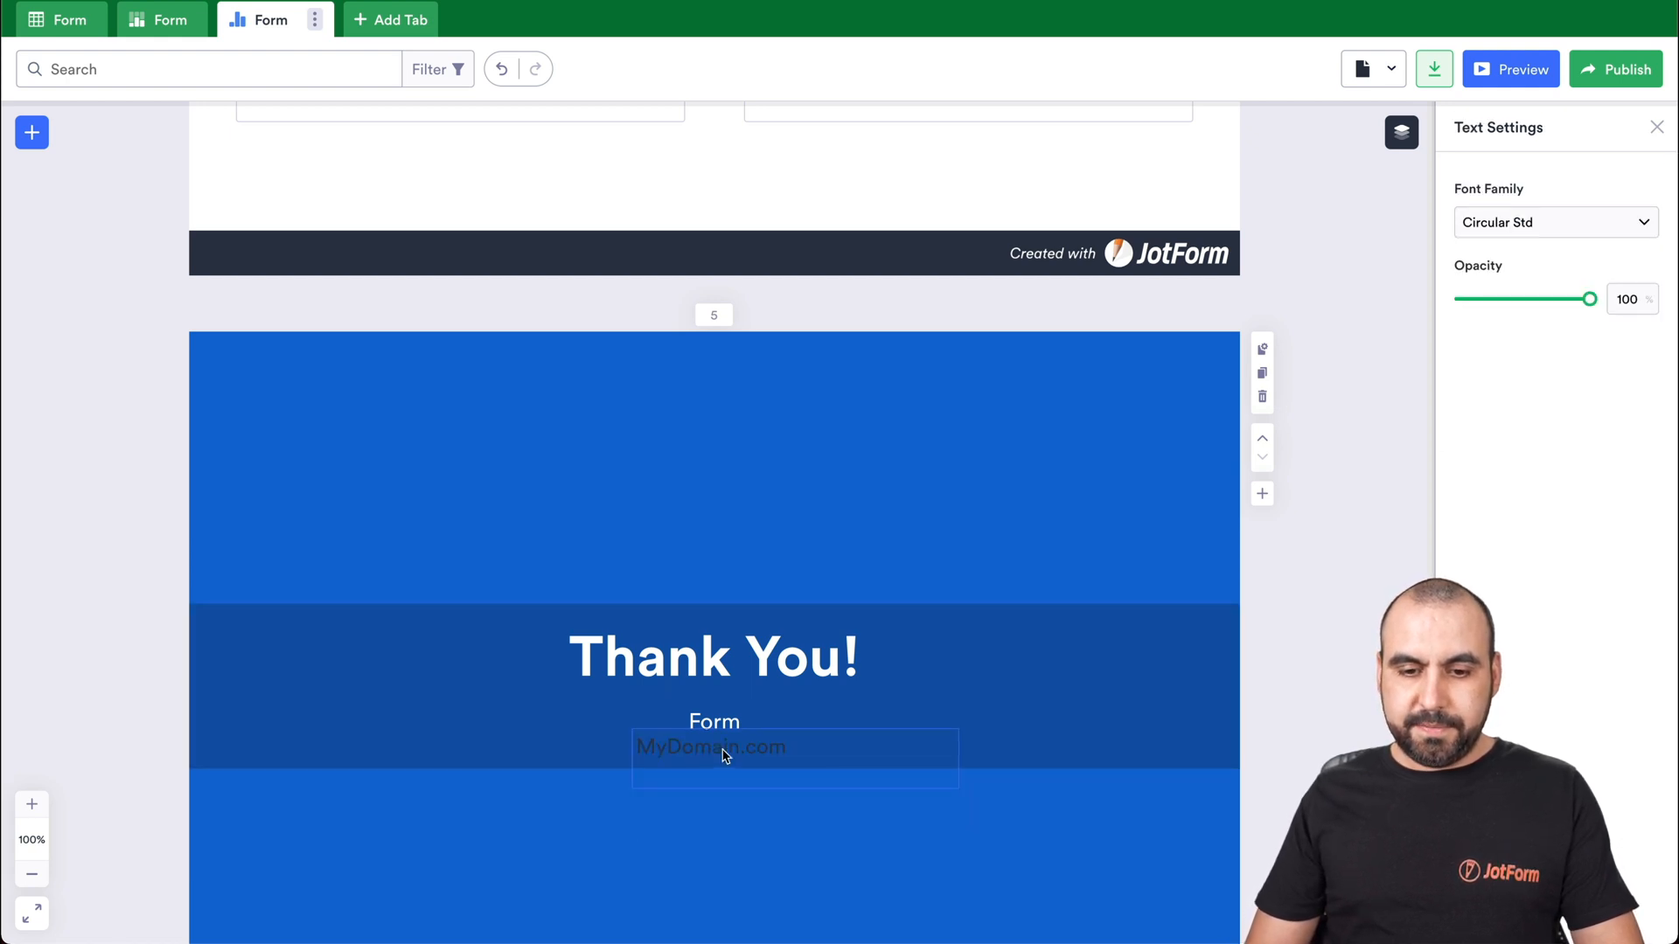
left_click(715, 746)
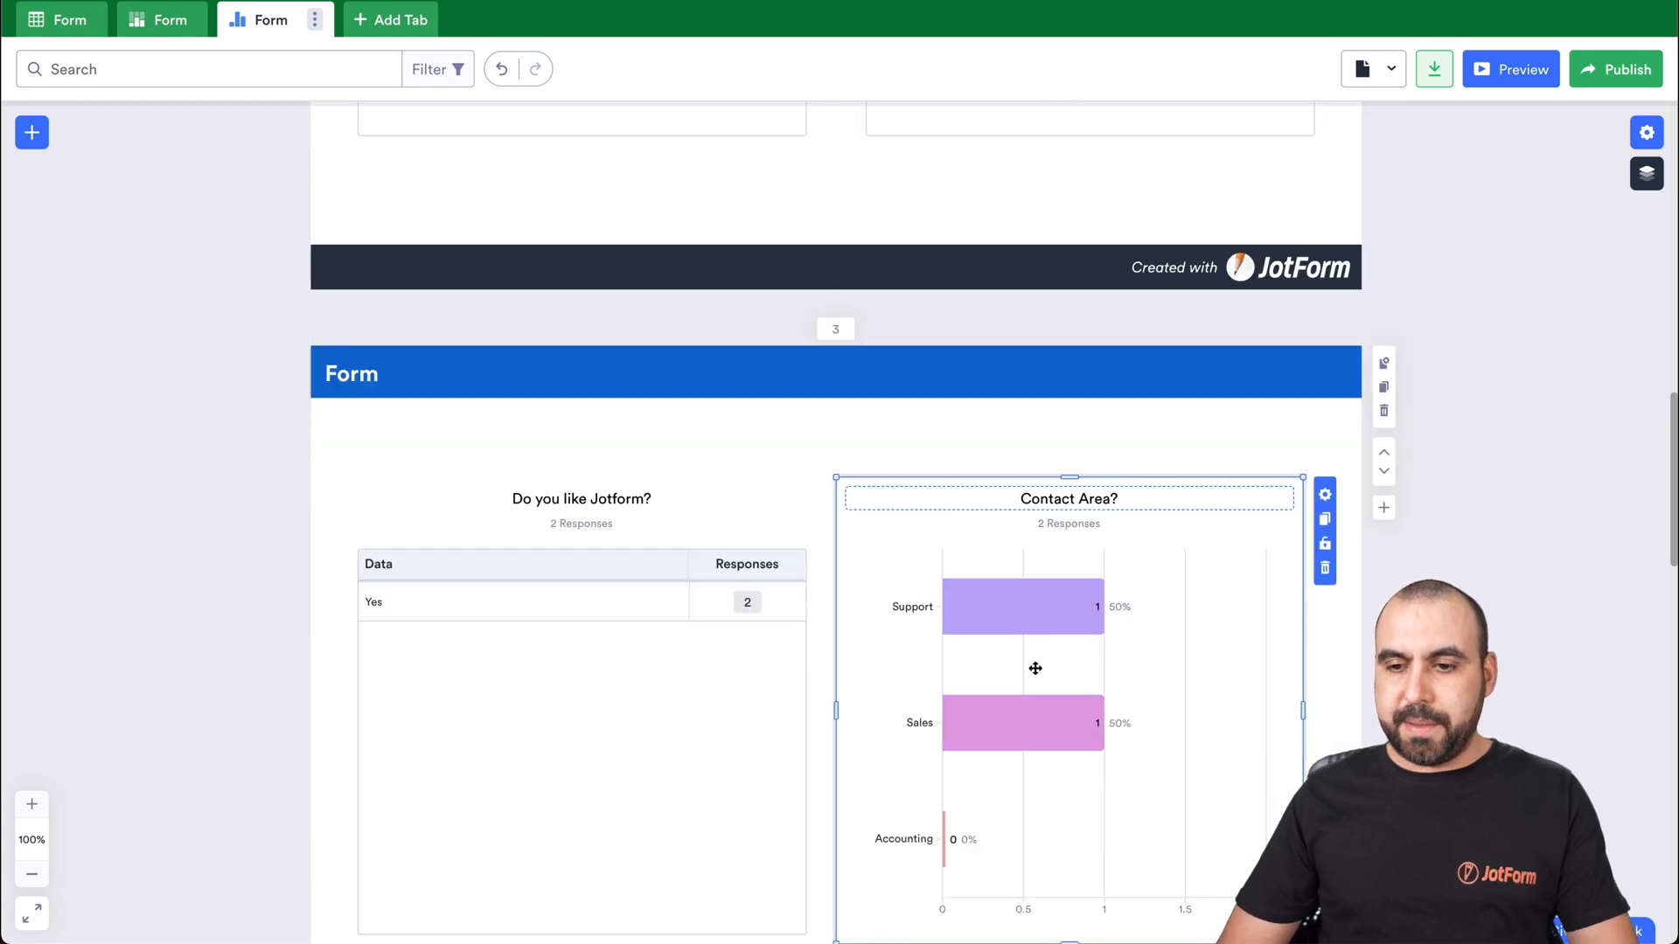
- Try Pie and Basic Chart types on the Contact Area? chart, then restore Bar Chart
left_click(1324, 493)
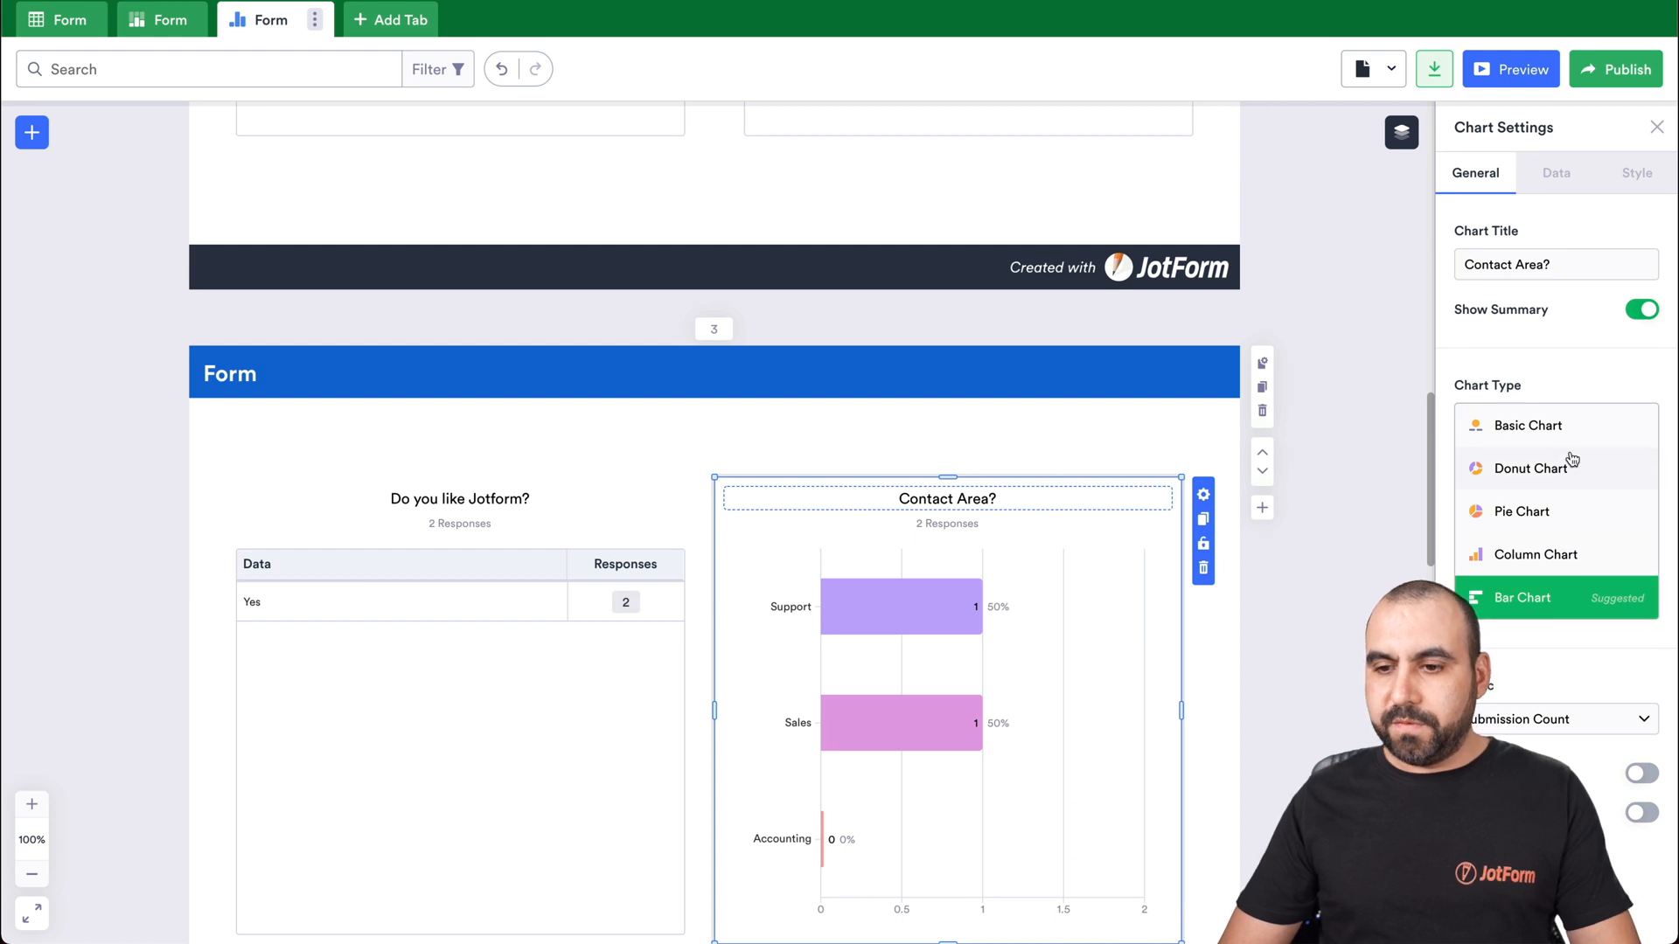
left_click(1520, 510)
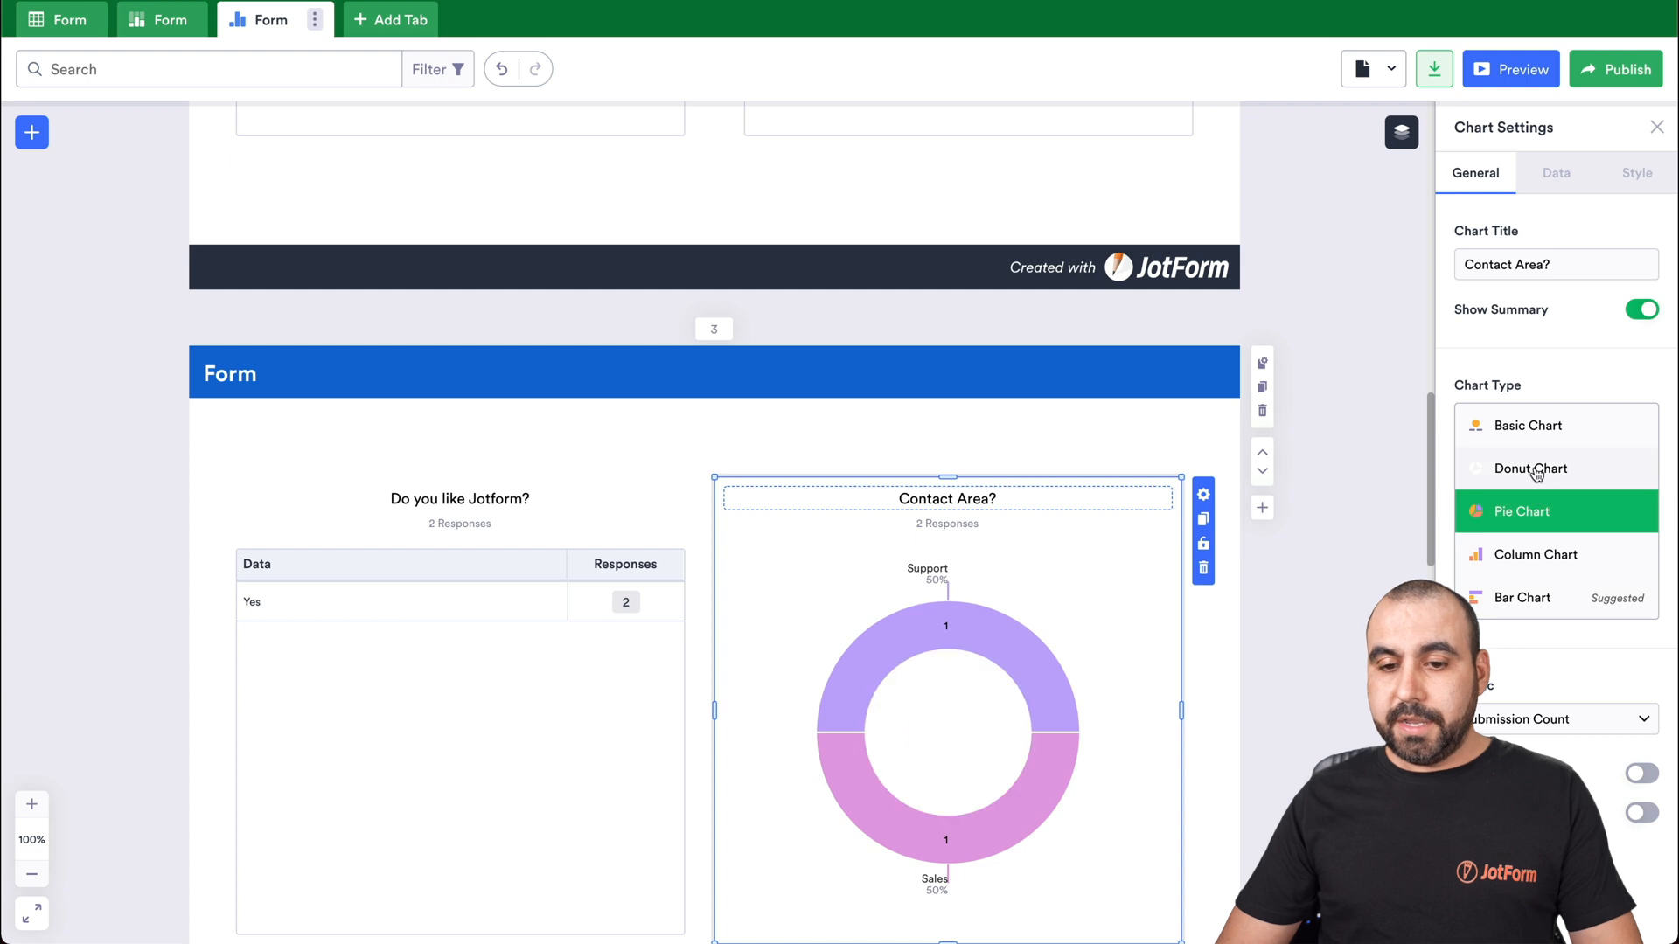
left_click(1528, 425)
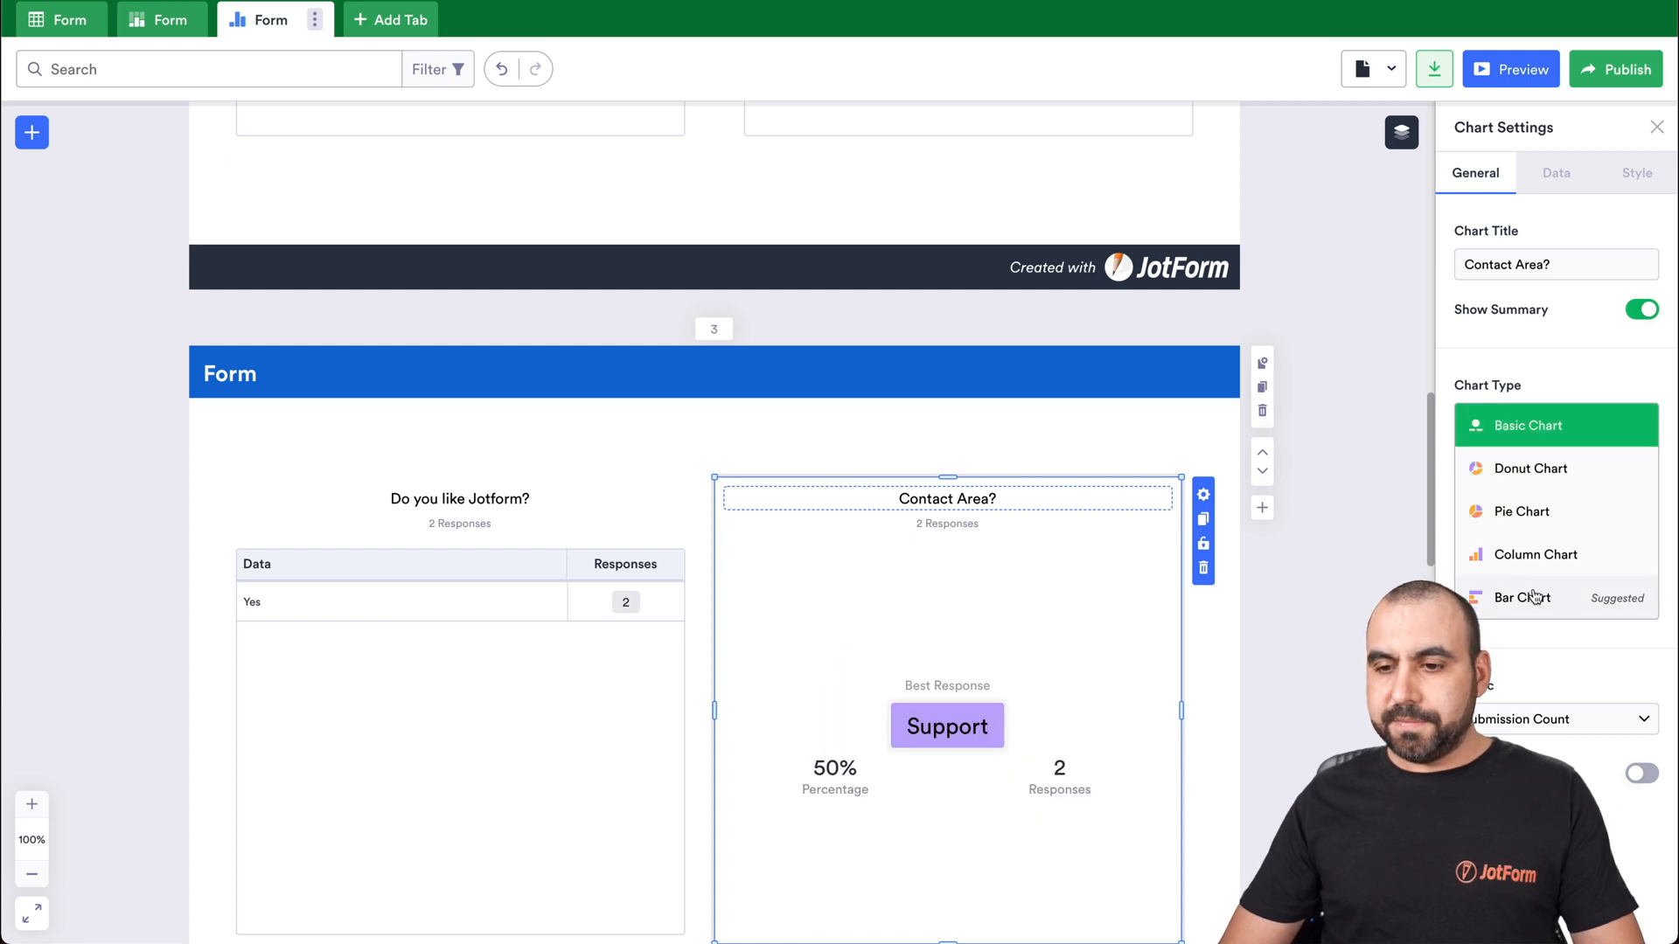
left_click(1522, 598)
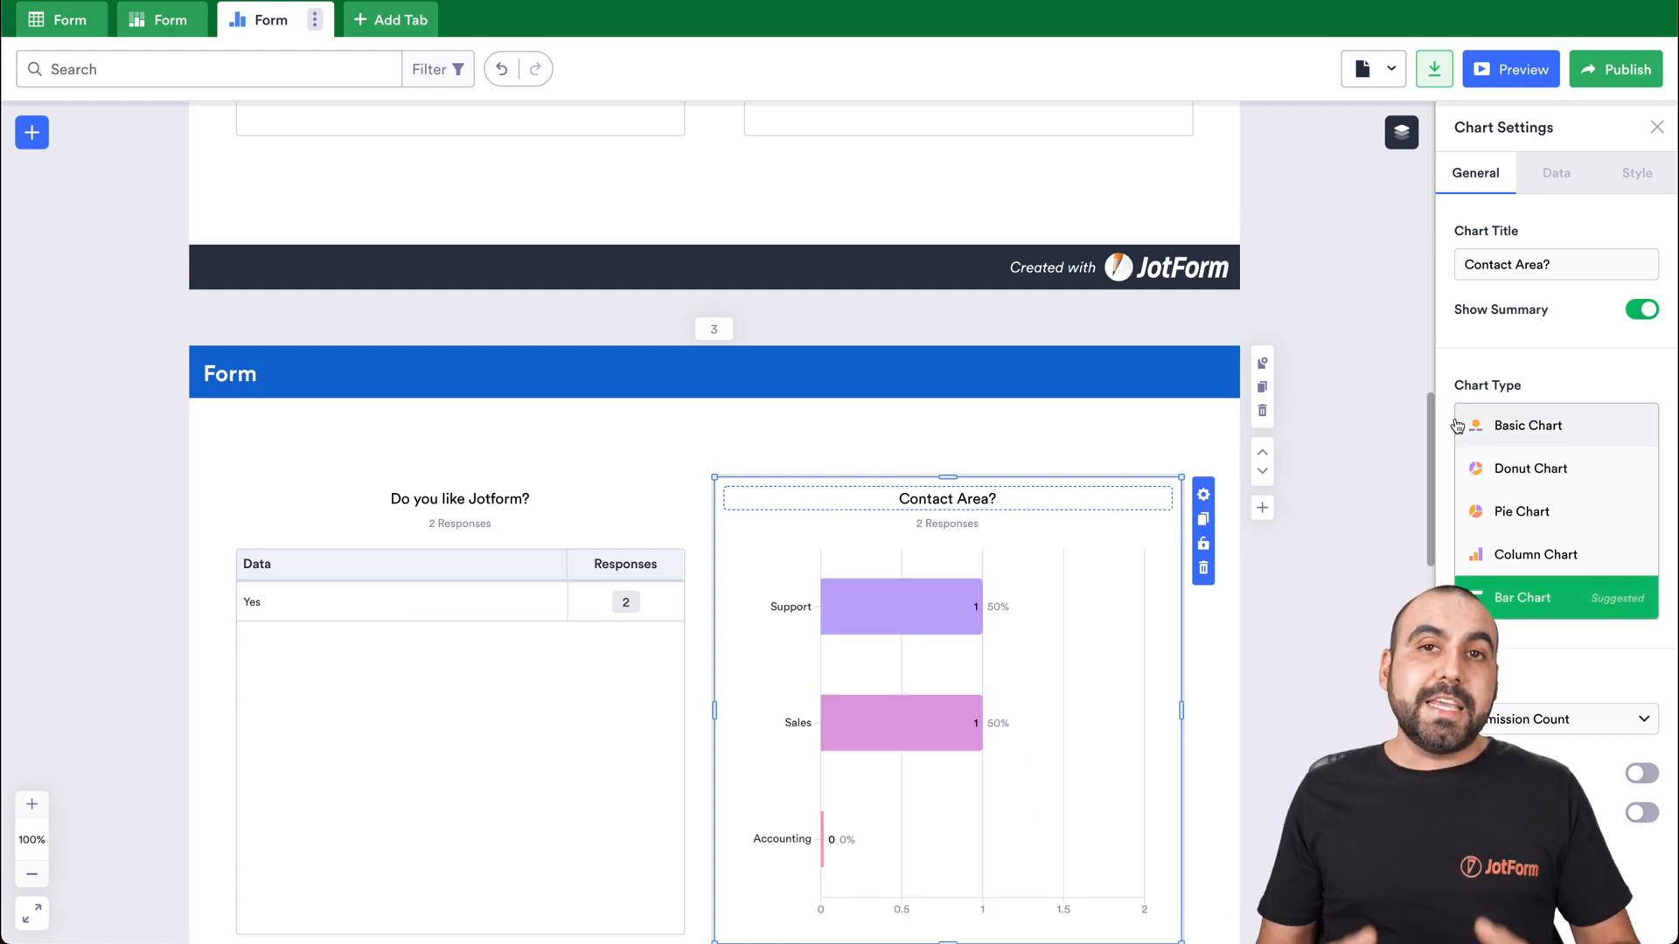